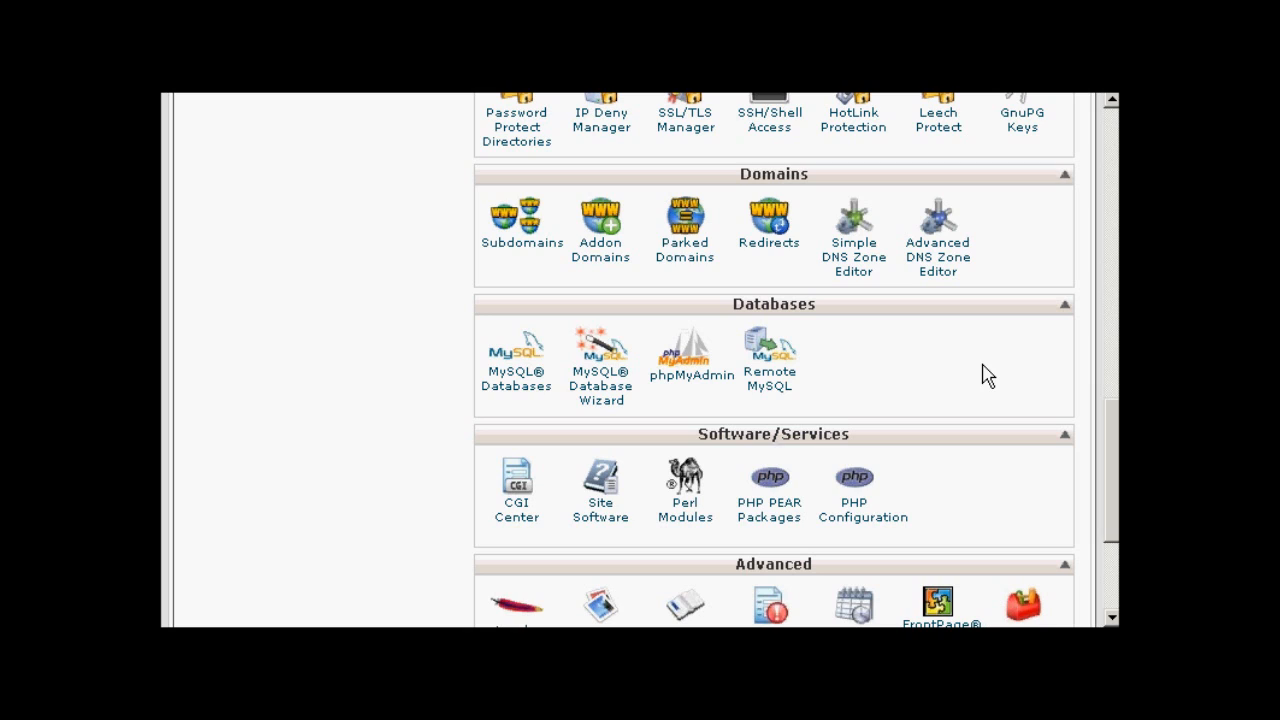
mouse_move(804, 316)
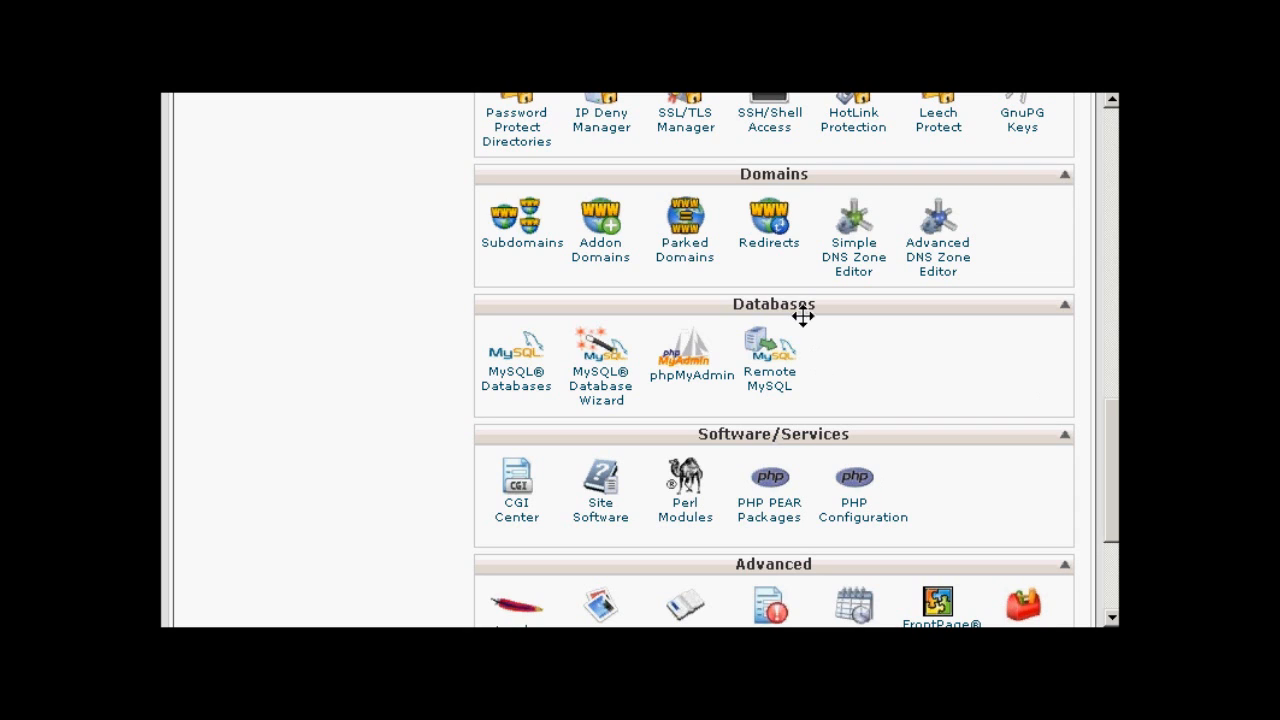
mouse_move(600, 386)
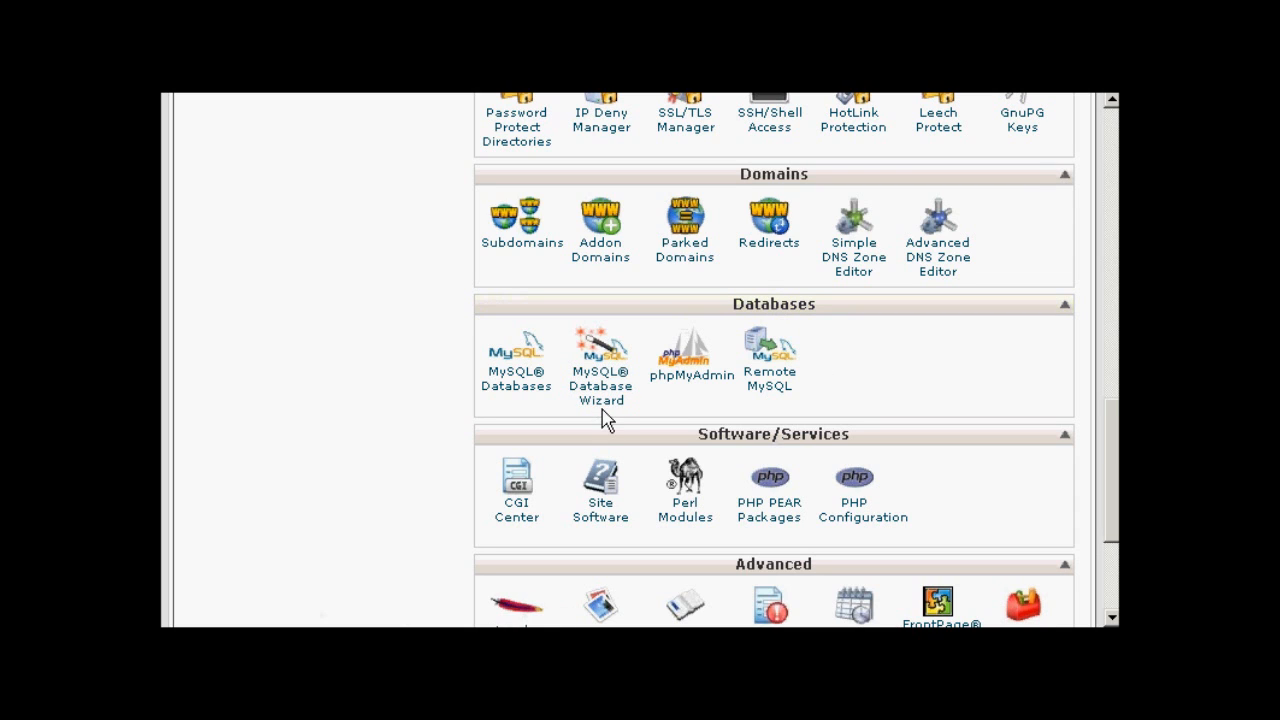
mouse_move(600, 388)
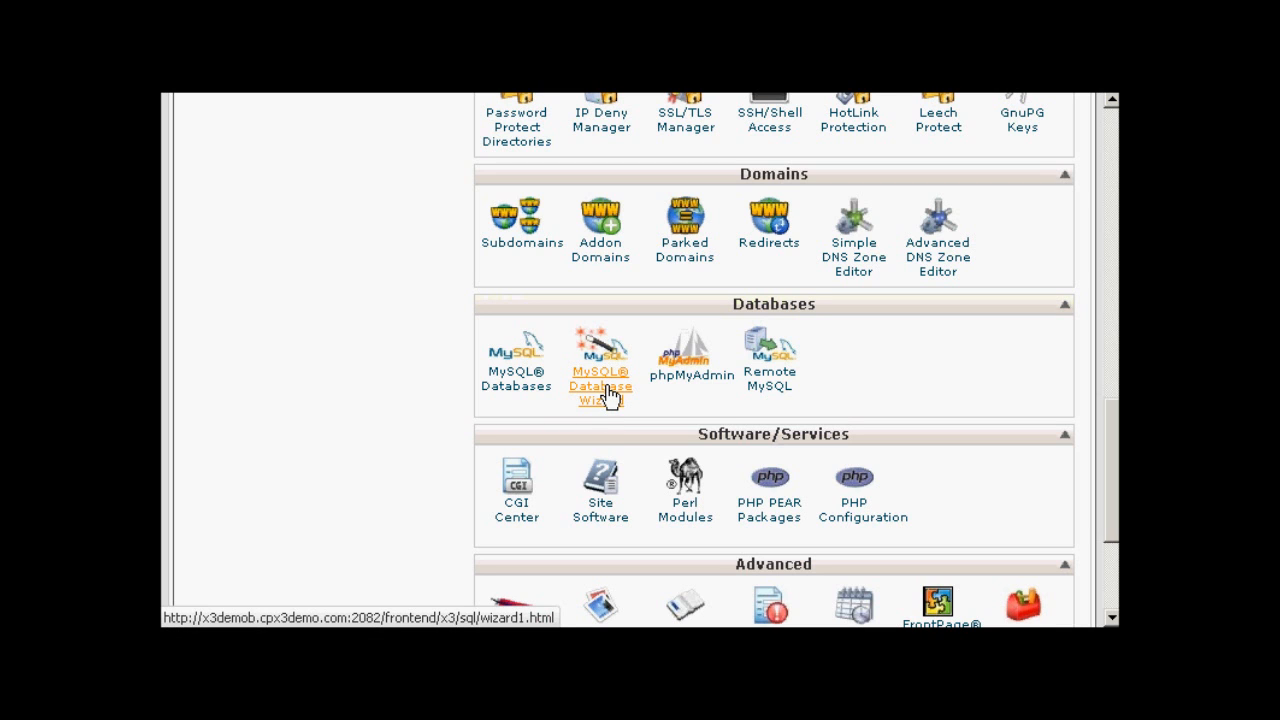
- Start the MySQL Database Wizard and enter samsblog as the new database name
click(600, 378)
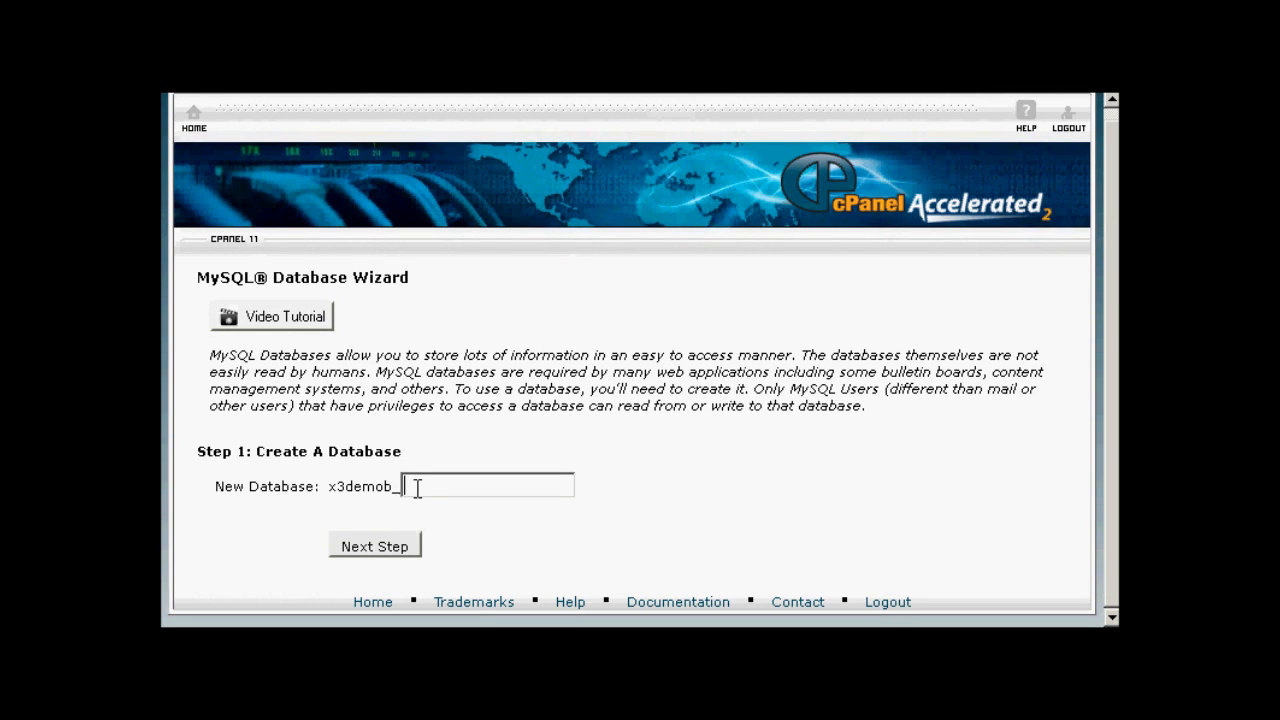
mouse_move(344, 514)
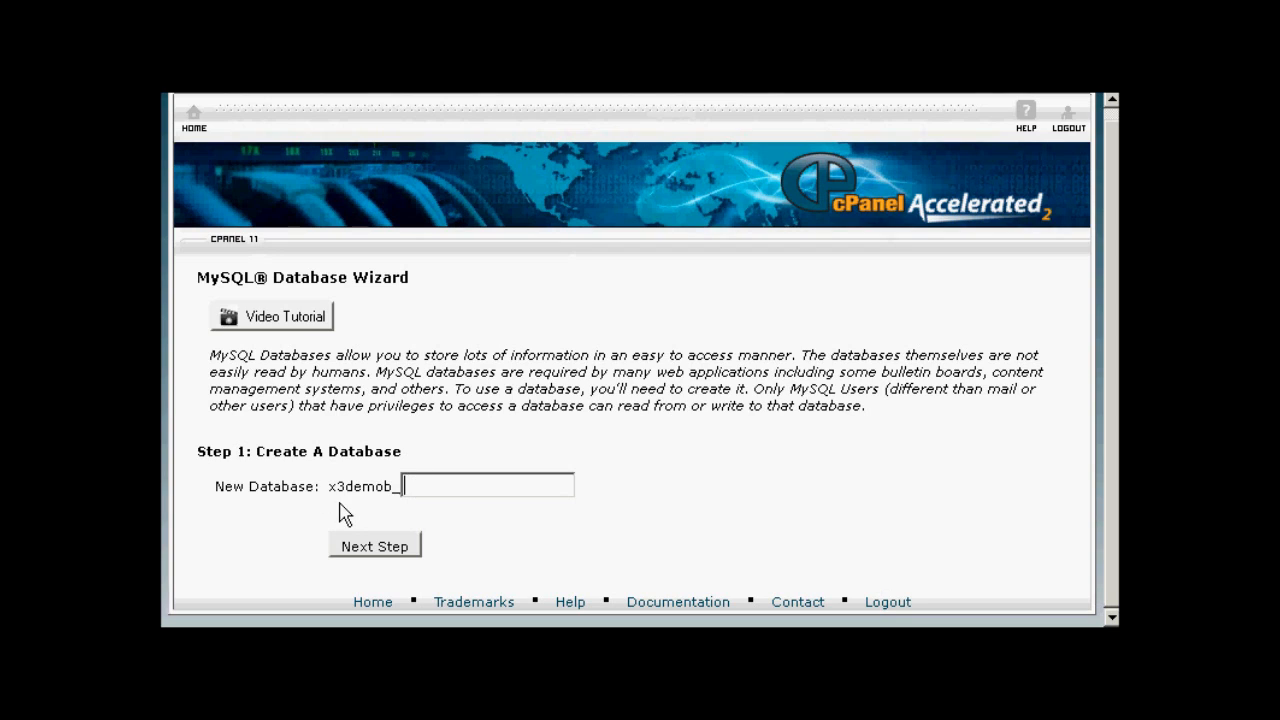
mouse_move(356, 510)
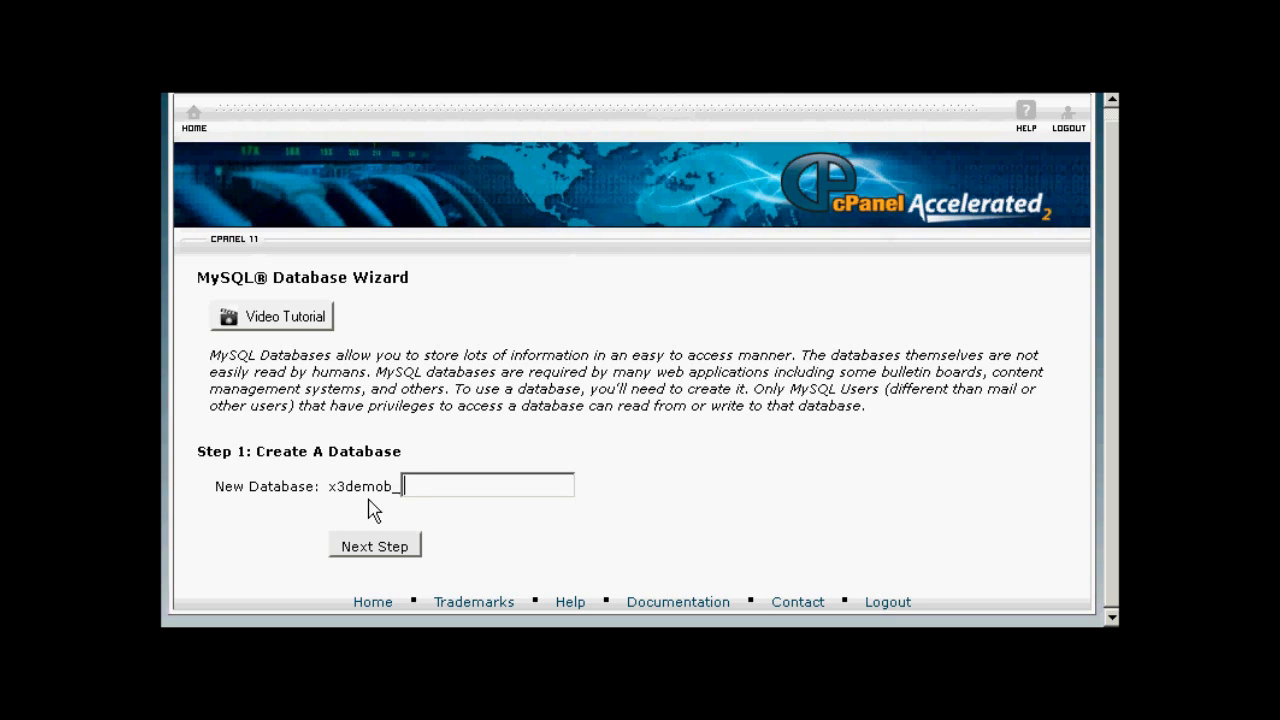
mouse_move(436, 486)
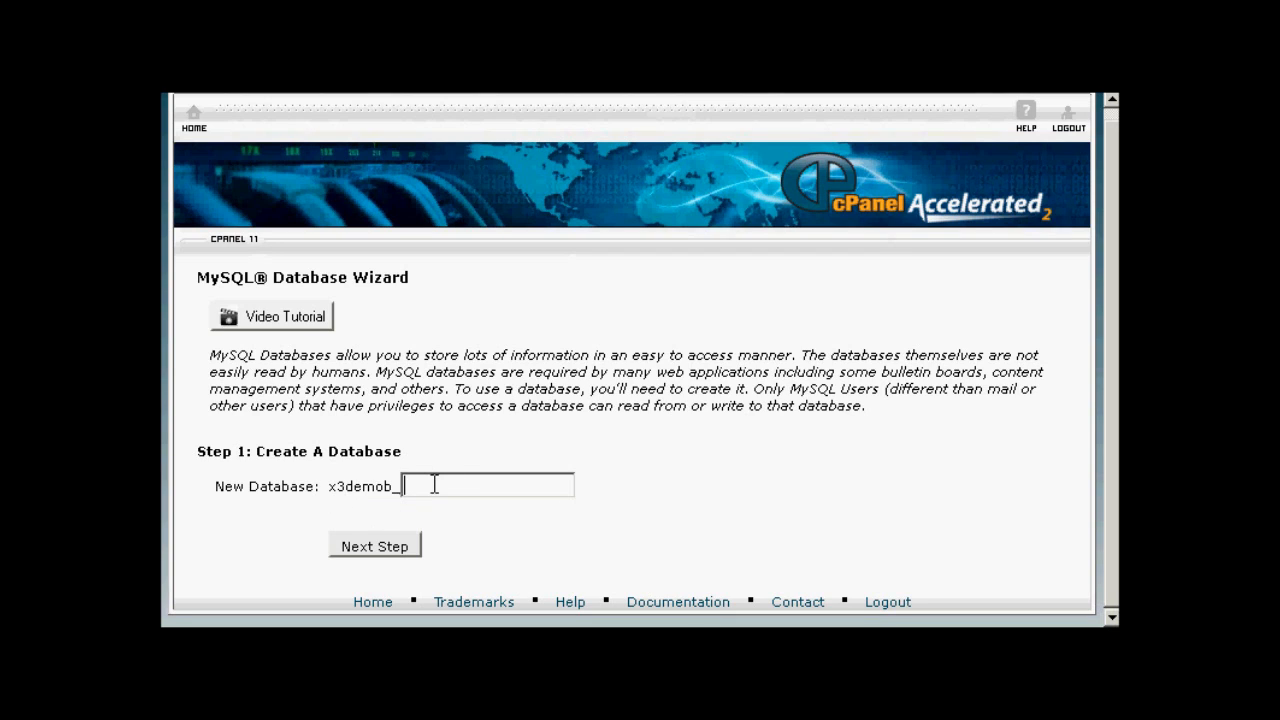
mouse_move(378, 508)
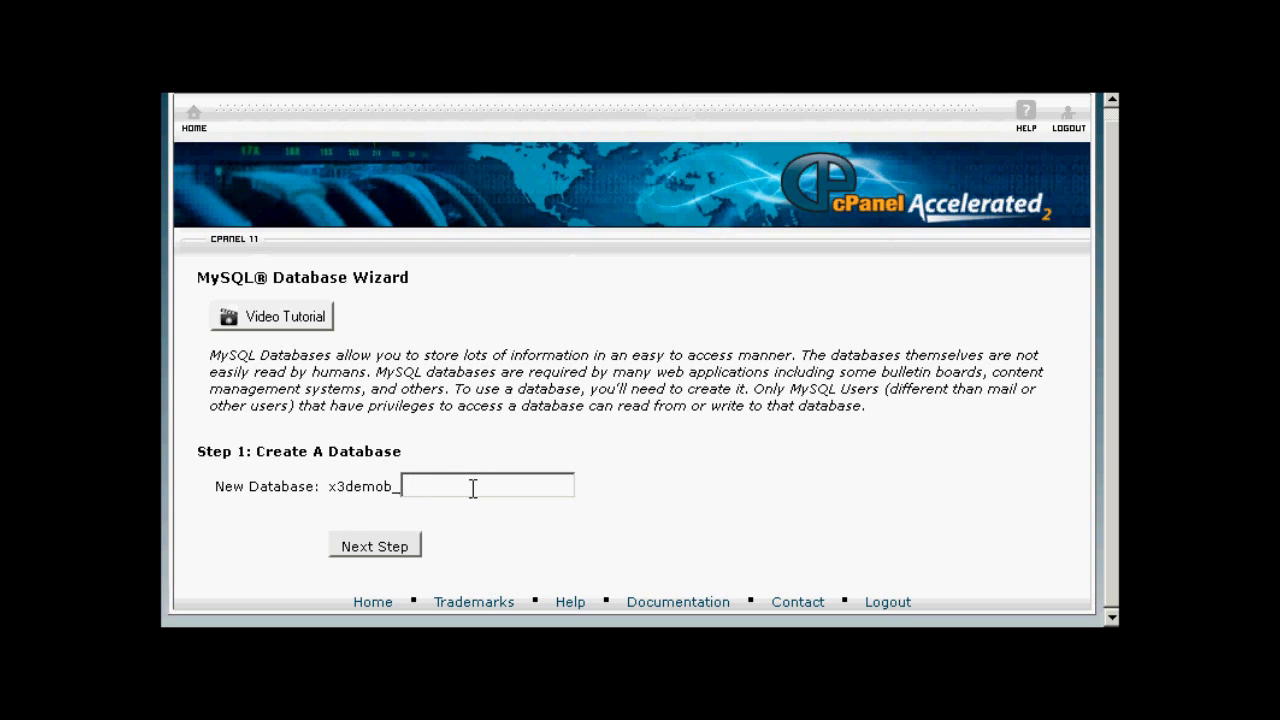
text(samsblog)
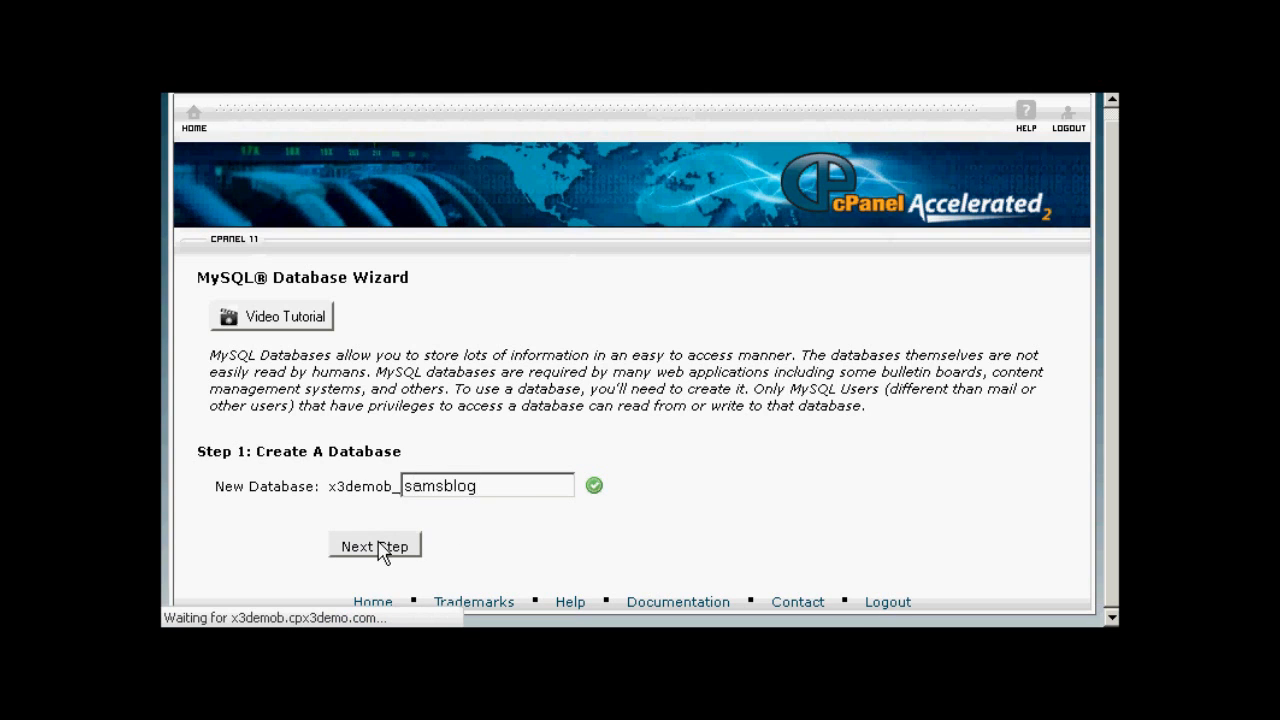
- Create the x3demob_samsblog database and enter sam001 as its new user name
click(376, 546)
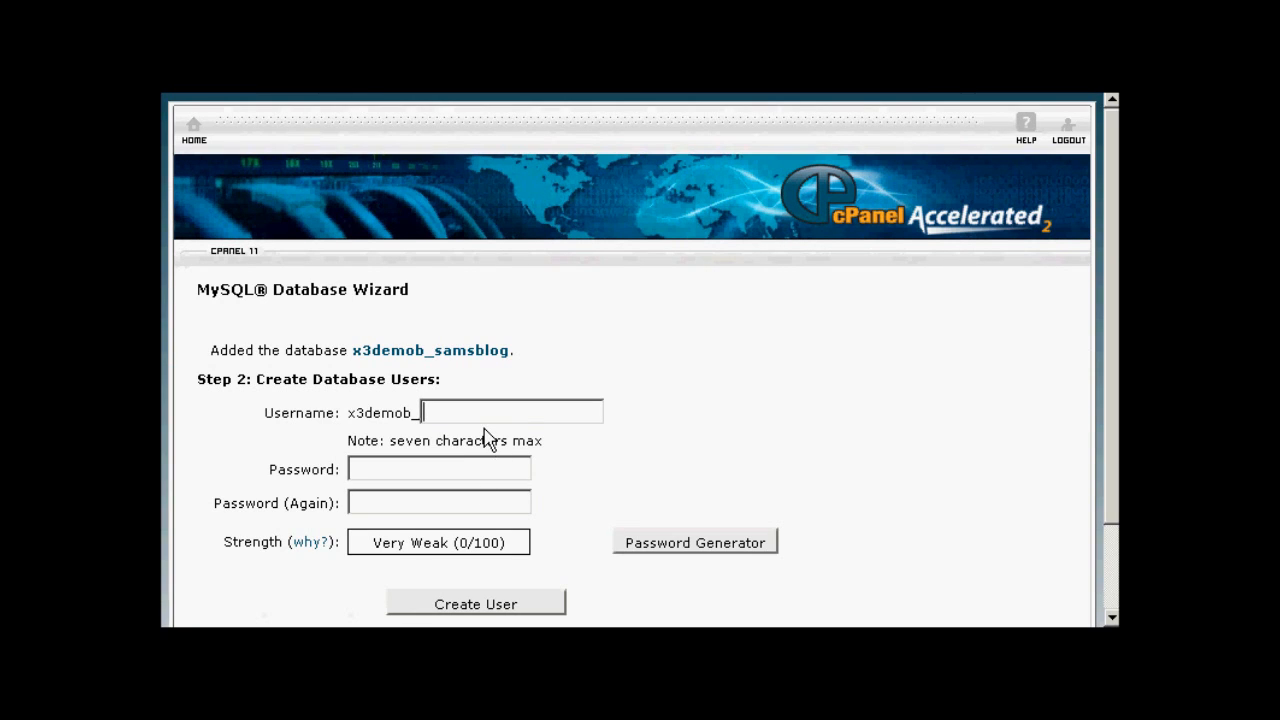
mouse_move(360, 430)
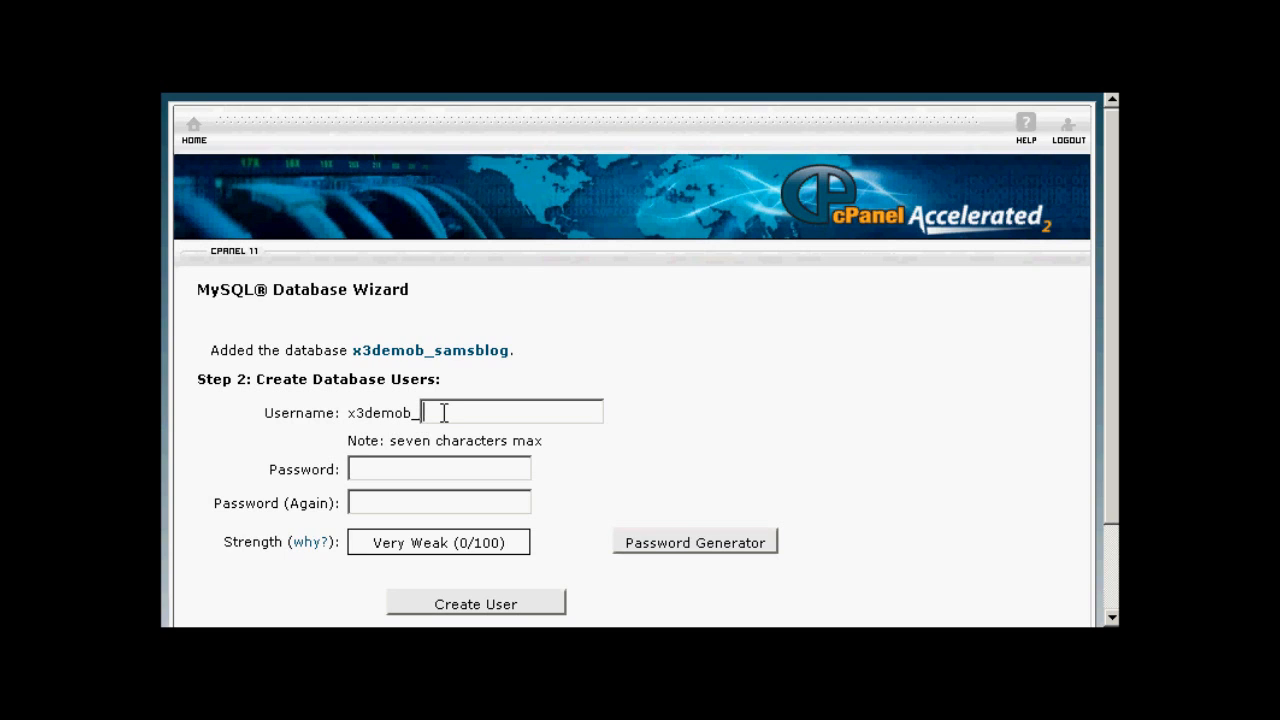
text(sam001)
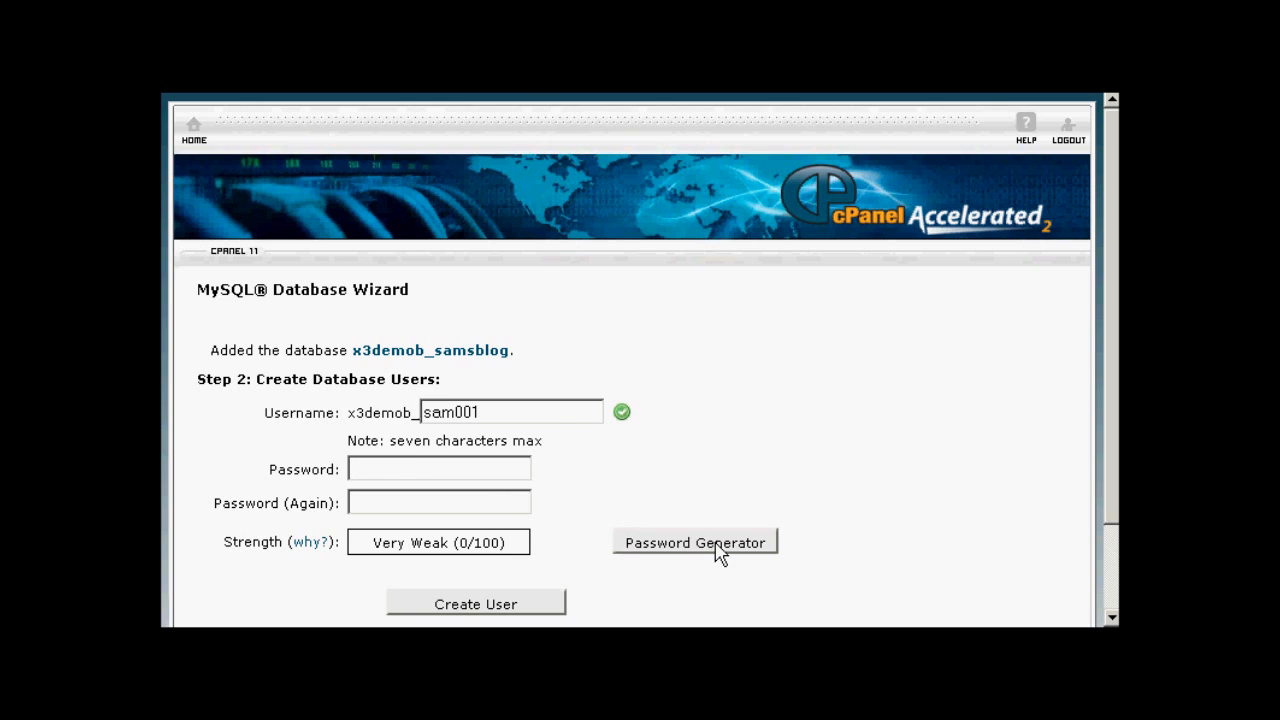
- Generate a very strong password for sam001, copy it, and apply it to the user
click(694, 542)
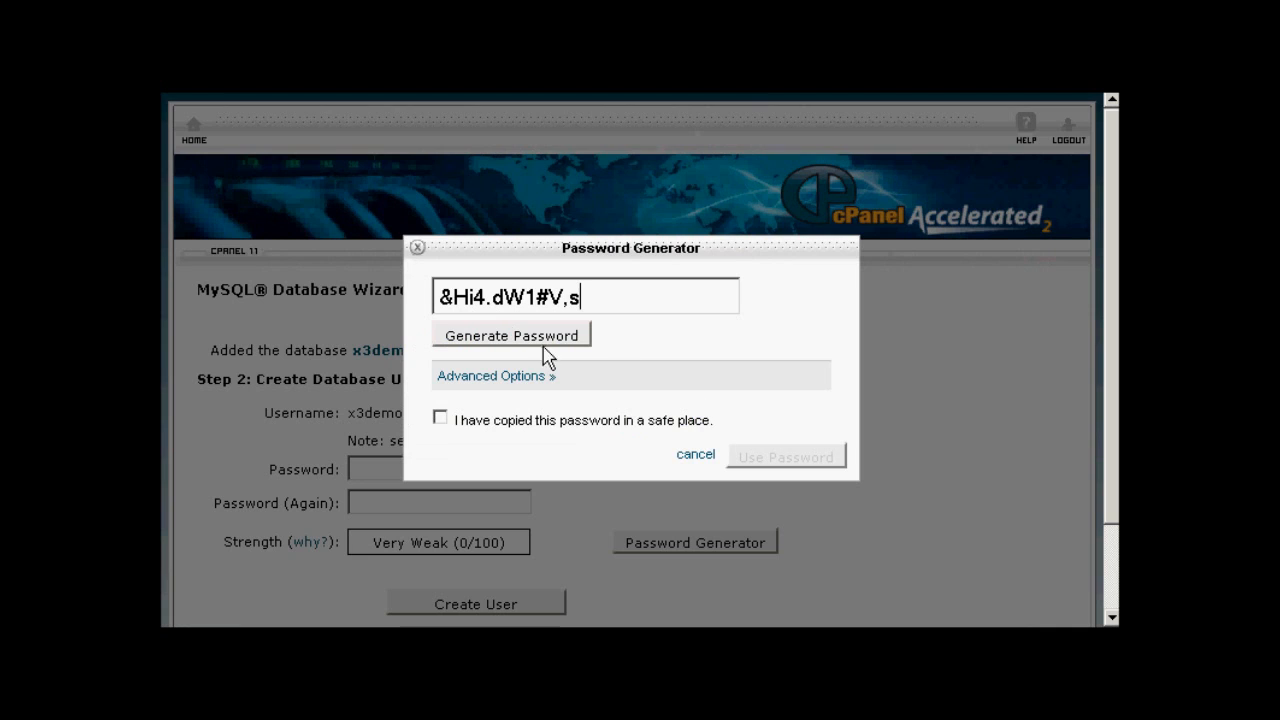
mouse_move(548, 344)
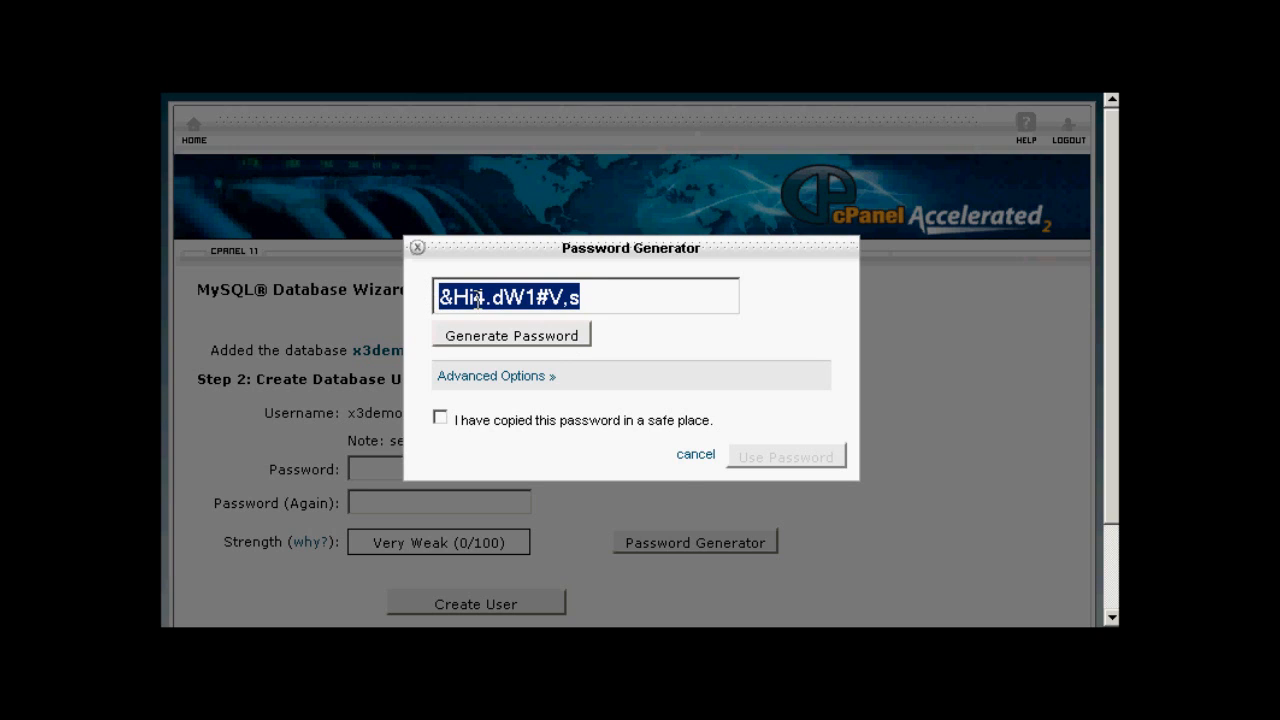
right_click(484, 296)
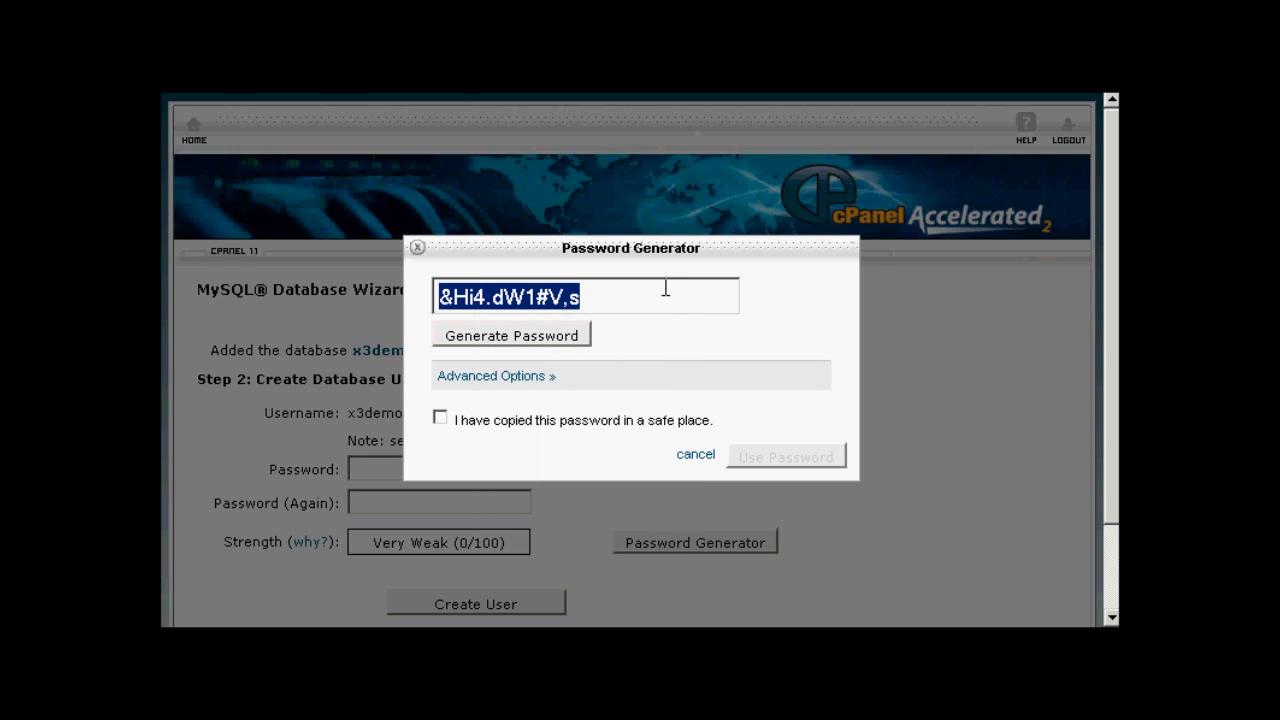
click(440, 418)
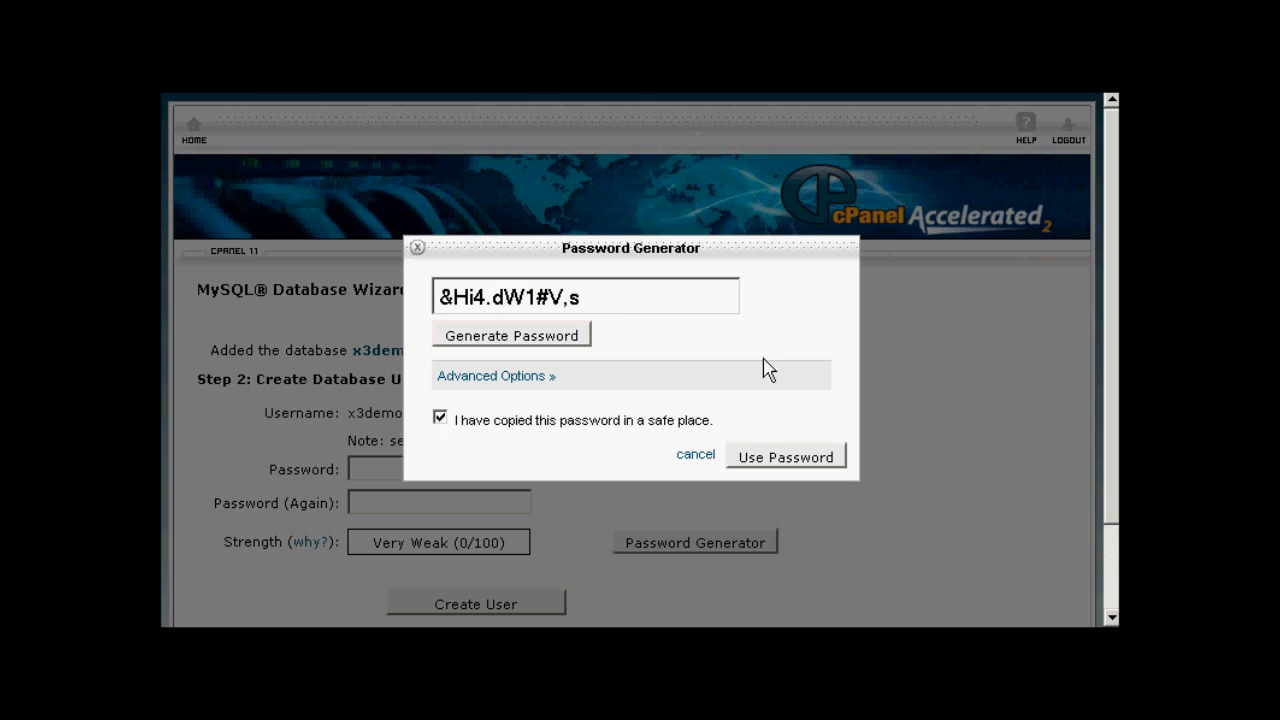
click(784, 456)
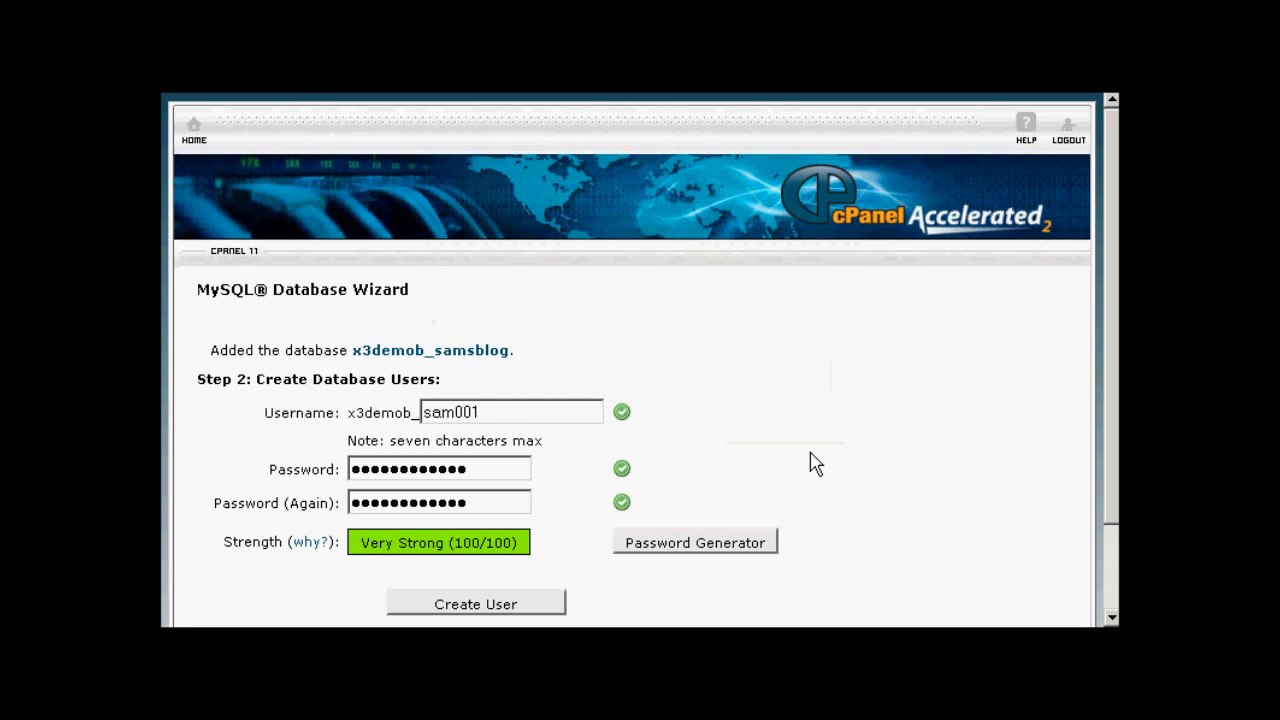
mouse_move(836, 476)
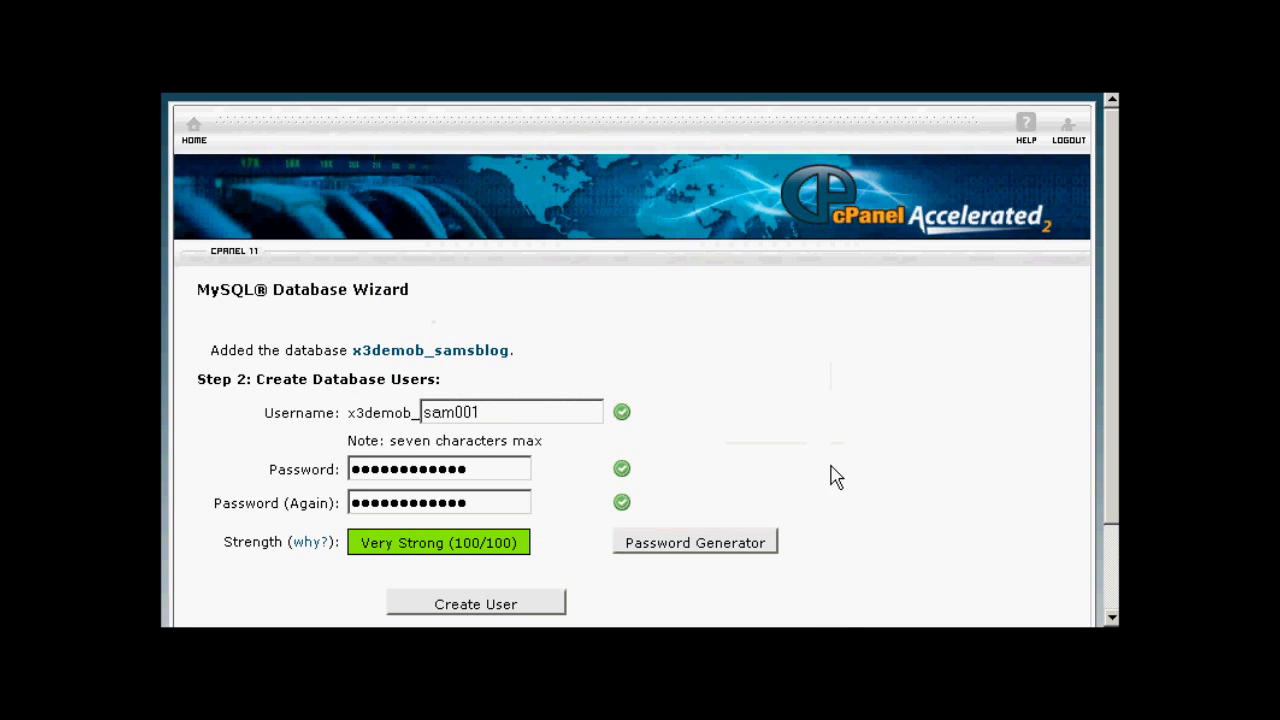
mouse_move(844, 496)
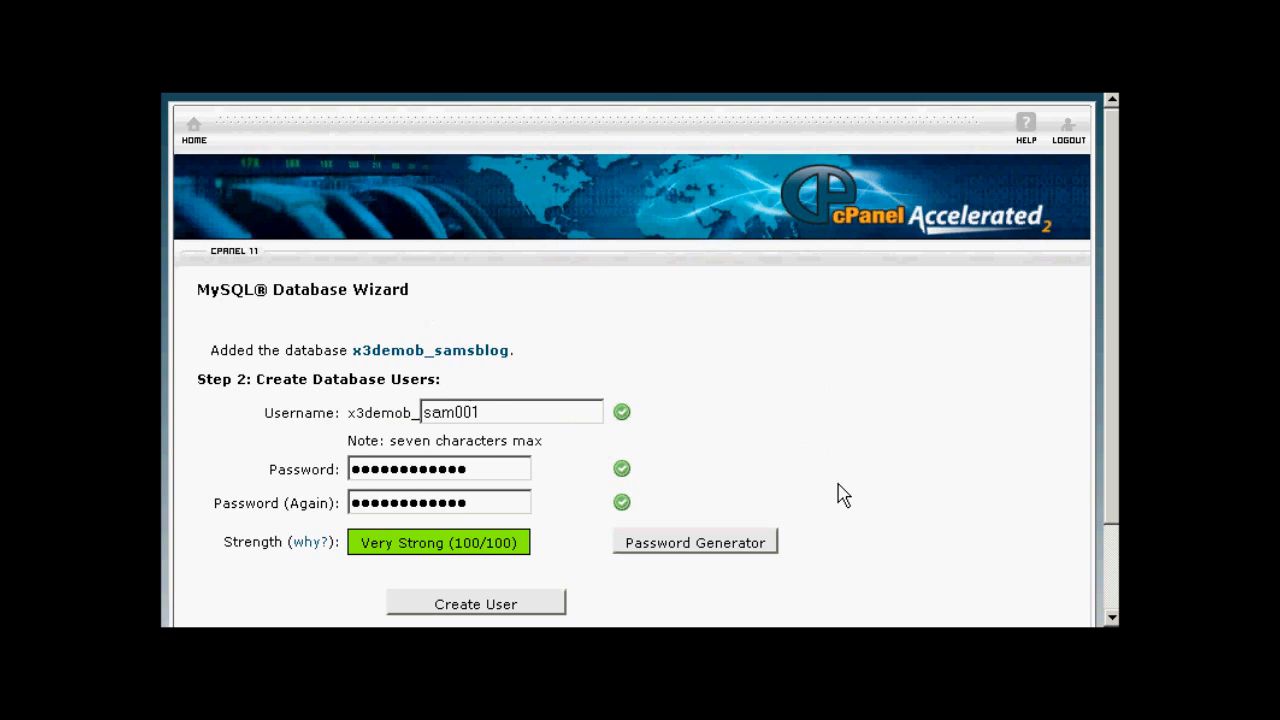
mouse_move(844, 488)
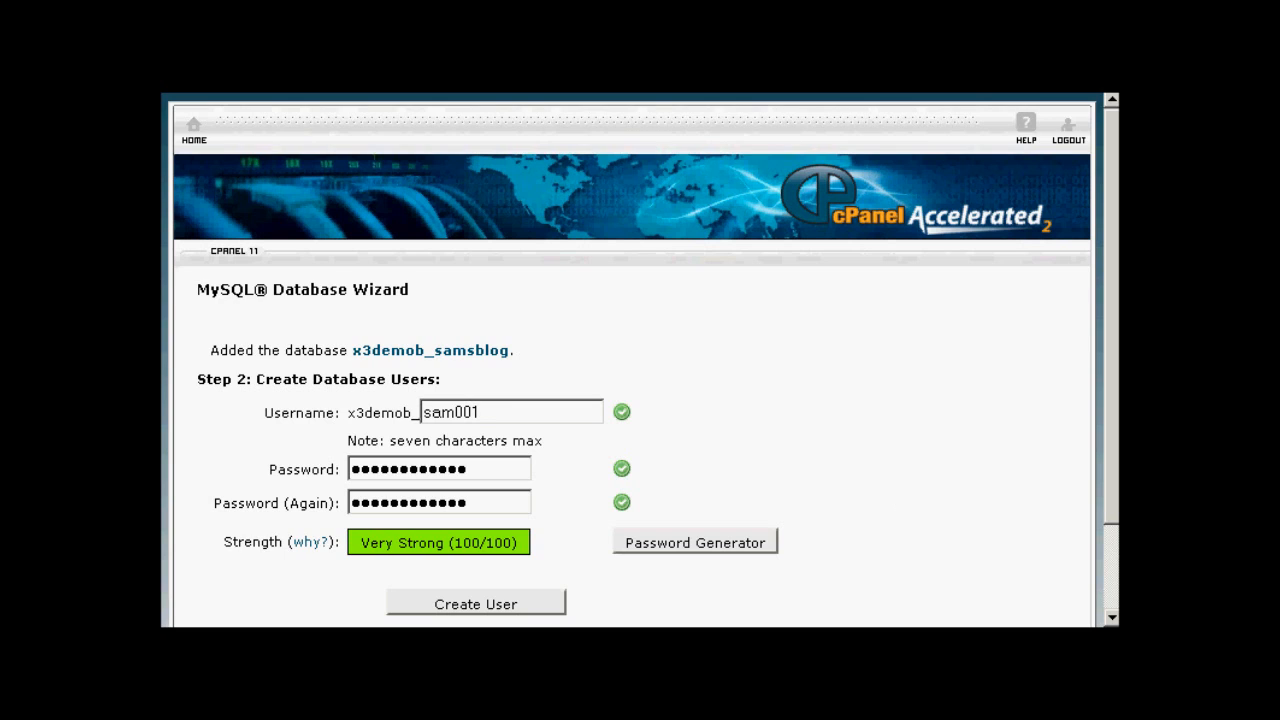
- Complete the Notepad note's username line with sam001 beside the database and password lines
click(476, 604)
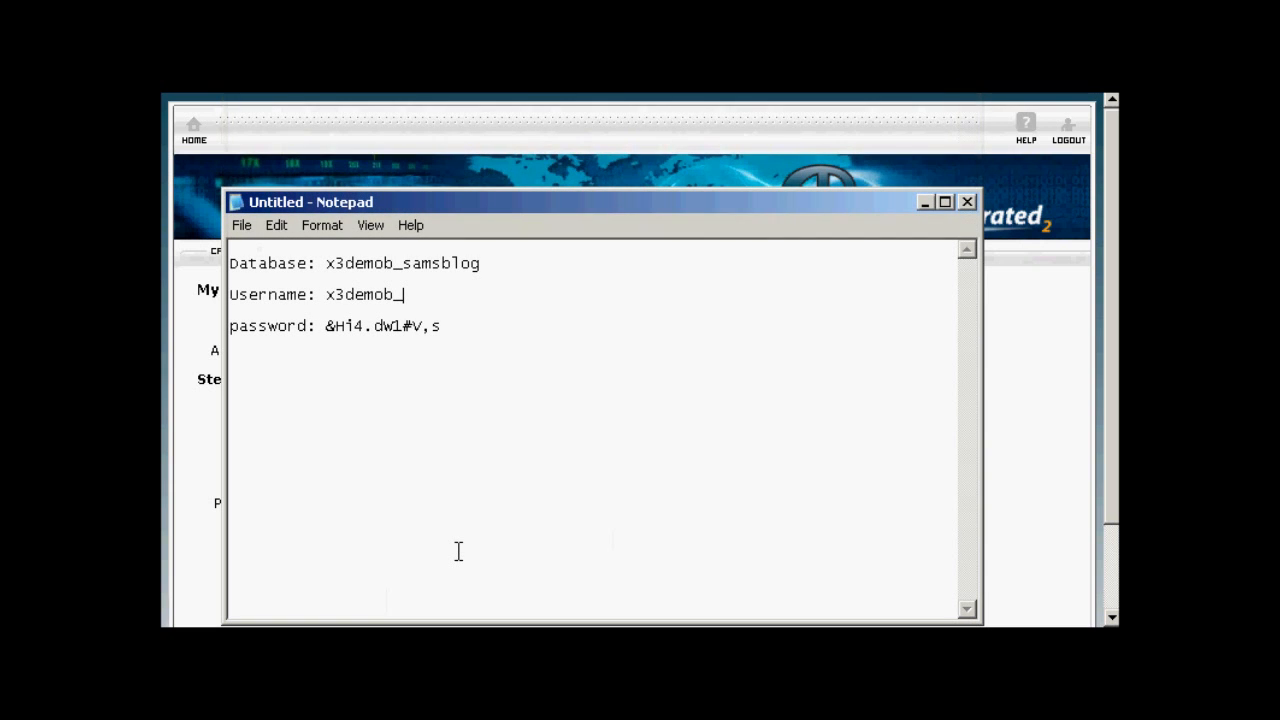
text(sam001)
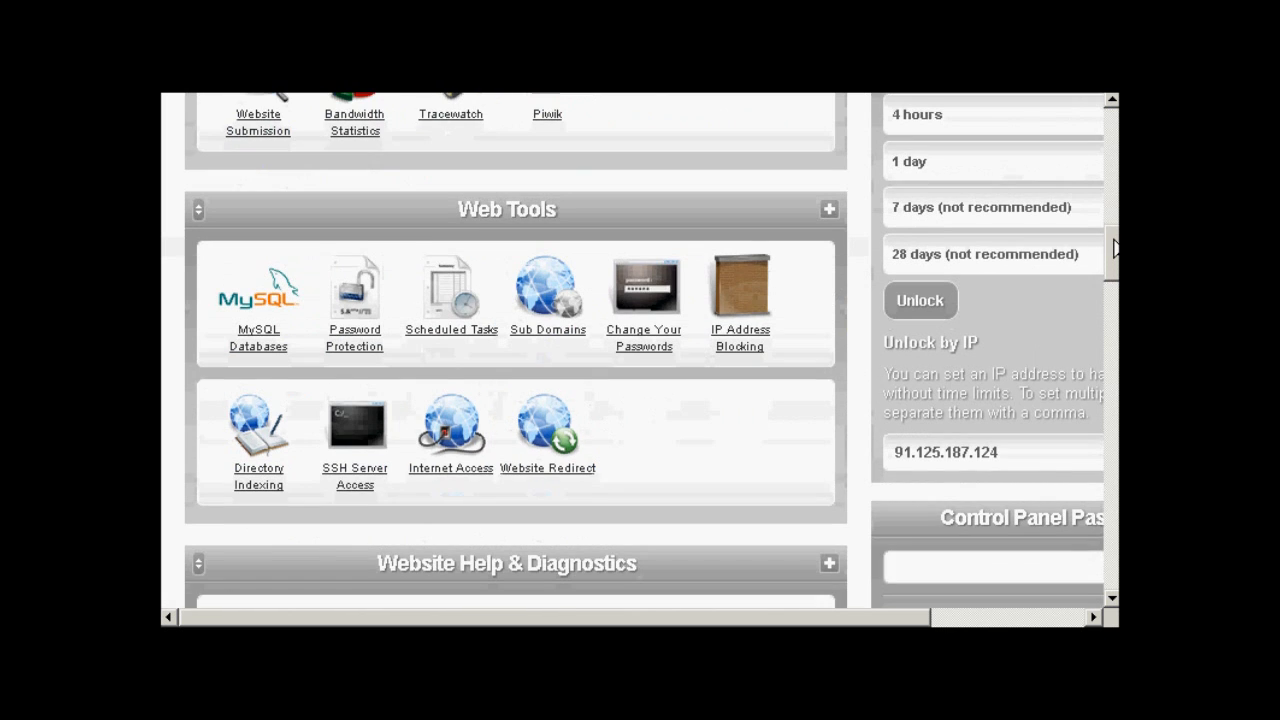
- Reach the MySQL Databases page and its Create a MySQL Database form from Web Tools
scroll(down, 3)
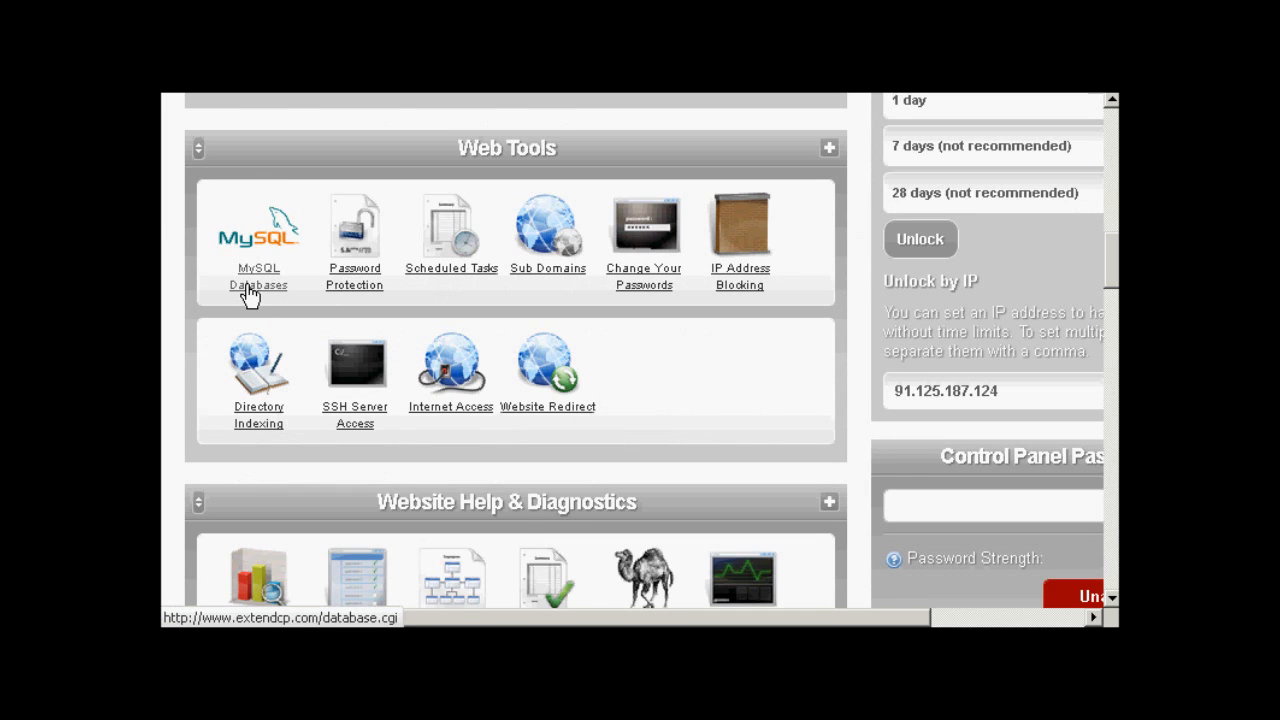
click(258, 276)
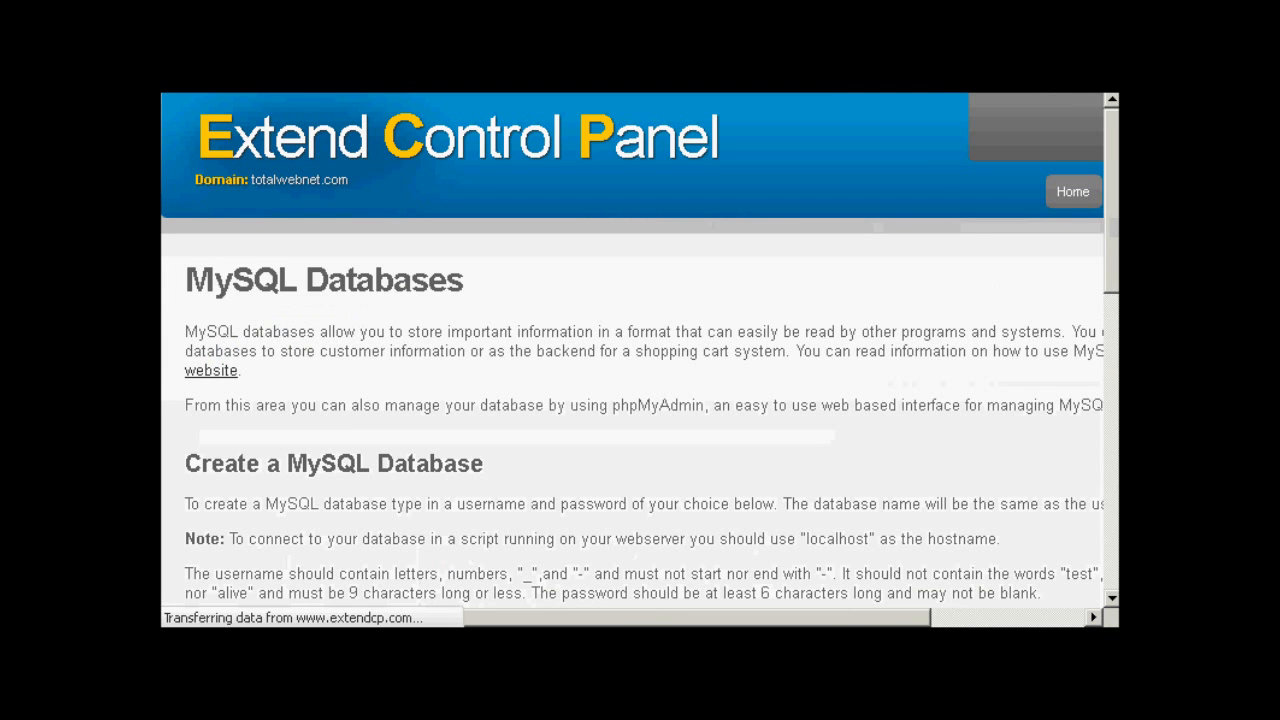
scroll(down, 3)
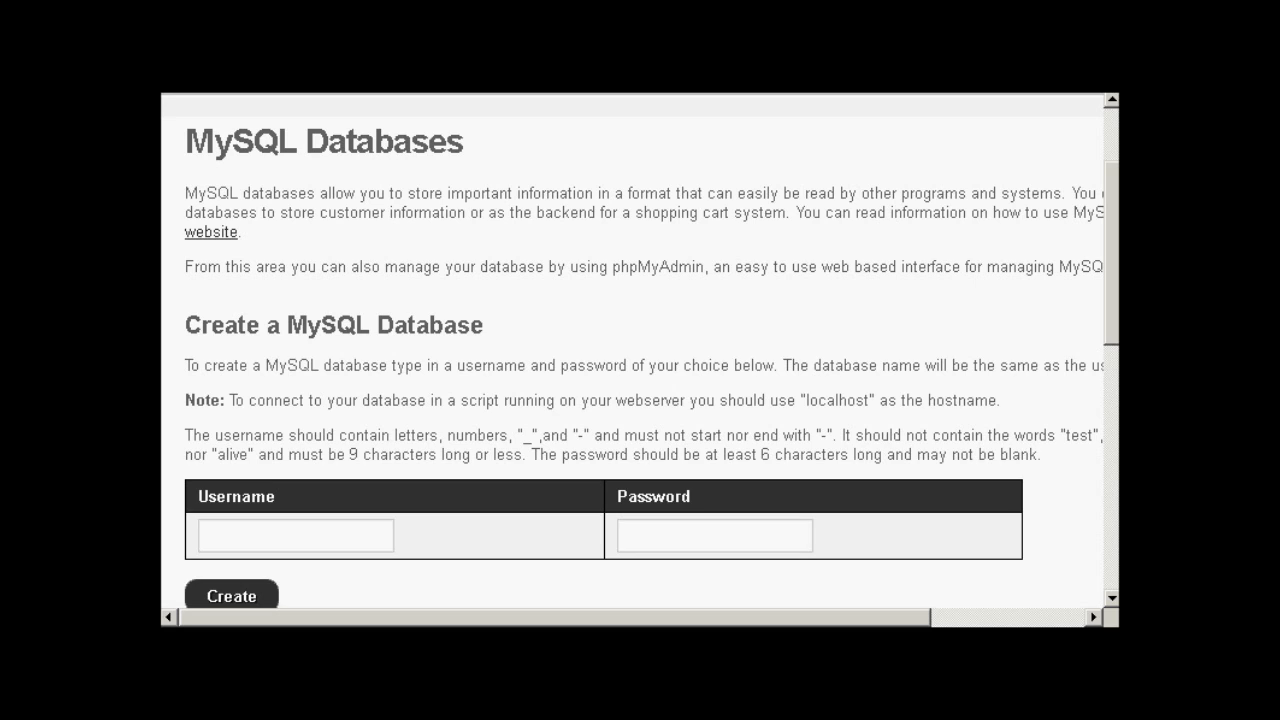
click(296, 536)
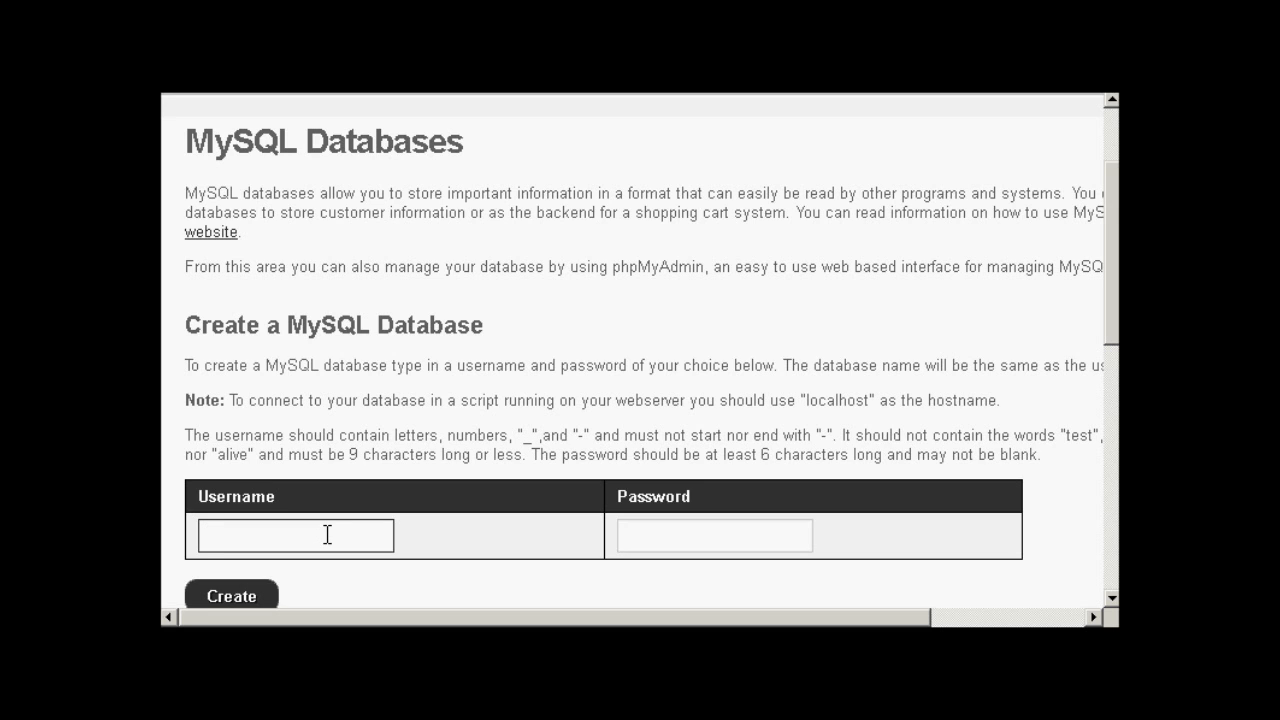
text(sam00)
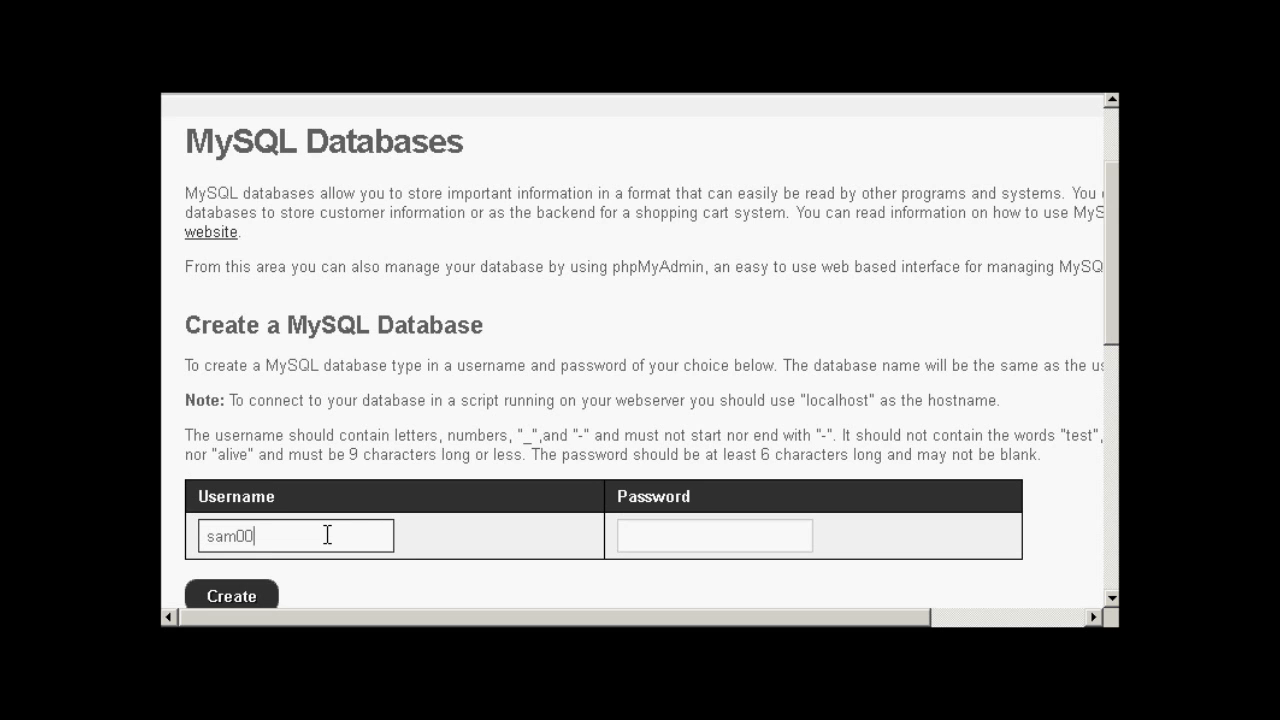
click(714, 536)
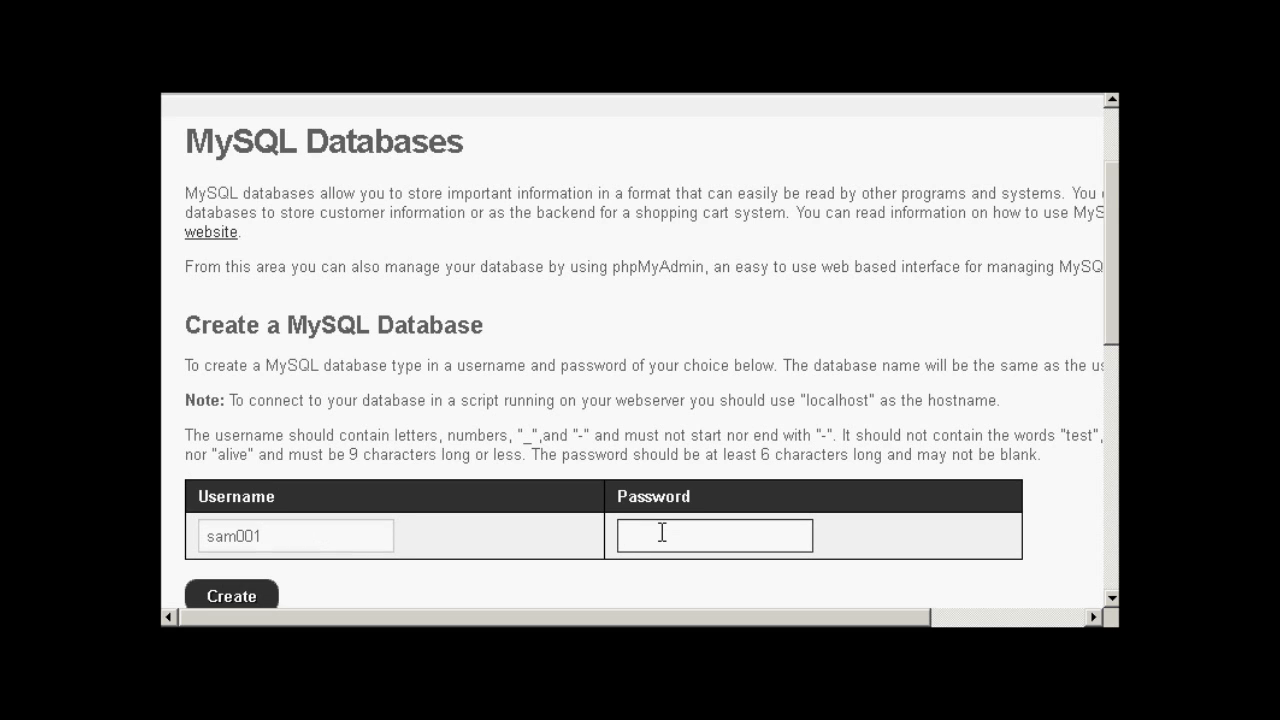
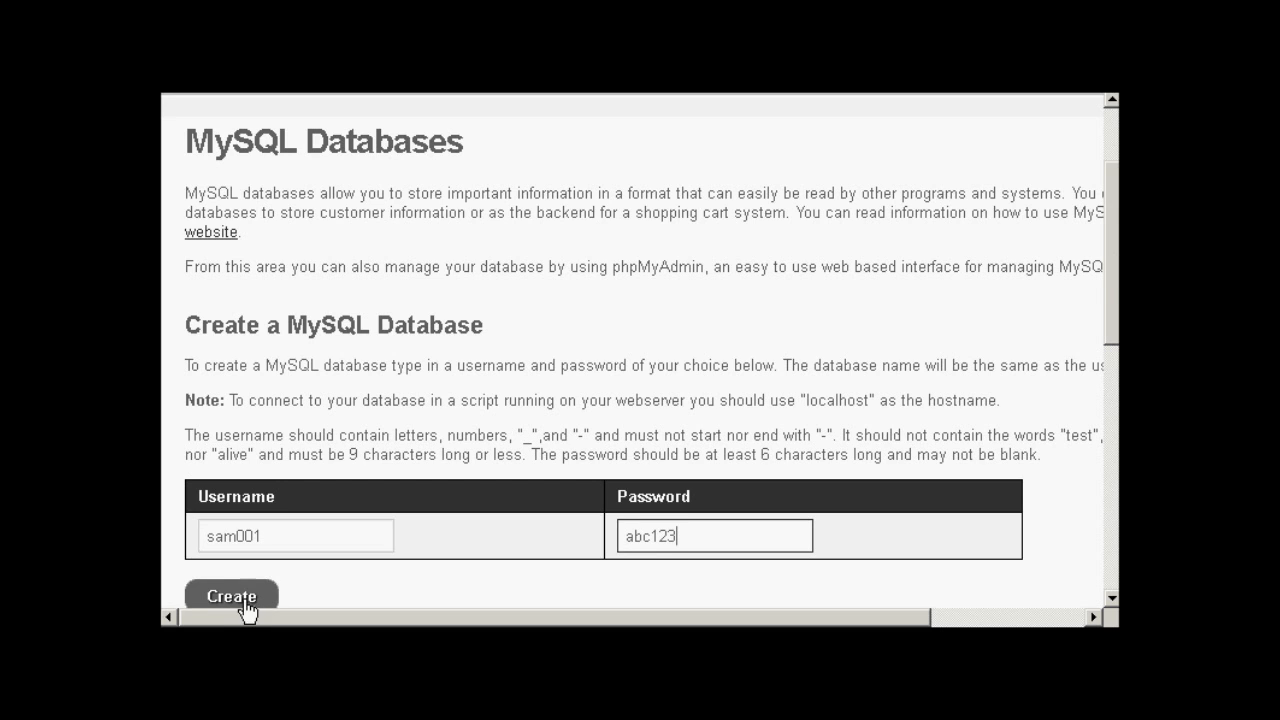
click(232, 596)
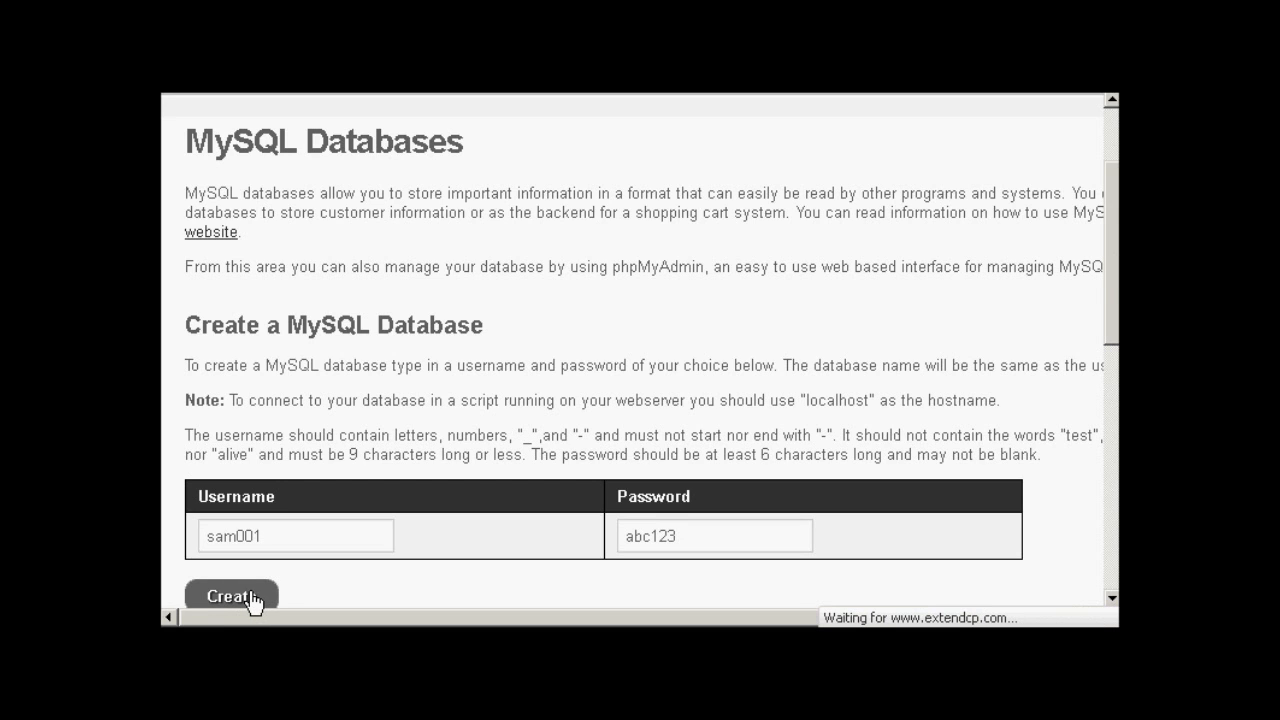
click(230, 596)
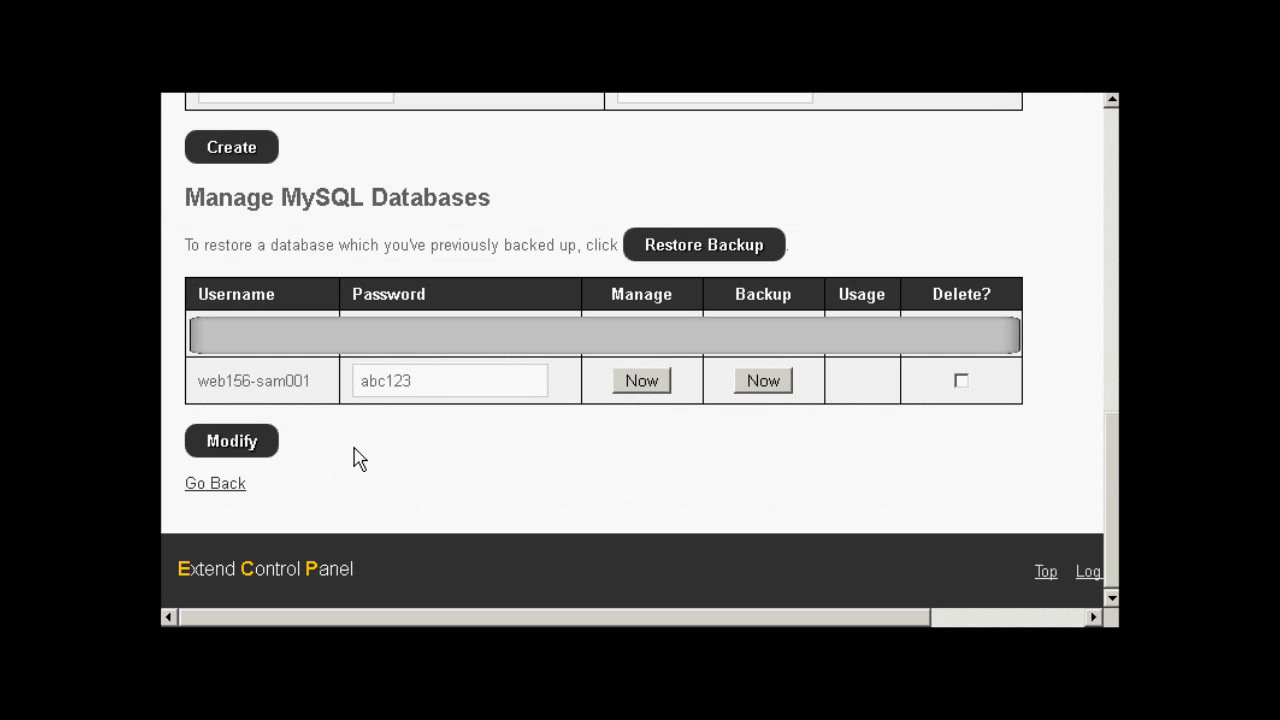
mouse_move(184, 404)
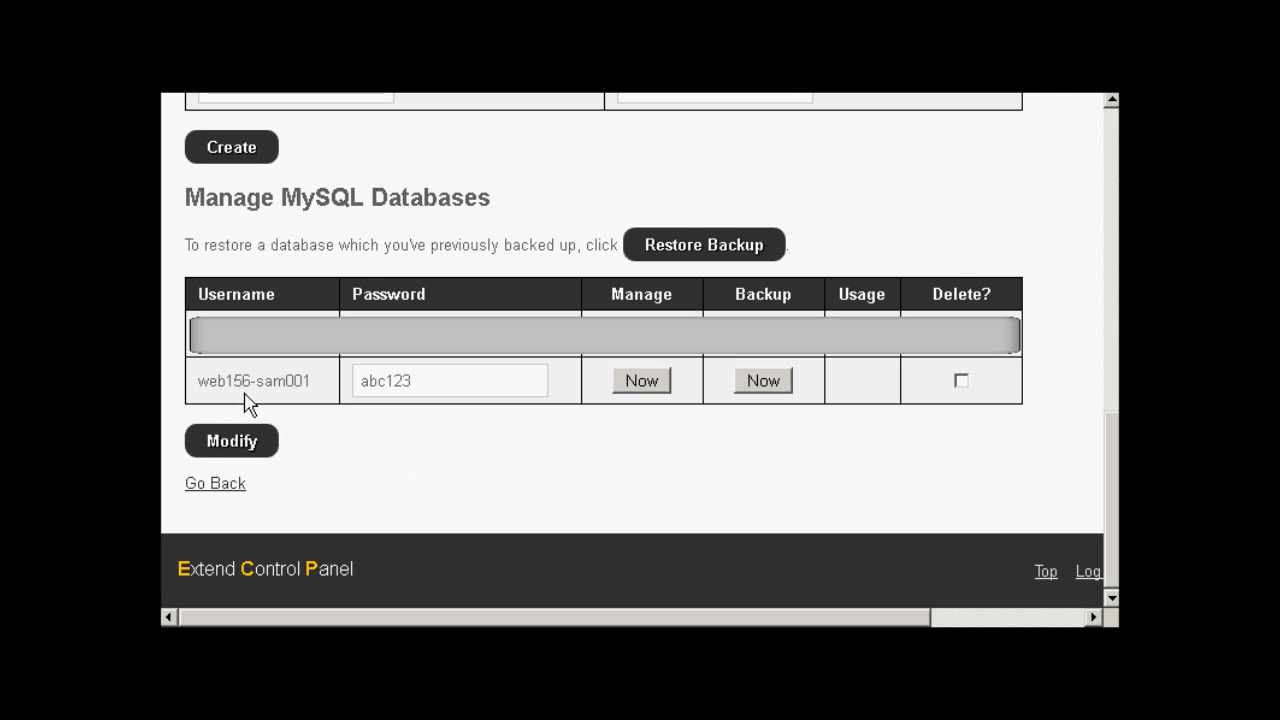
mouse_move(312, 404)
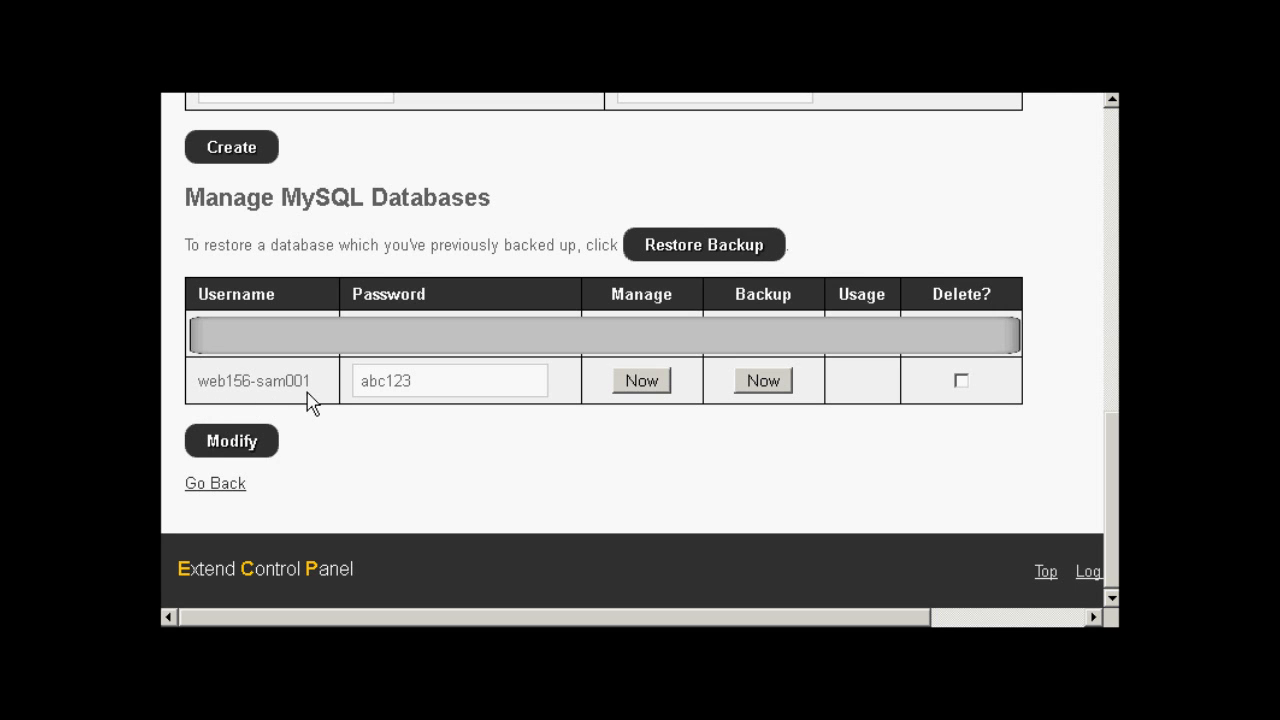
mouse_move(456, 420)
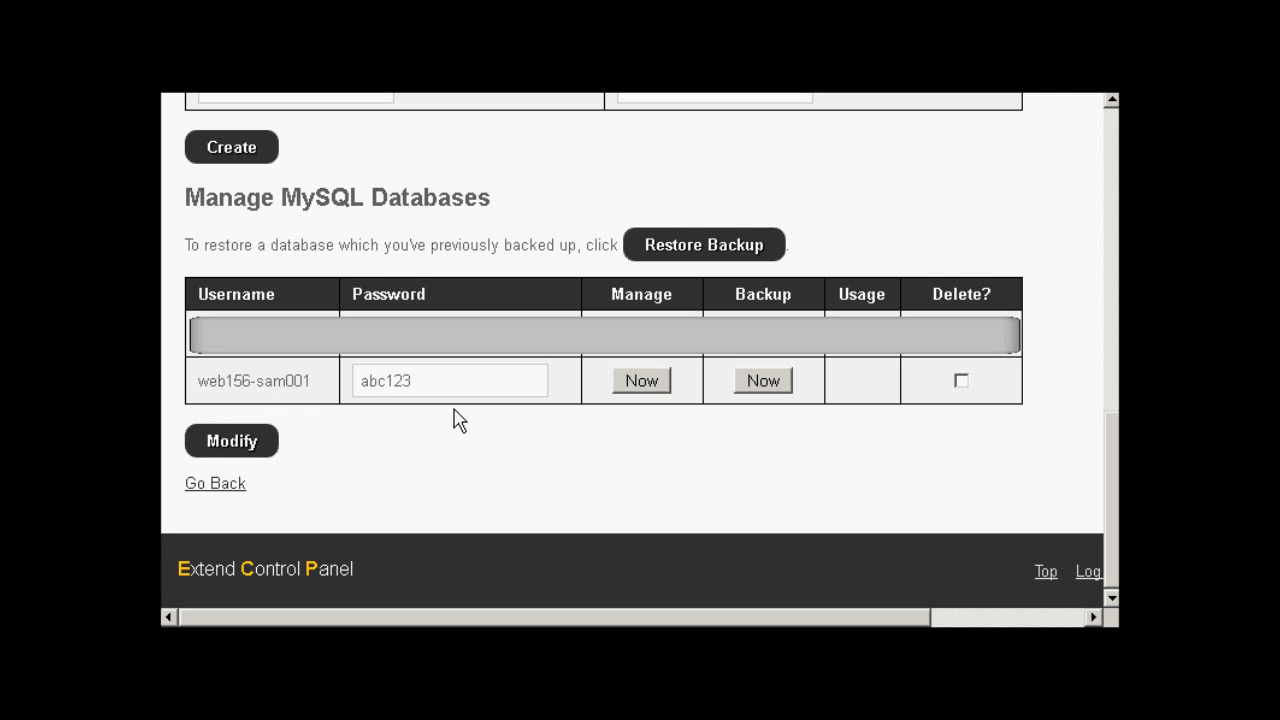
mouse_move(256, 372)
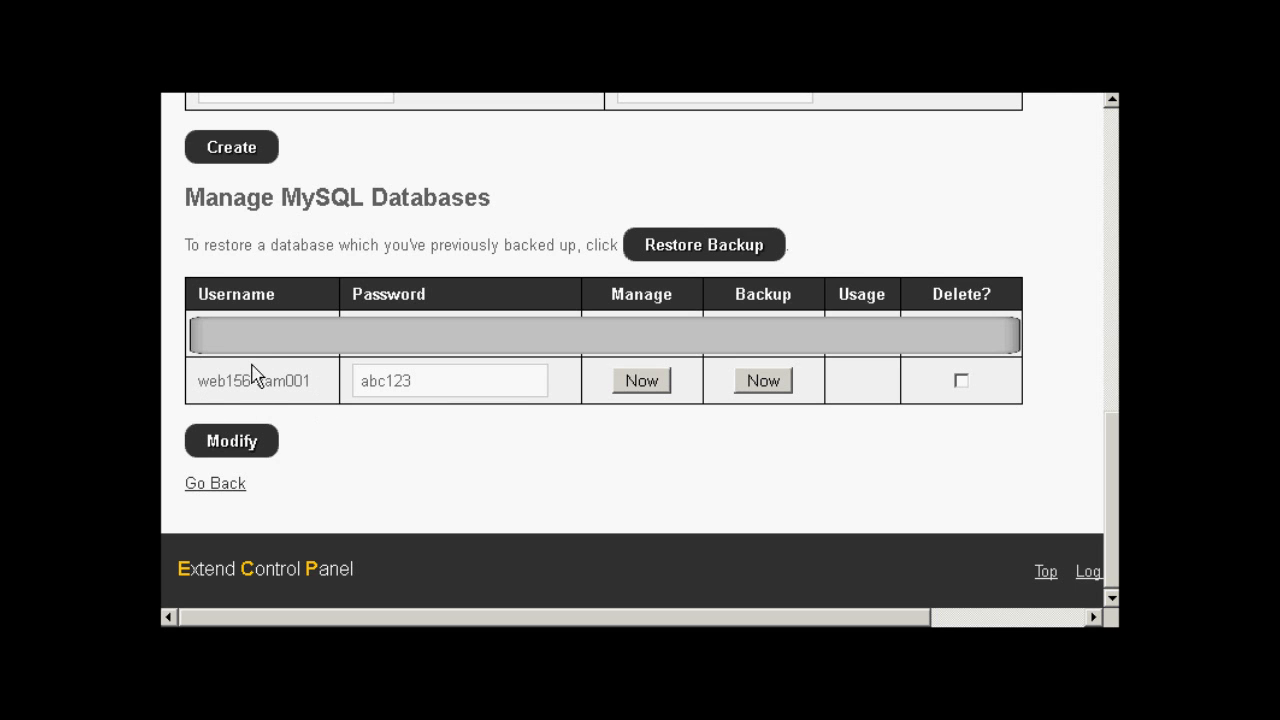
mouse_move(198, 380)
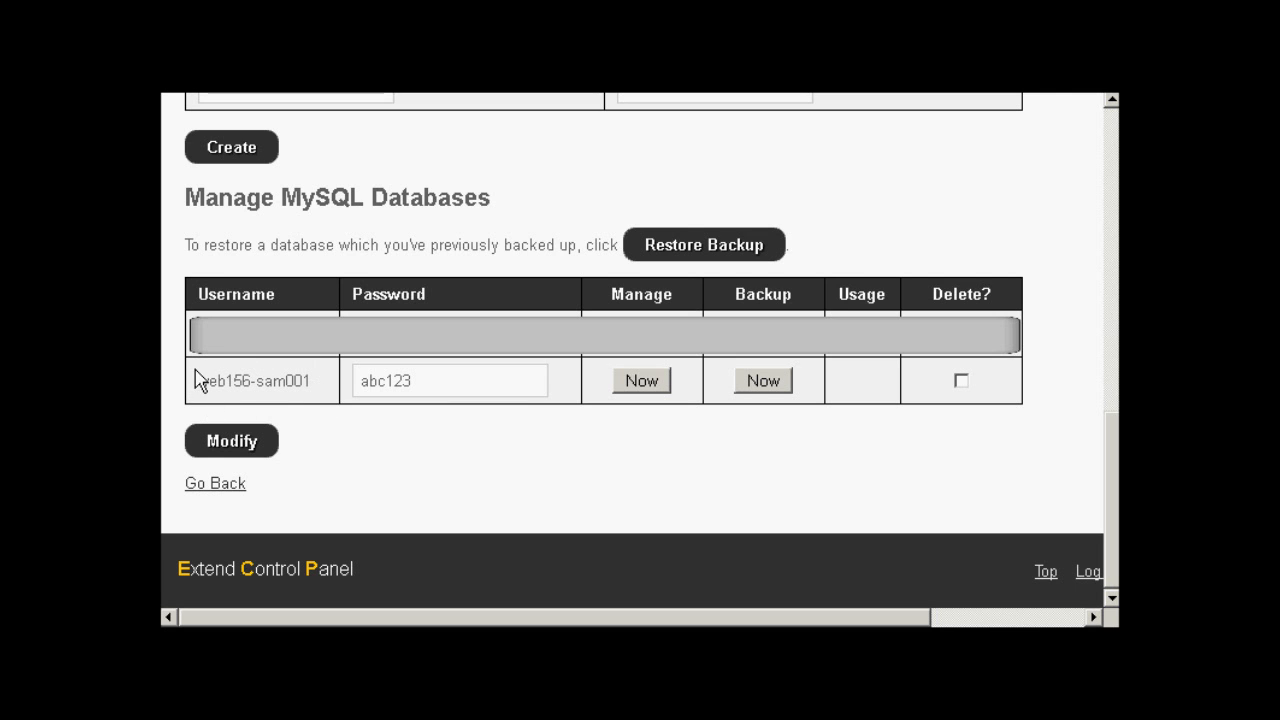
mouse_move(304, 418)
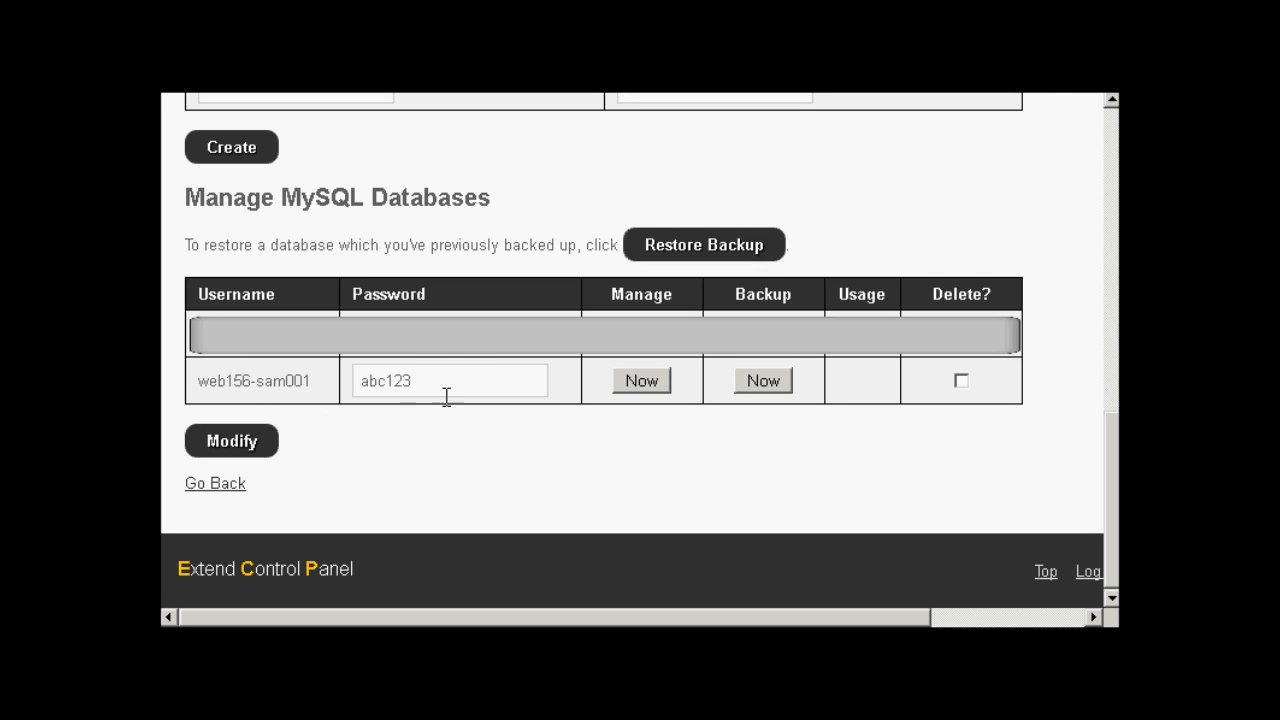
mouse_move(414, 442)
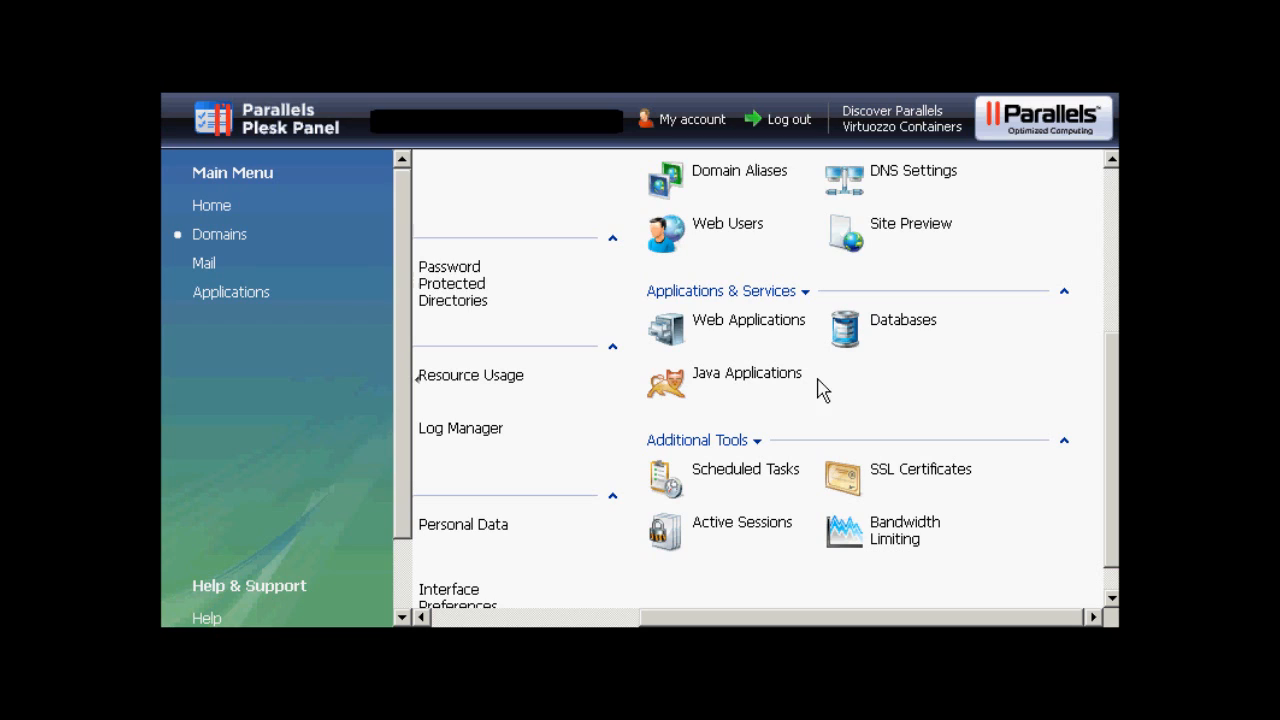
mouse_move(876, 400)
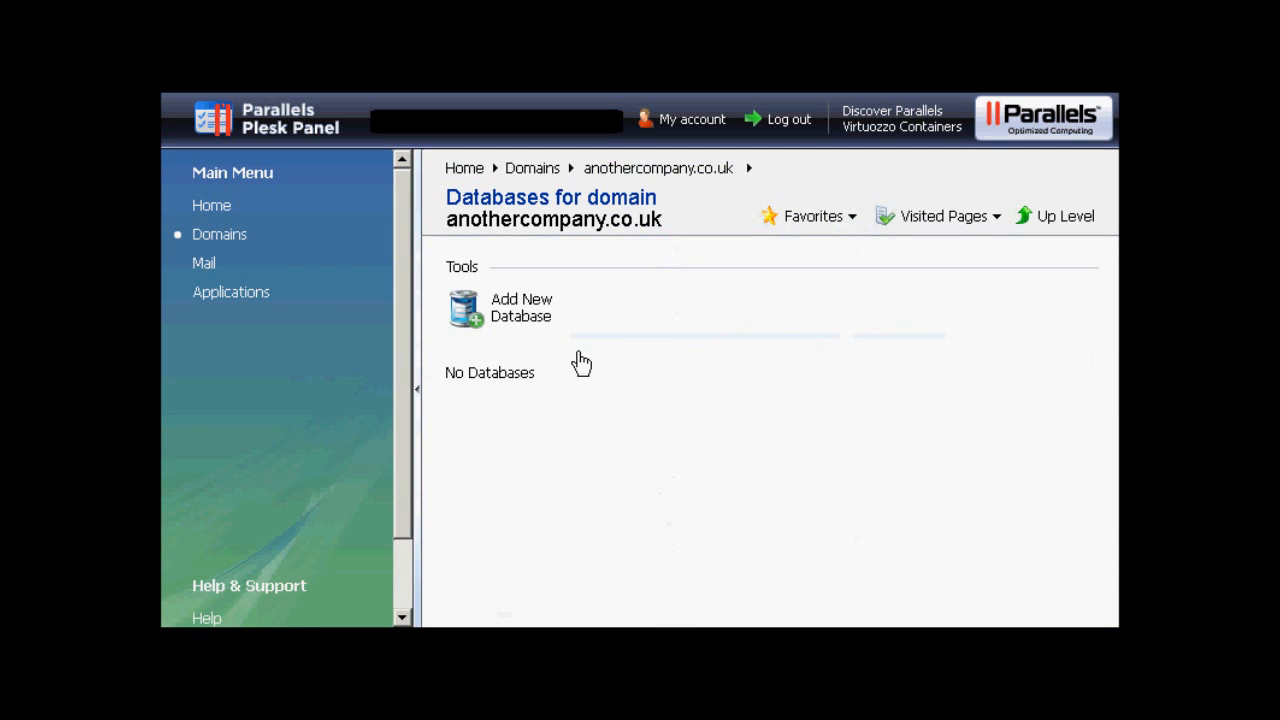
mouse_move(528, 326)
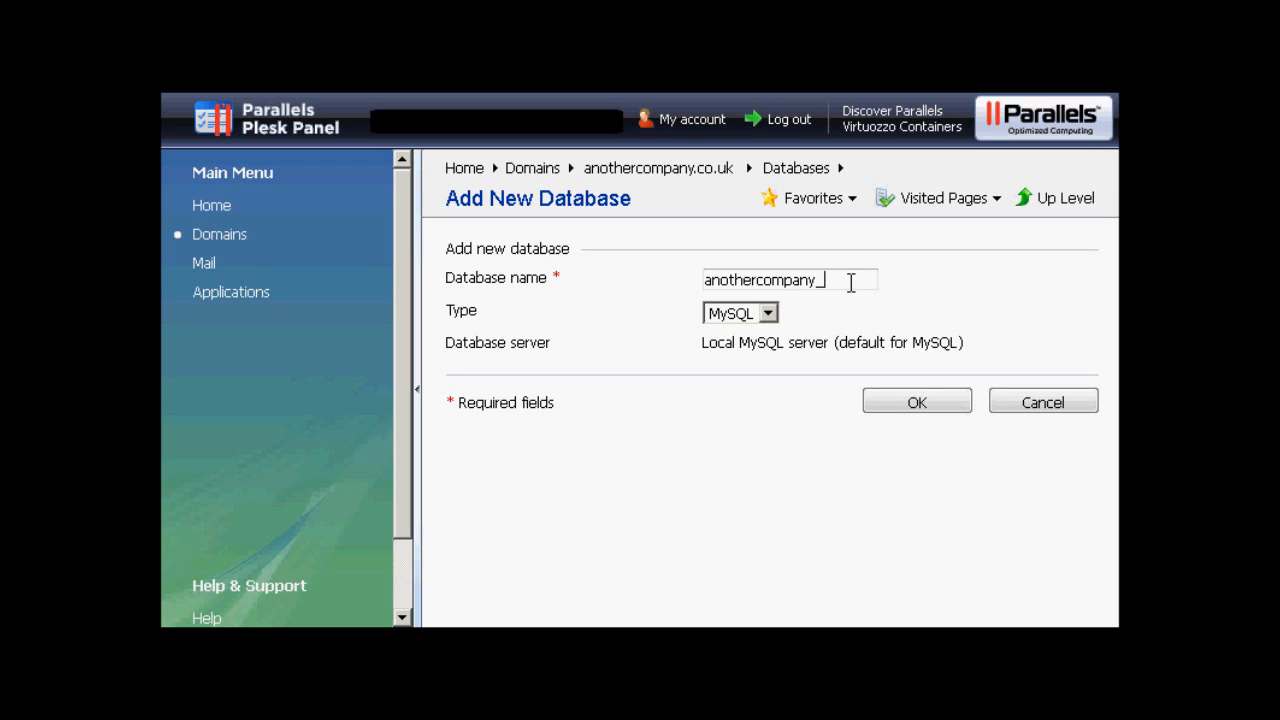
- Name the new Plesk database anothercompany_samsblog for anothercompany.co.uk and create it
text(sam)
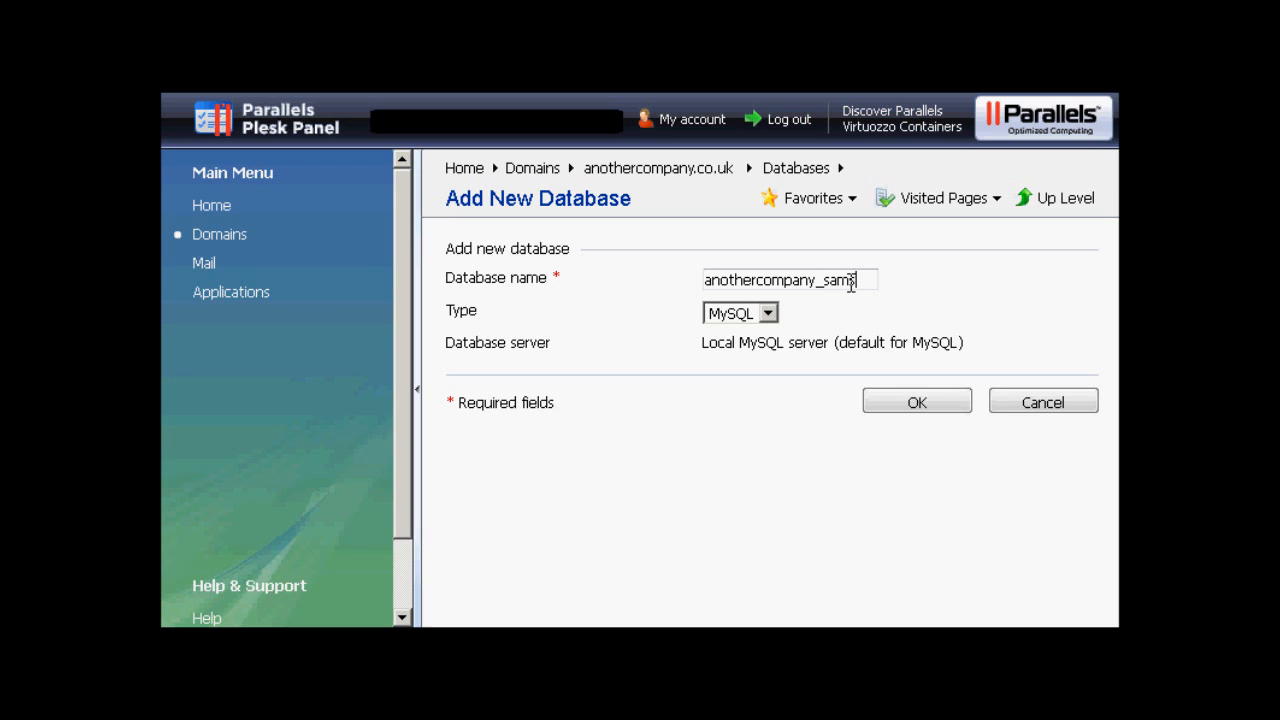
text(blog)
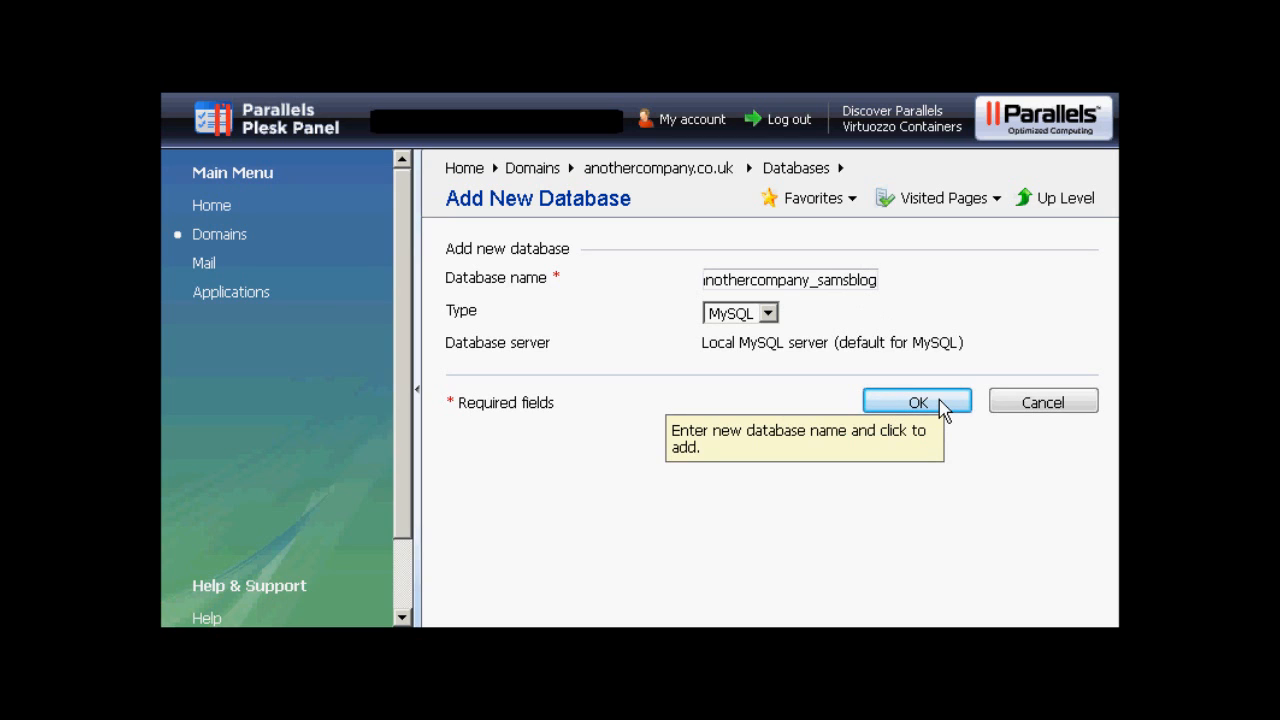
click(916, 400)
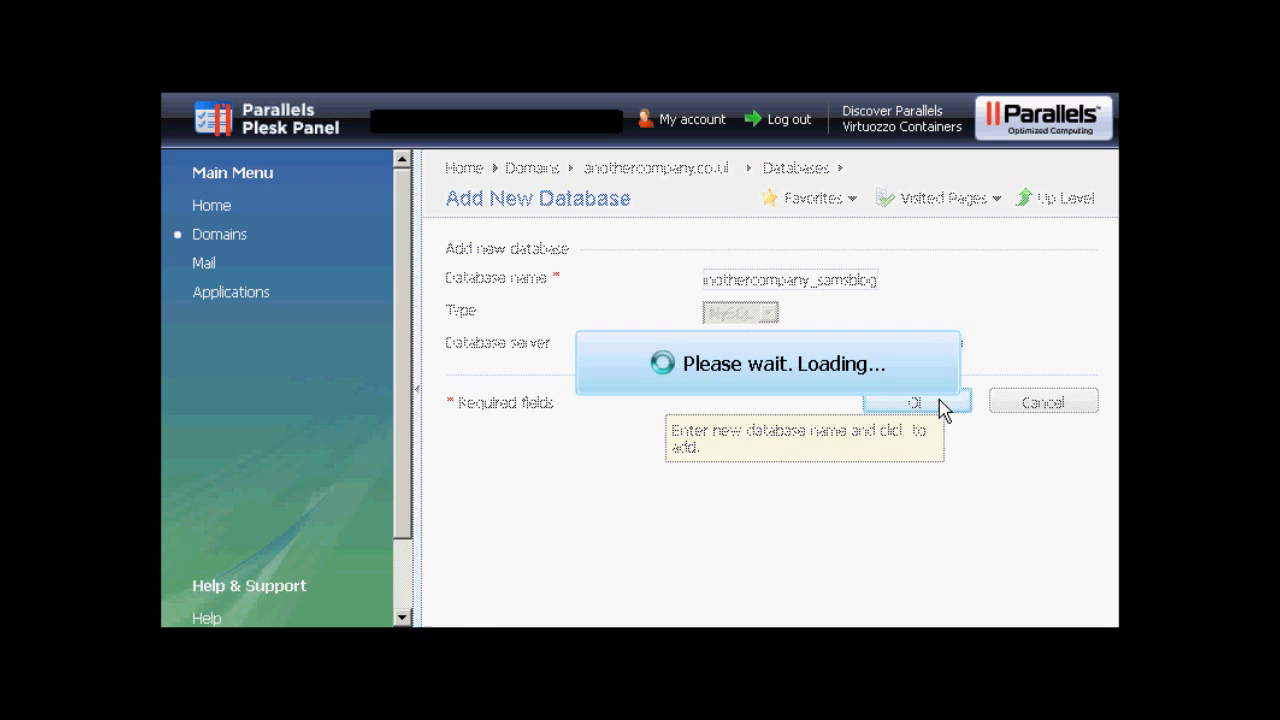
click(912, 400)
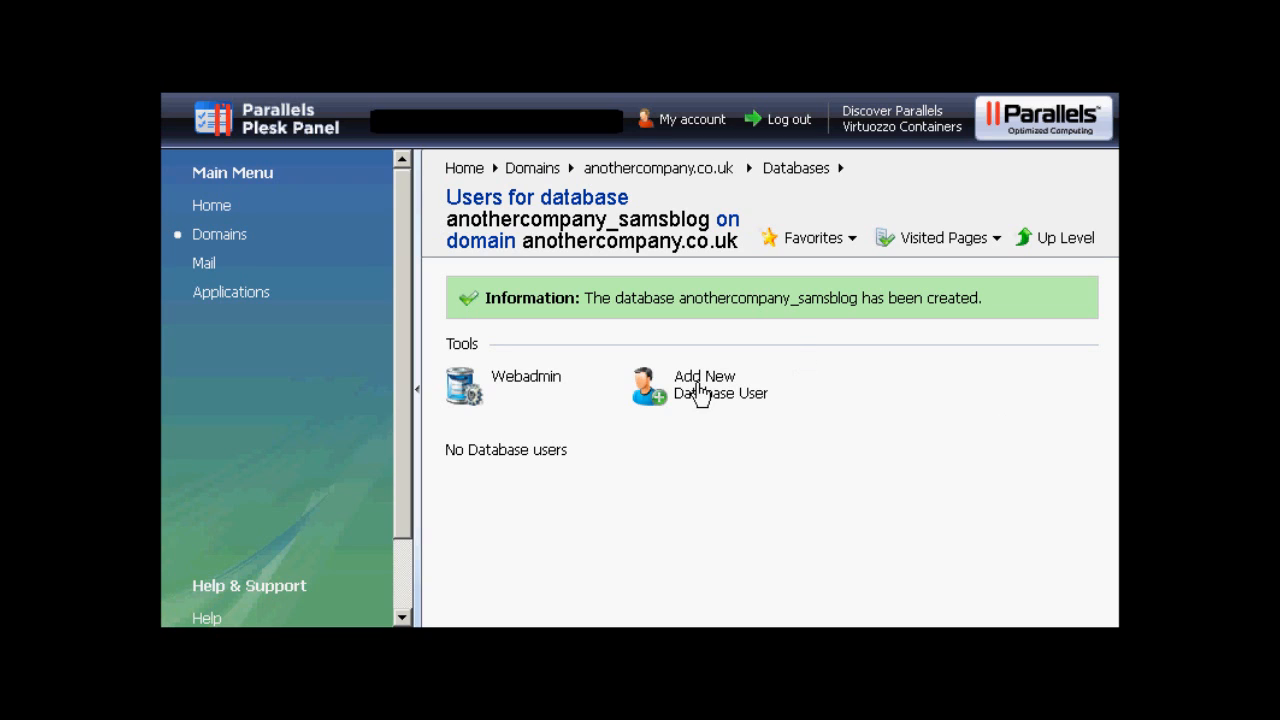
mouse_move(700, 390)
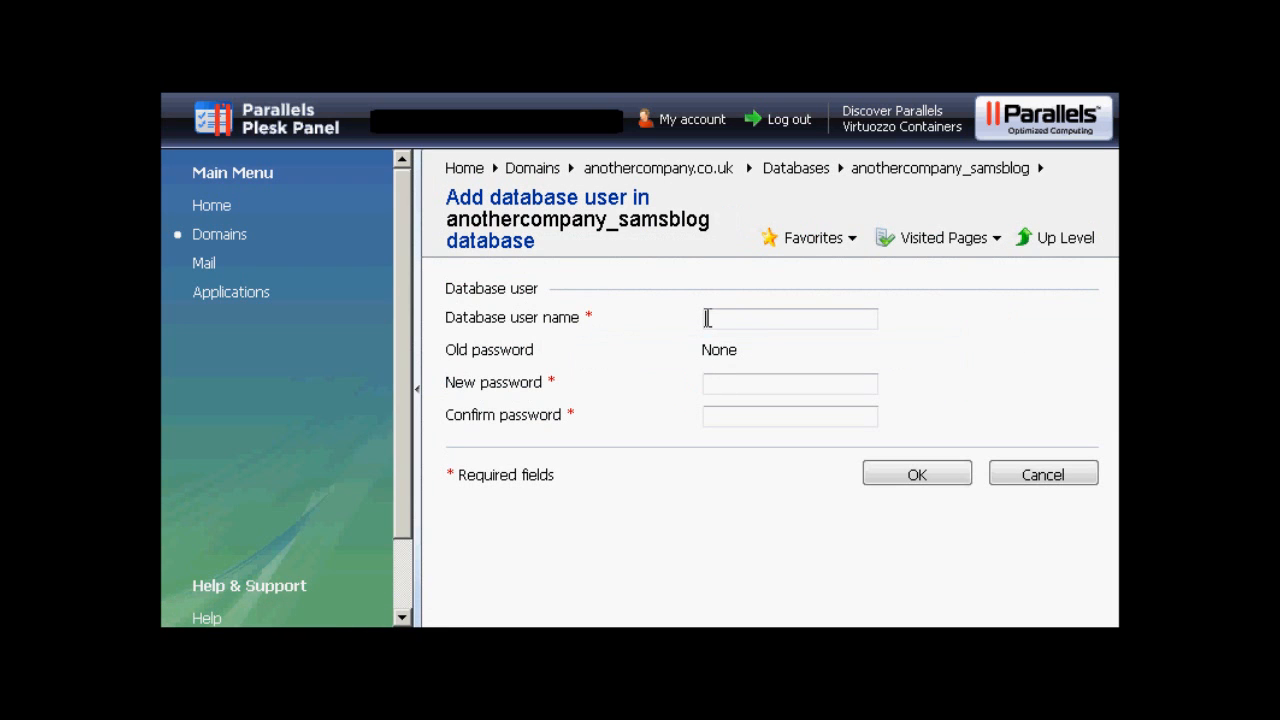
mouse_move(808, 318)
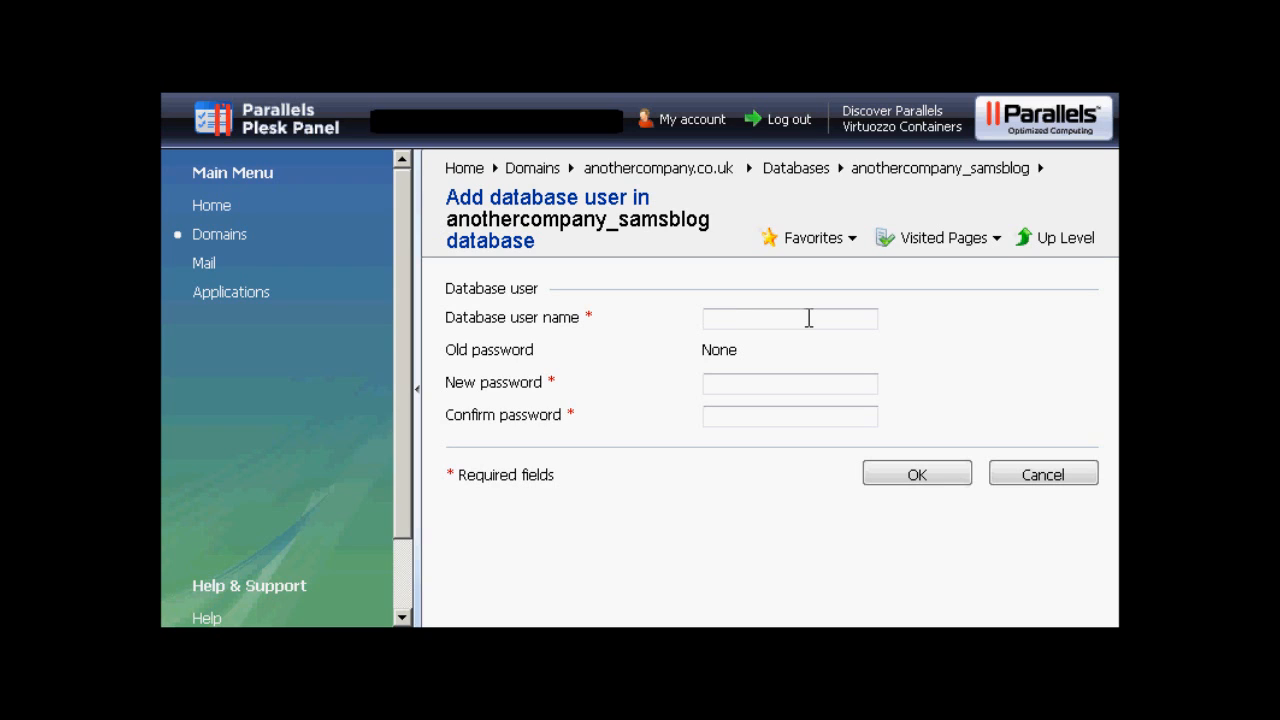
- Add database user sam001 with a password to anothercompany_samsblog and save it
text(sam001)
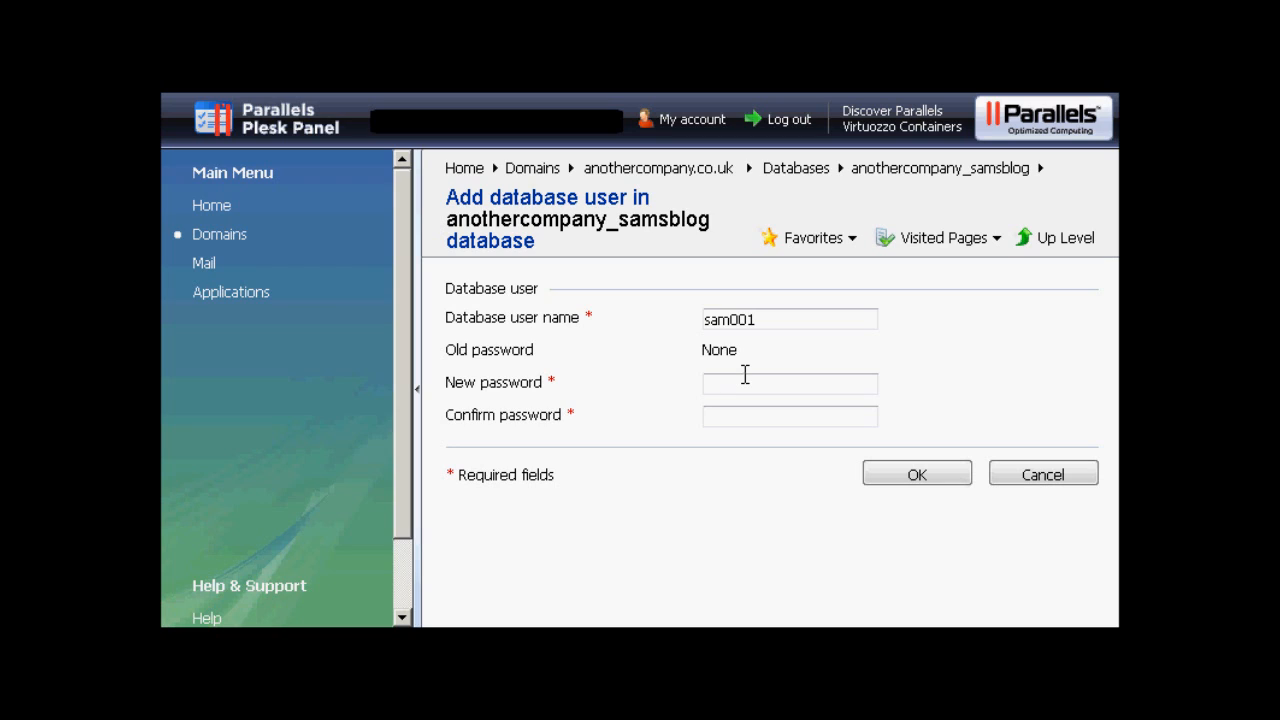
text(•)
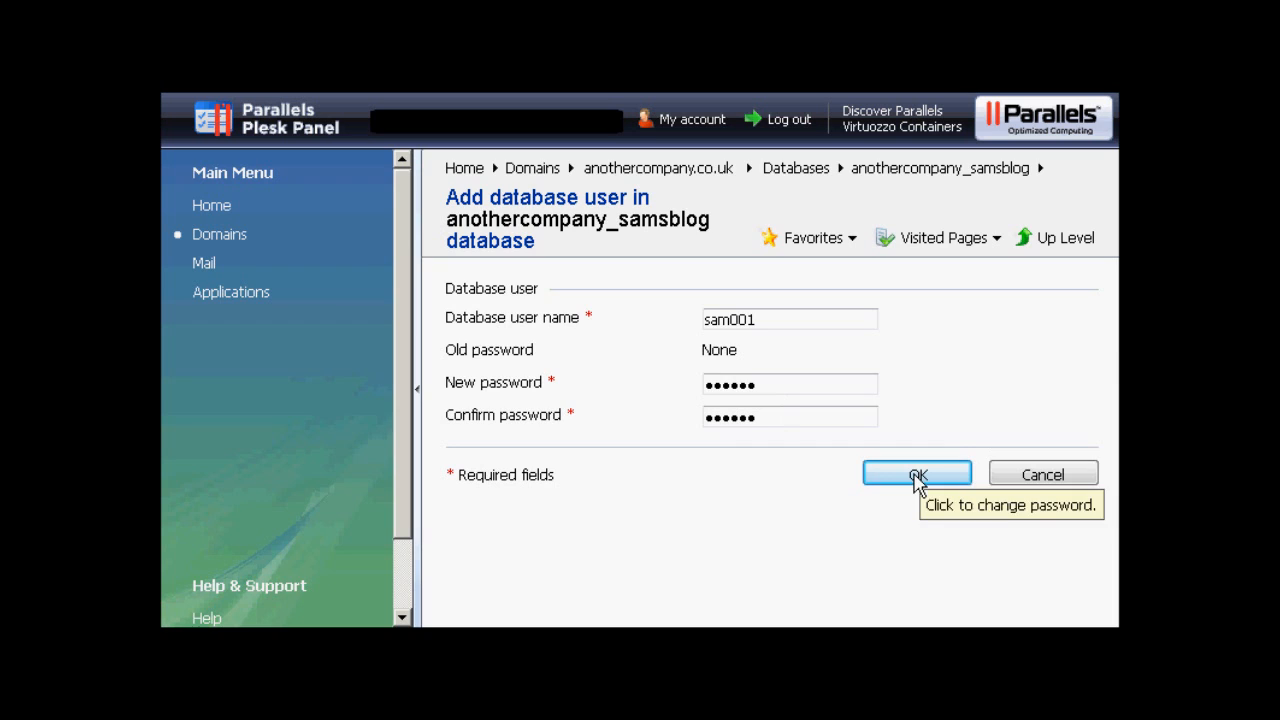
click(916, 472)
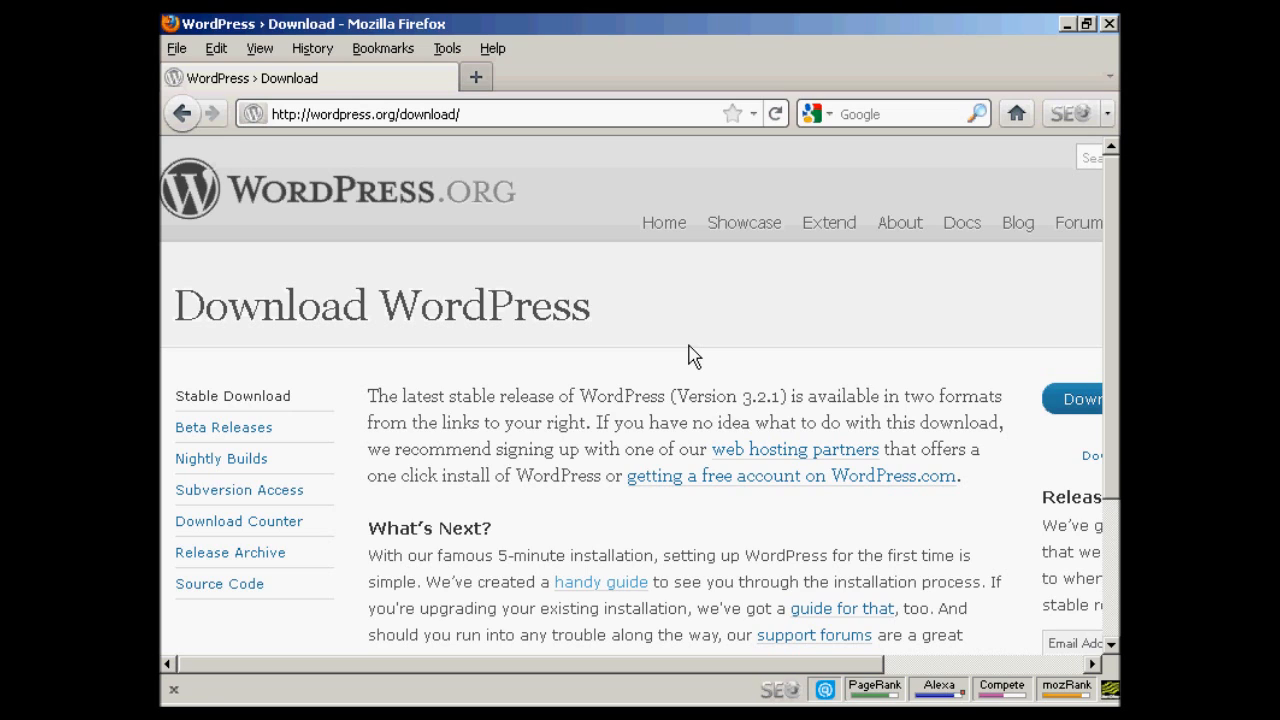
mouse_move(448, 186)
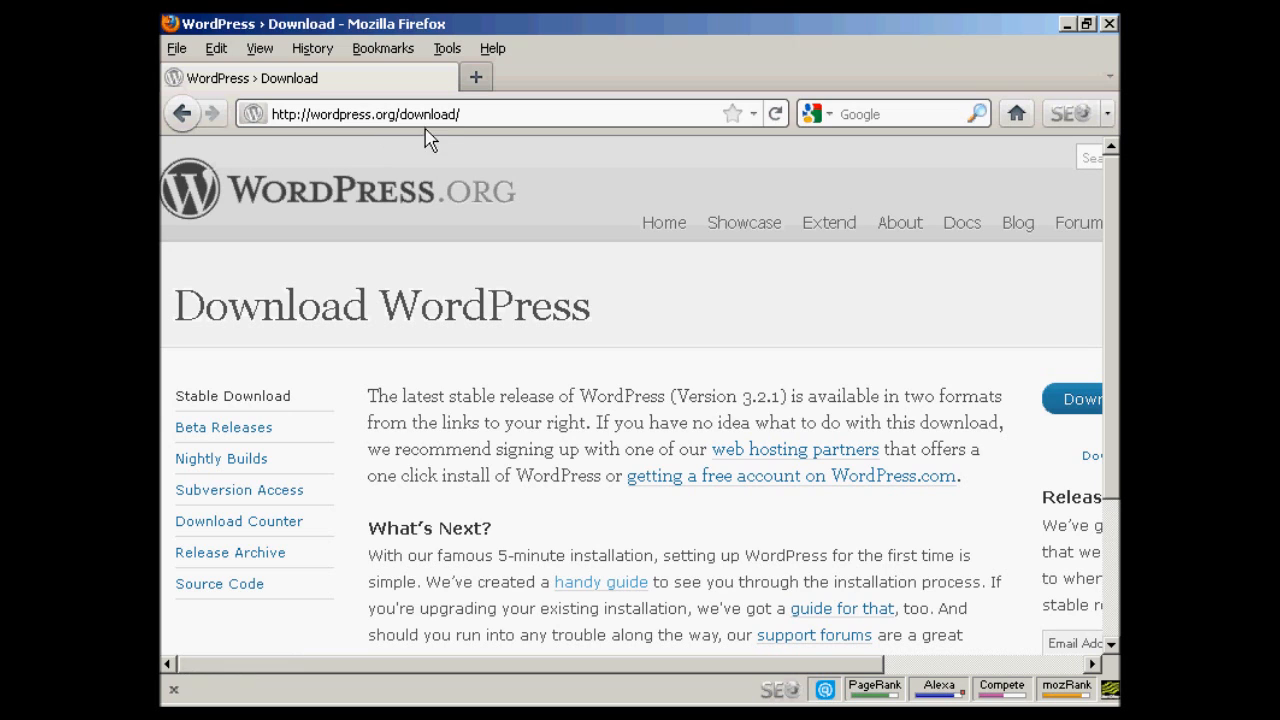
mouse_move(548, 182)
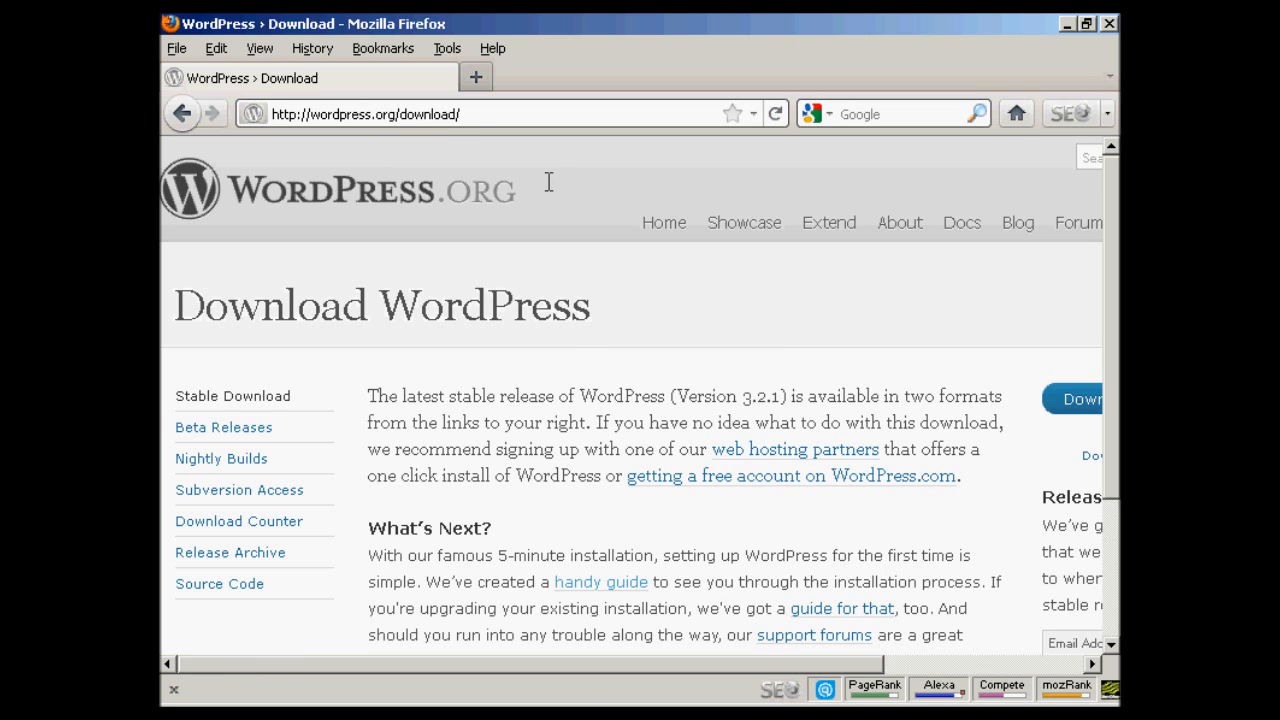
- Start downloading wordpress-3.2.1.zip from the wordpress.org download page
scroll(right, 3)
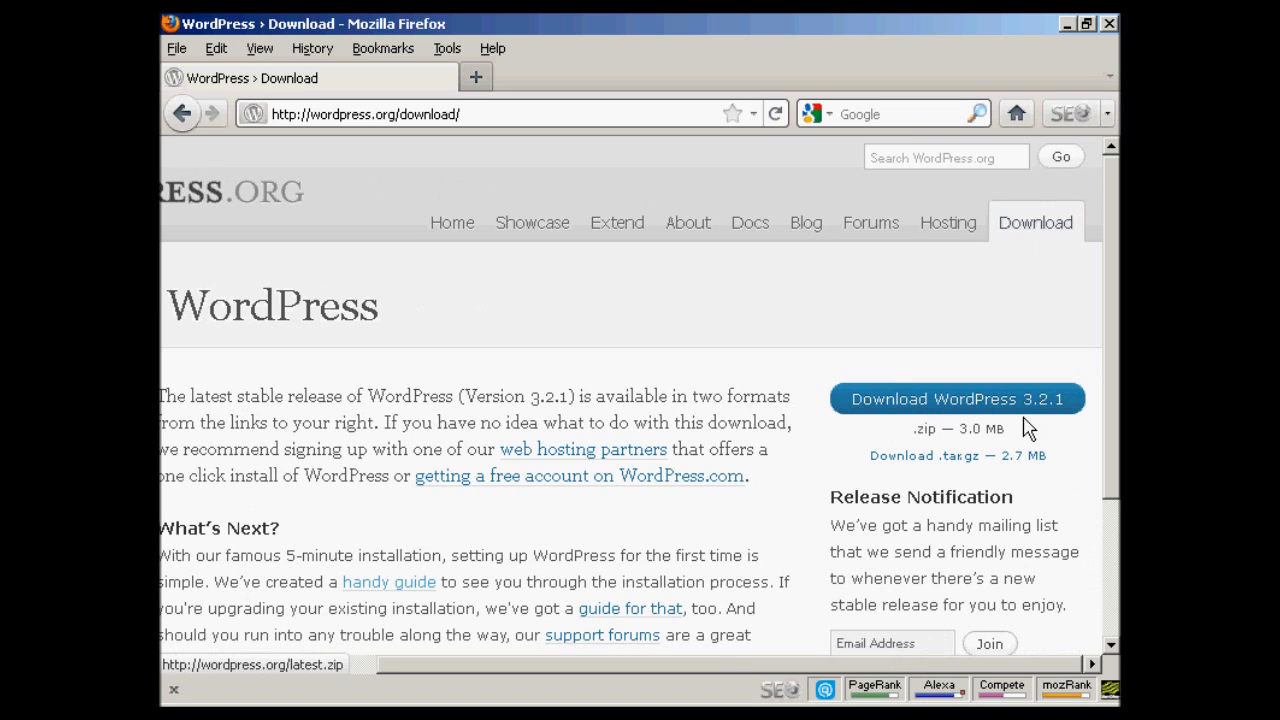
mouse_move(1072, 432)
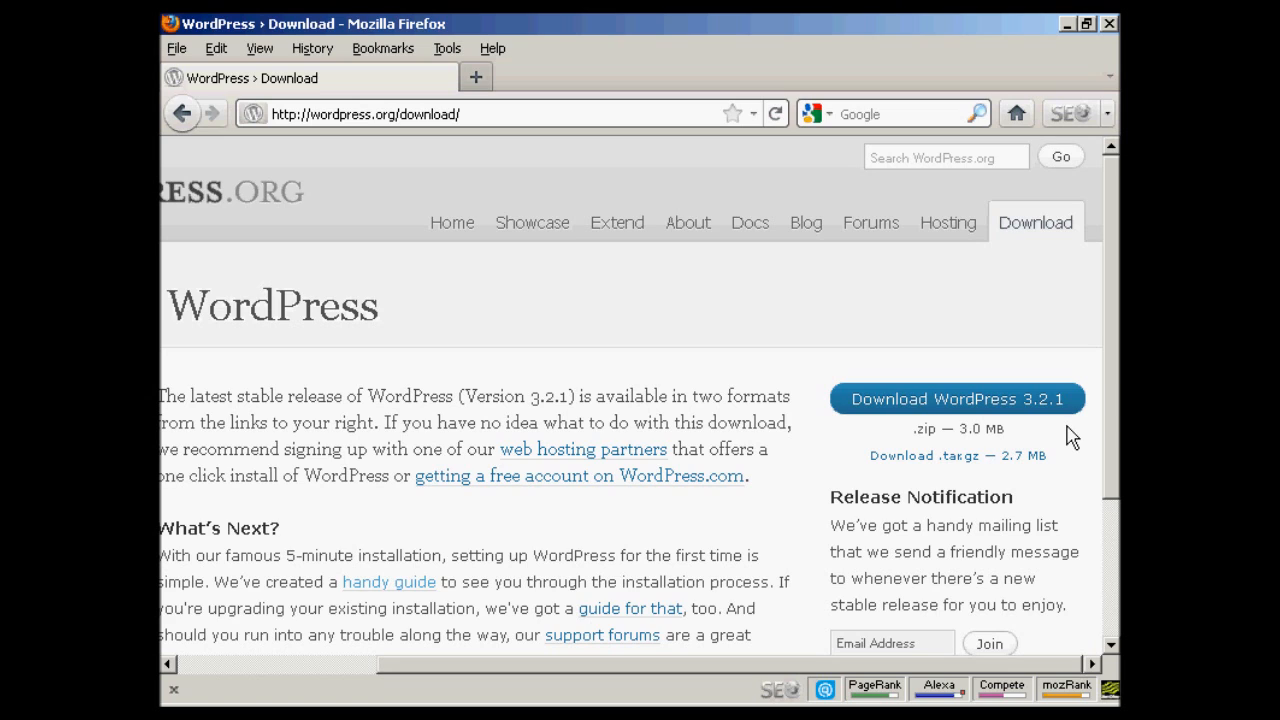
mouse_move(916, 418)
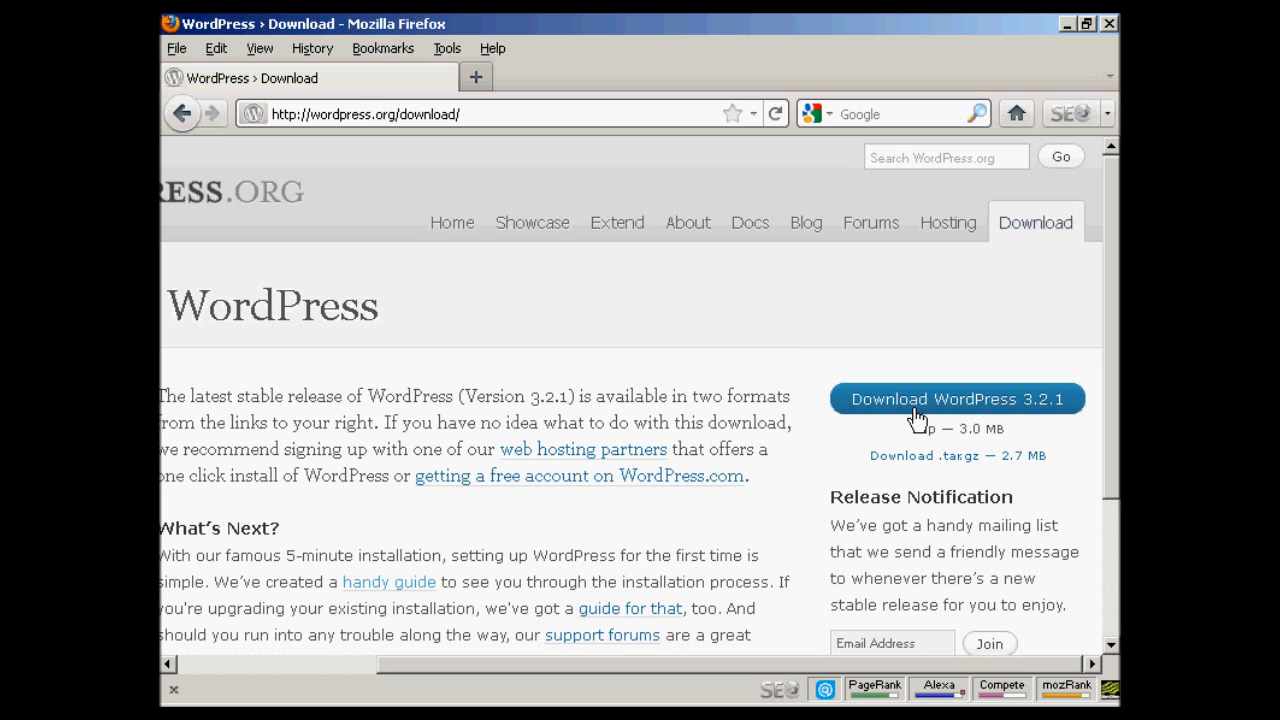
mouse_move(948, 410)
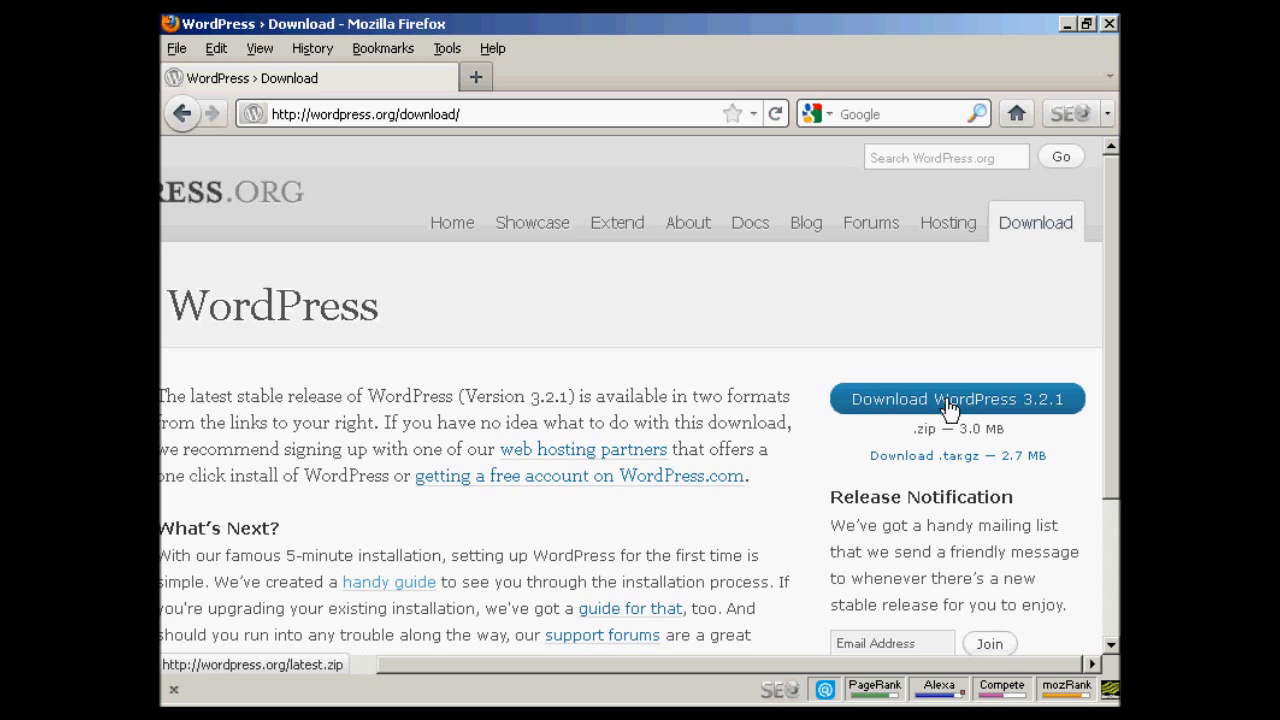
click(956, 400)
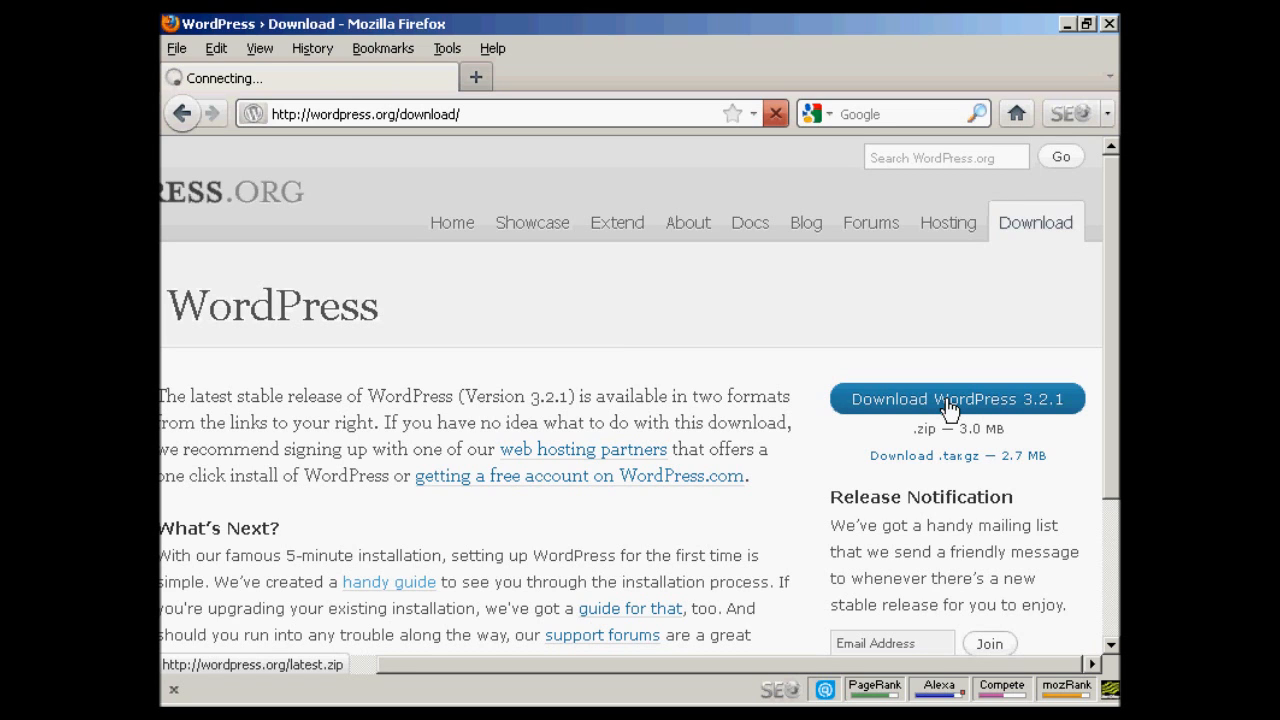
click(956, 398)
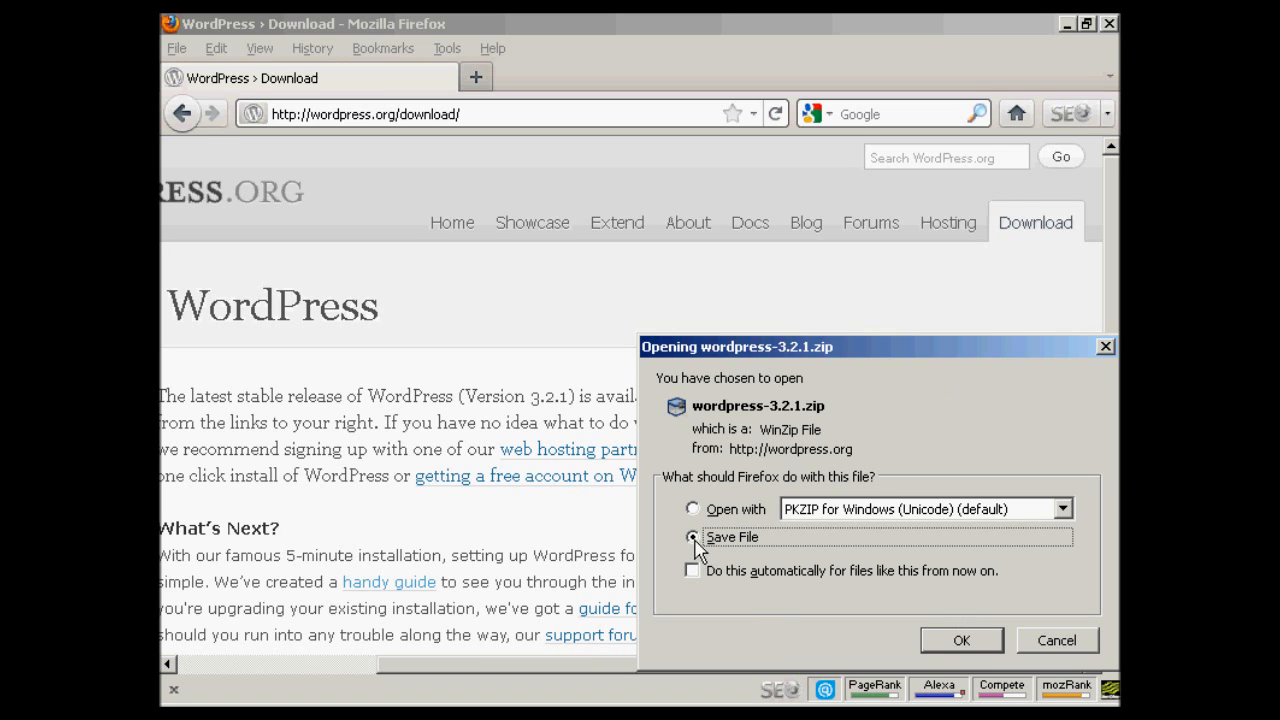
- Save wordpress-3.2.1.zip (3.8 MB) to disk and close the finished Downloads window
click(692, 536)
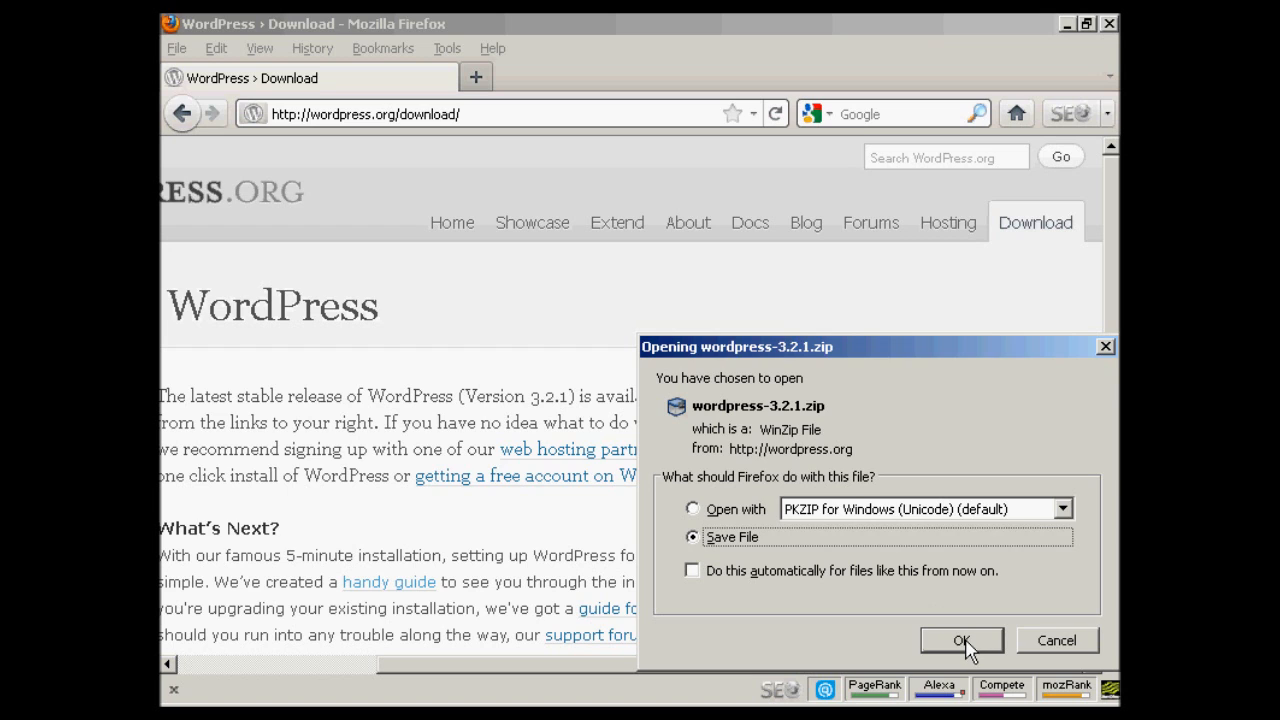
click(960, 640)
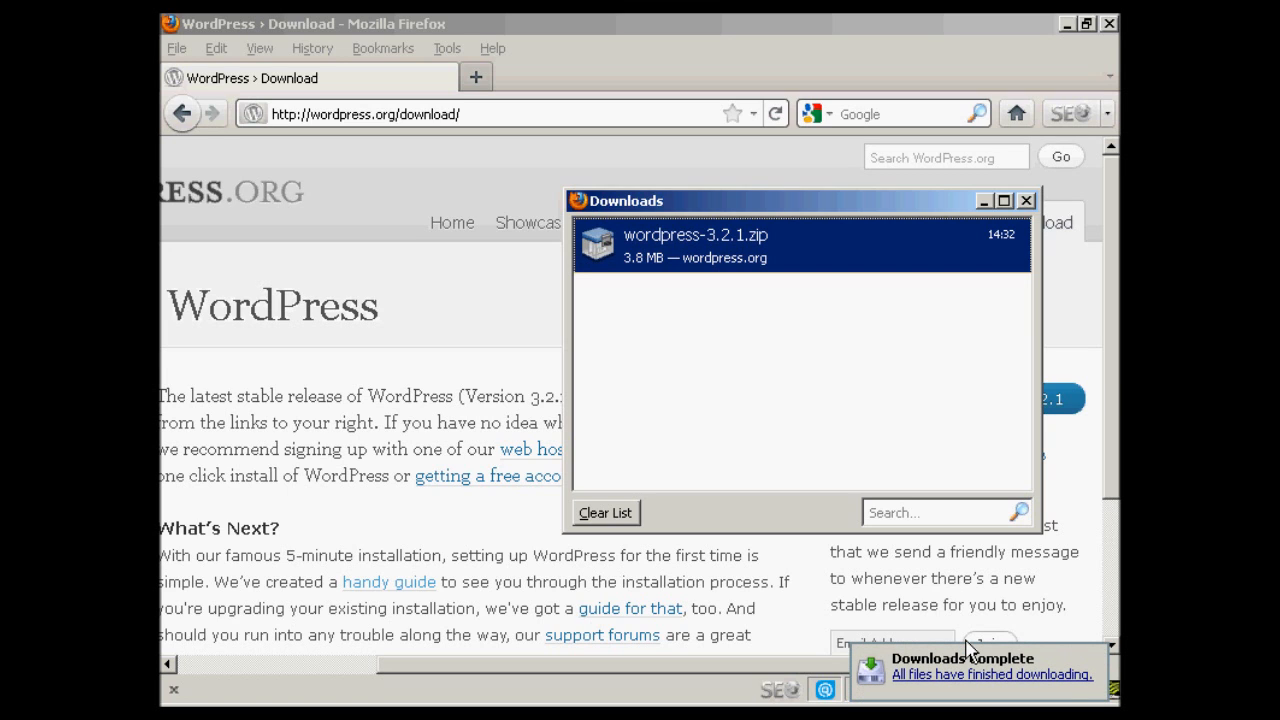
mouse_move(922, 228)
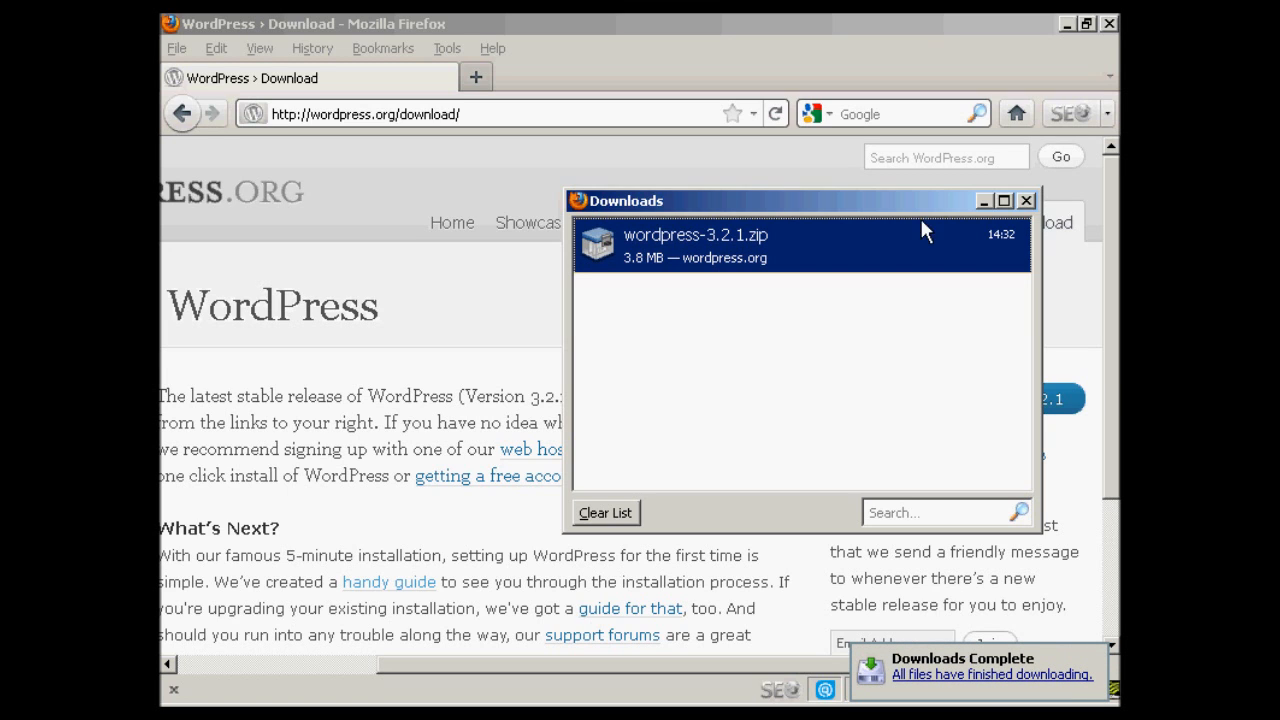
click(1024, 200)
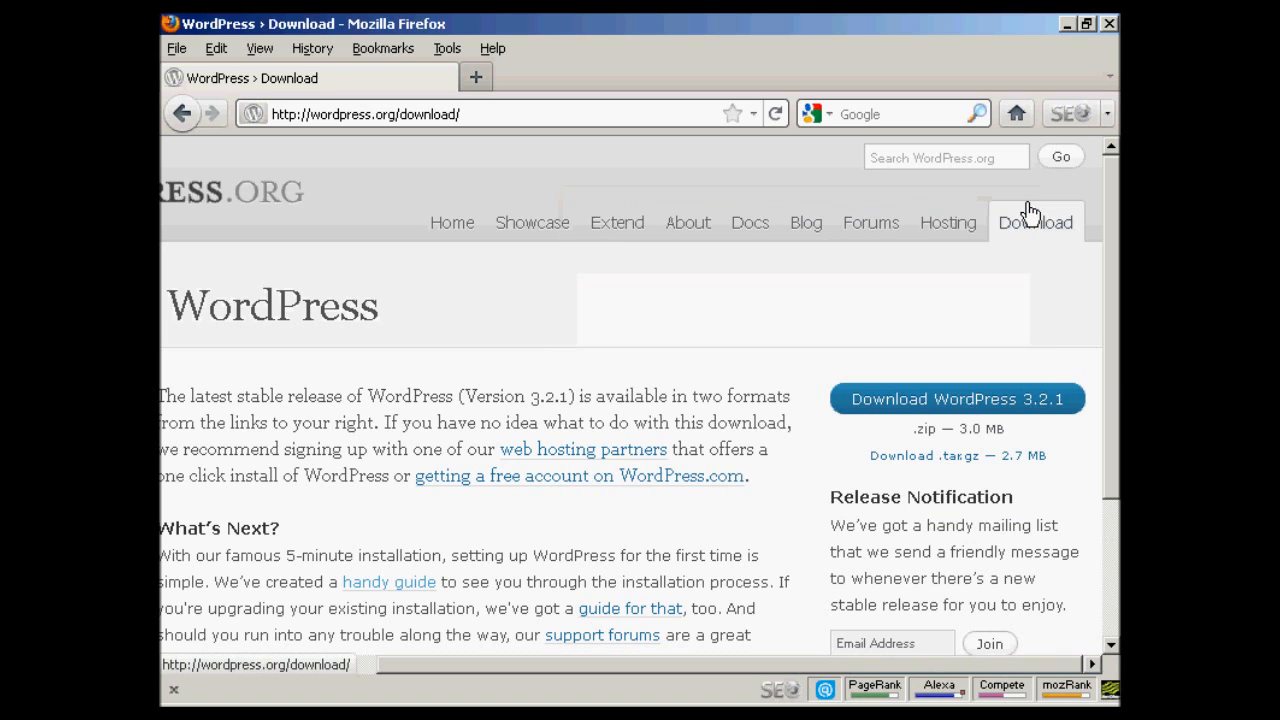
mouse_move(1036, 216)
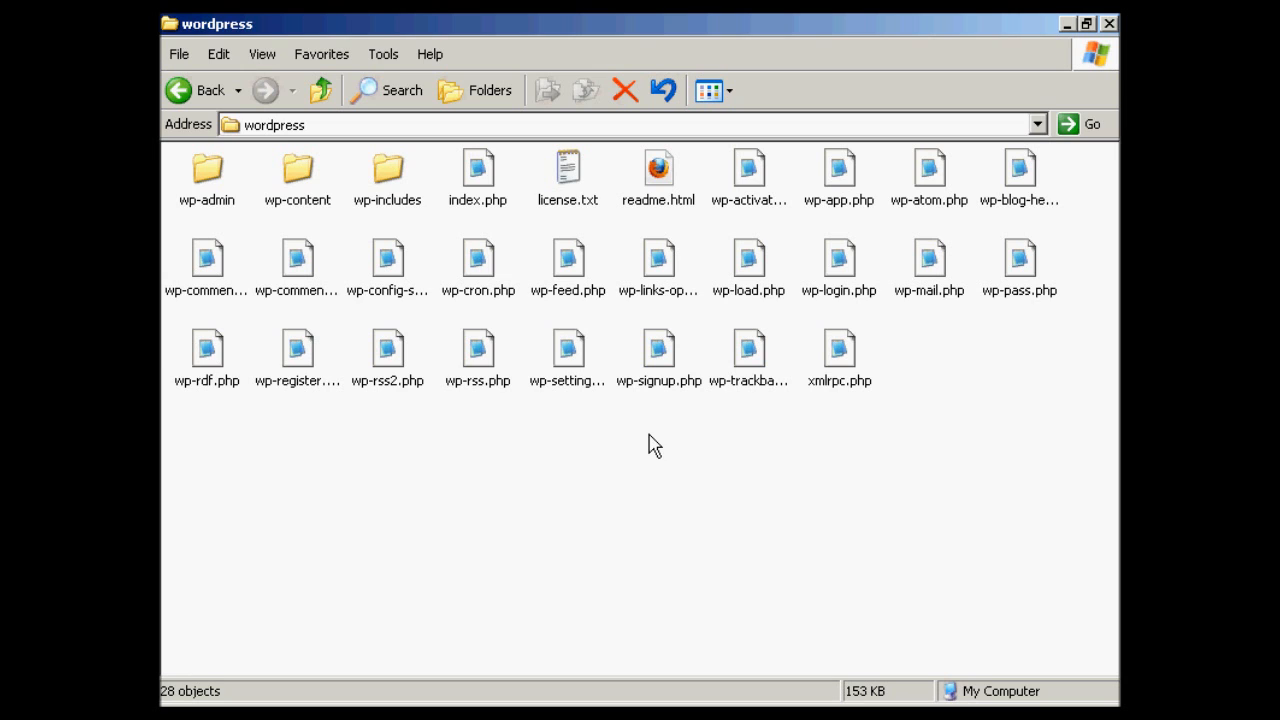
mouse_move(250, 144)
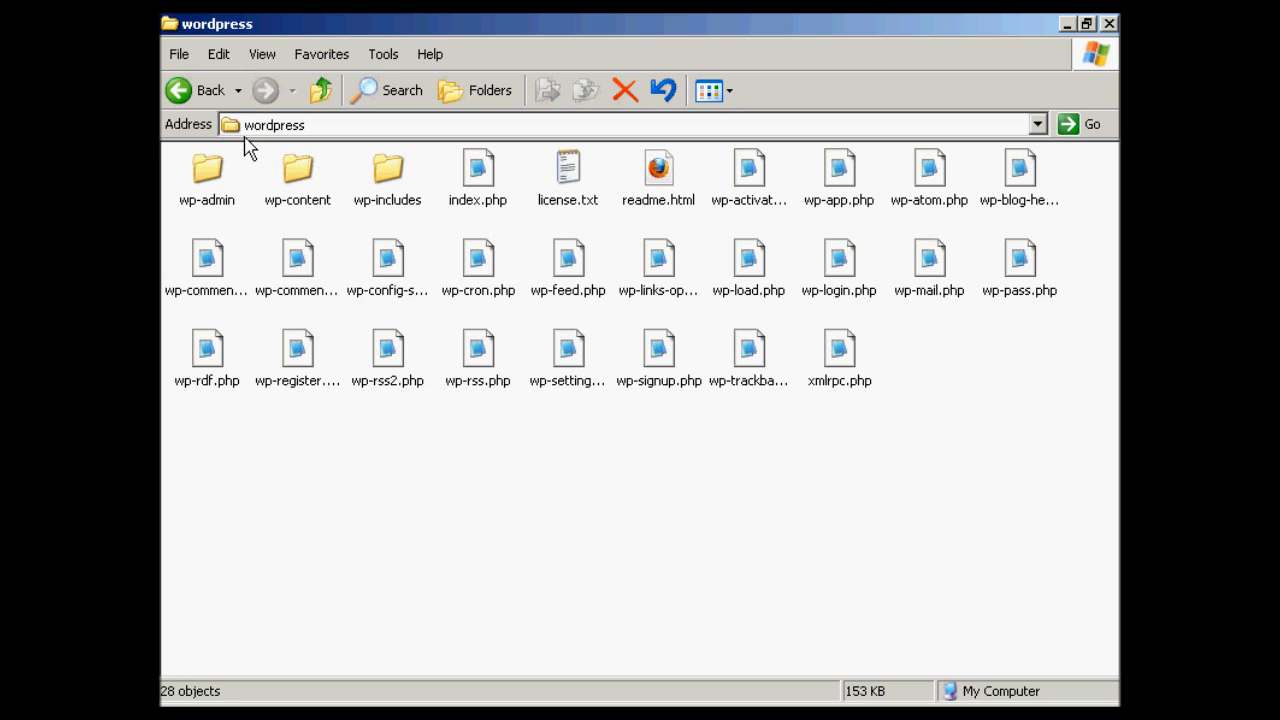
mouse_move(392, 198)
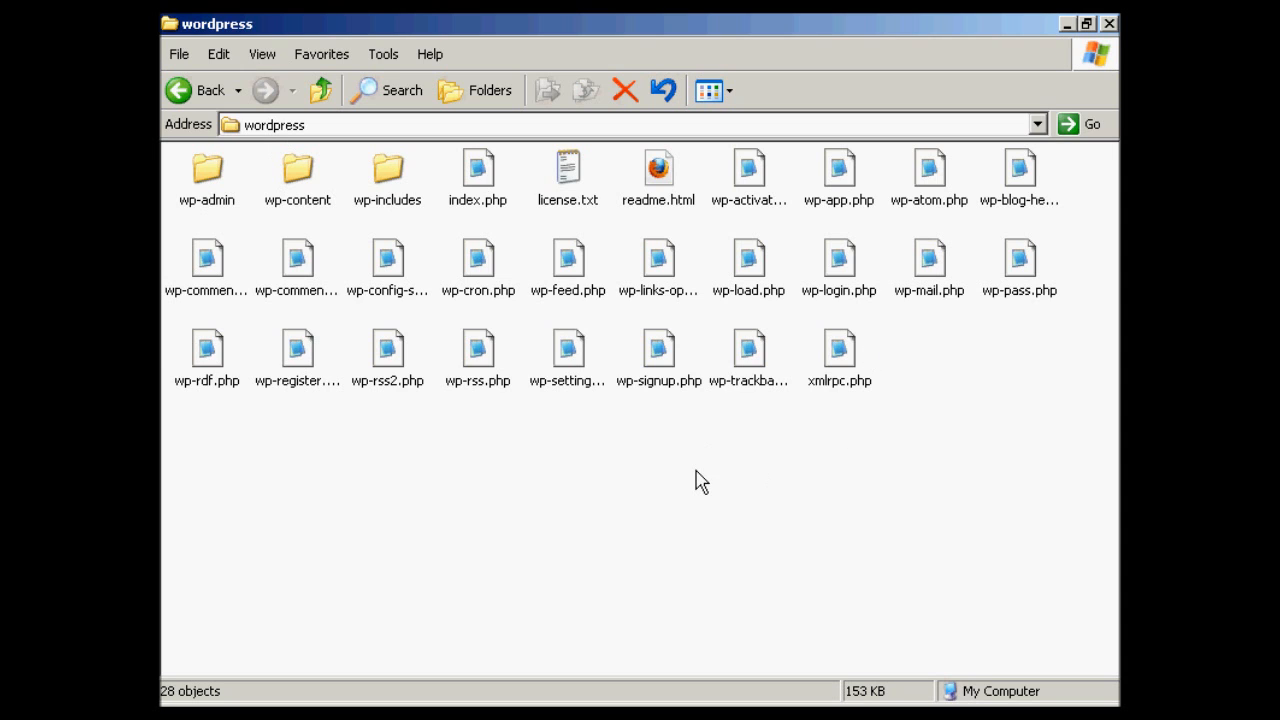
mouse_move(400, 300)
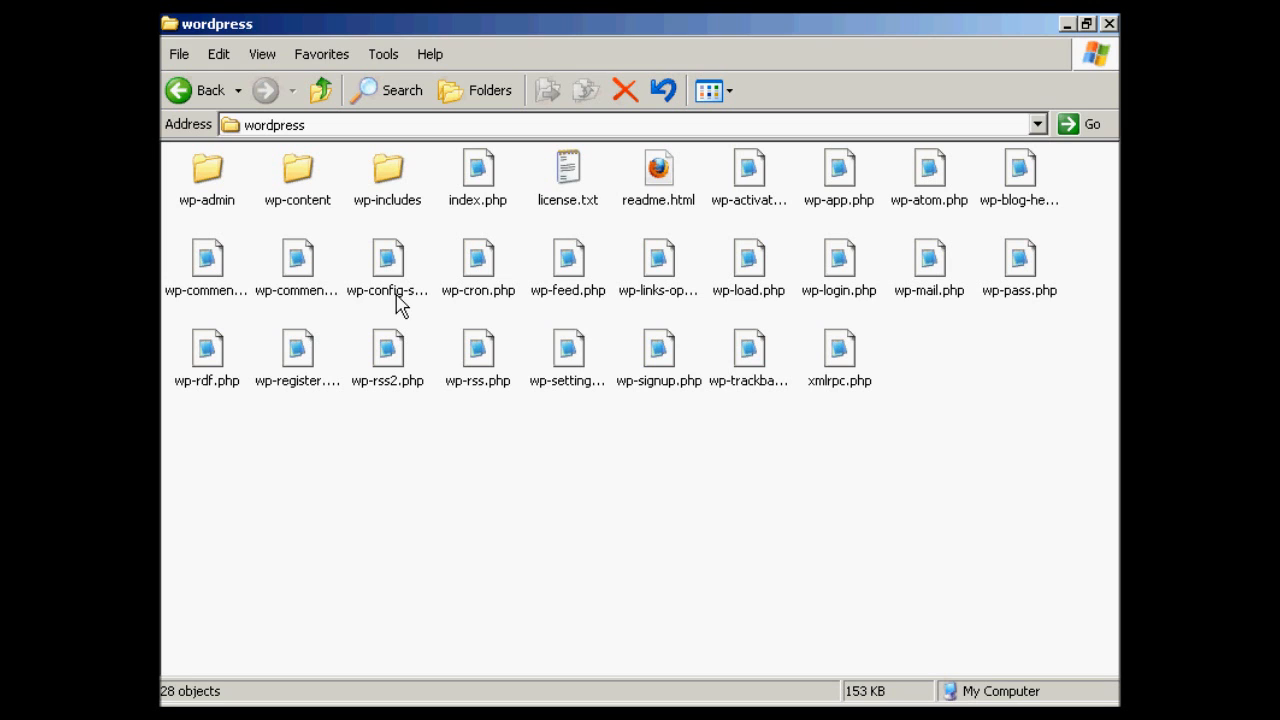
- Rename wp-config-sample.php to wp-config.php and open it in Notepad
click(388, 258)
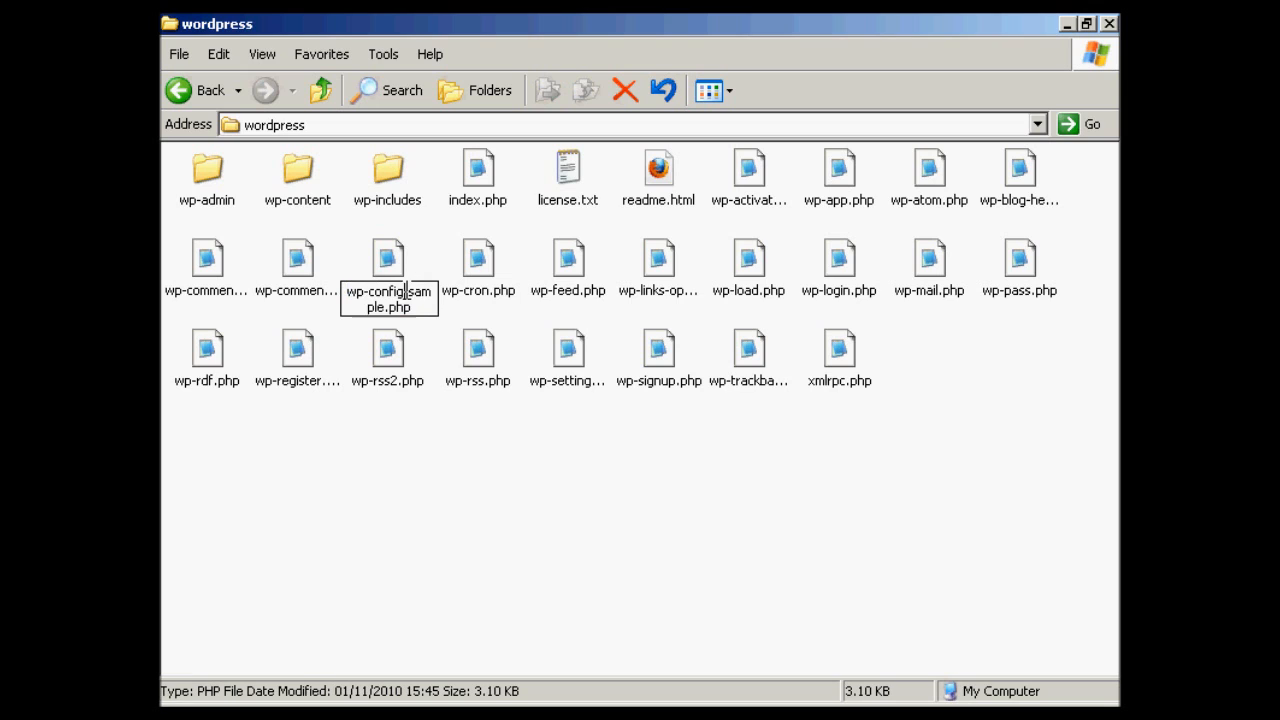
double_click(416, 292)
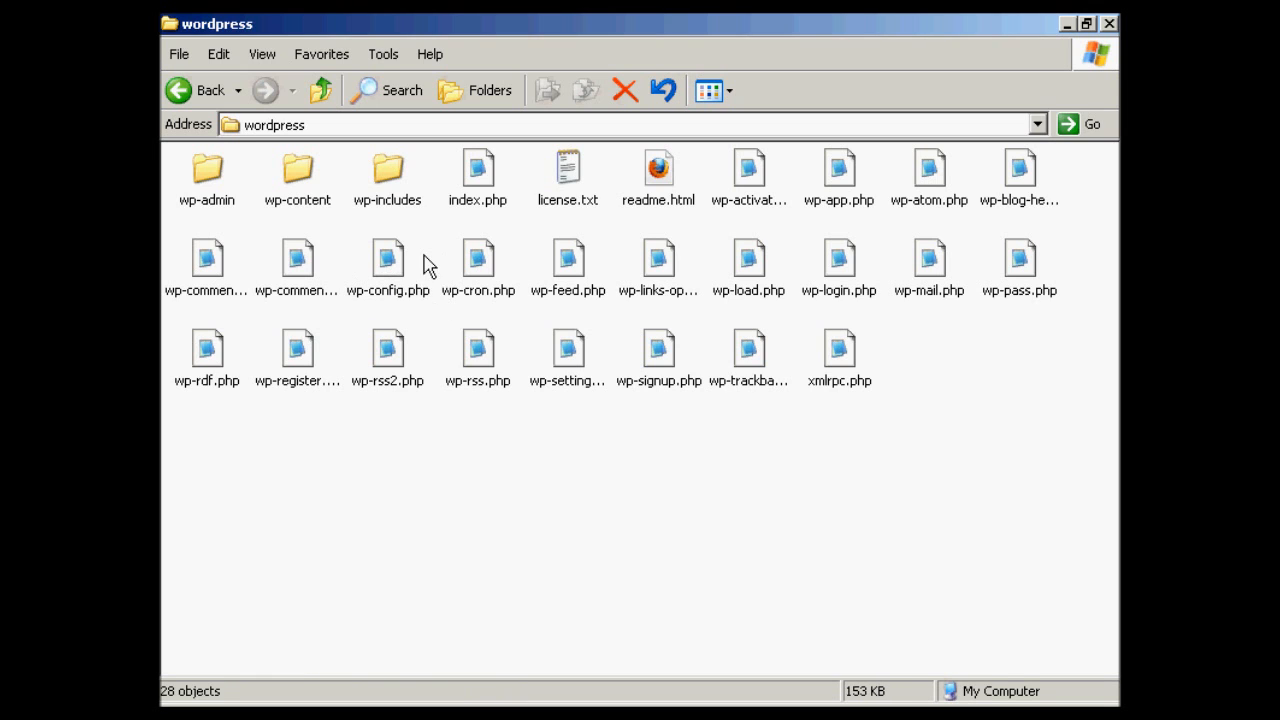
mouse_move(390, 264)
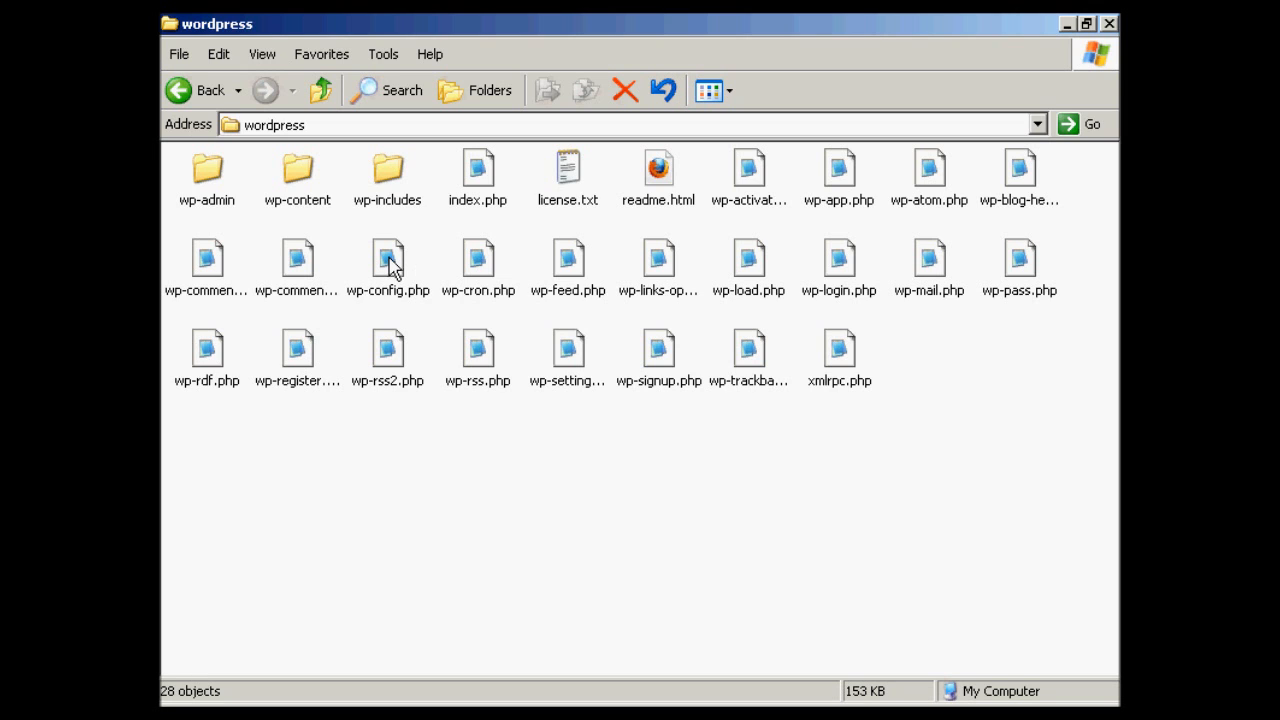
click(388, 258)
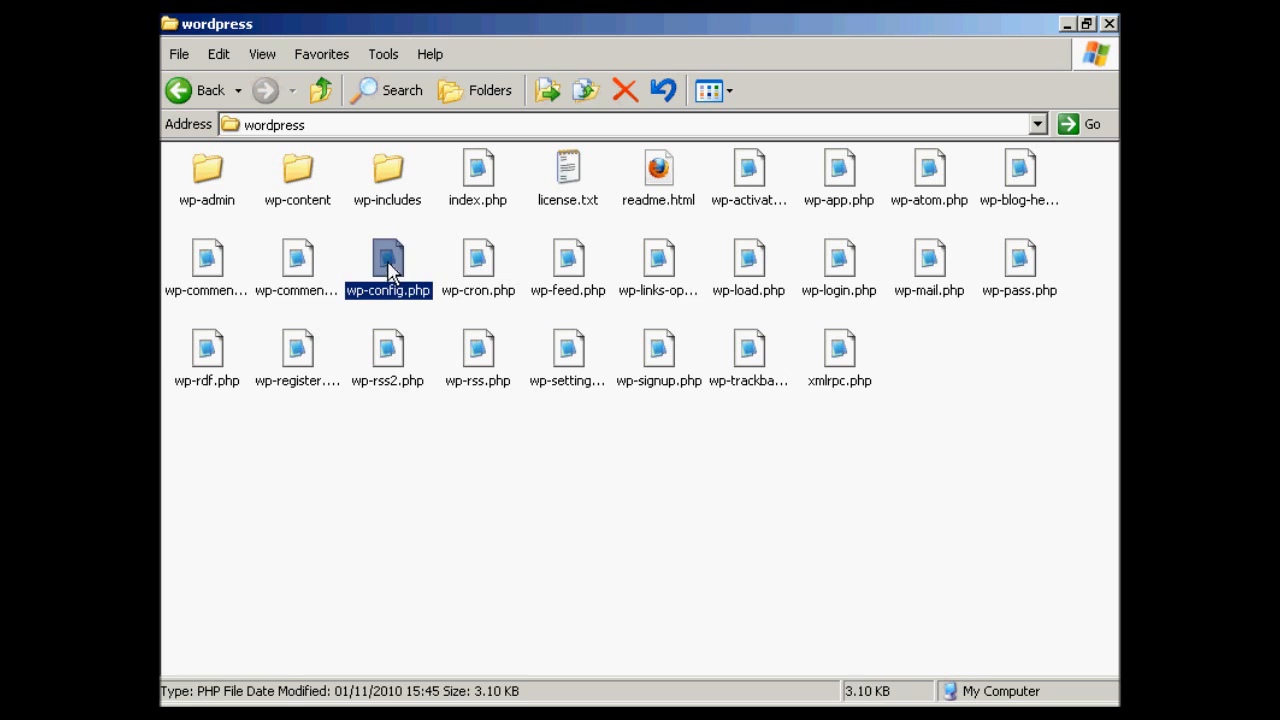
double_click(388, 258)
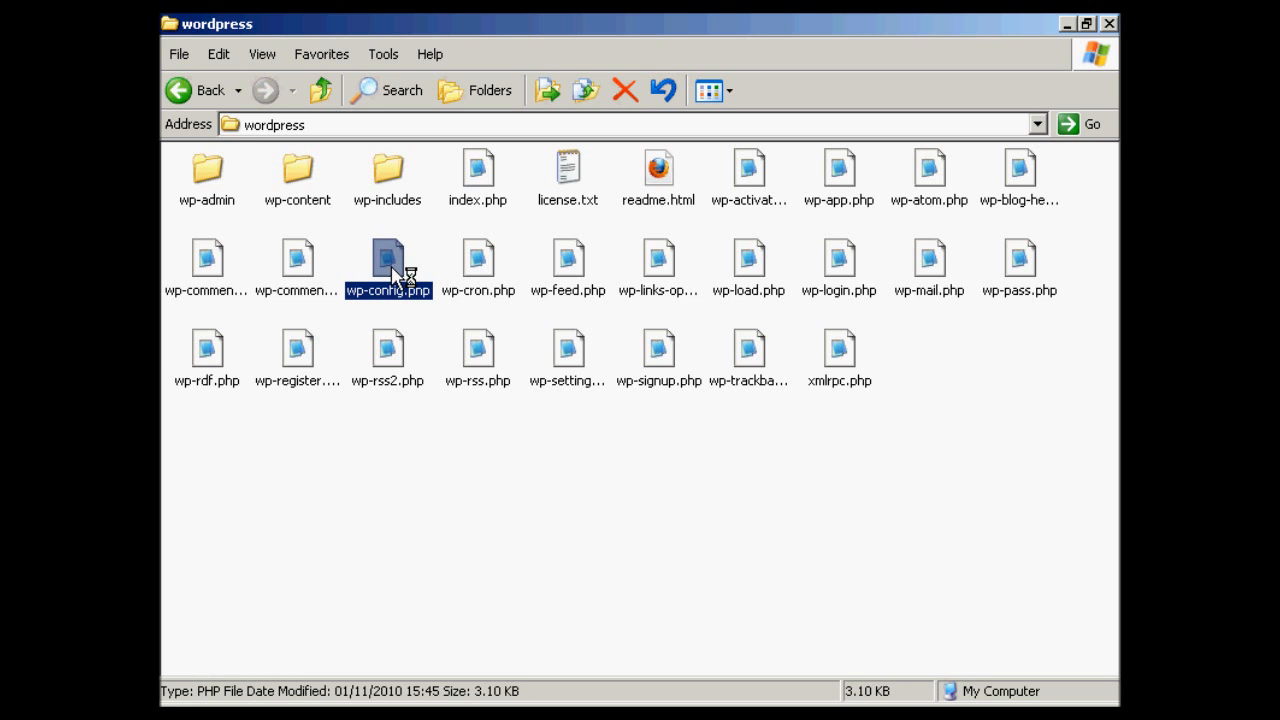
double_click(388, 258)
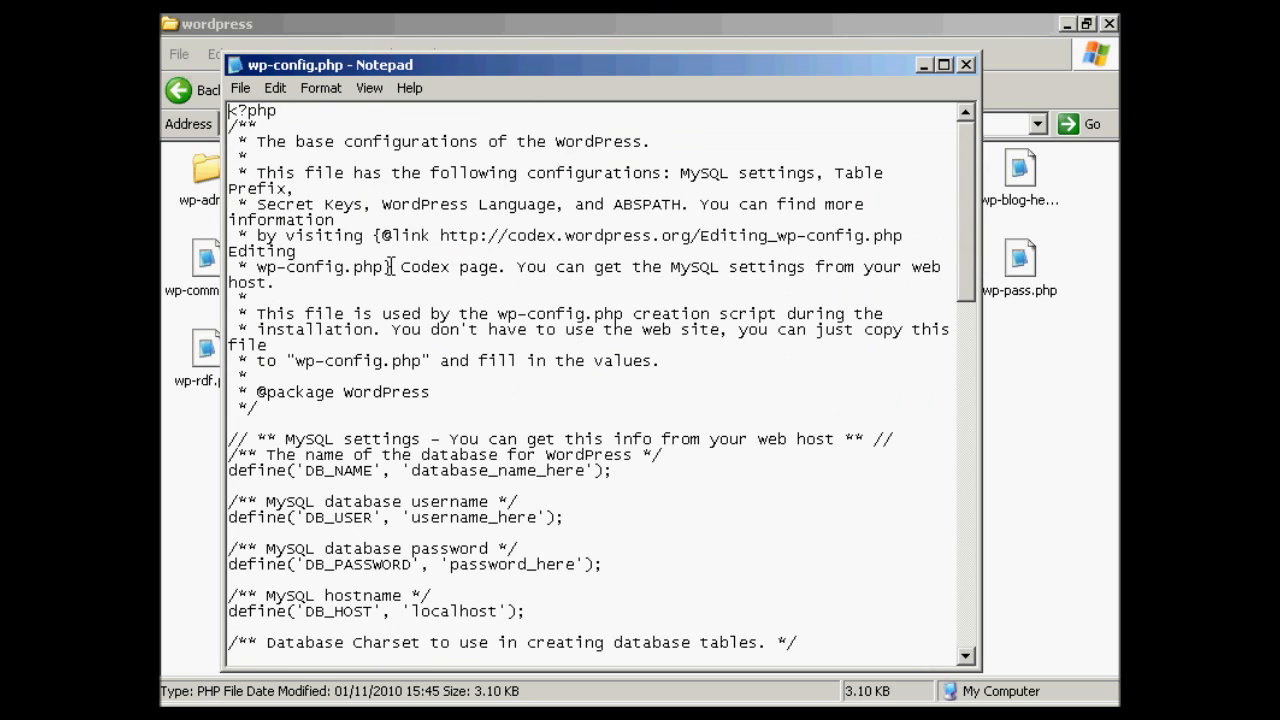
mouse_move(904, 204)
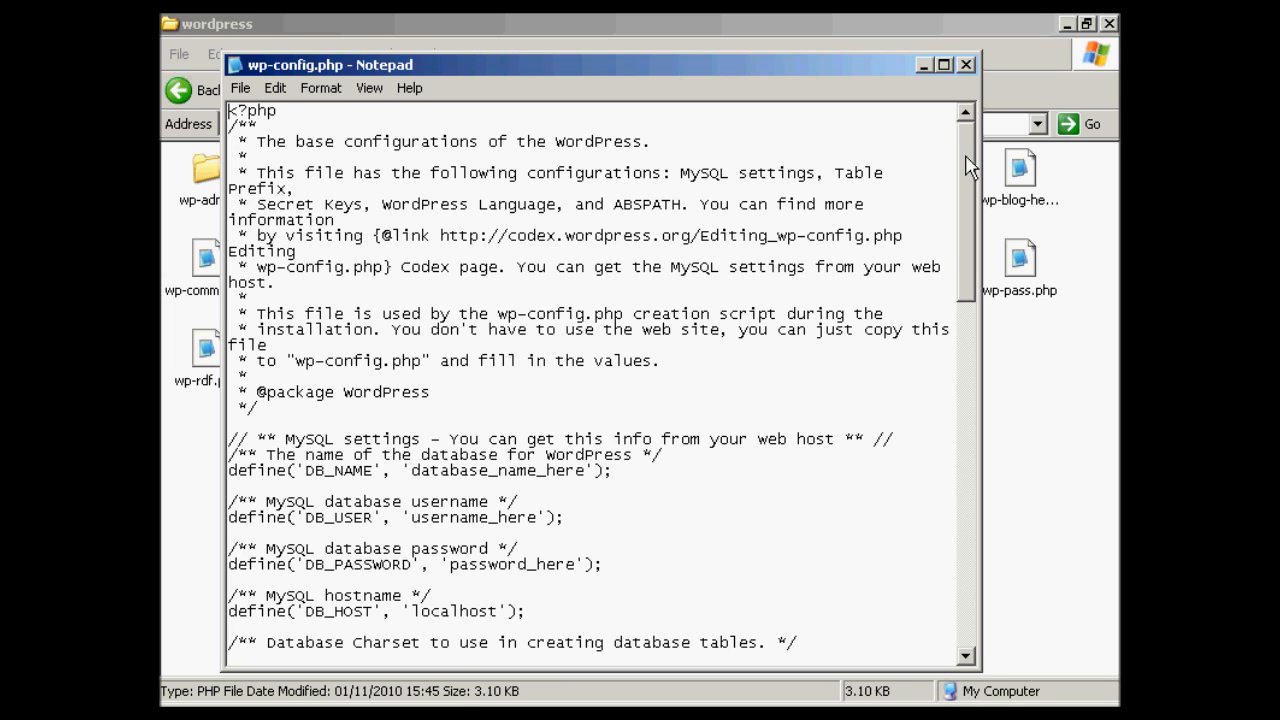
scroll(down, 3)
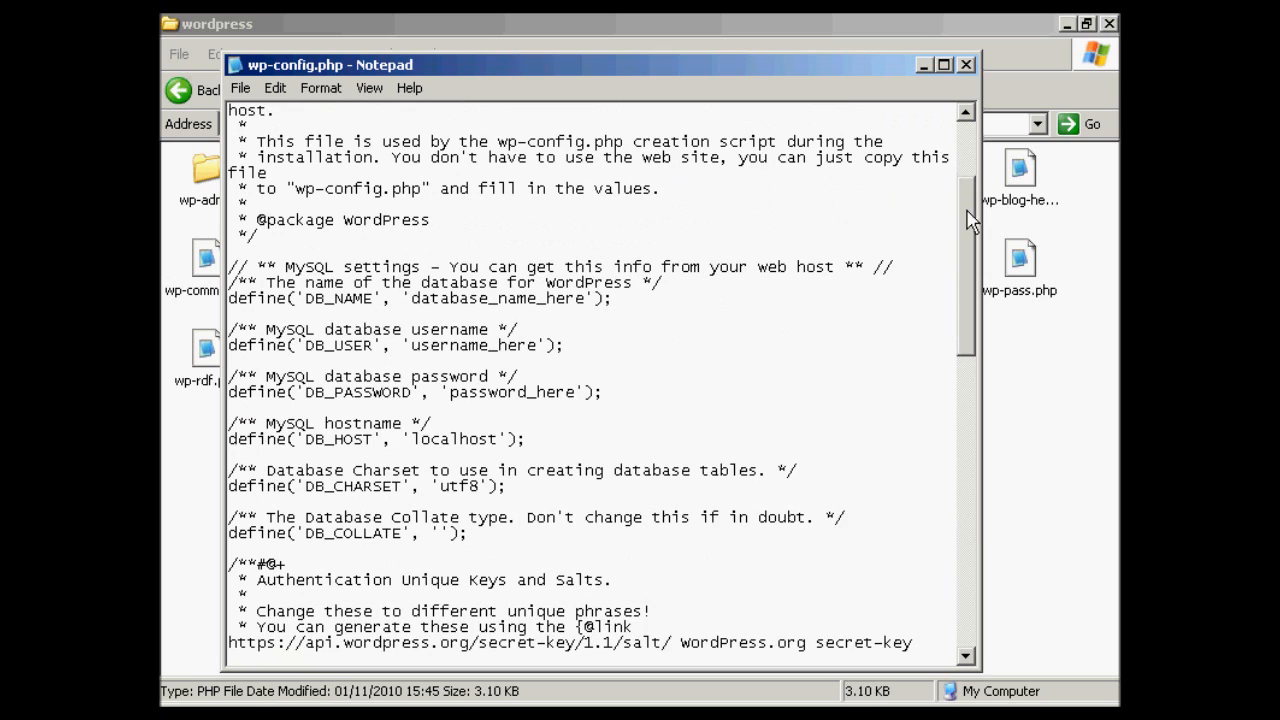
scroll(down, 3)
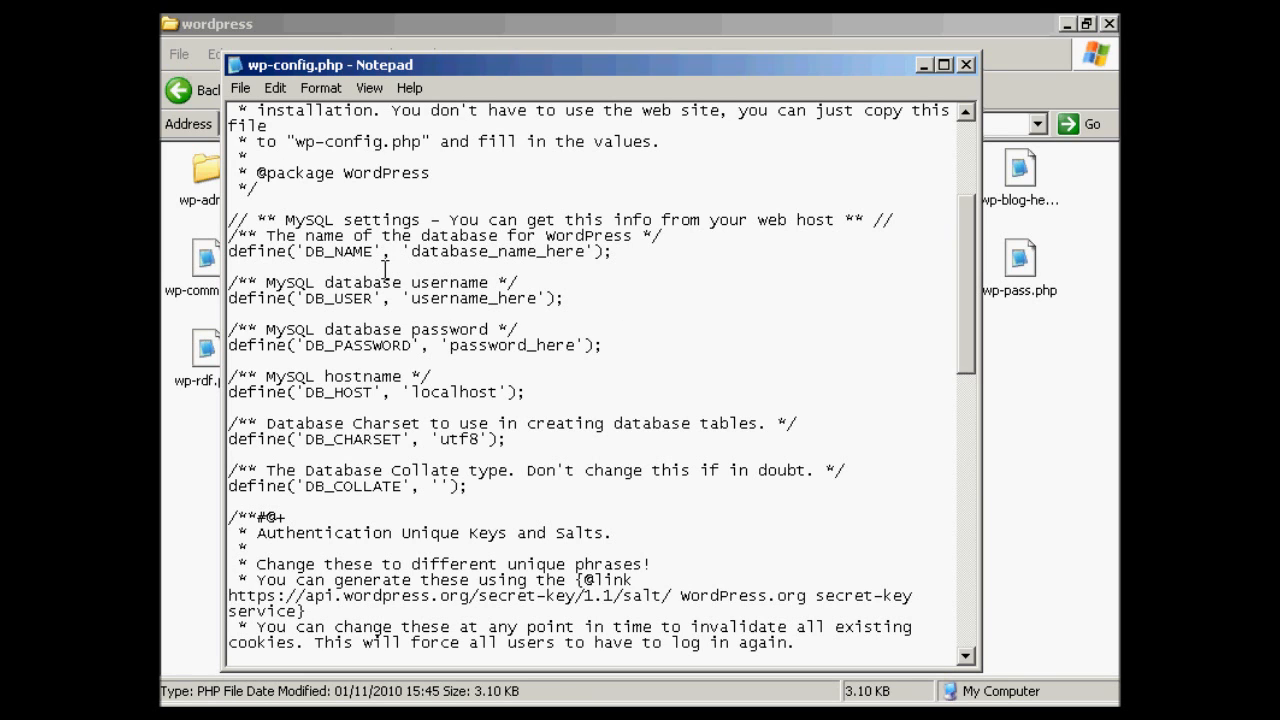
mouse_move(416, 308)
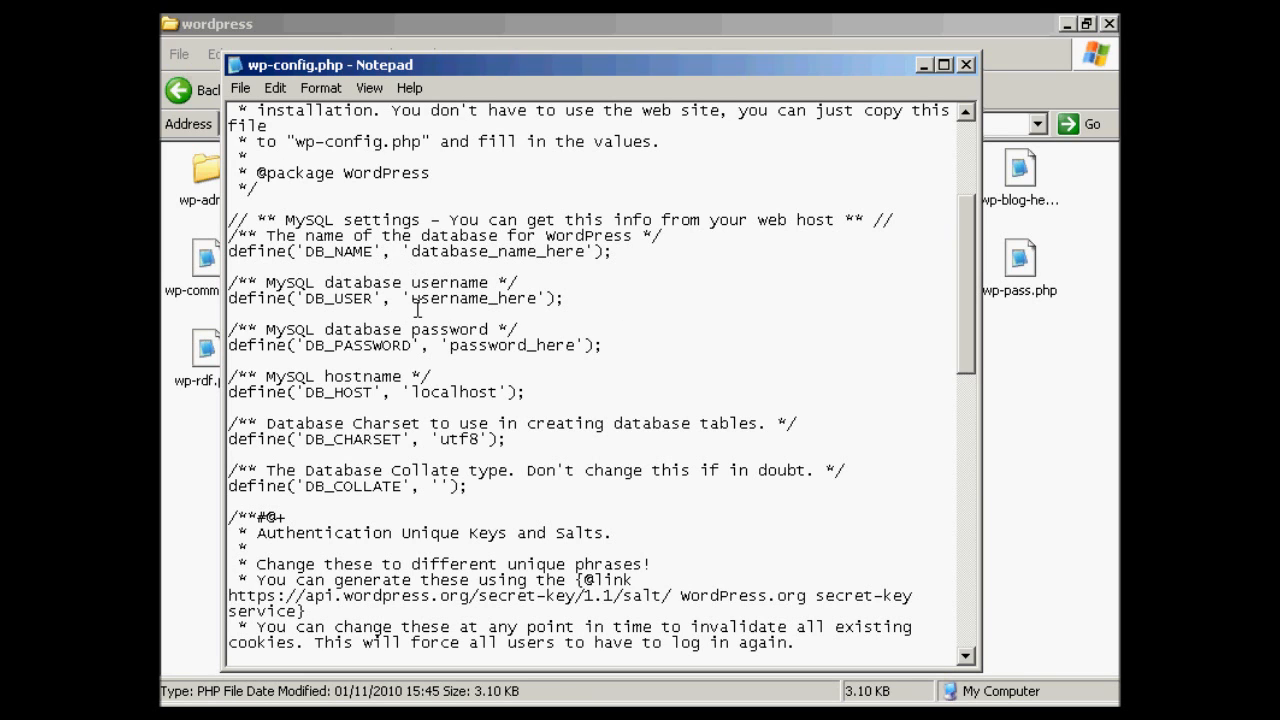
mouse_move(496, 346)
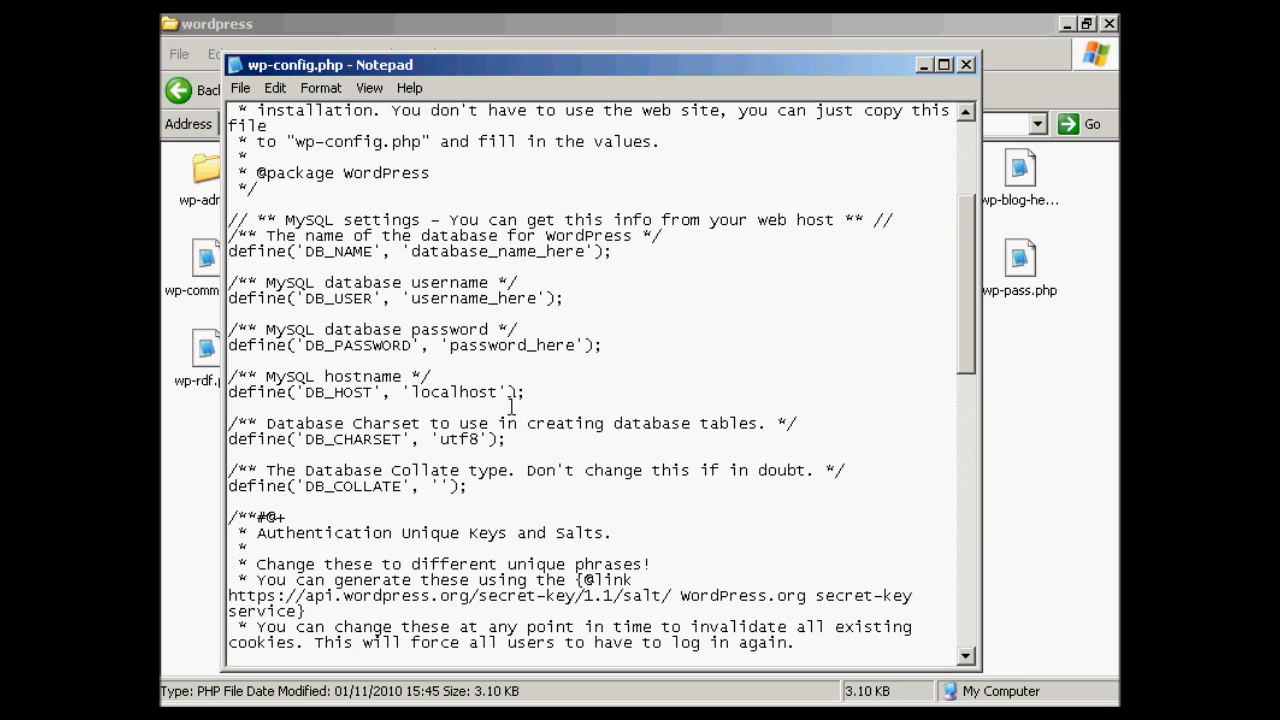
mouse_move(398, 460)
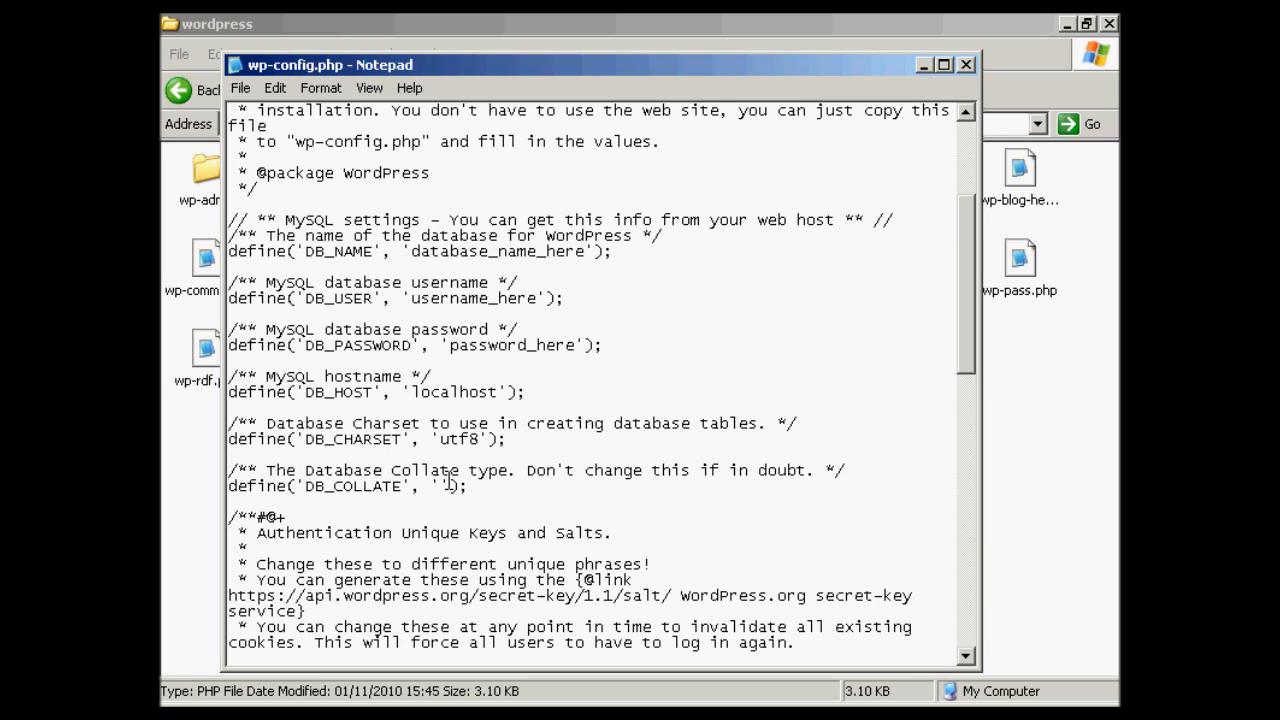
mouse_move(716, 656)
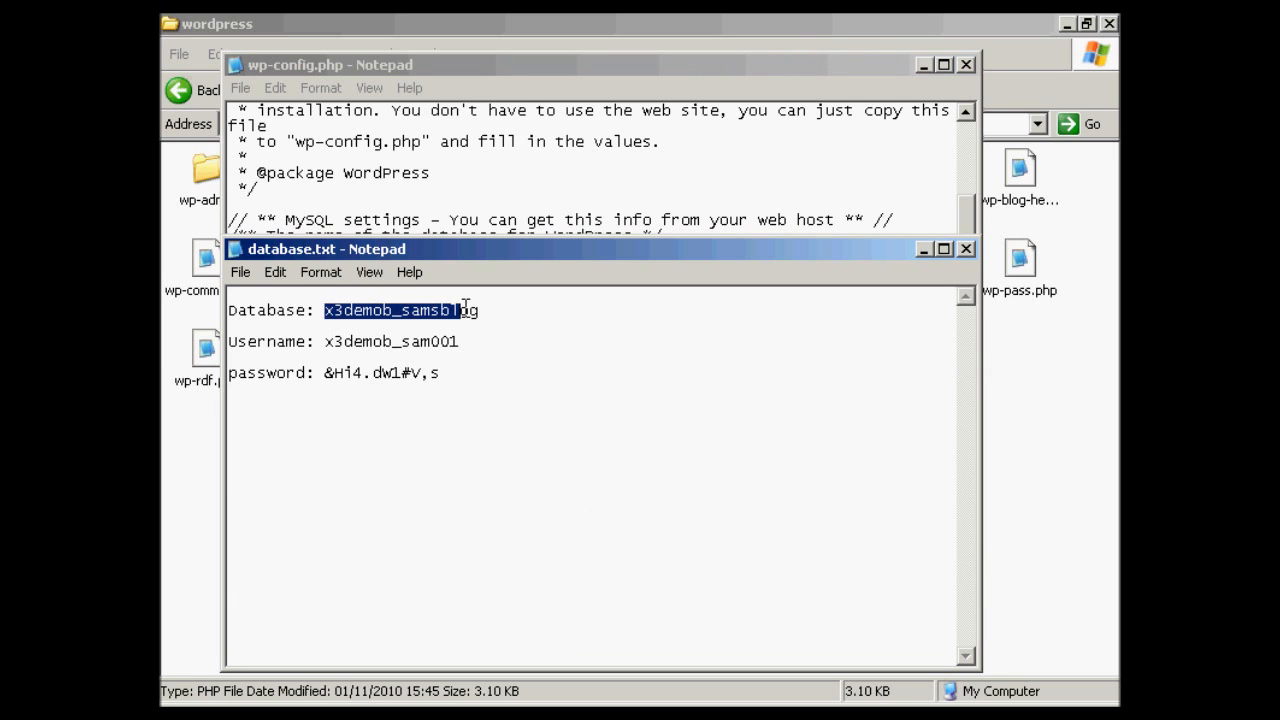
- Replace database_name_here with x3demob_samsblog and select the next value in database.txt
right_click(470, 310)
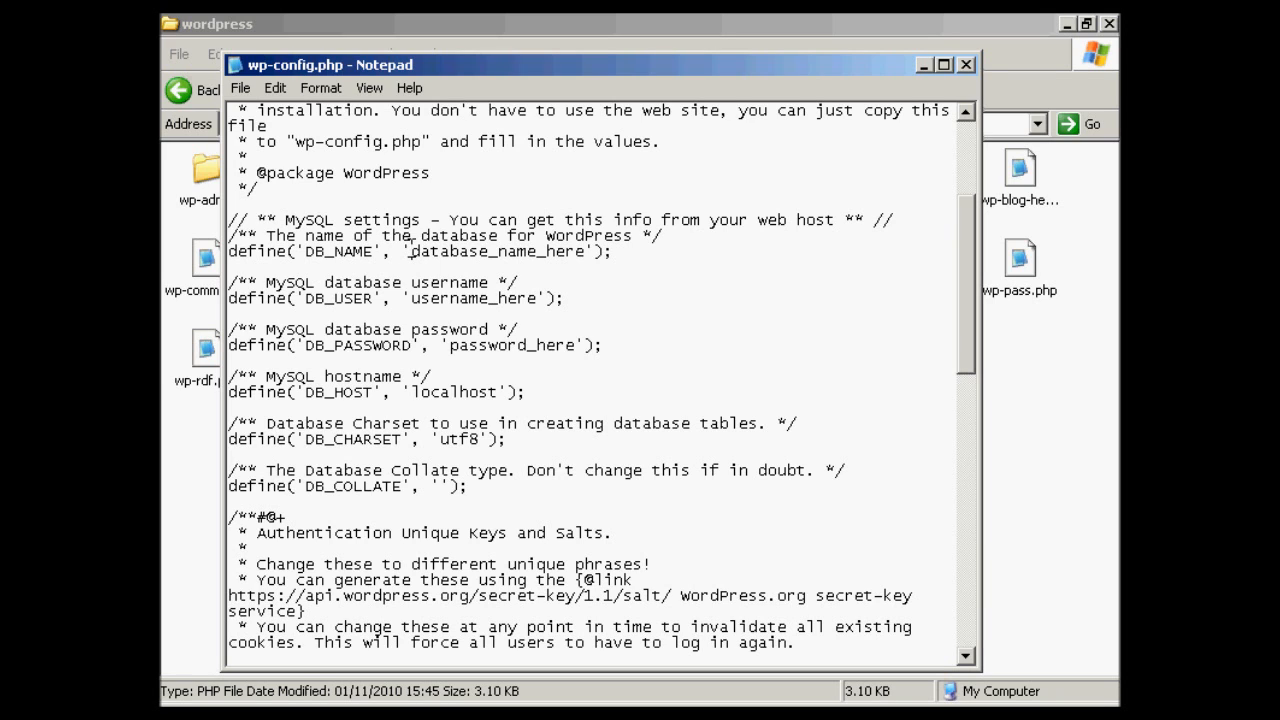
double_click(496, 252)
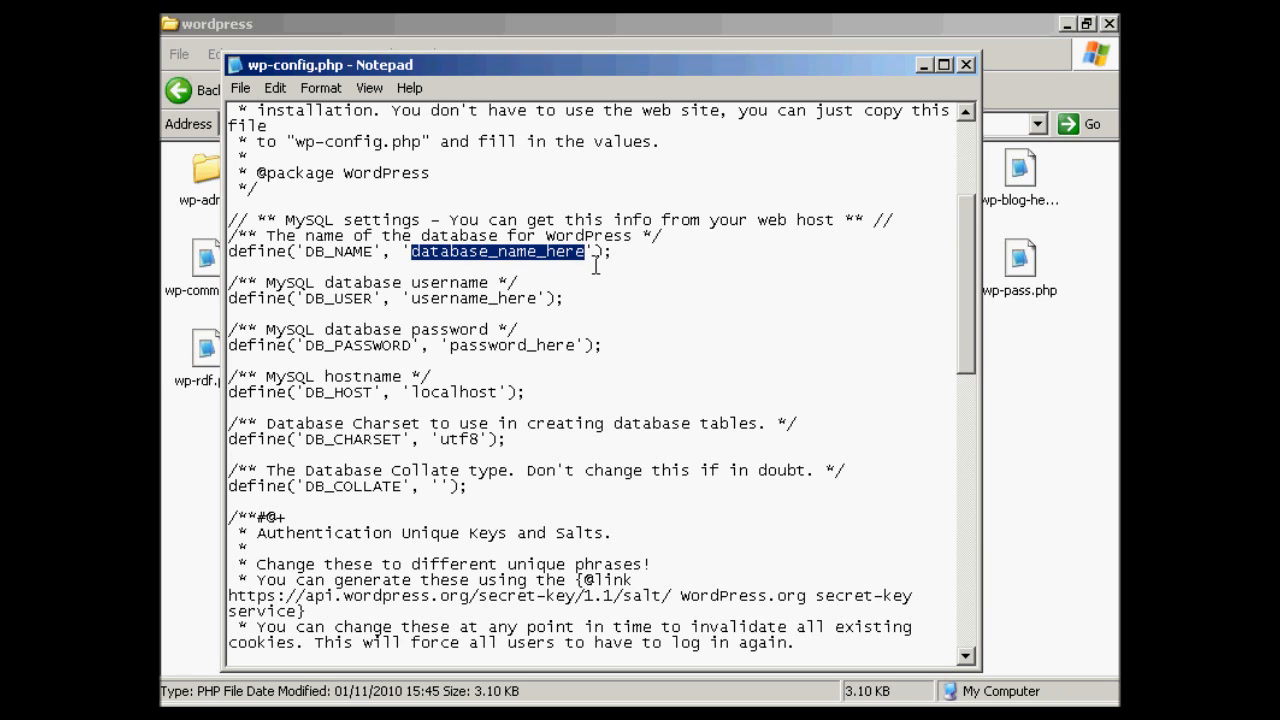
text(x3demob_samsblog)
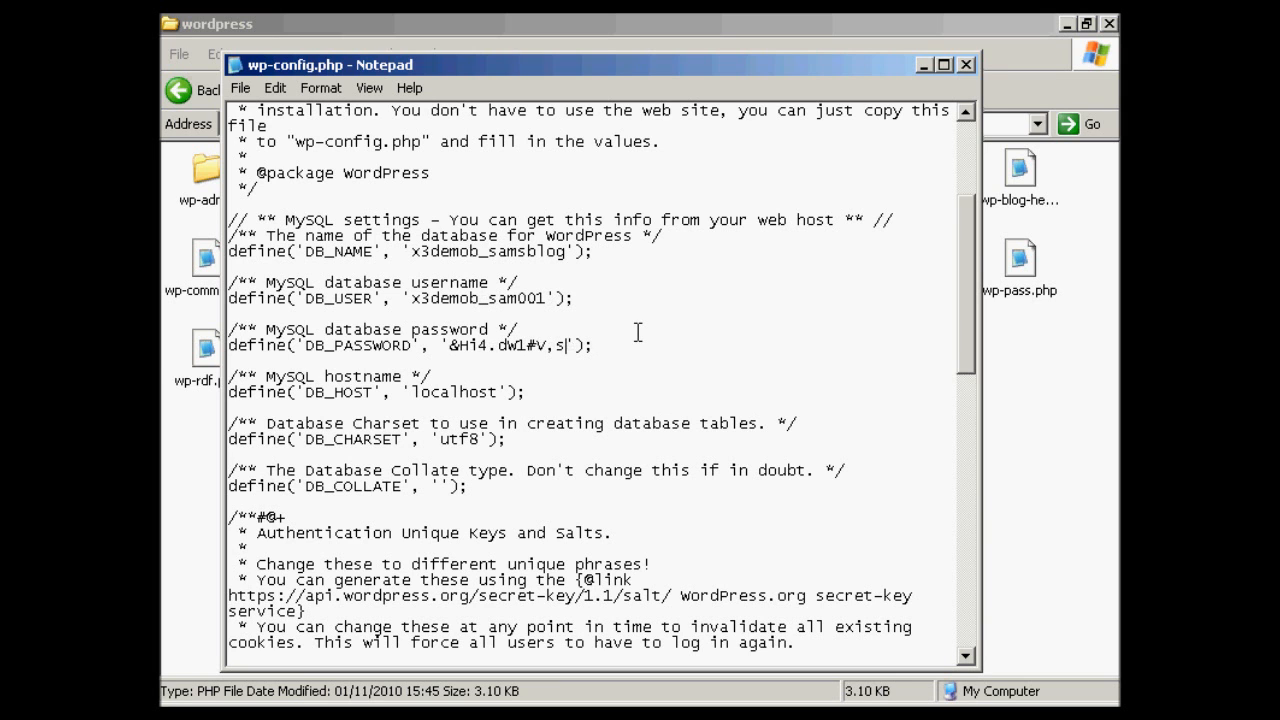
scroll(down, 3)
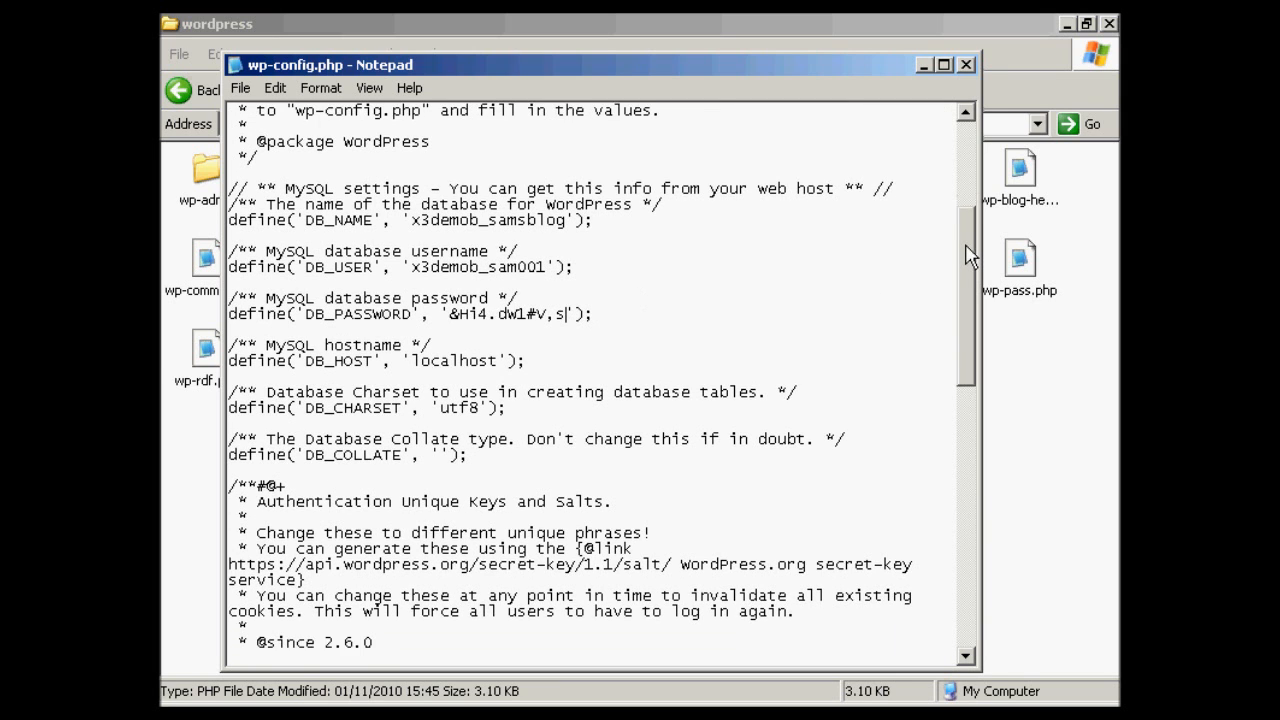
scroll(down, 3)
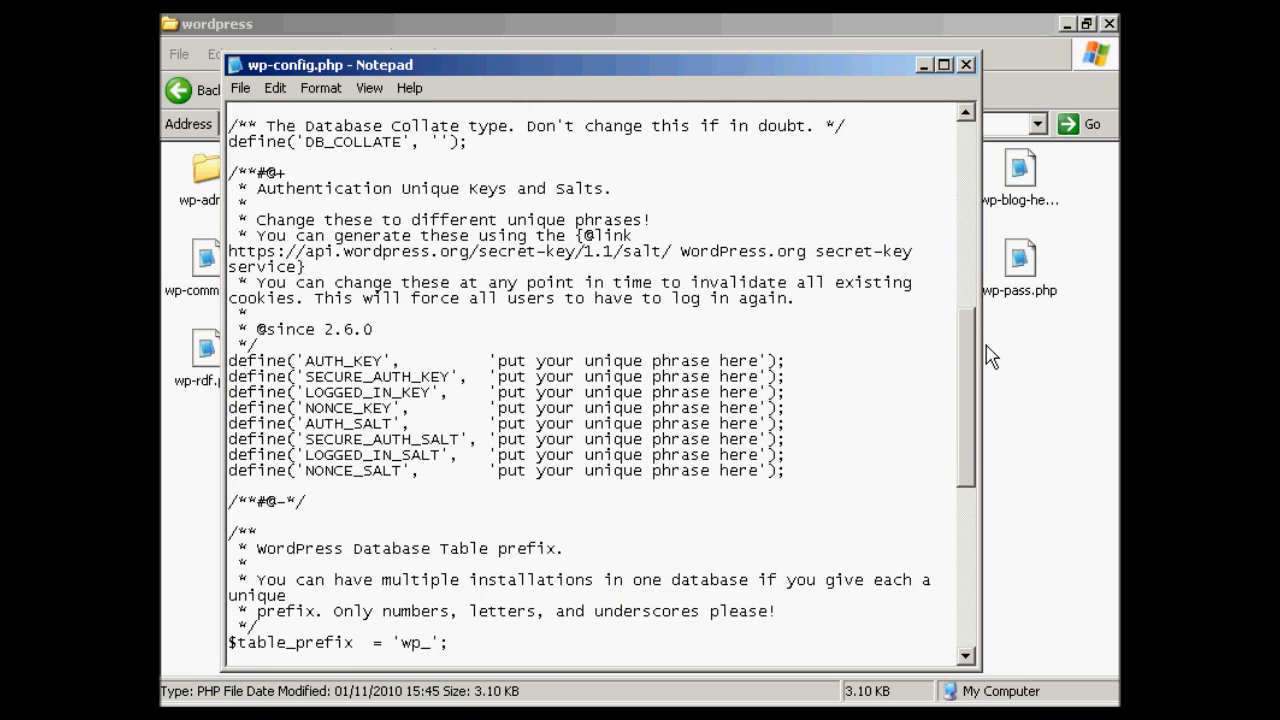
scroll(down, 3)
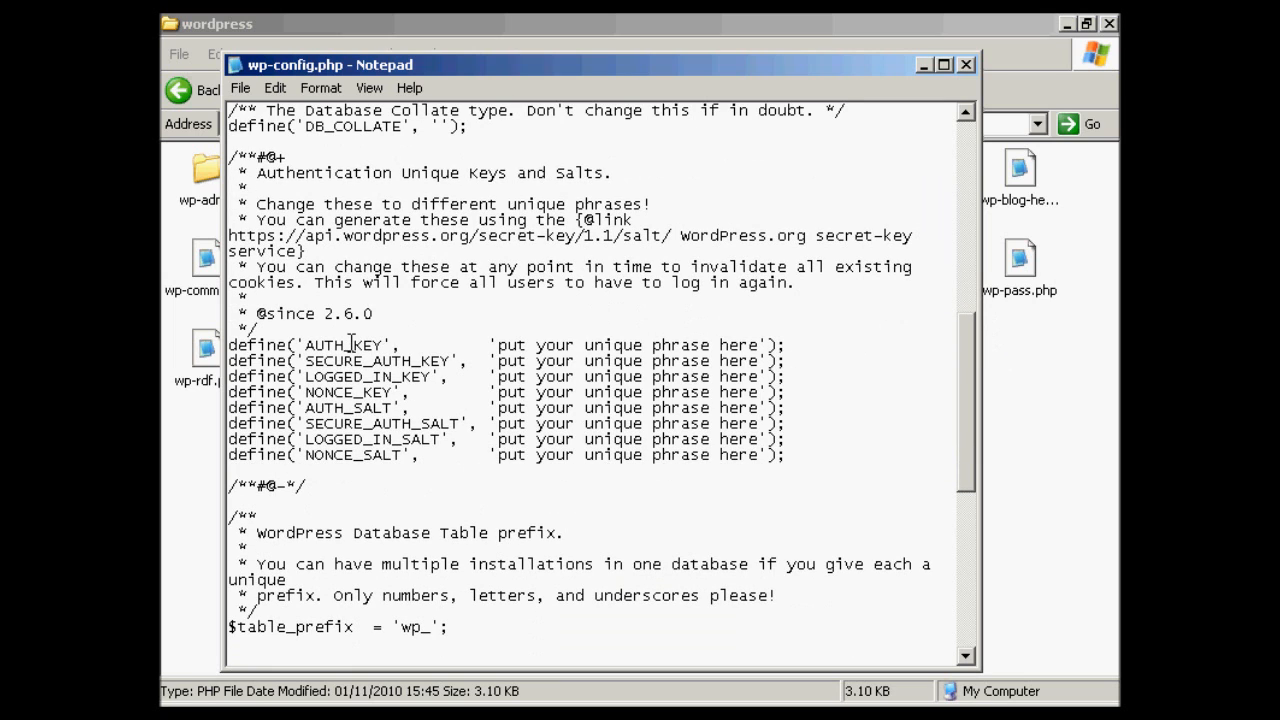
mouse_move(364, 476)
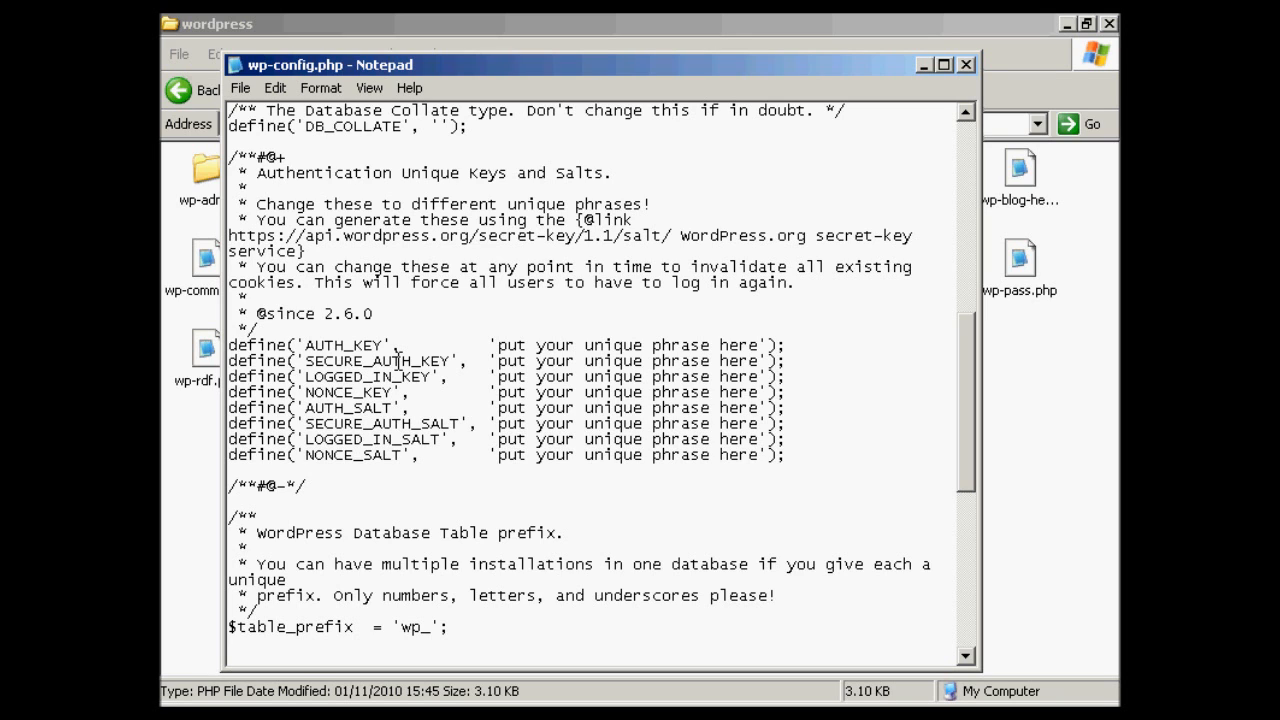
mouse_move(416, 240)
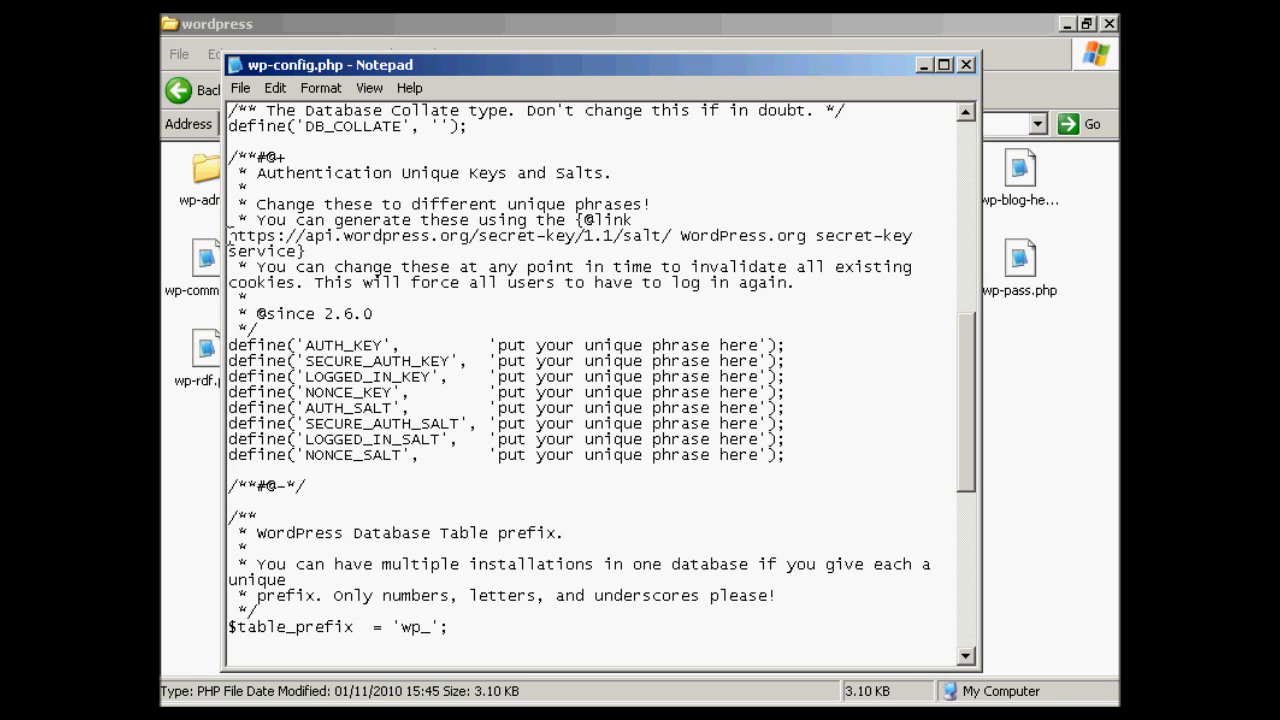
drag(228, 236, 540, 236)
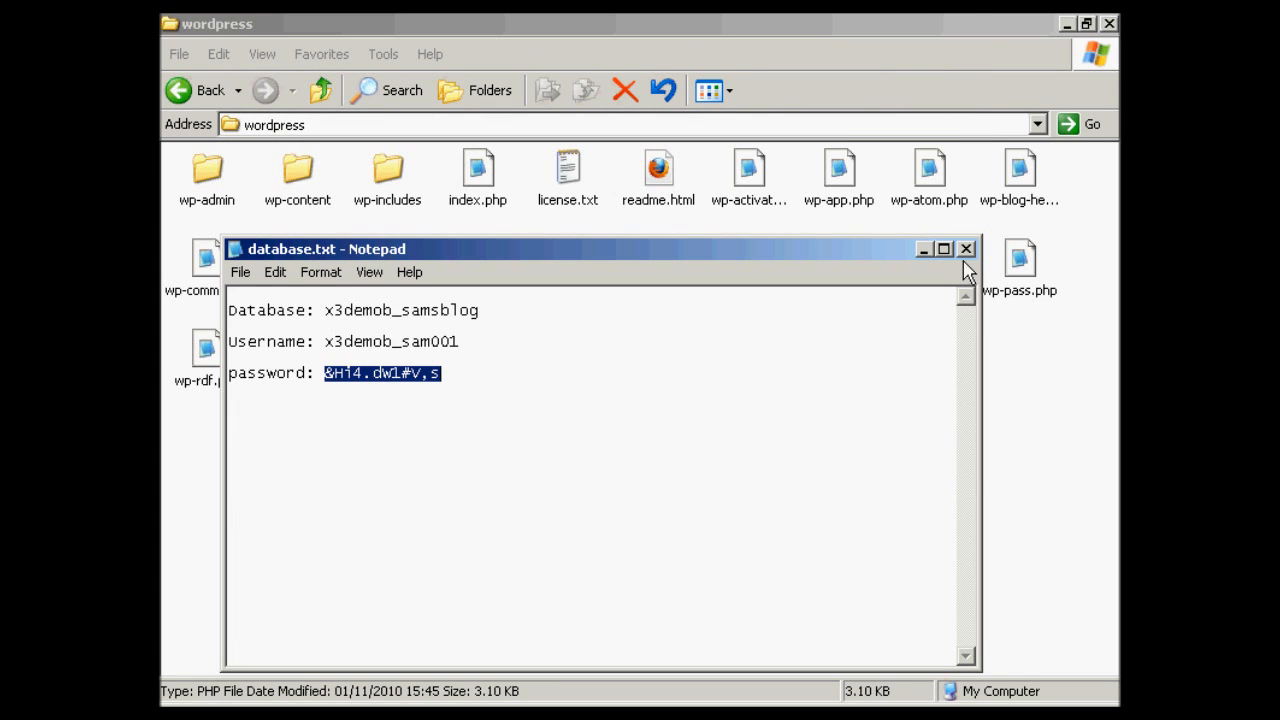
- Load api.wordpress.org/secret-key/1.1/salt/ in Firefox and copy the generated define lines
click(964, 248)
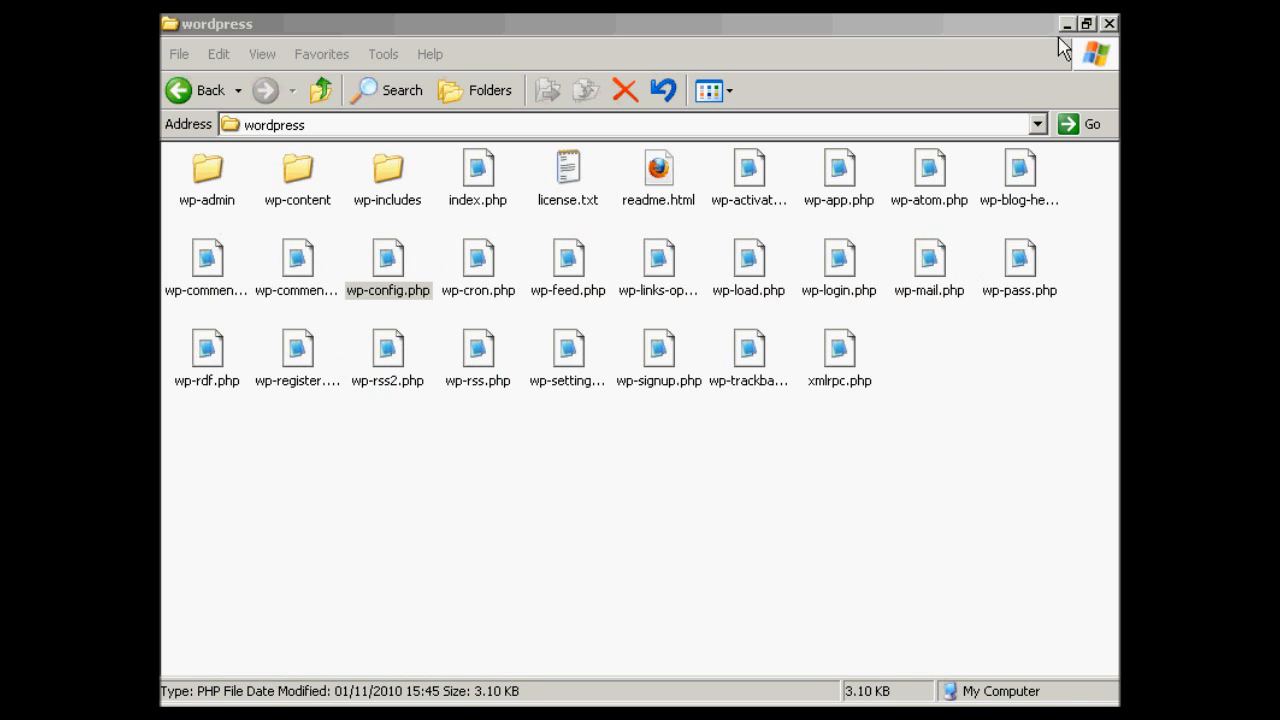
mouse_move(1066, 24)
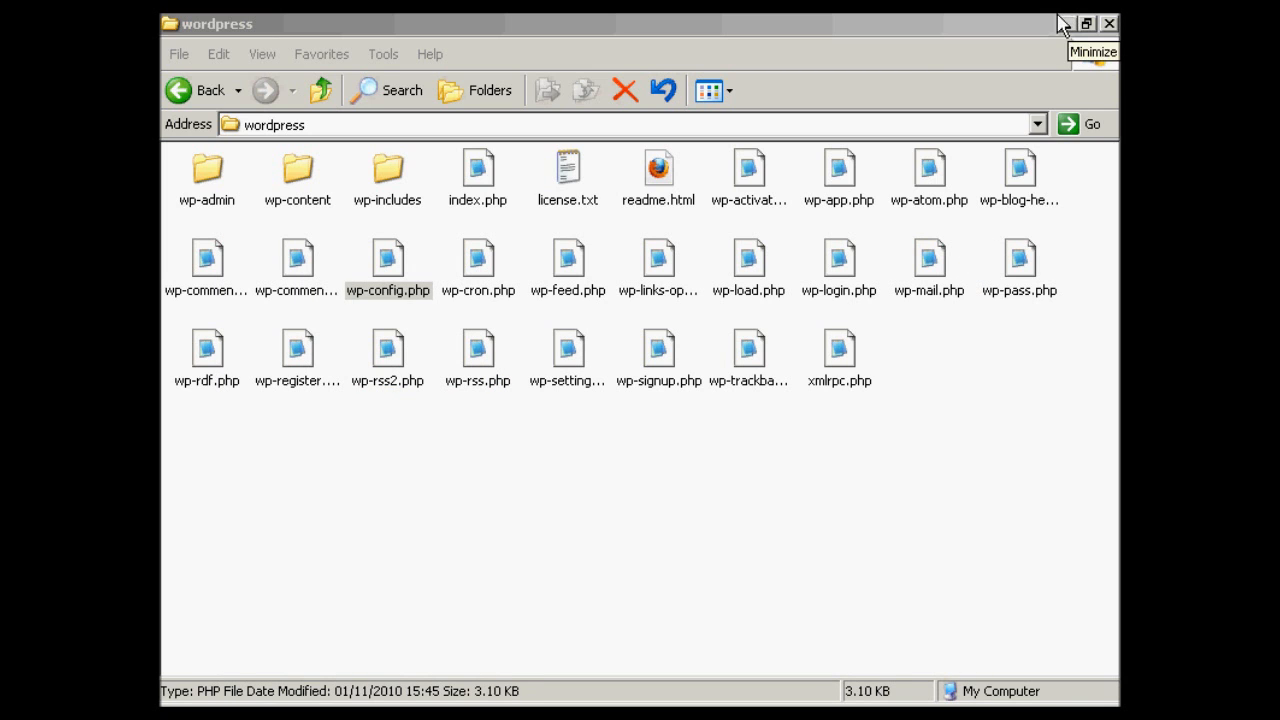
mouse_move(528, 516)
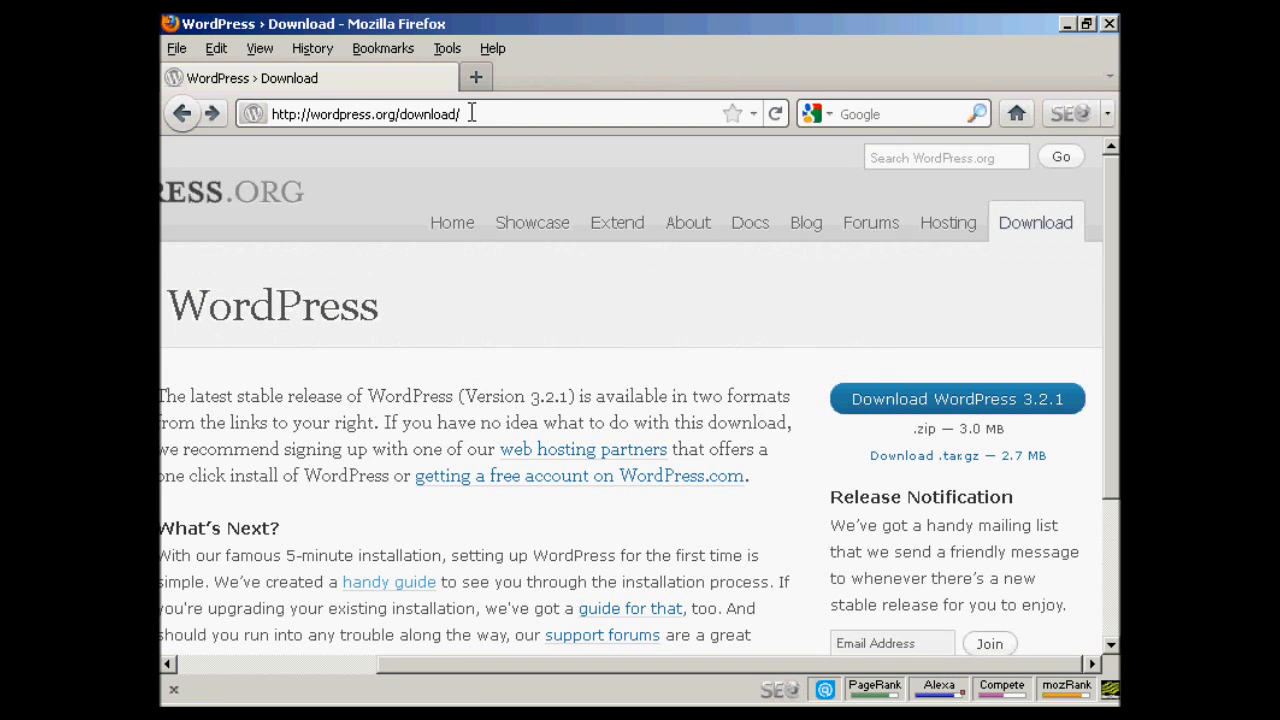
click(364, 112)
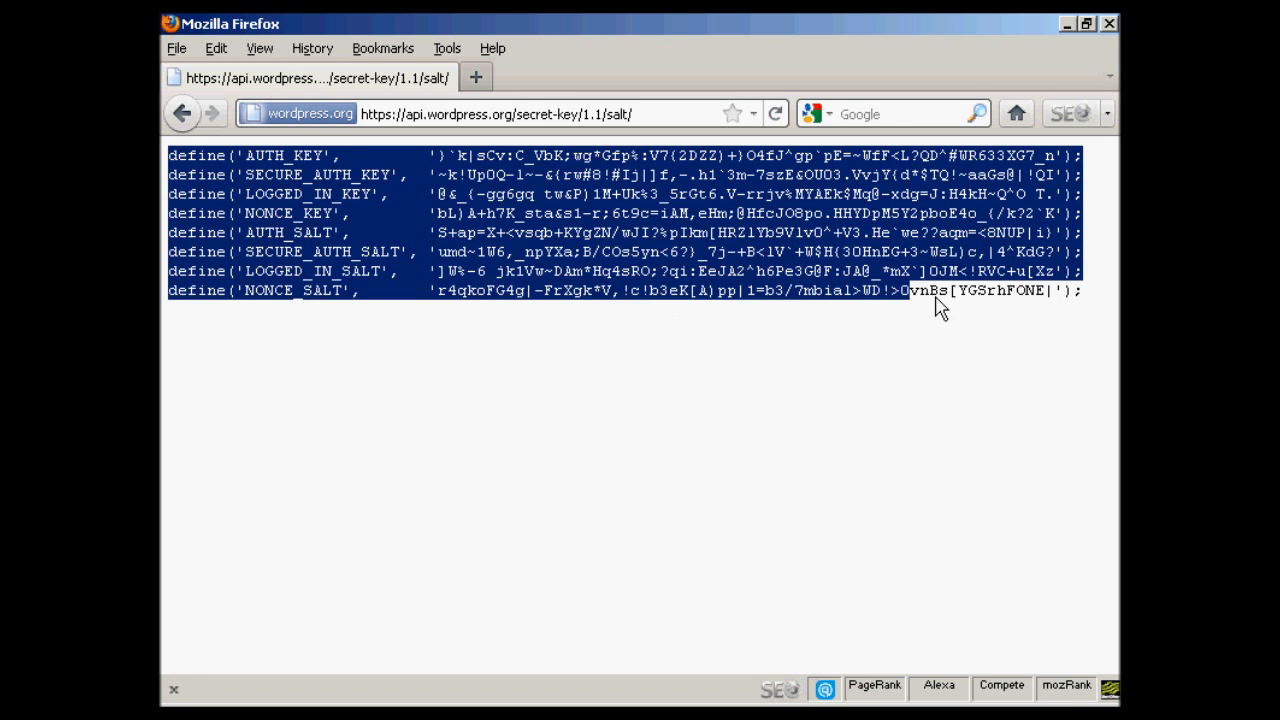
right_click(936, 304)
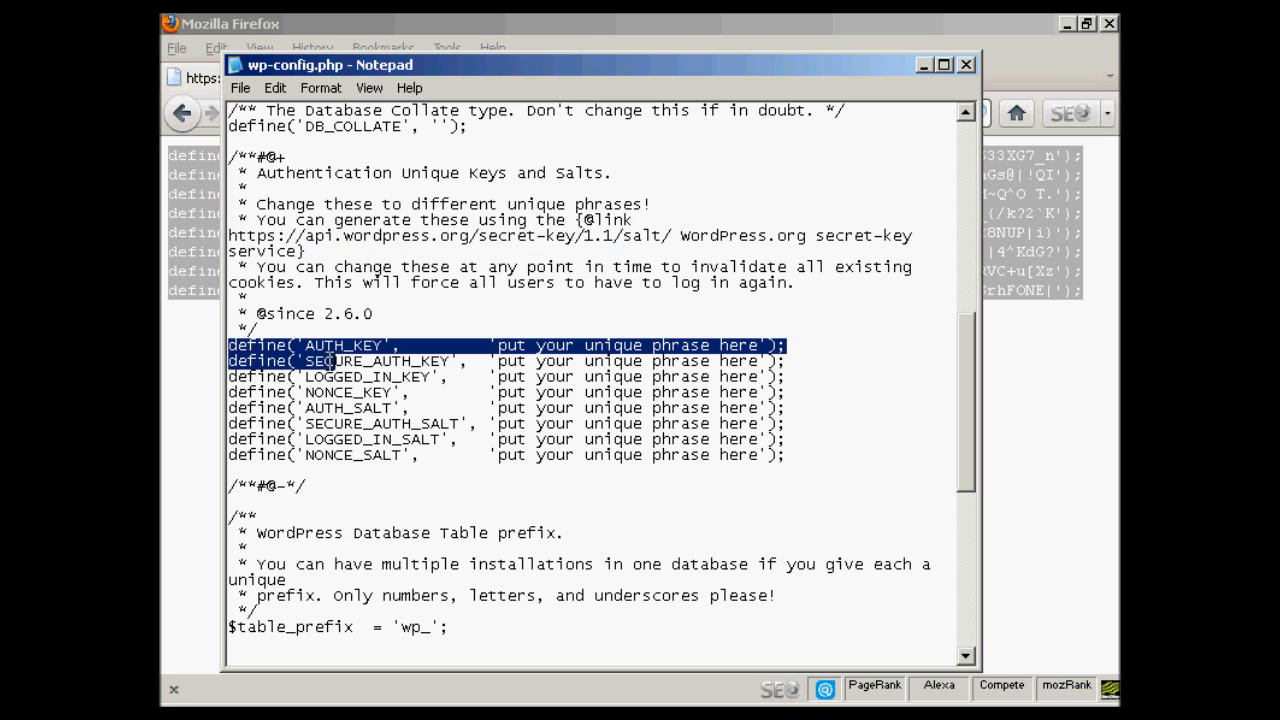
- Paste the keys over the placeholder lines and review table prefix, WPLANG and WP_DEBUG
drag(400, 344, 790, 456)
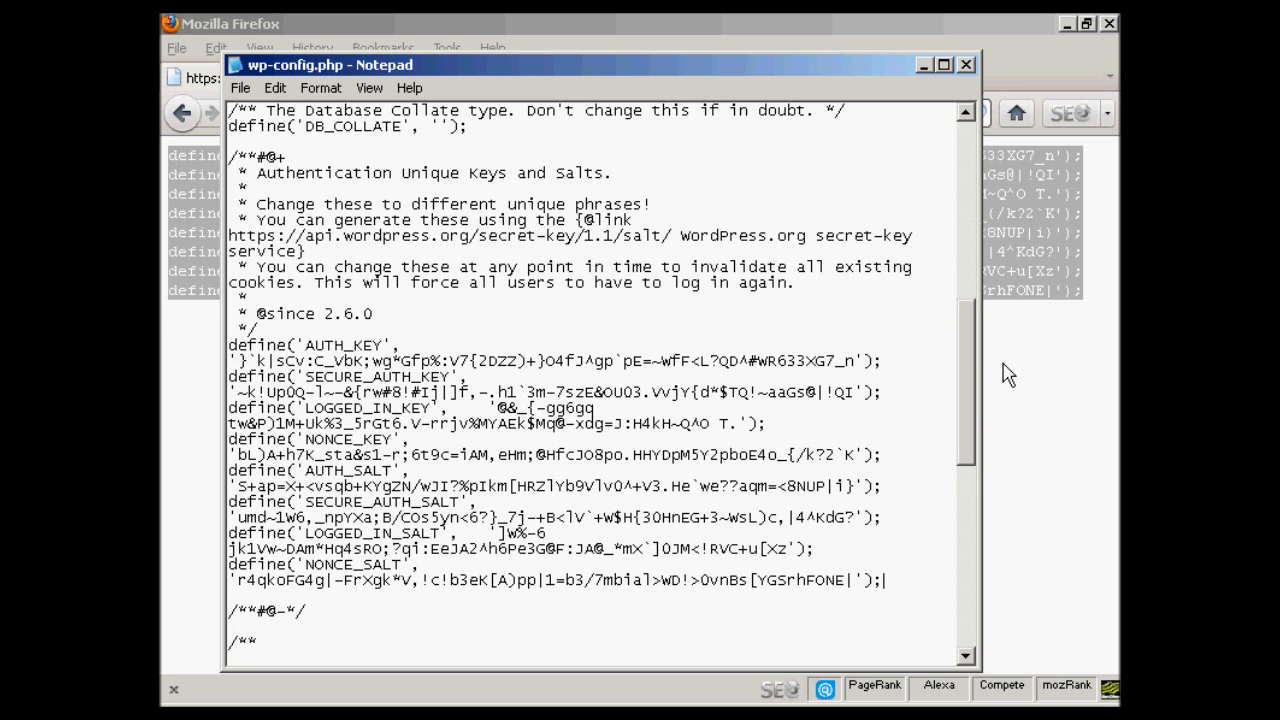
scroll(down, 3)
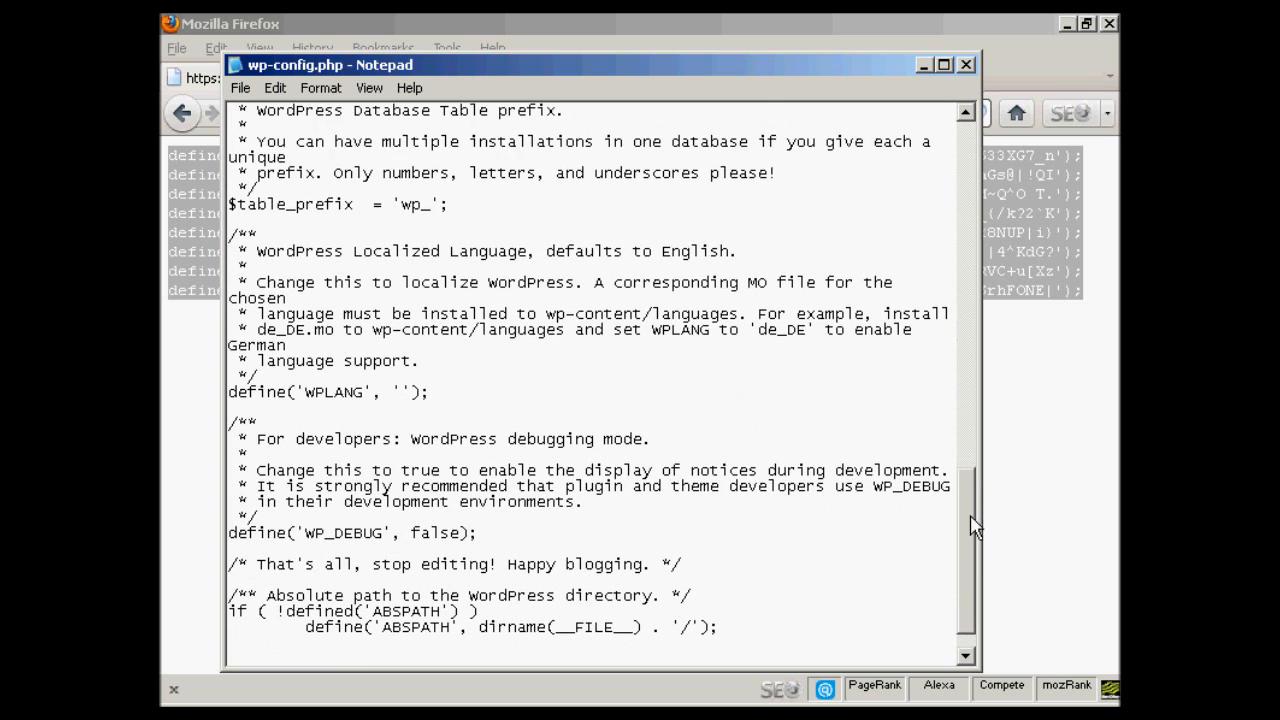
scroll(down, 3)
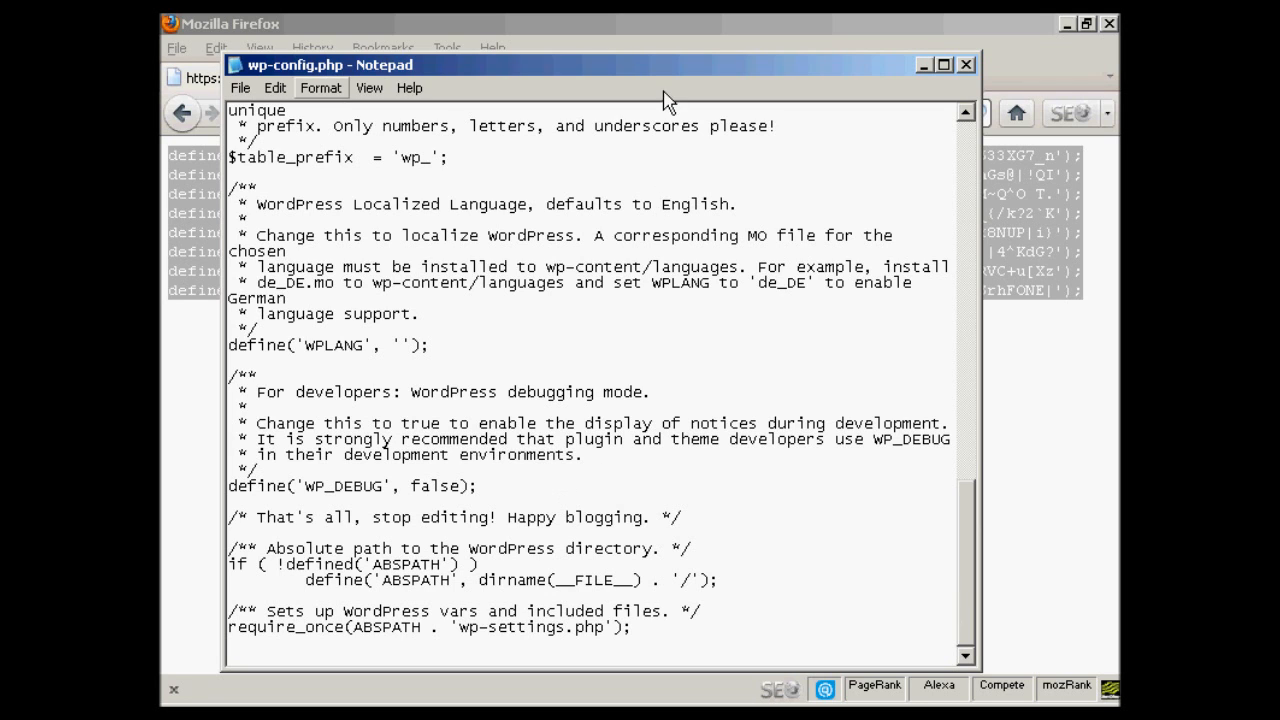
click(240, 88)
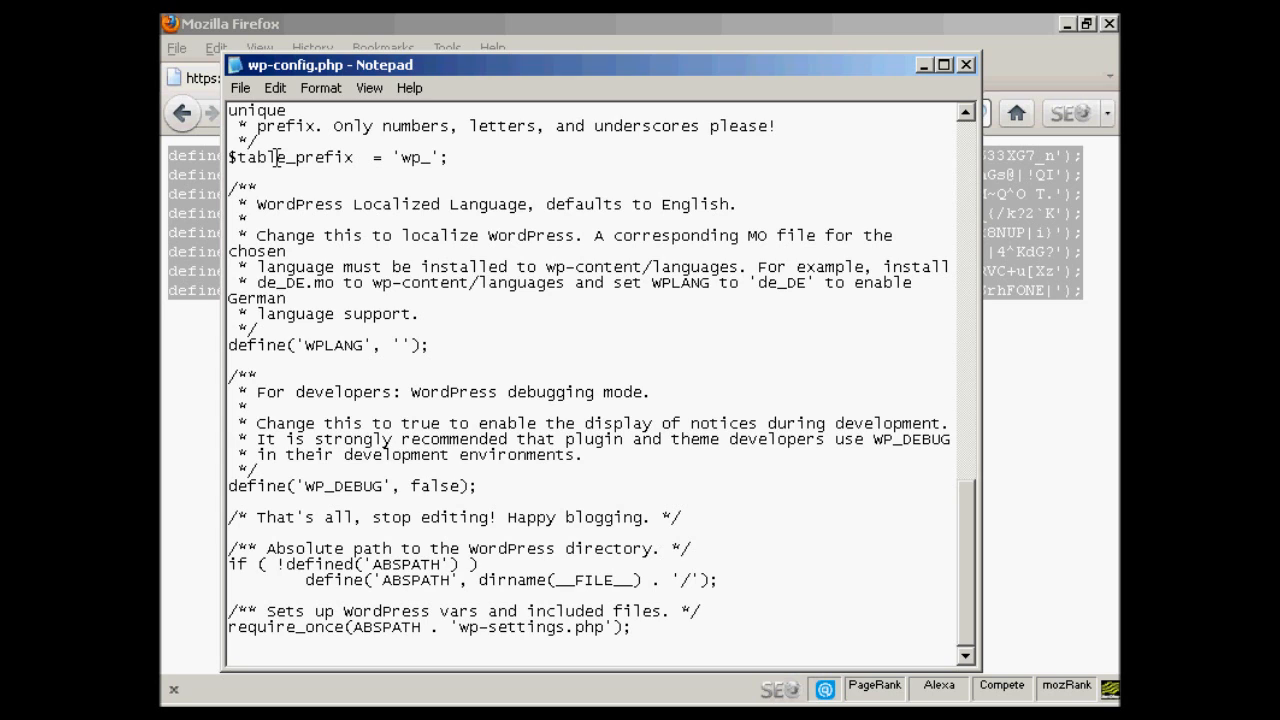
mouse_move(310, 120)
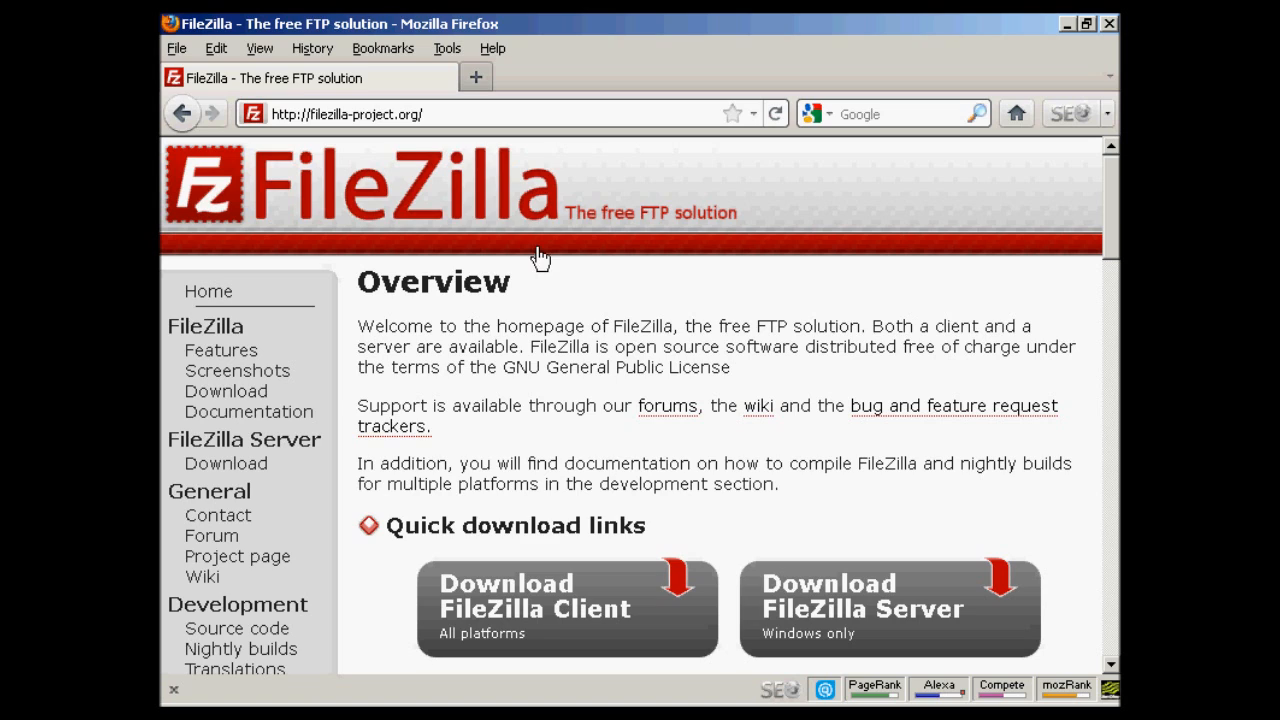
mouse_move(316, 136)
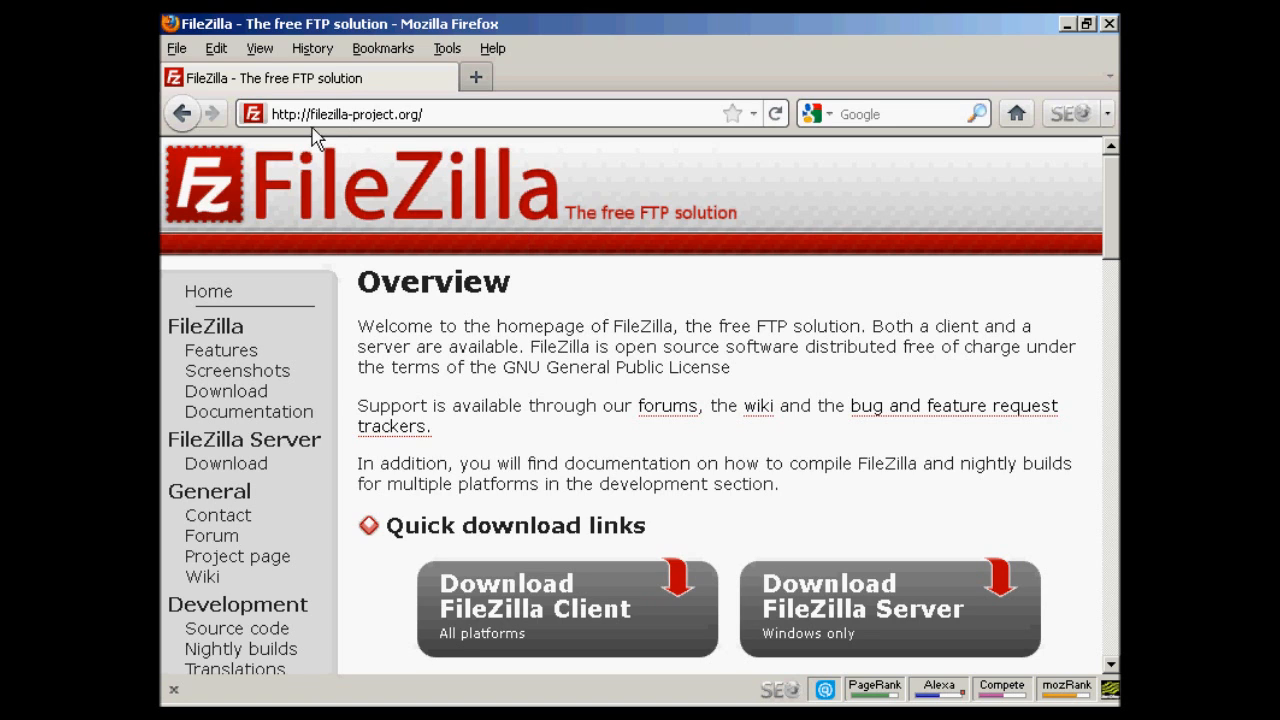
mouse_move(356, 138)
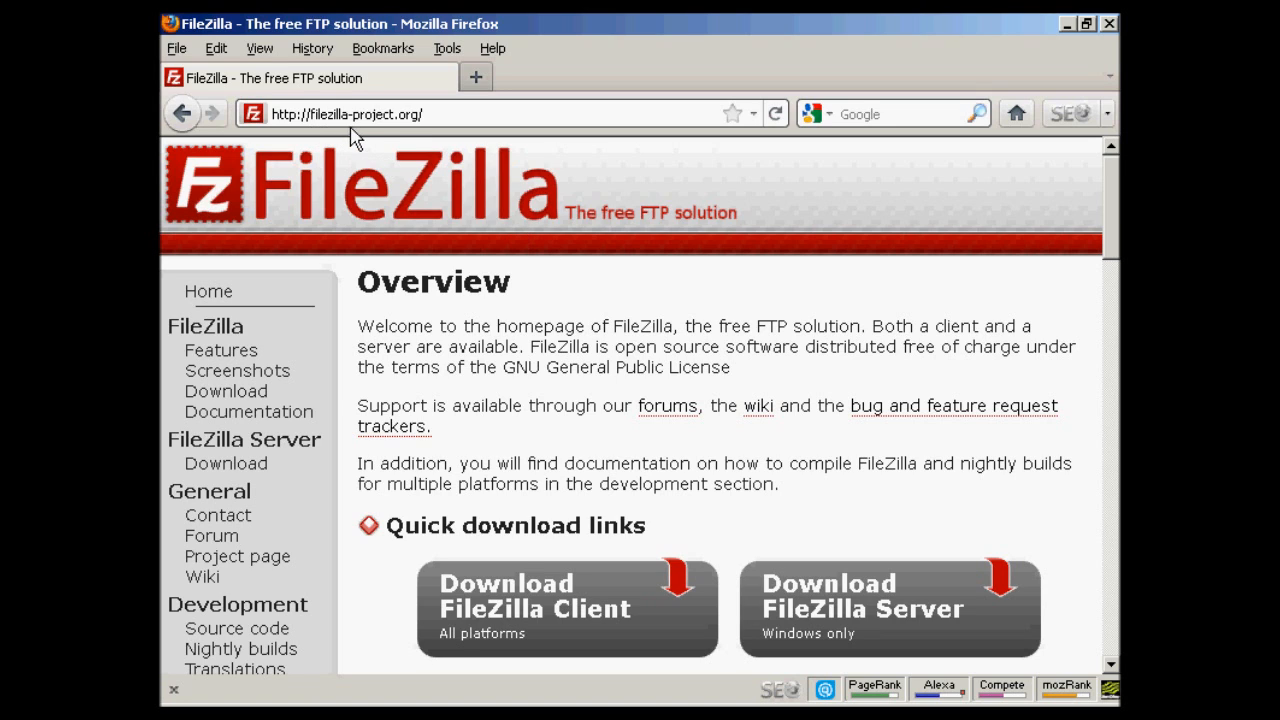
mouse_move(860, 304)
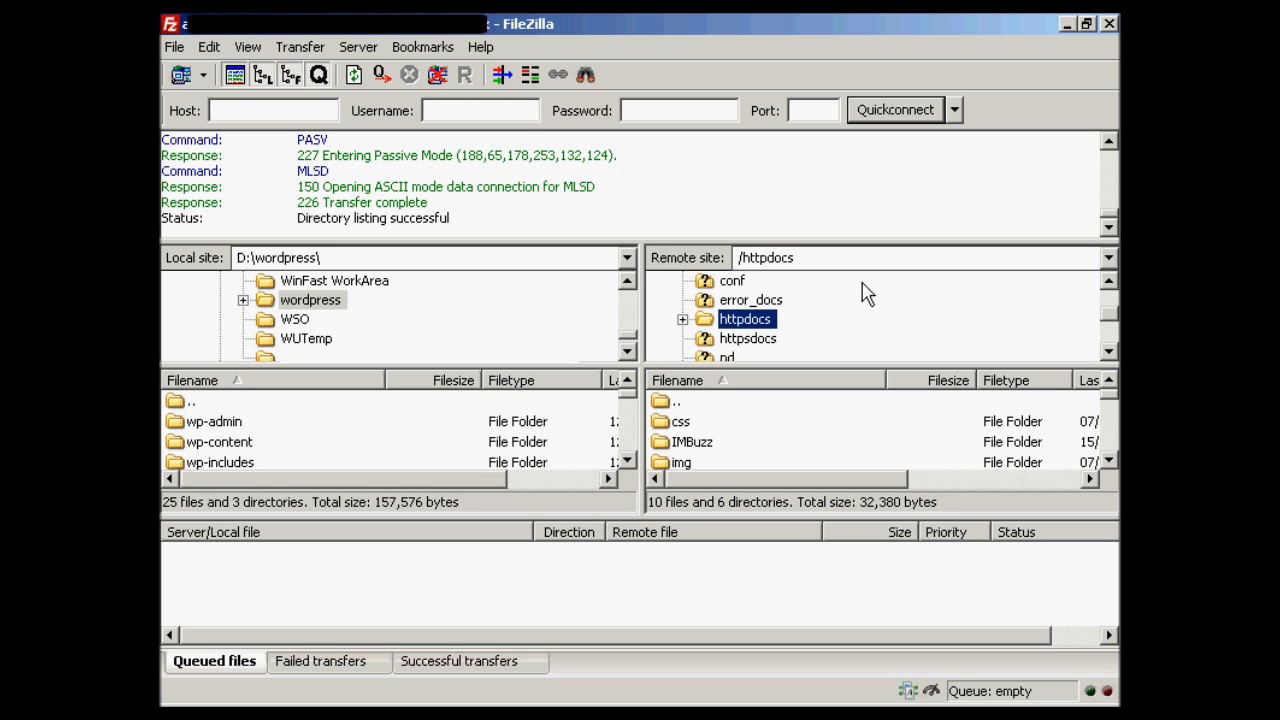
mouse_move(740, 280)
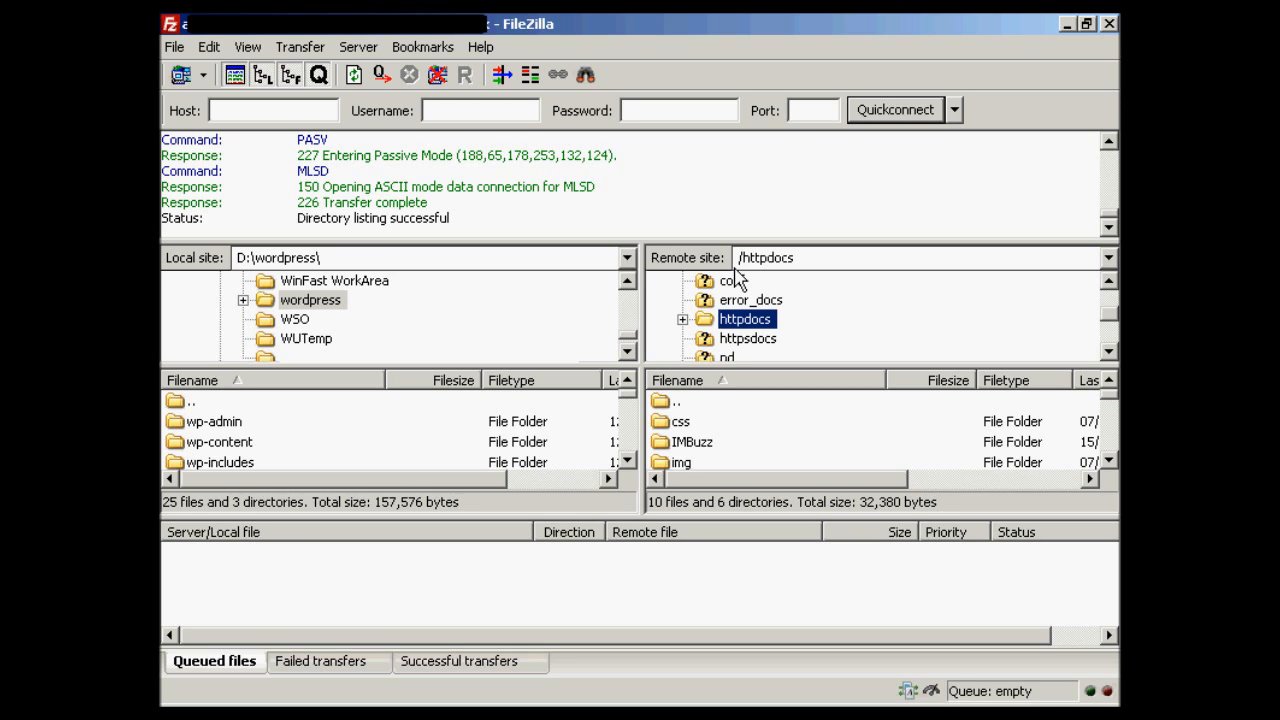
mouse_move(890, 310)
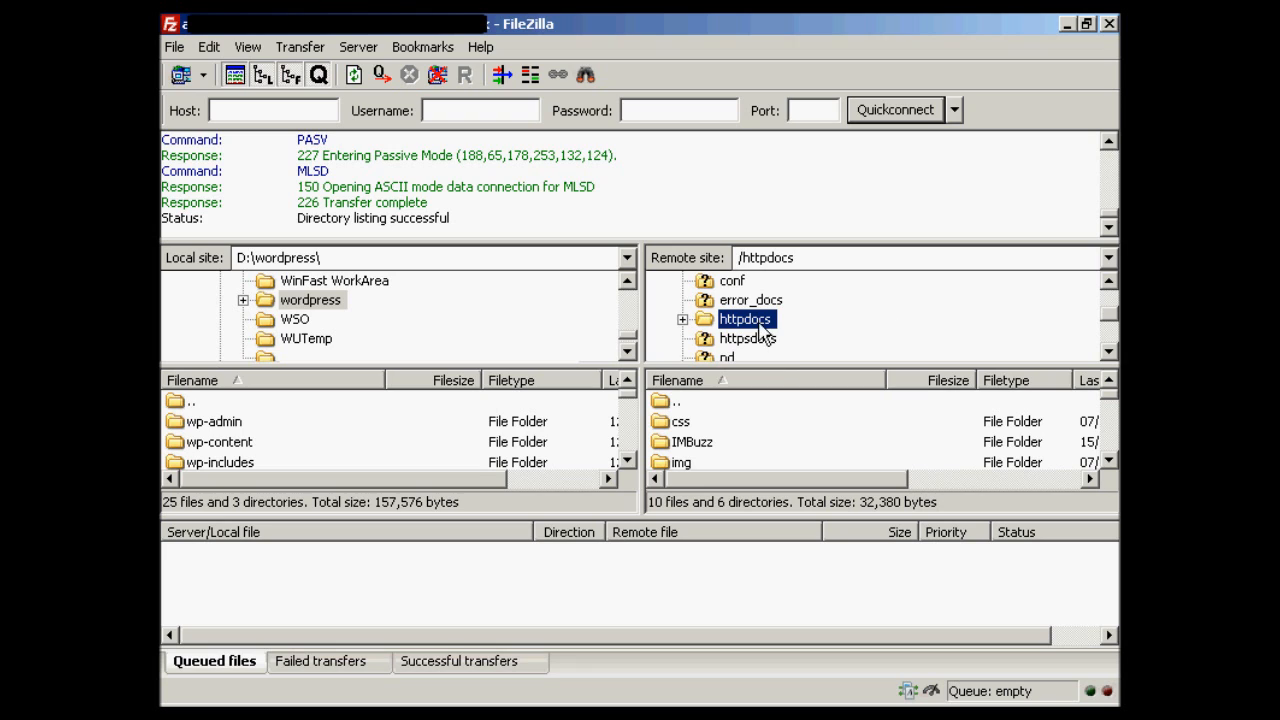
- Create the remote directory /httpdocs/wordpress via Create directory
right_click(744, 320)
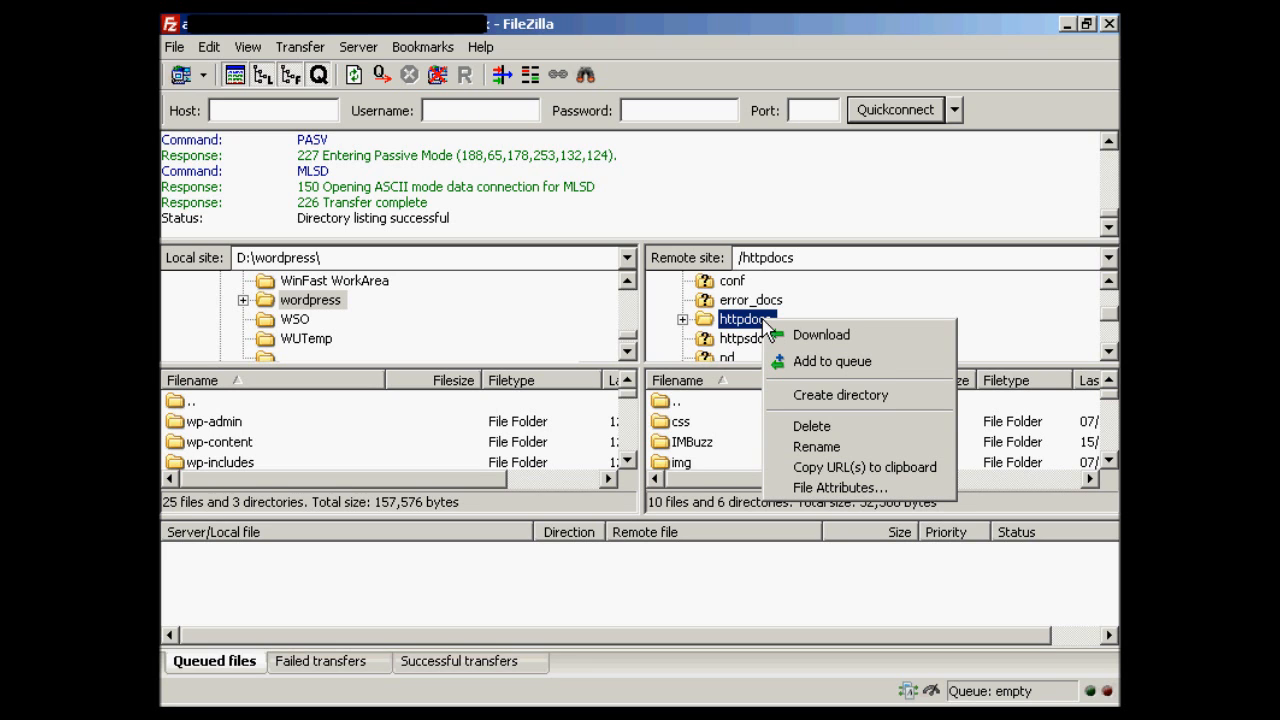
click(840, 394)
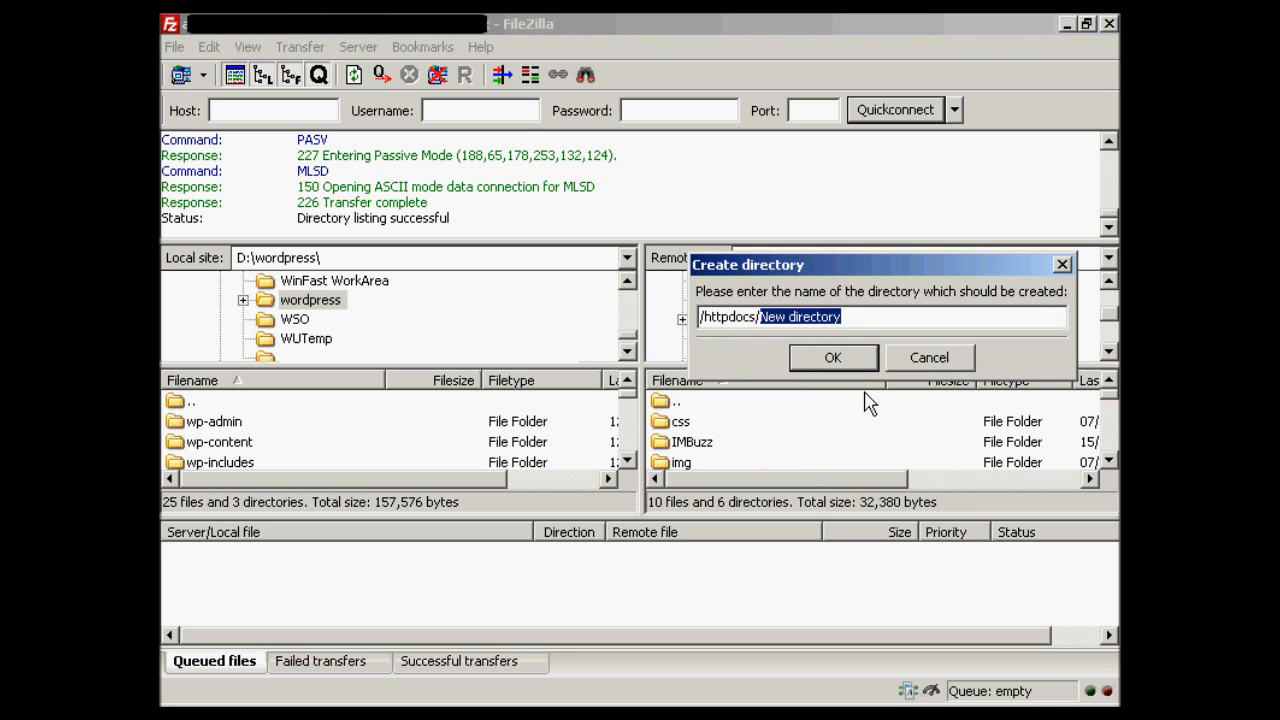
text(wordpress)
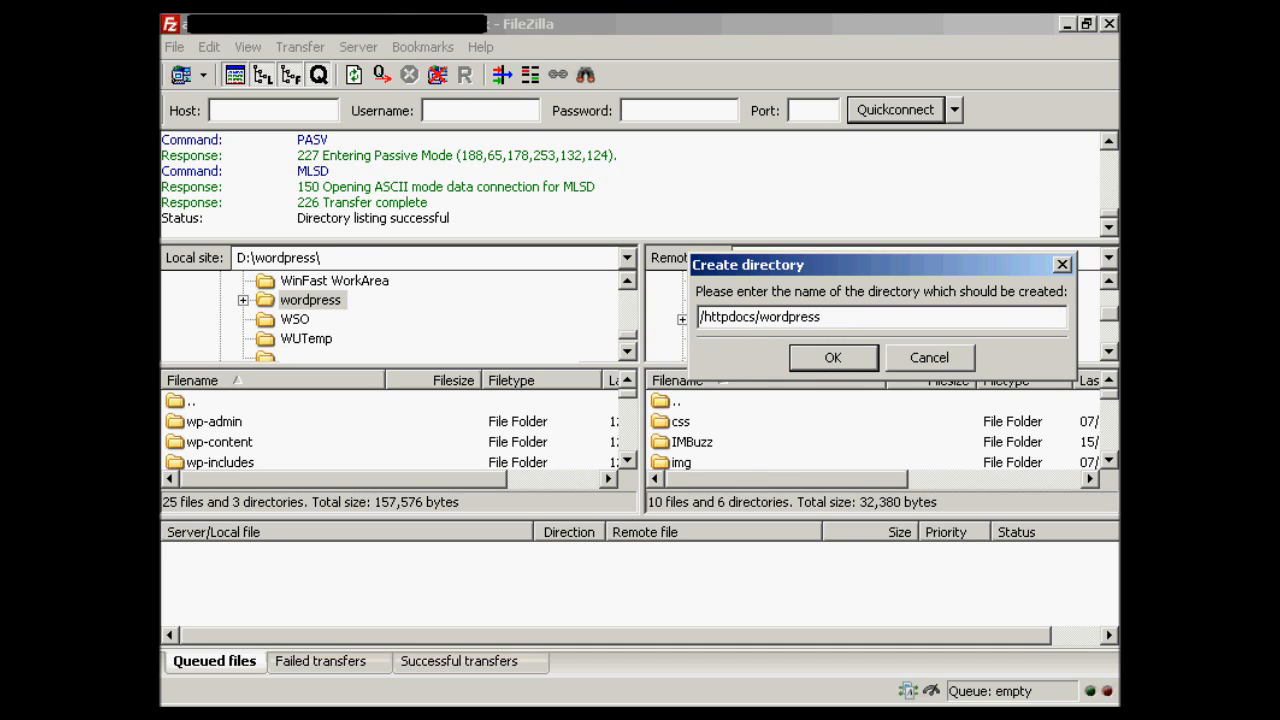
click(832, 356)
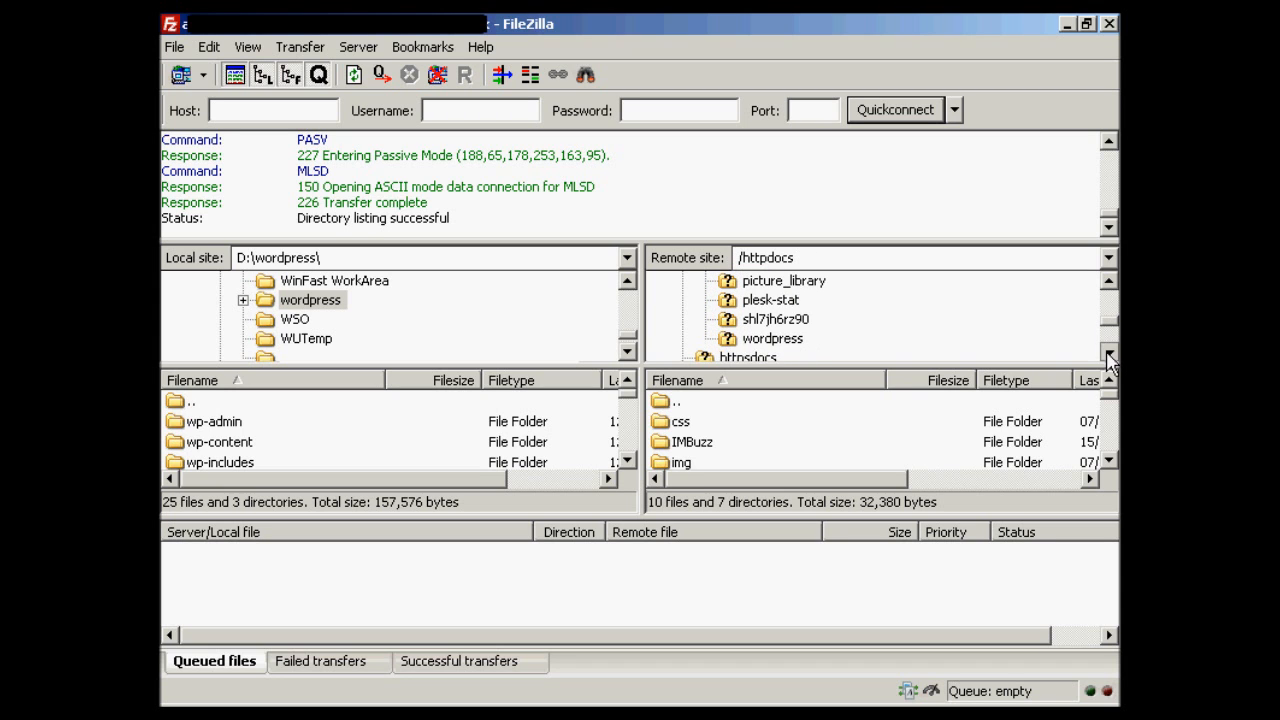
- Enter the remote wordpress folder and select all local D:\wordpress files and folders
double_click(772, 338)
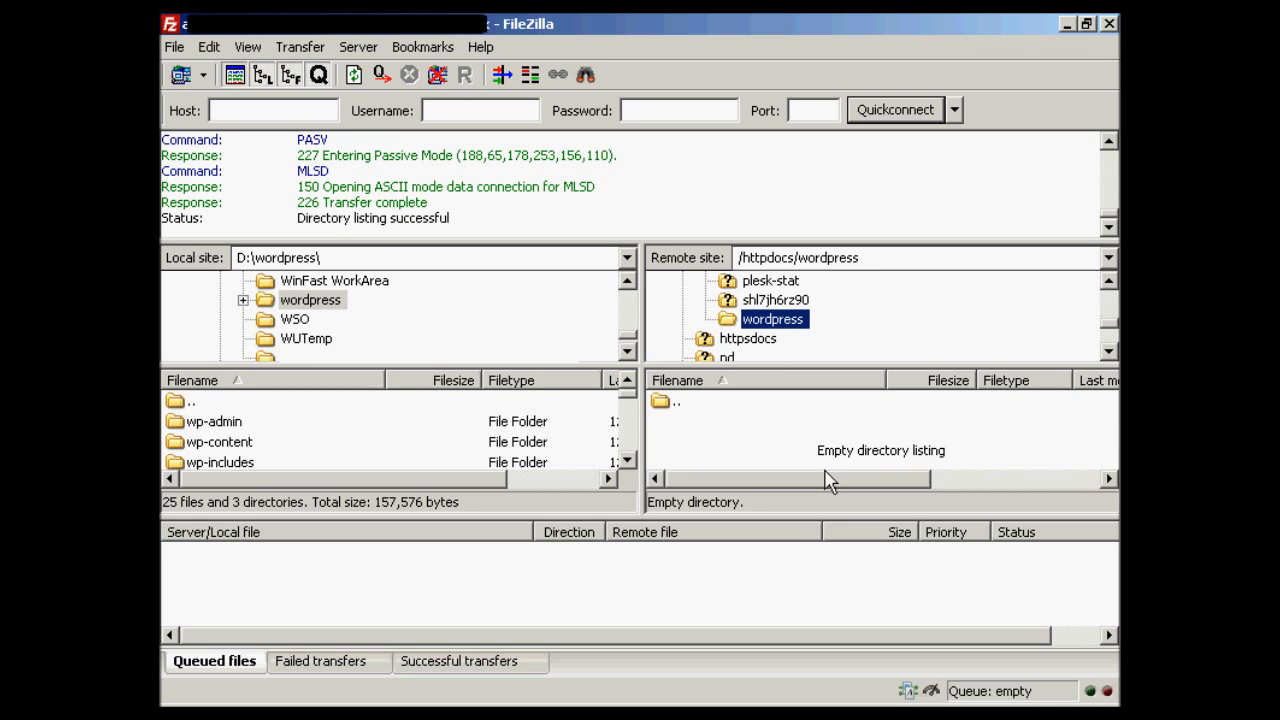
mouse_move(430, 344)
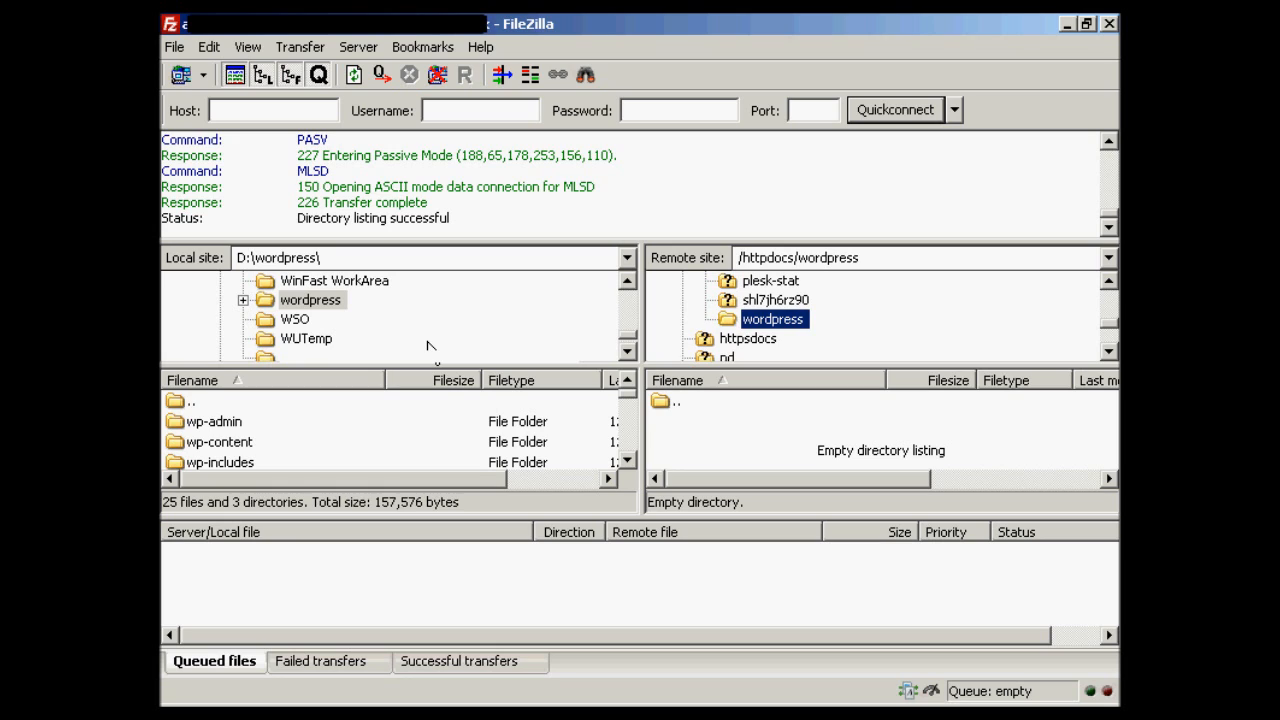
mouse_move(364, 404)
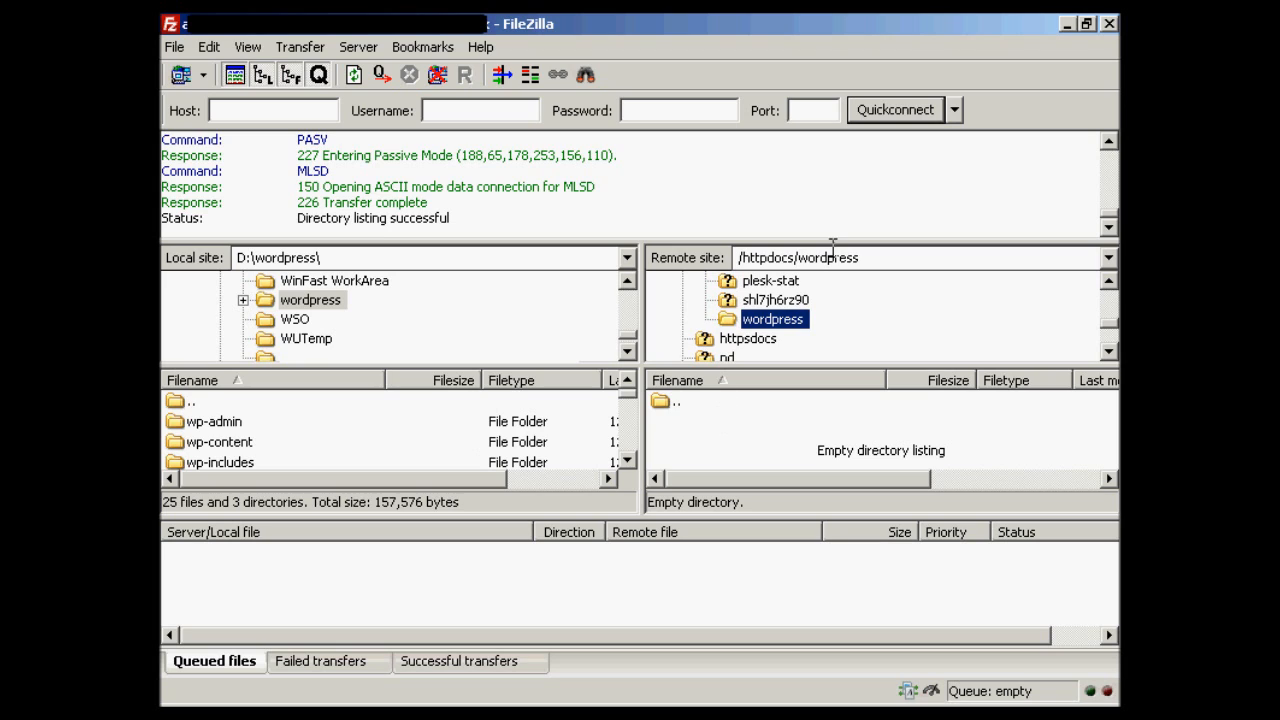
mouse_move(624, 308)
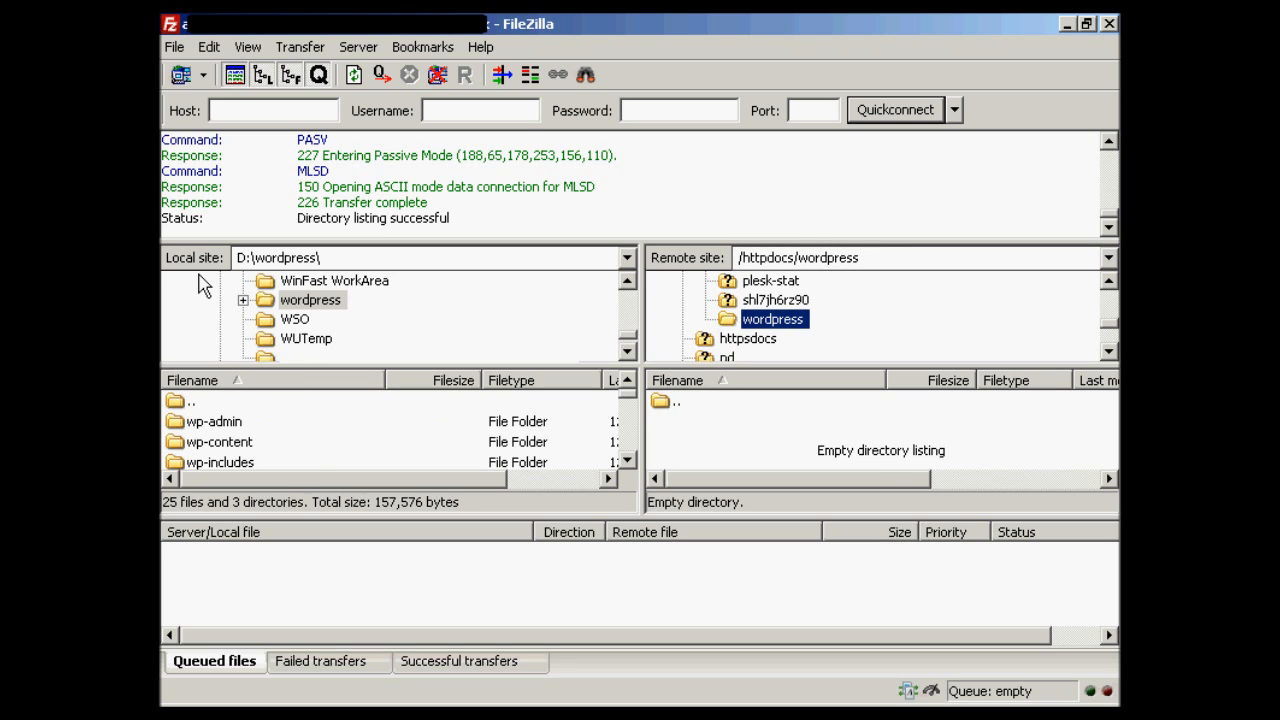
mouse_move(240, 280)
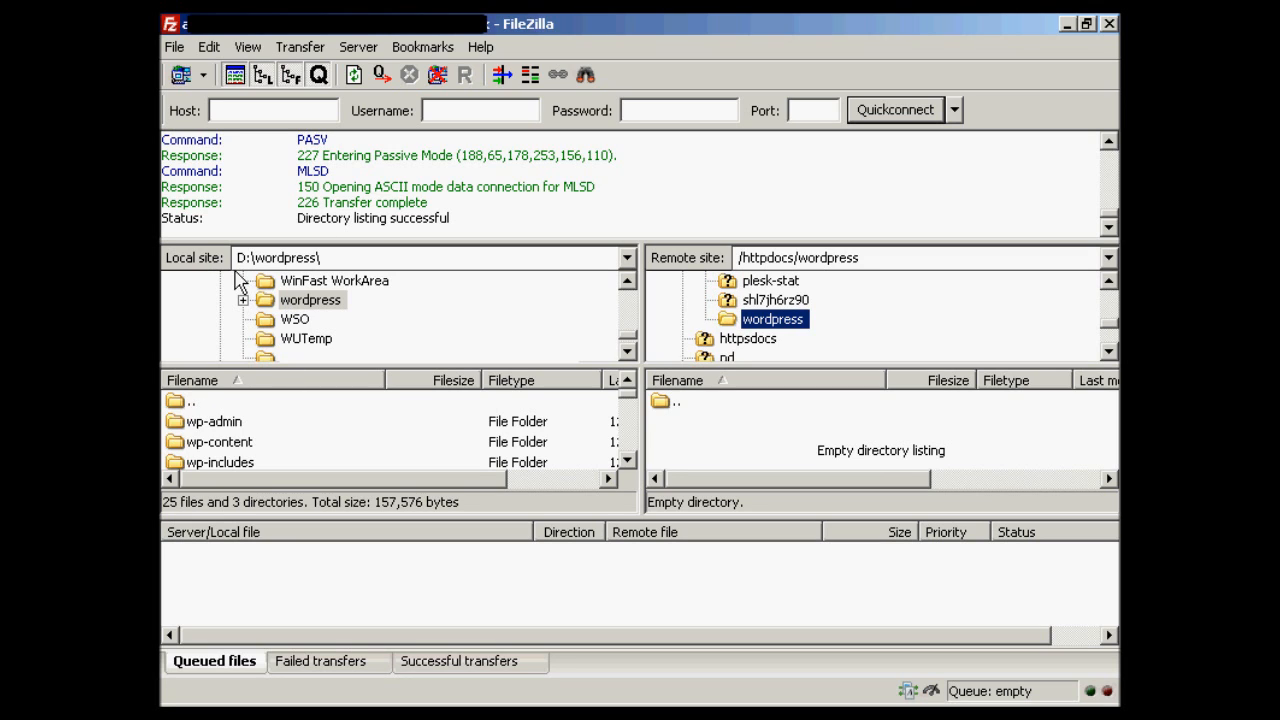
mouse_move(322, 282)
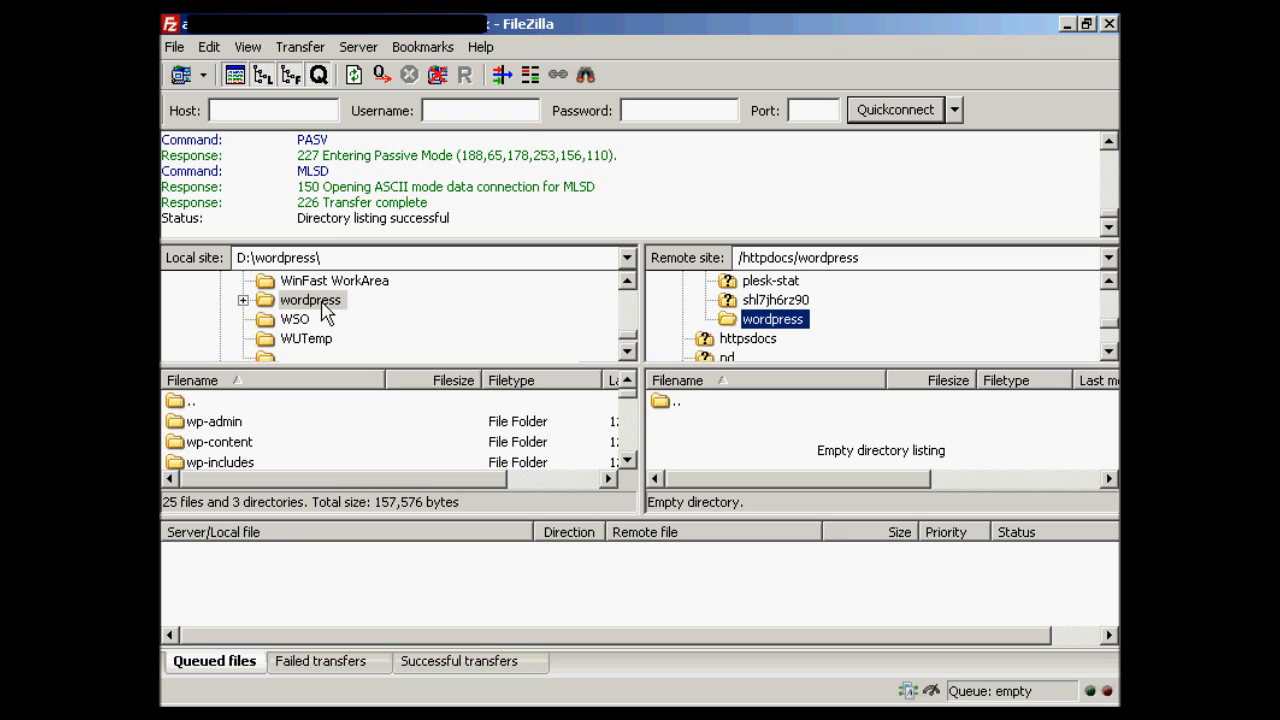
mouse_move(292, 442)
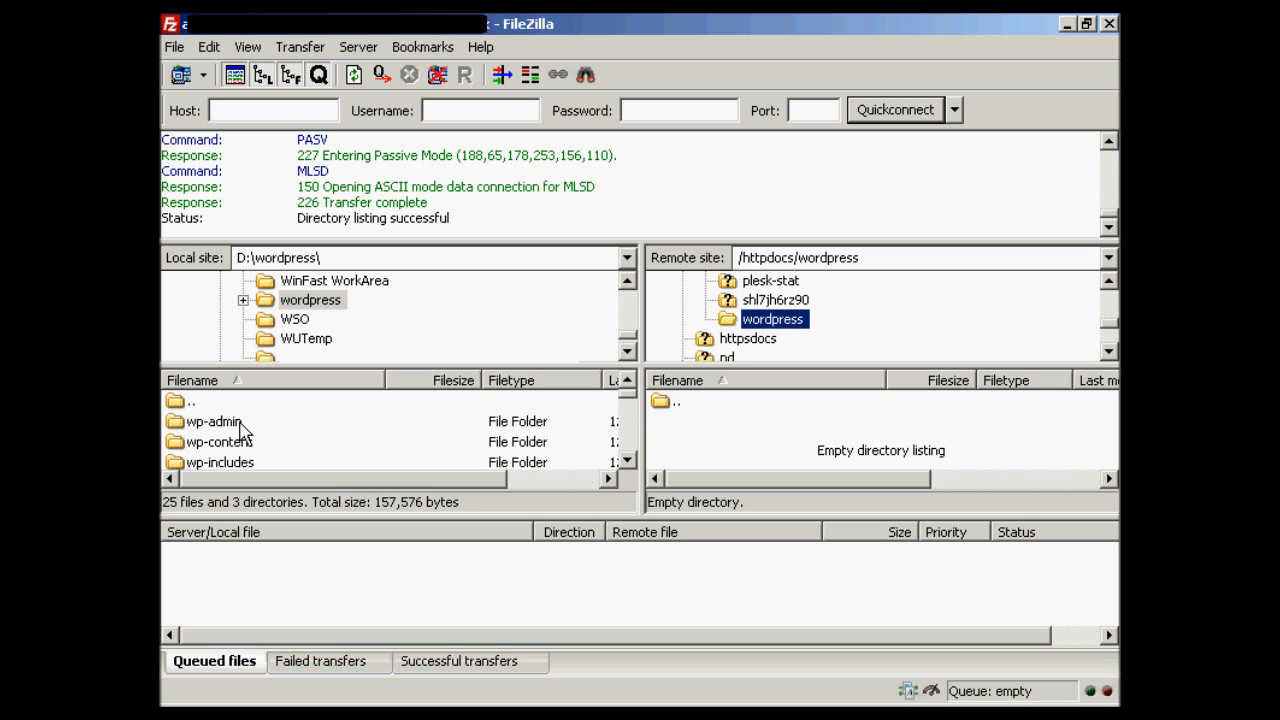
click(212, 400)
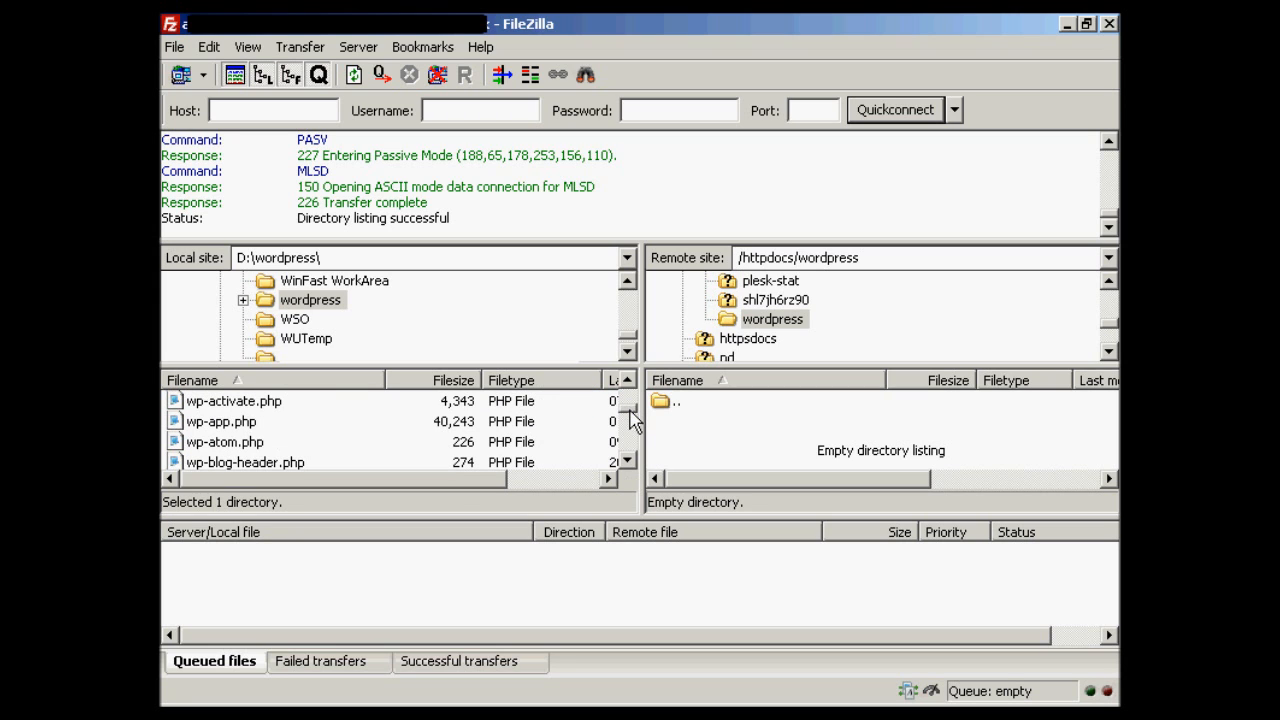
scroll(down, 3)
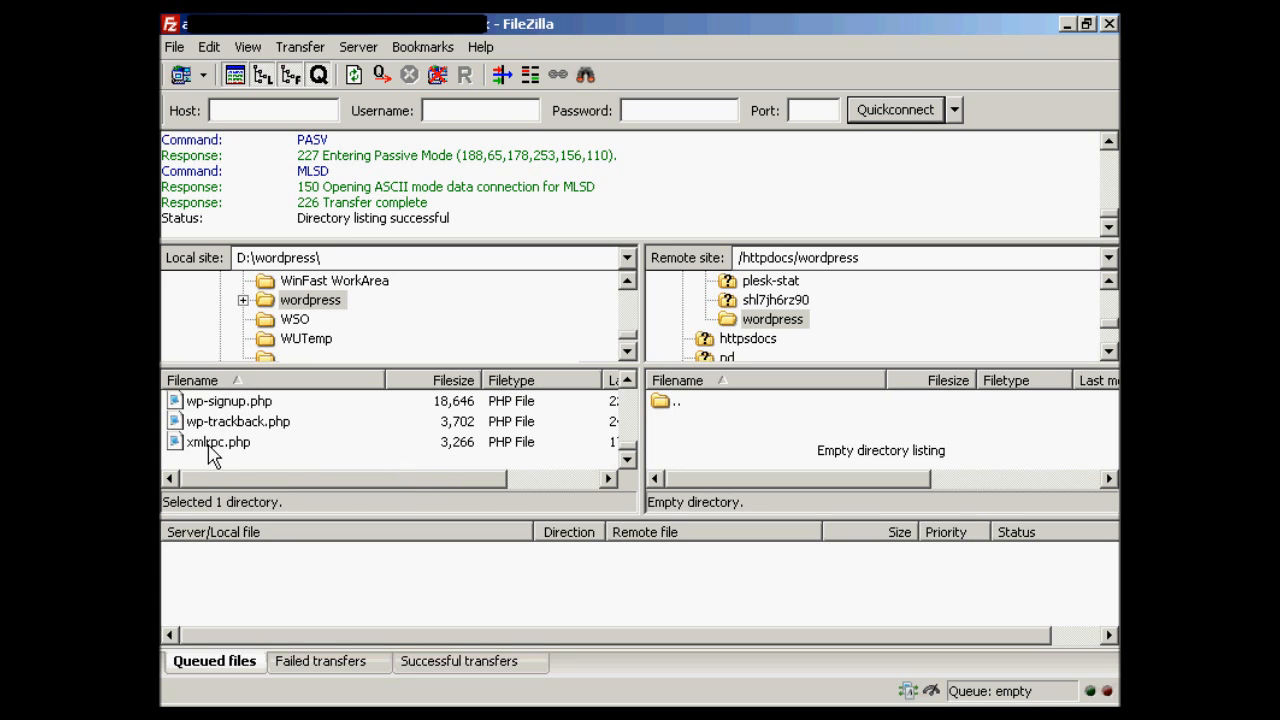
key(ctrl+a)
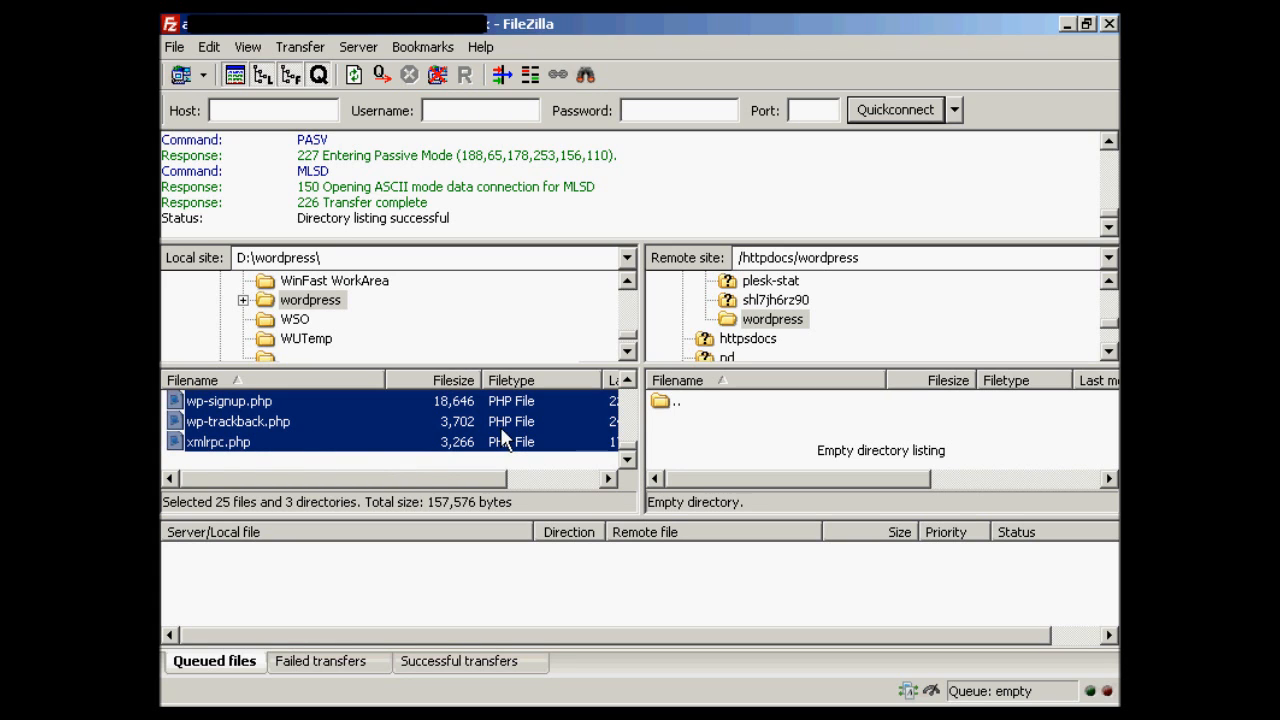
mouse_move(560, 424)
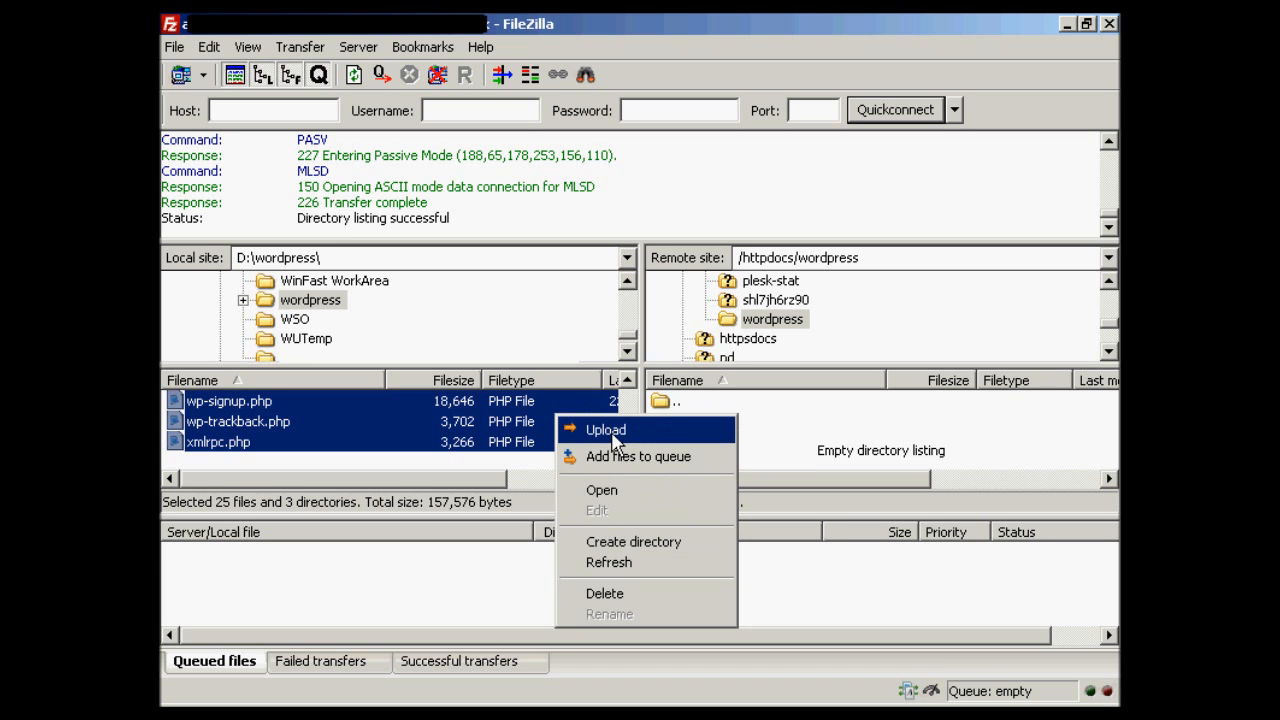
- Upload the selection to the remote wordpress folder and return to Firefox
click(604, 428)
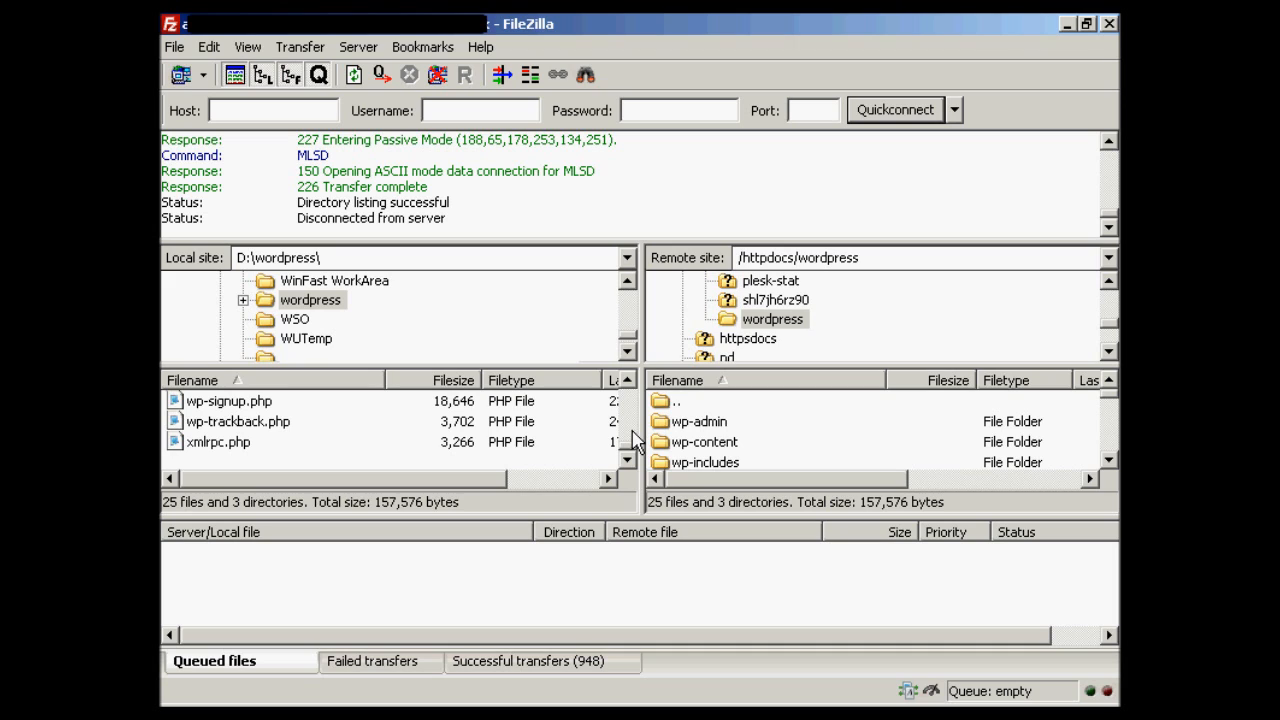
mouse_move(450, 138)
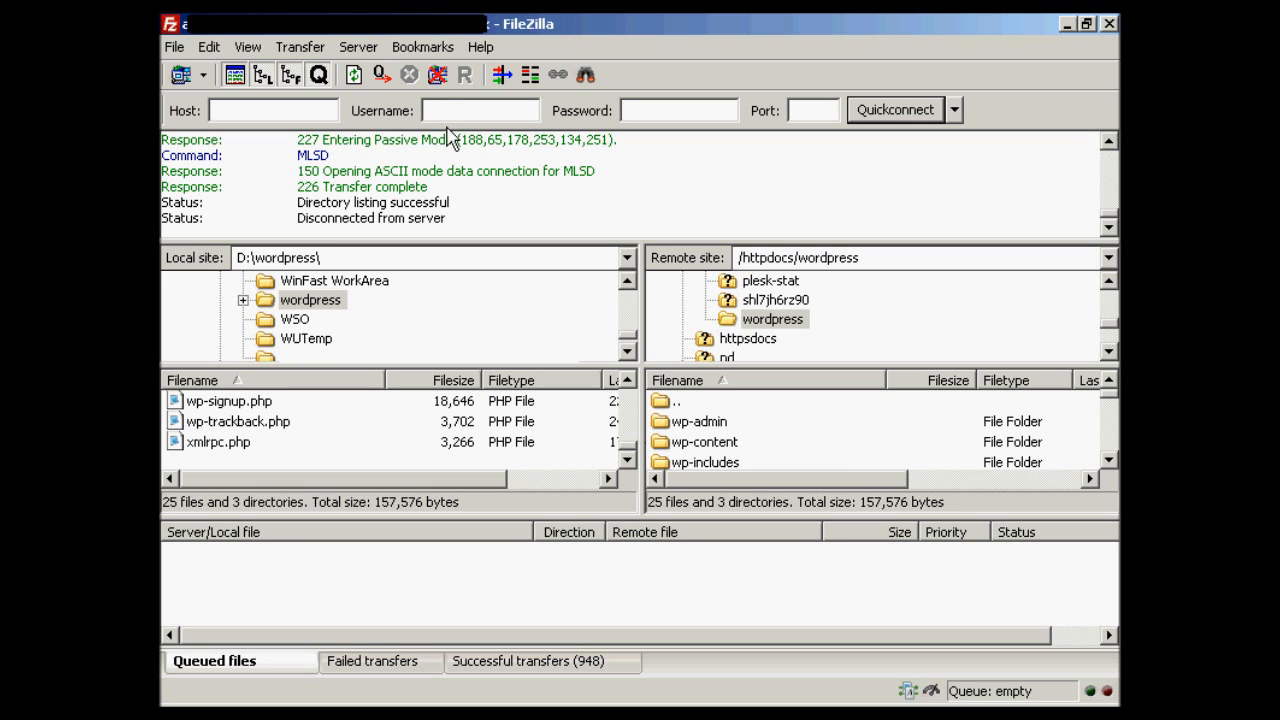
click(438, 74)
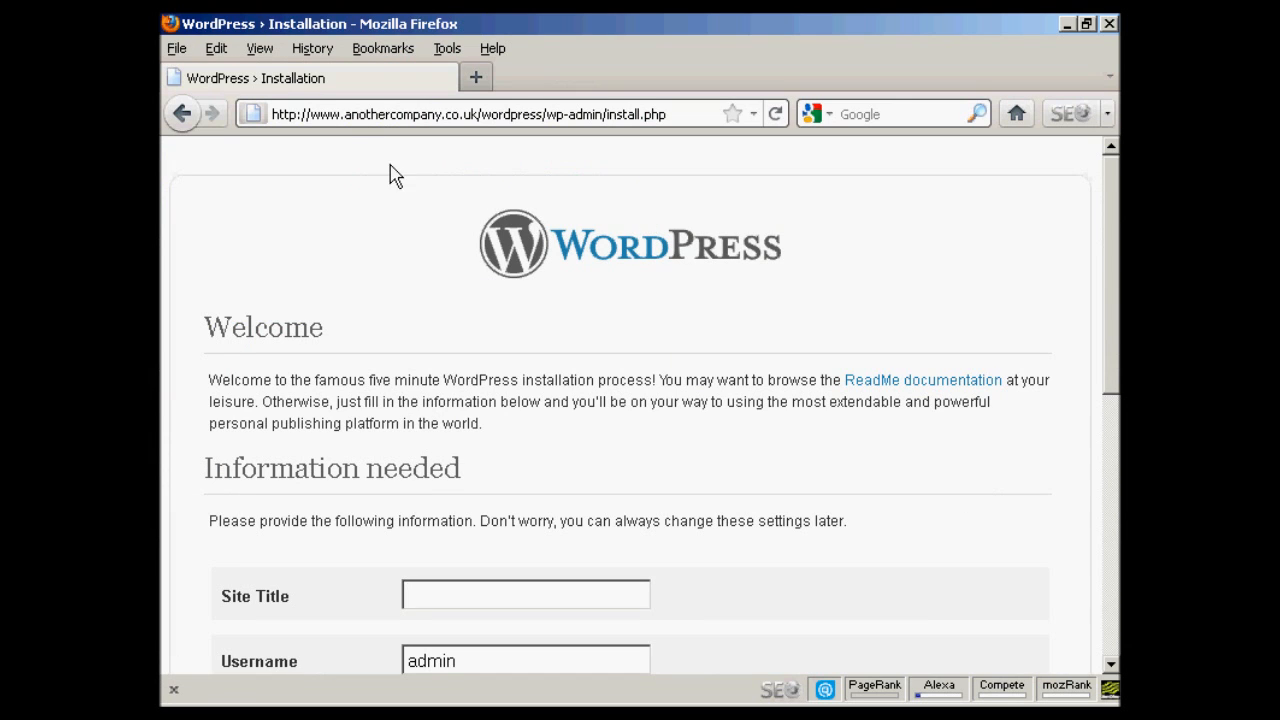
mouse_move(358, 136)
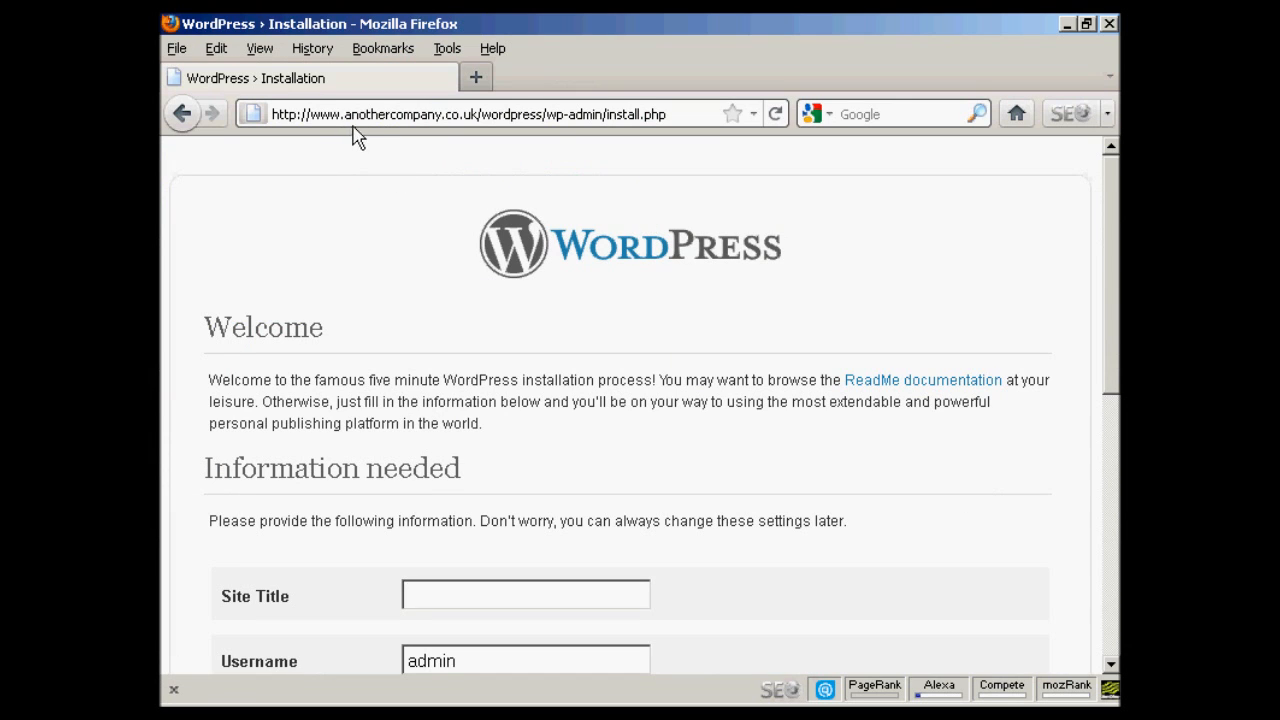
- Load wp-admin/install.php and focus the Site Title field
click(524, 594)
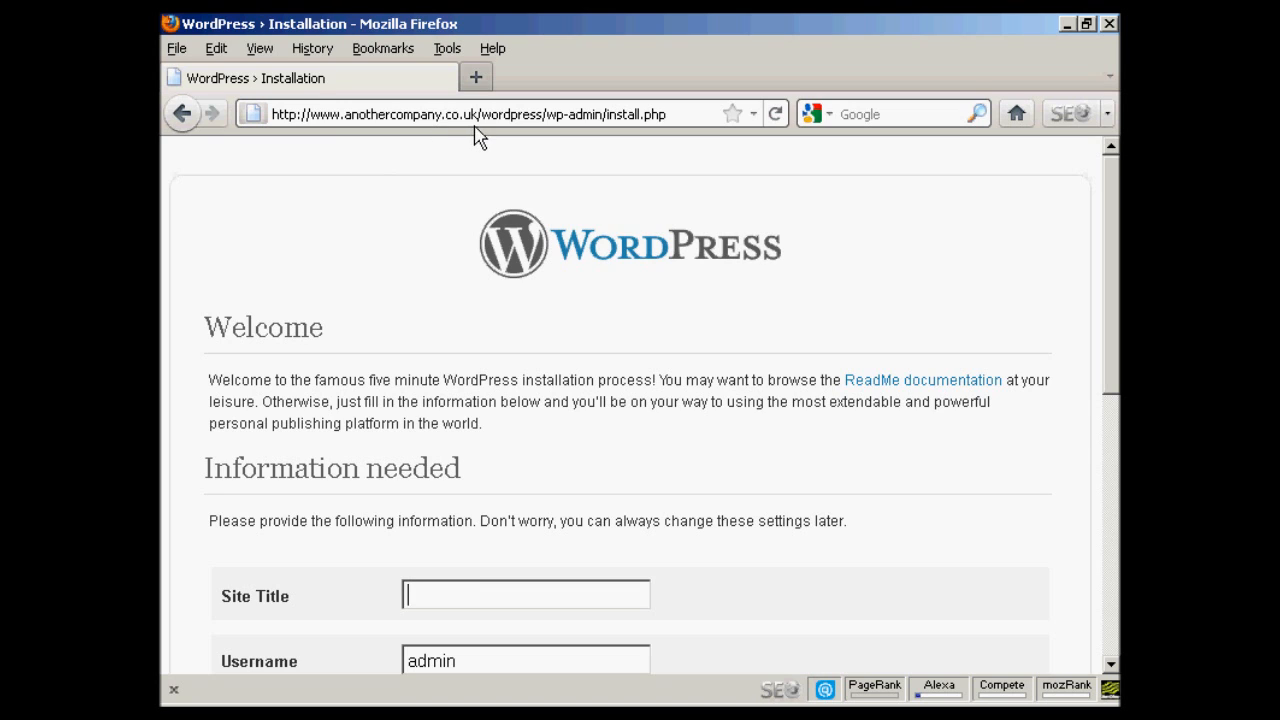
mouse_move(488, 136)
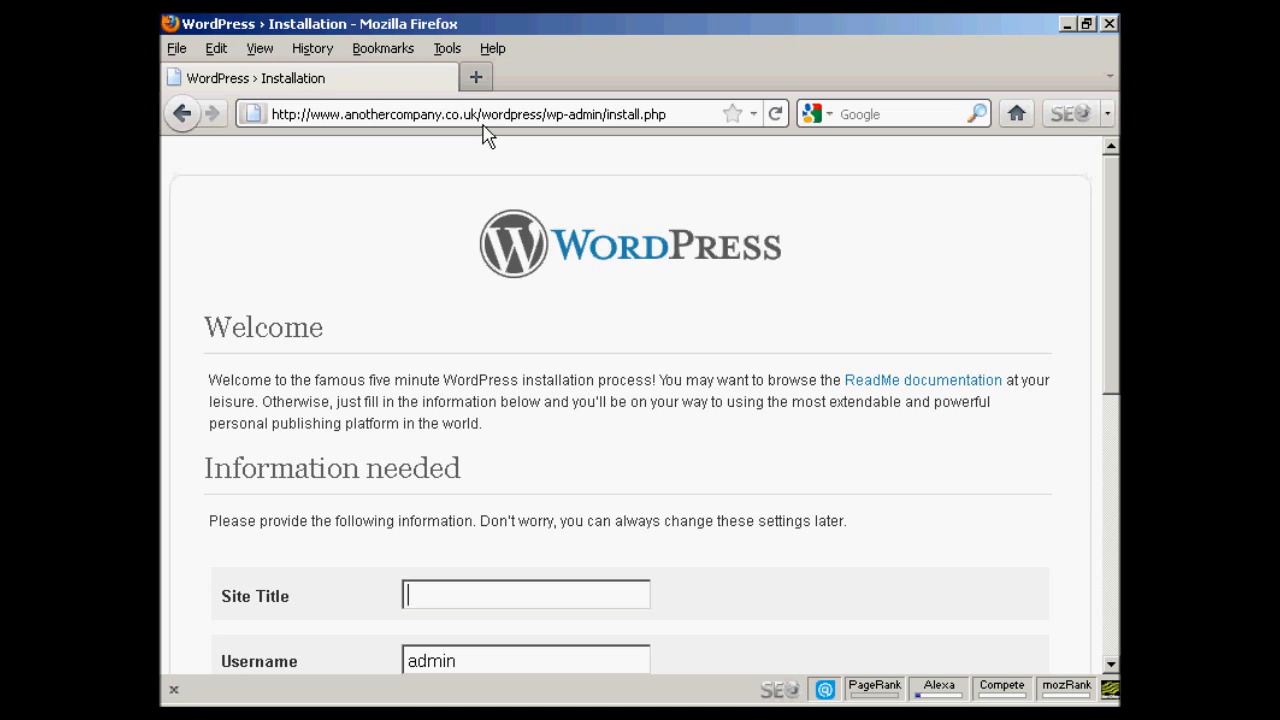
mouse_move(536, 136)
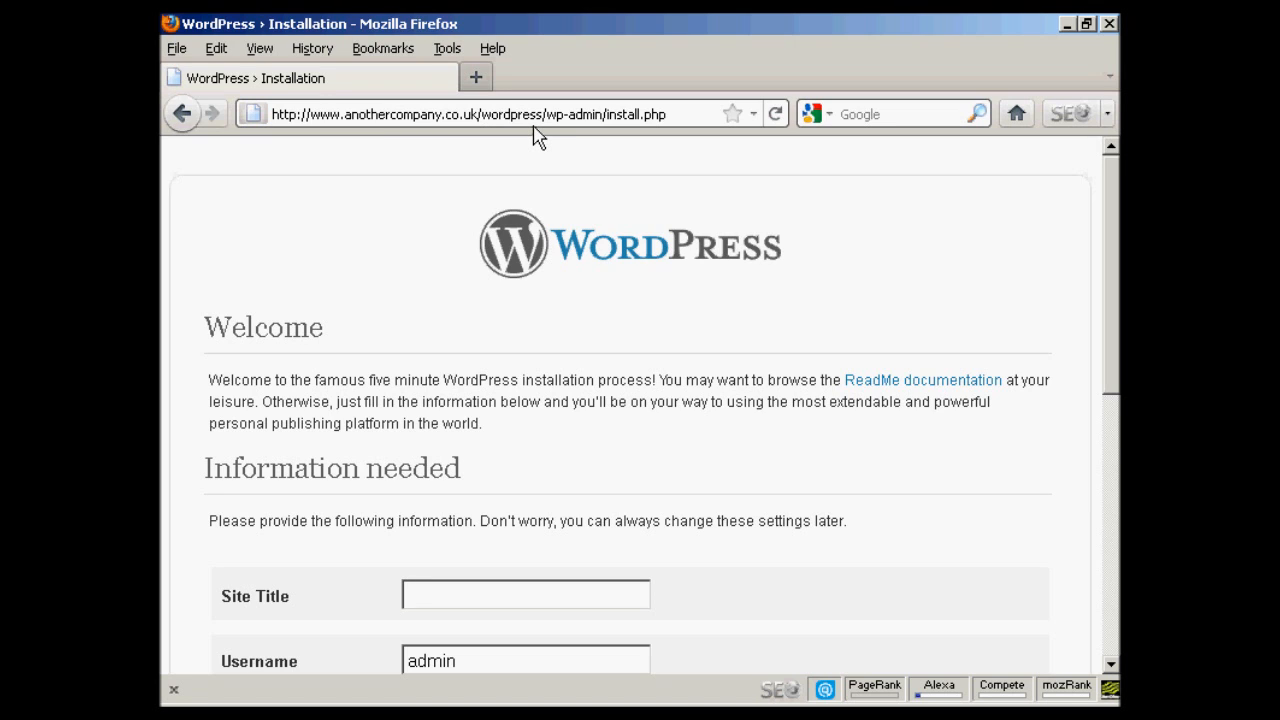
mouse_move(564, 136)
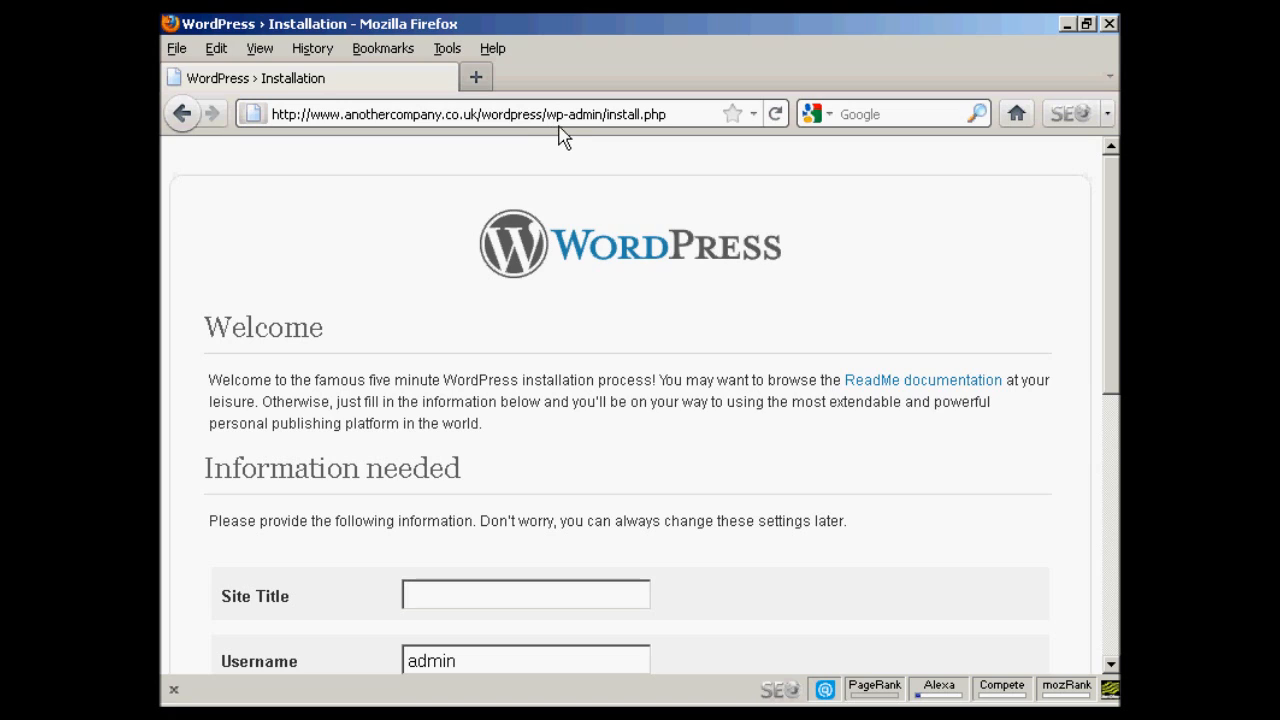
mouse_move(608, 136)
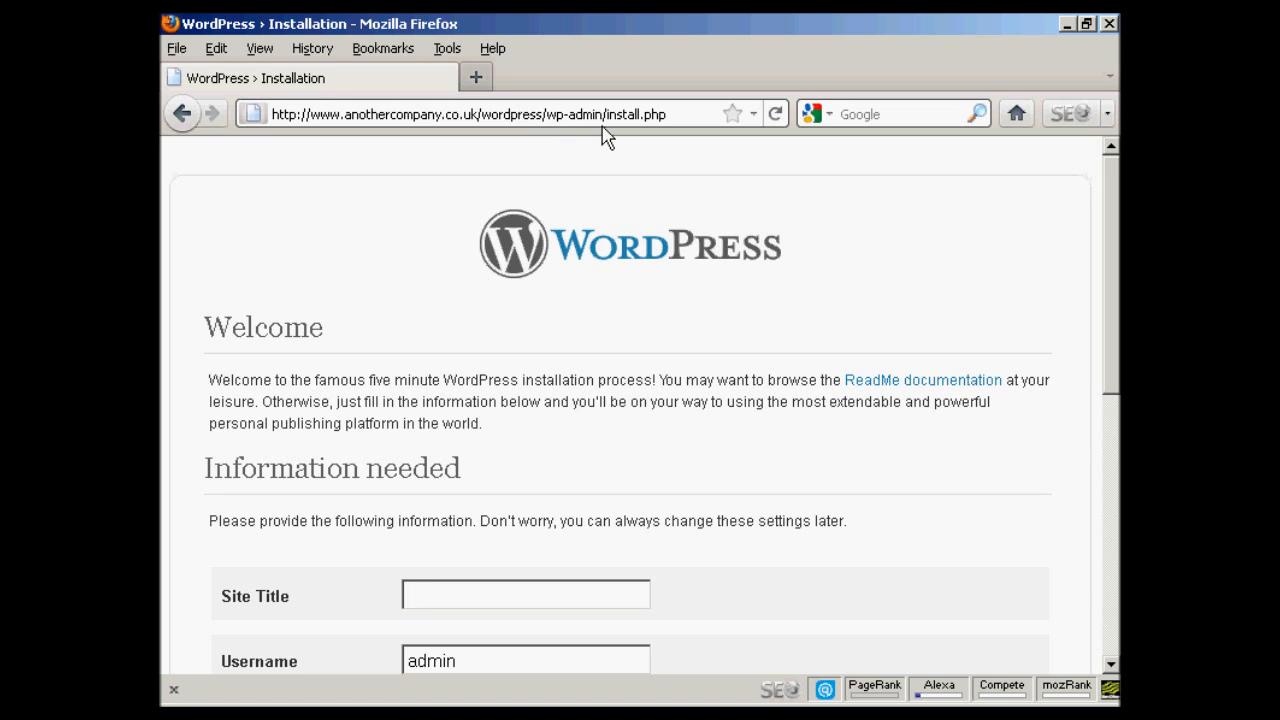
mouse_move(670, 136)
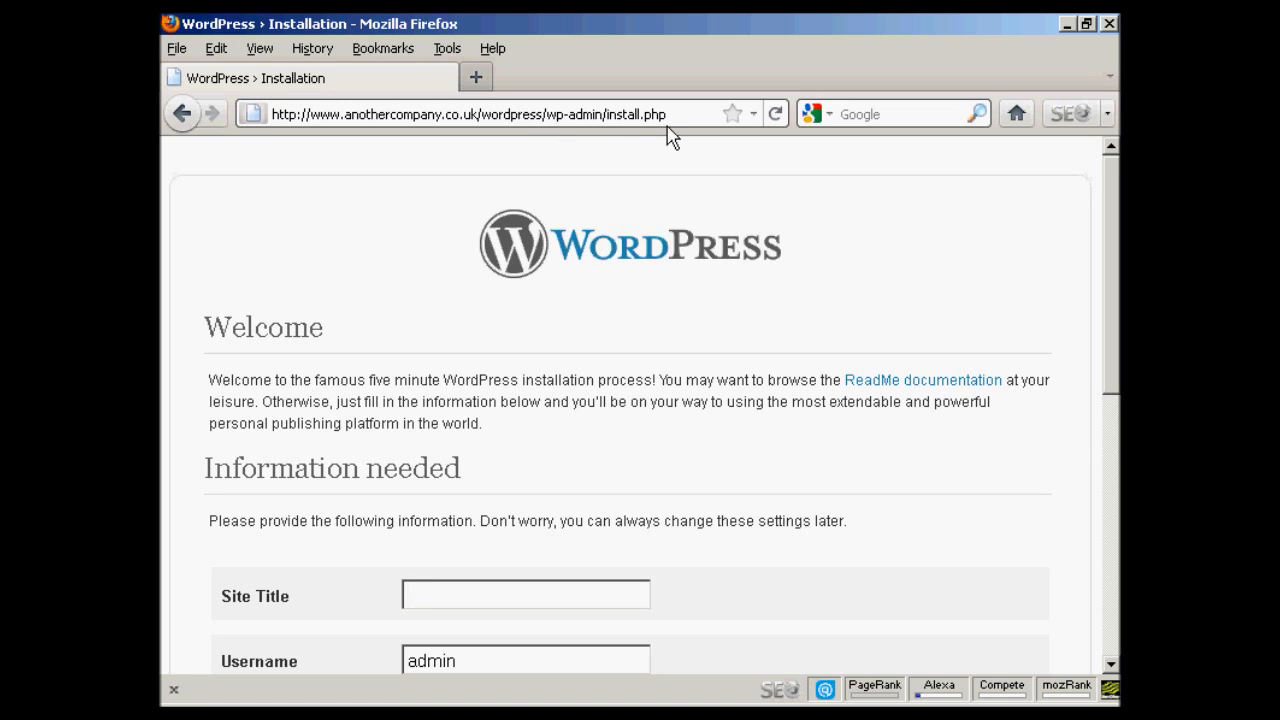
mouse_move(636, 142)
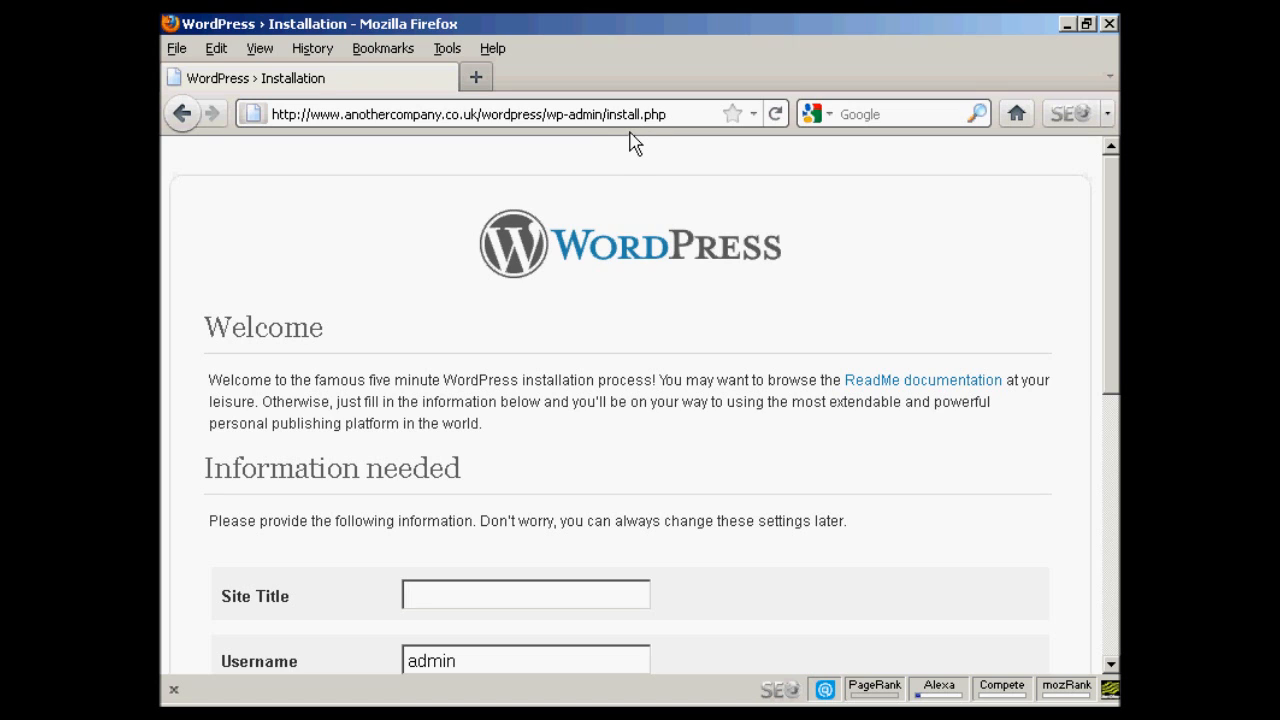
mouse_move(484, 120)
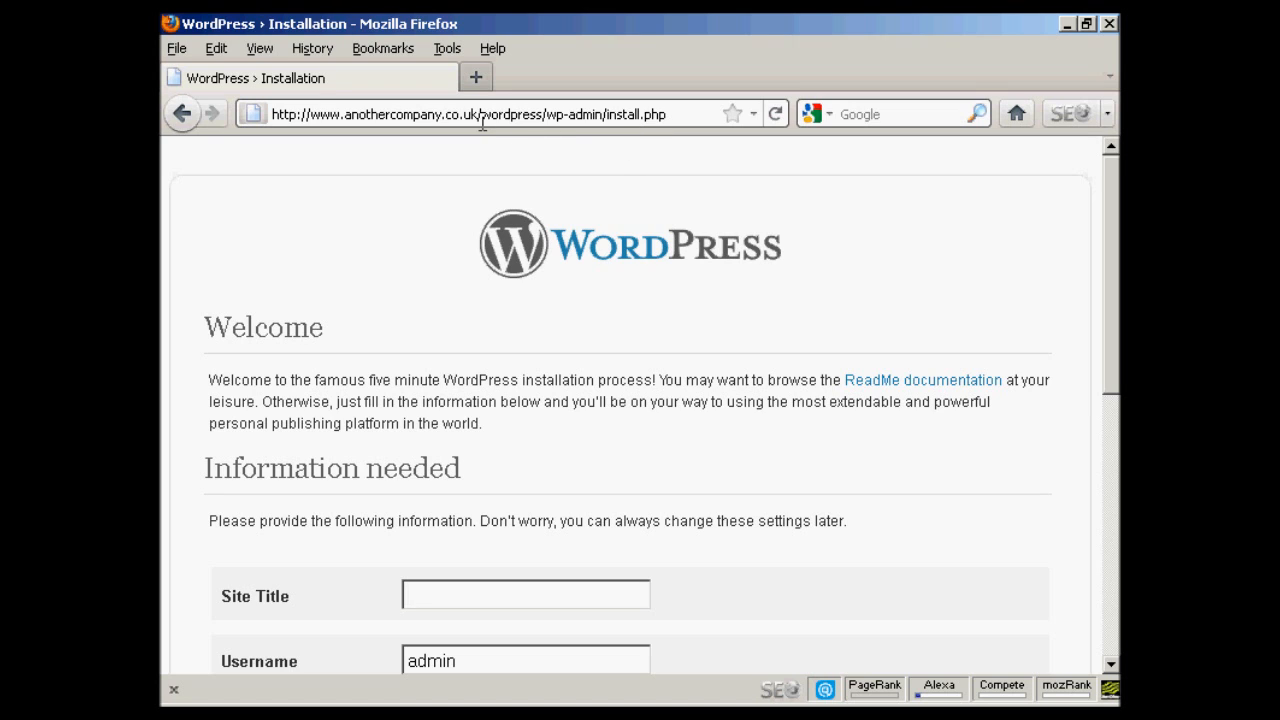
mouse_move(370, 138)
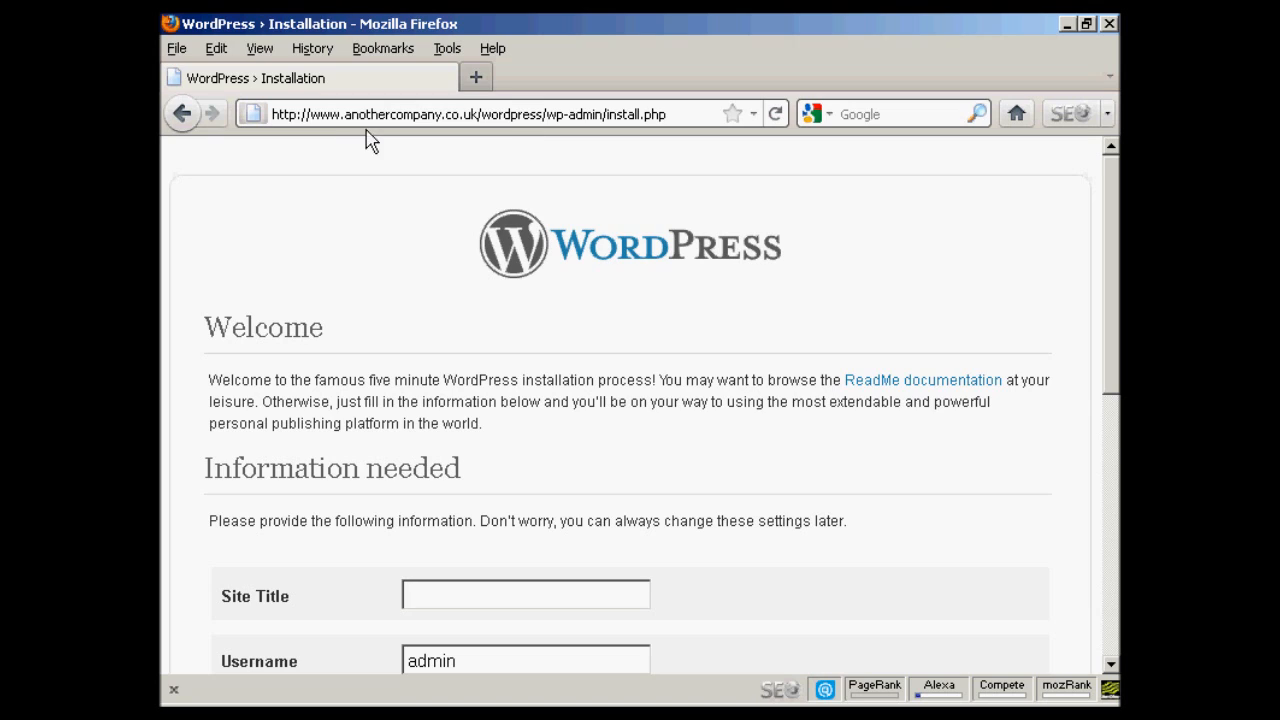
click(524, 594)
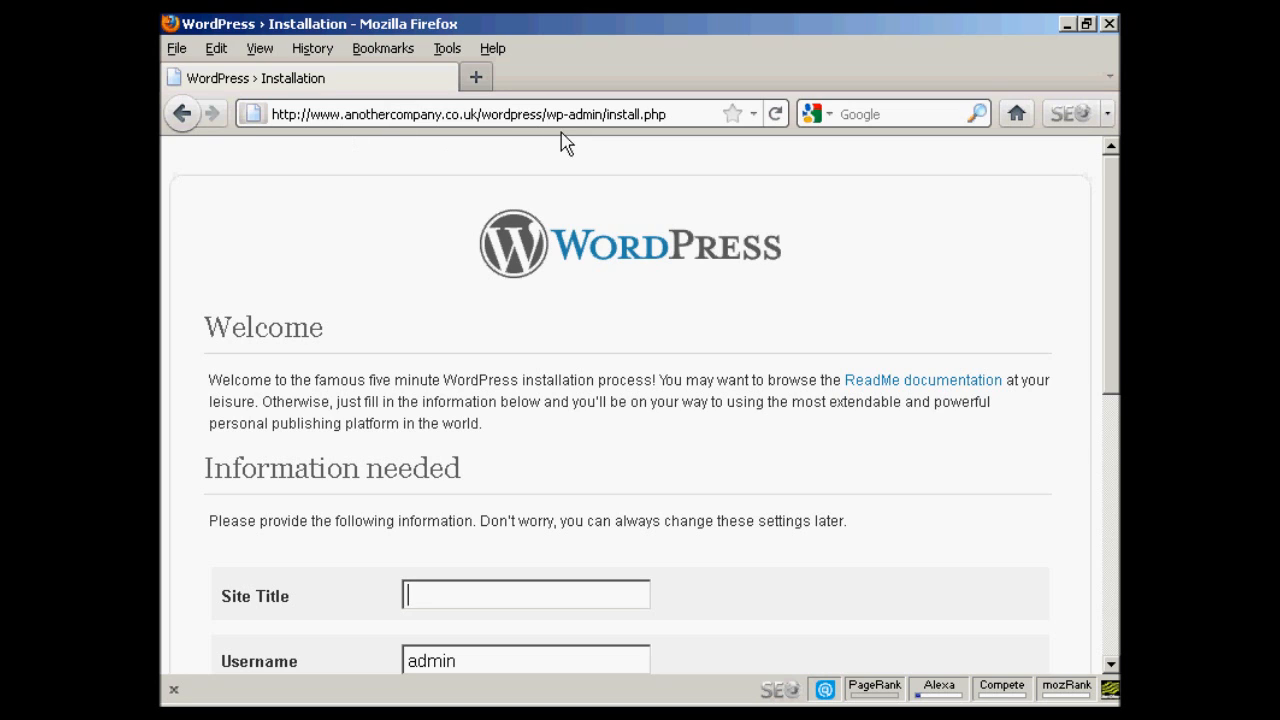
mouse_move(592, 140)
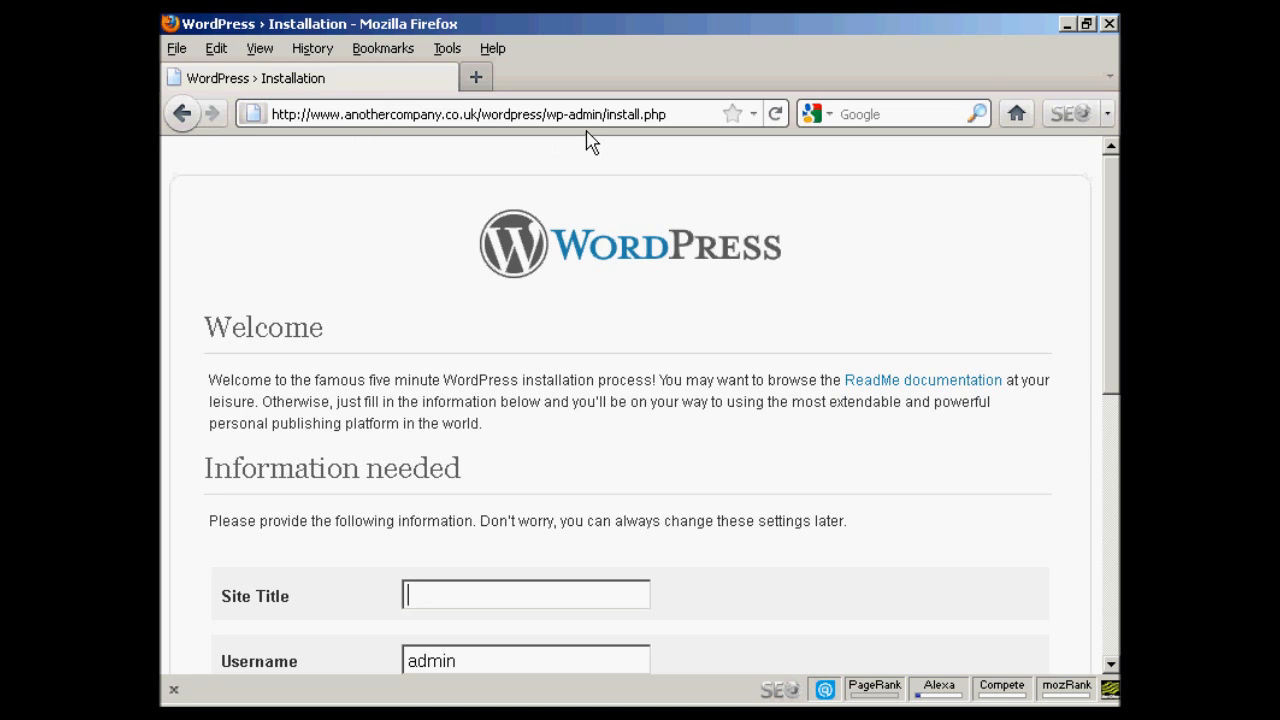
mouse_move(670, 140)
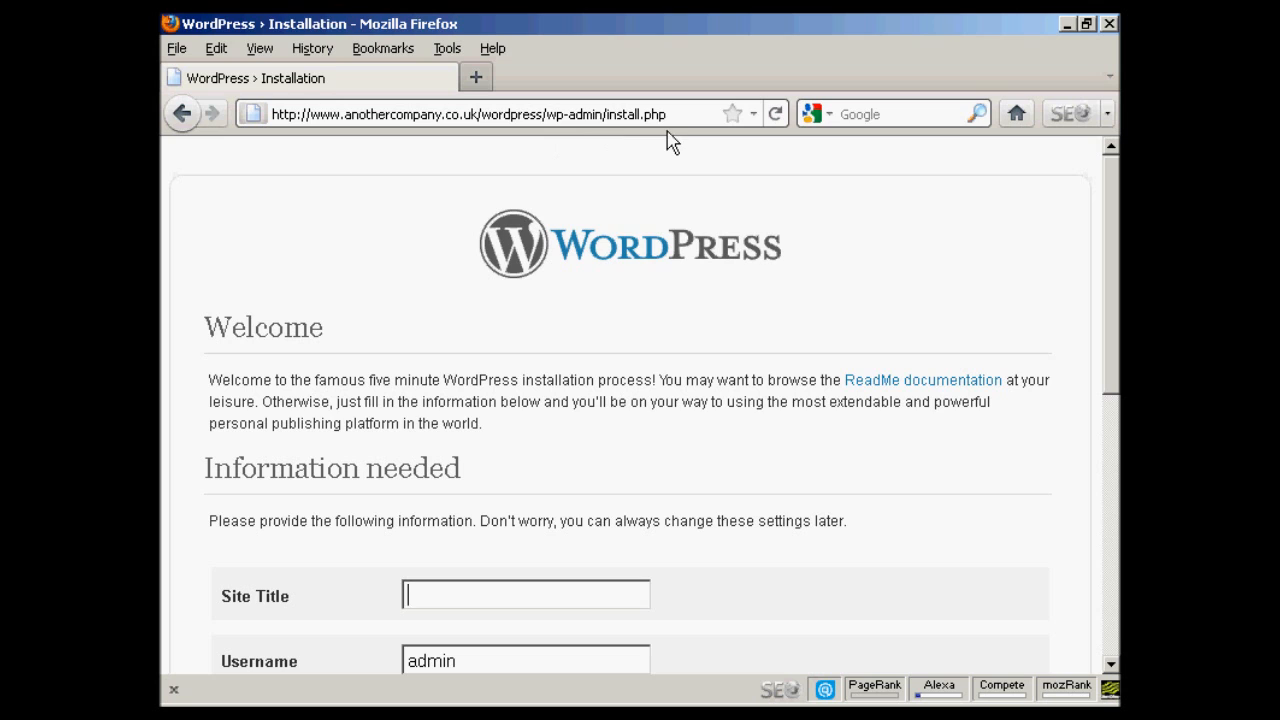
mouse_move(1036, 220)
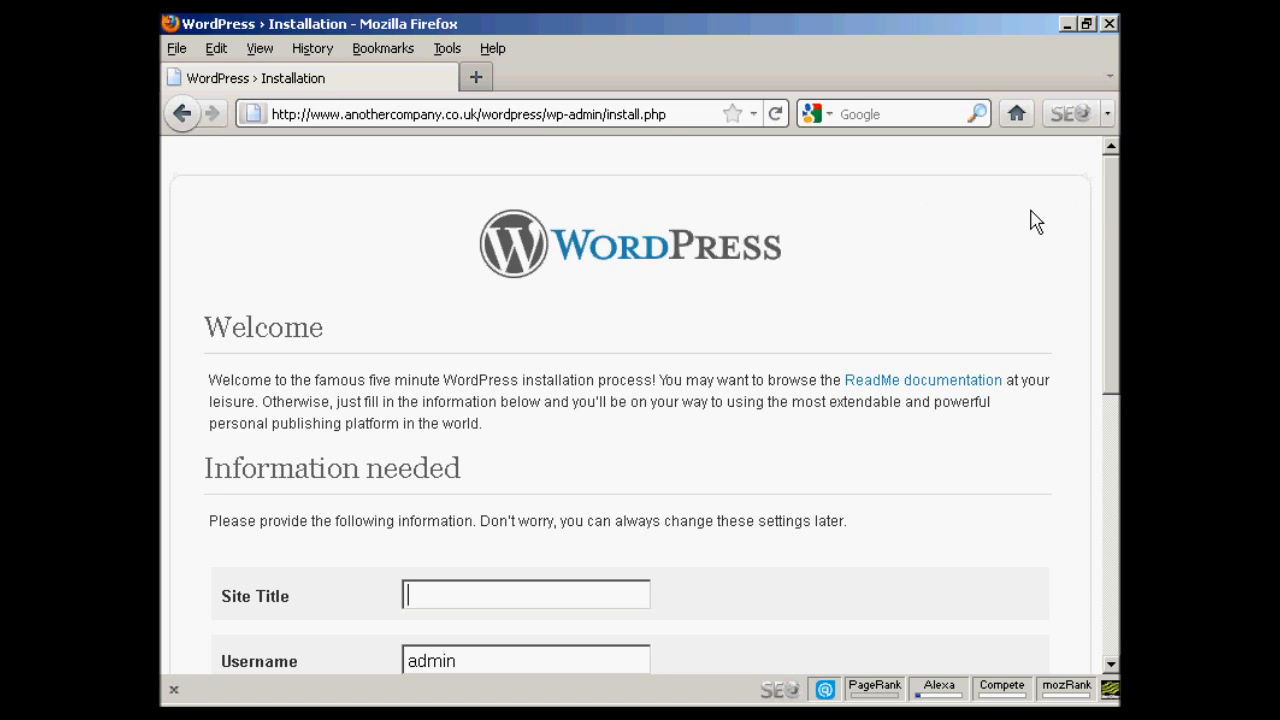
mouse_move(1116, 220)
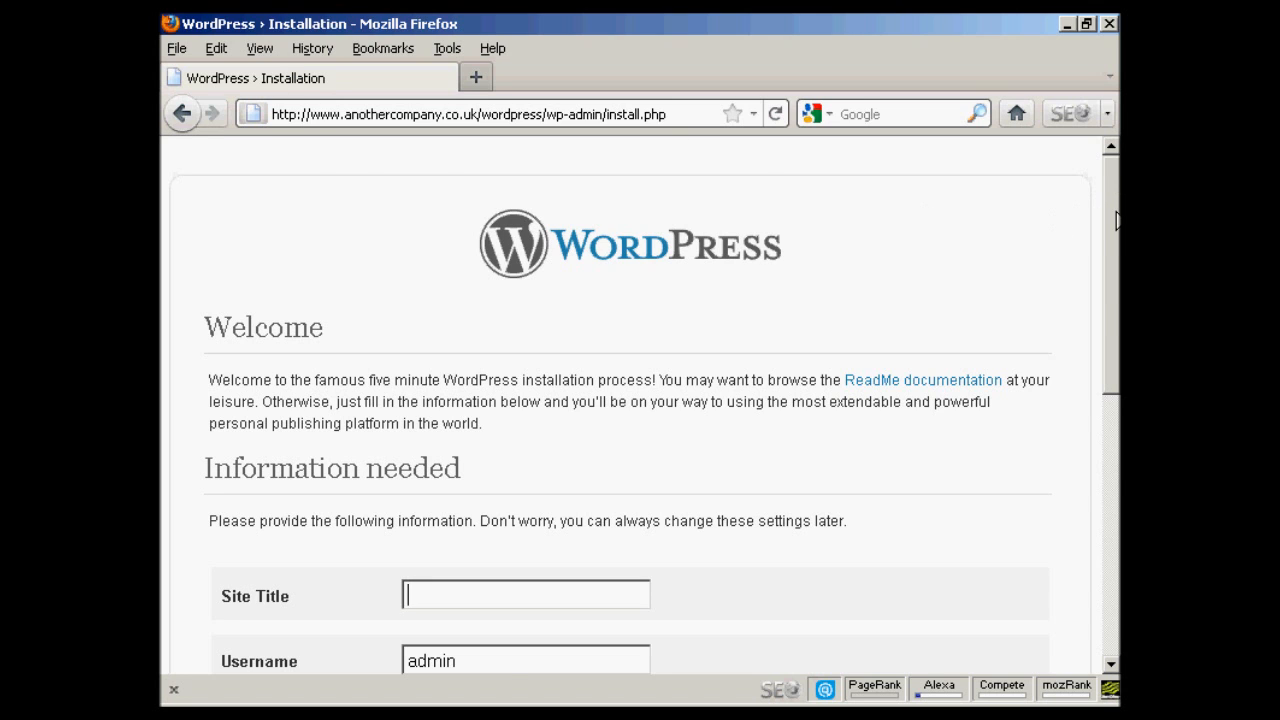
- Enter Site Title "Sam's Blog" and the admin password in both boxes
scroll(down, 3)
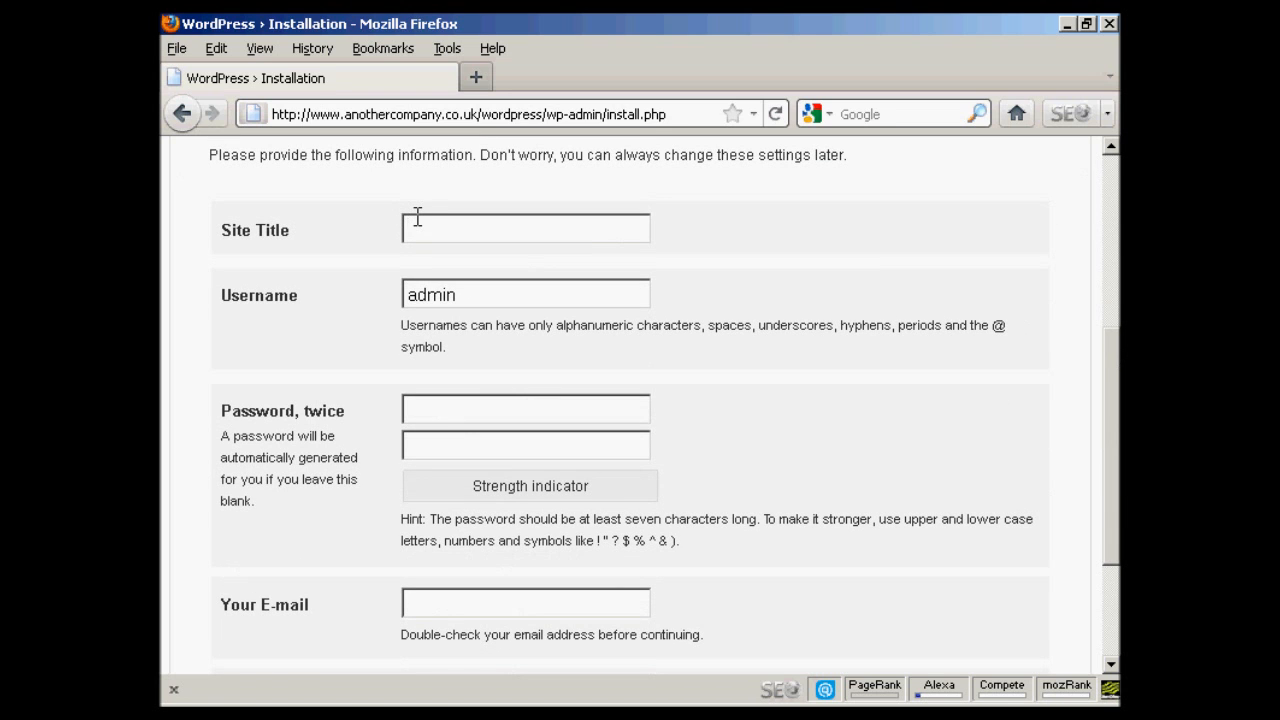
text(Sam)
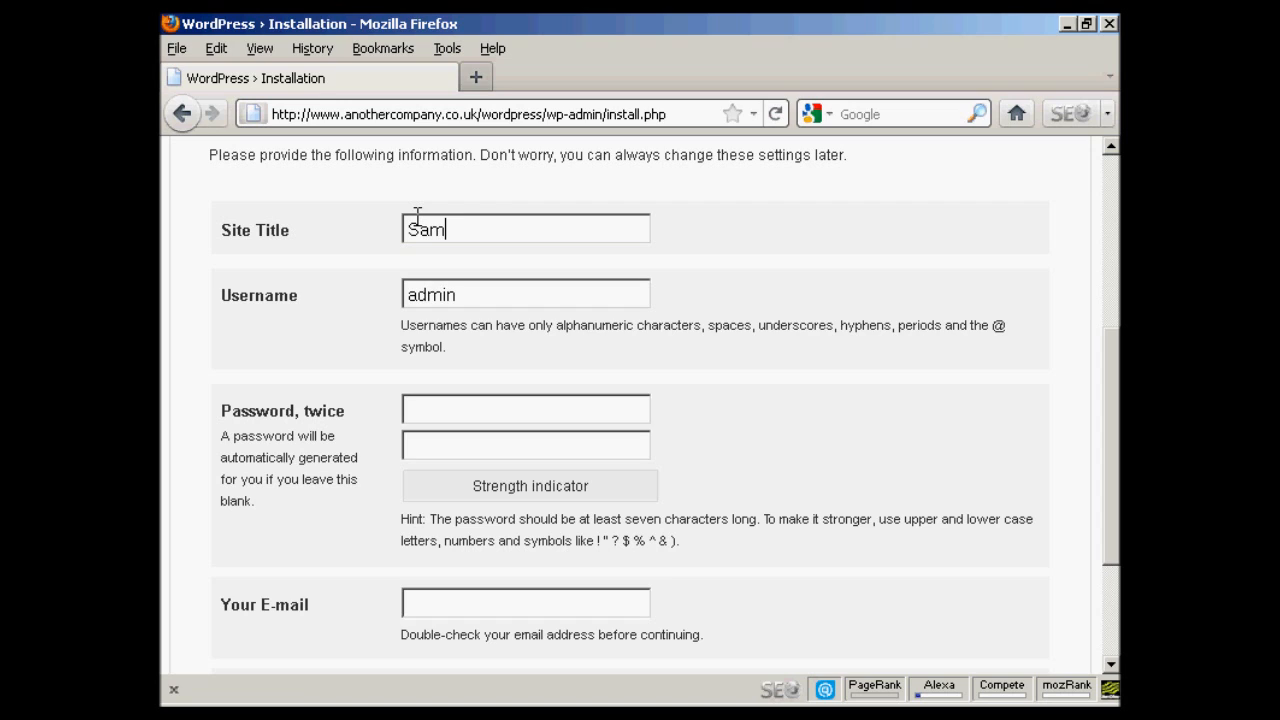
text('s Blog)
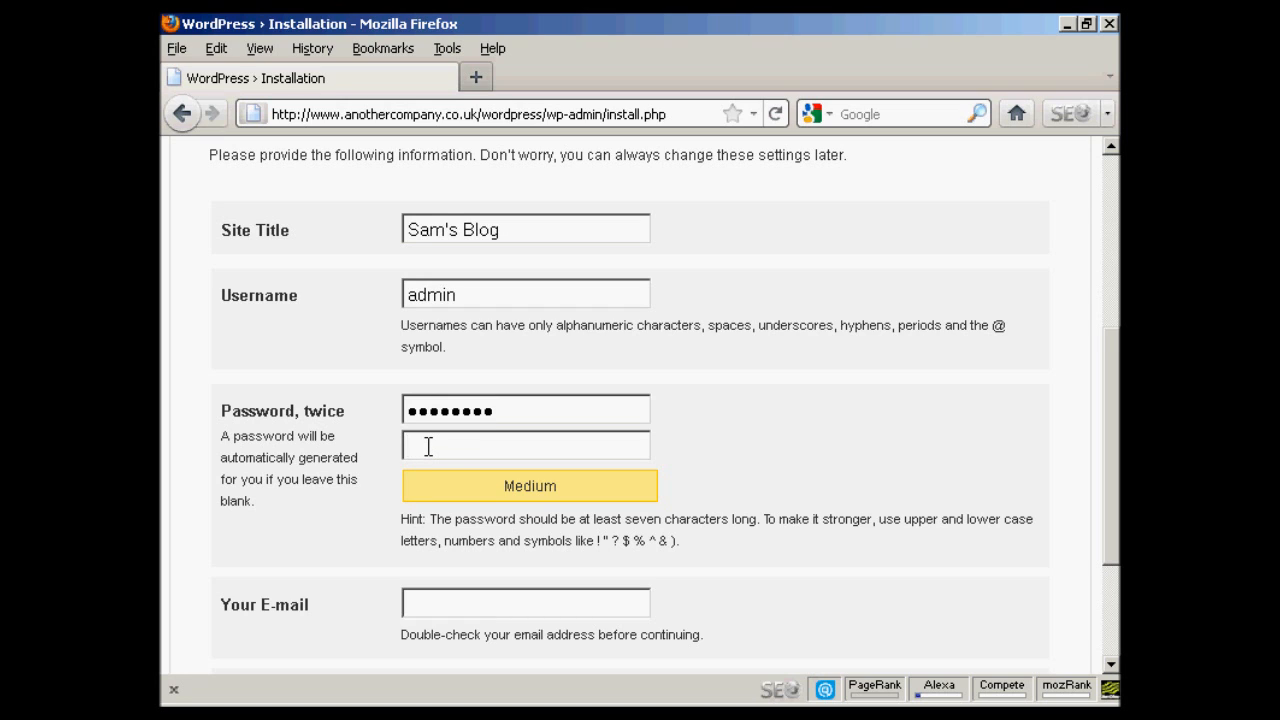
text(••••)
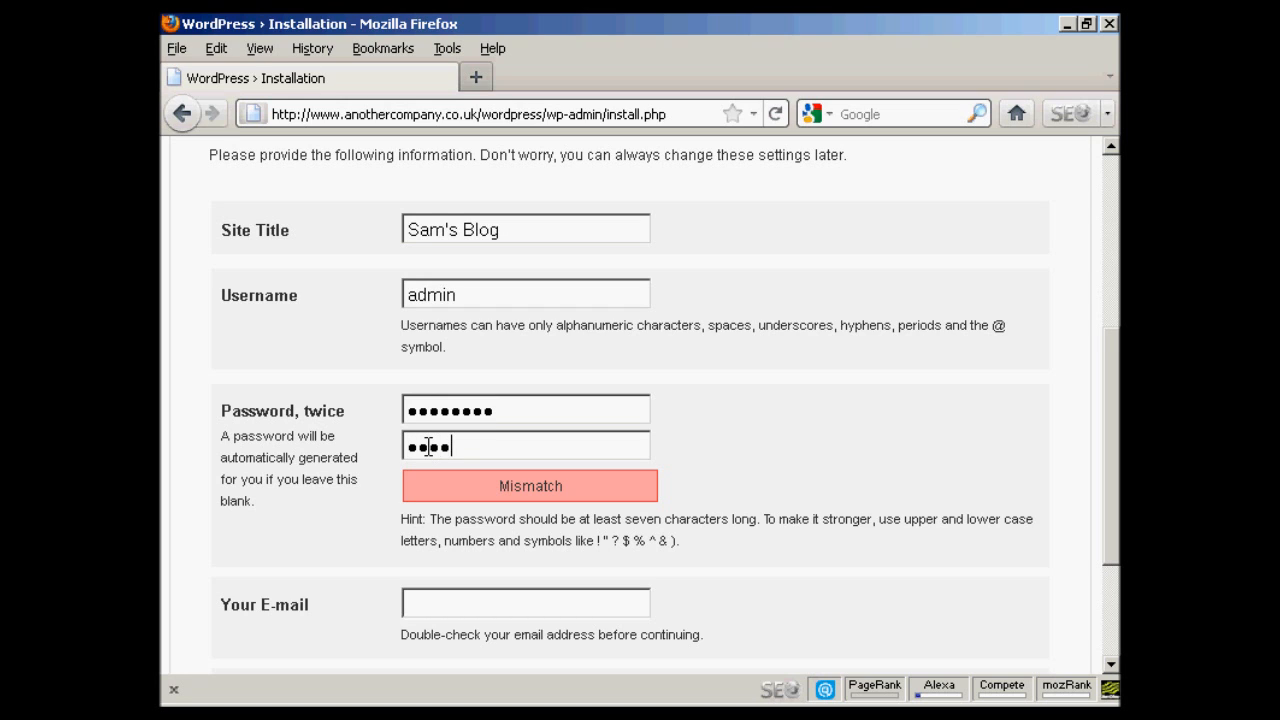
text(••)
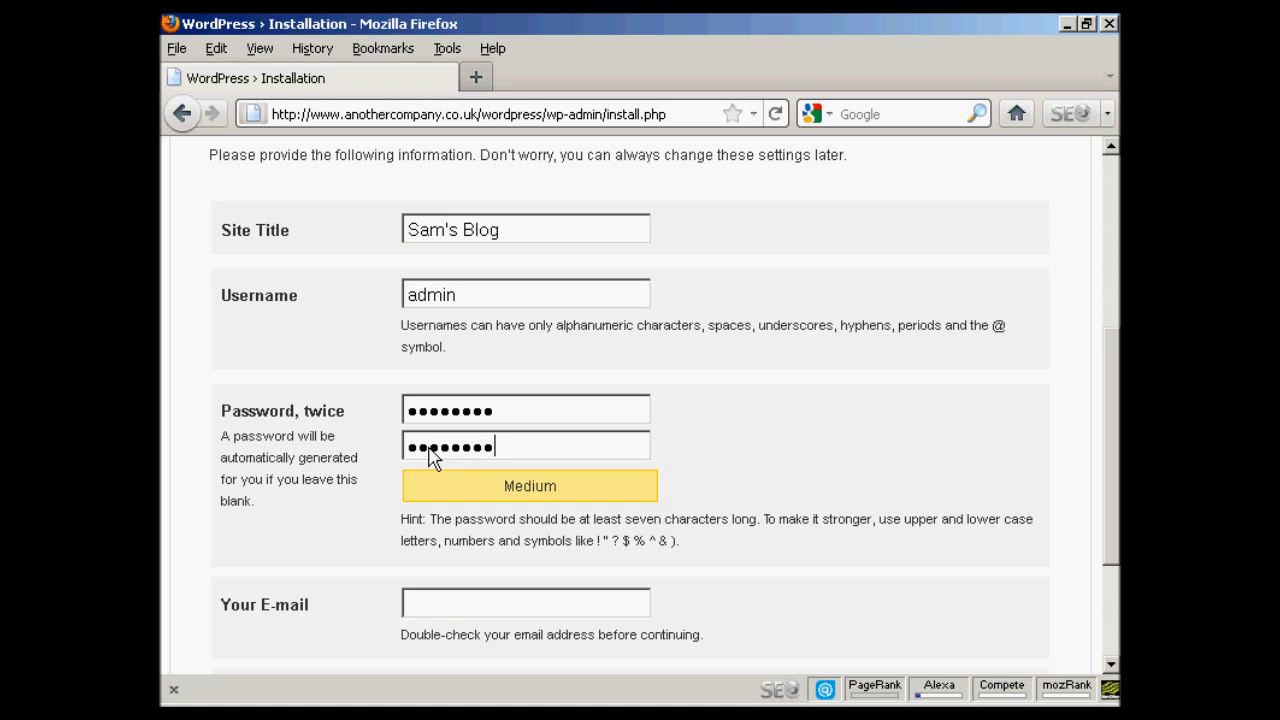
click(524, 602)
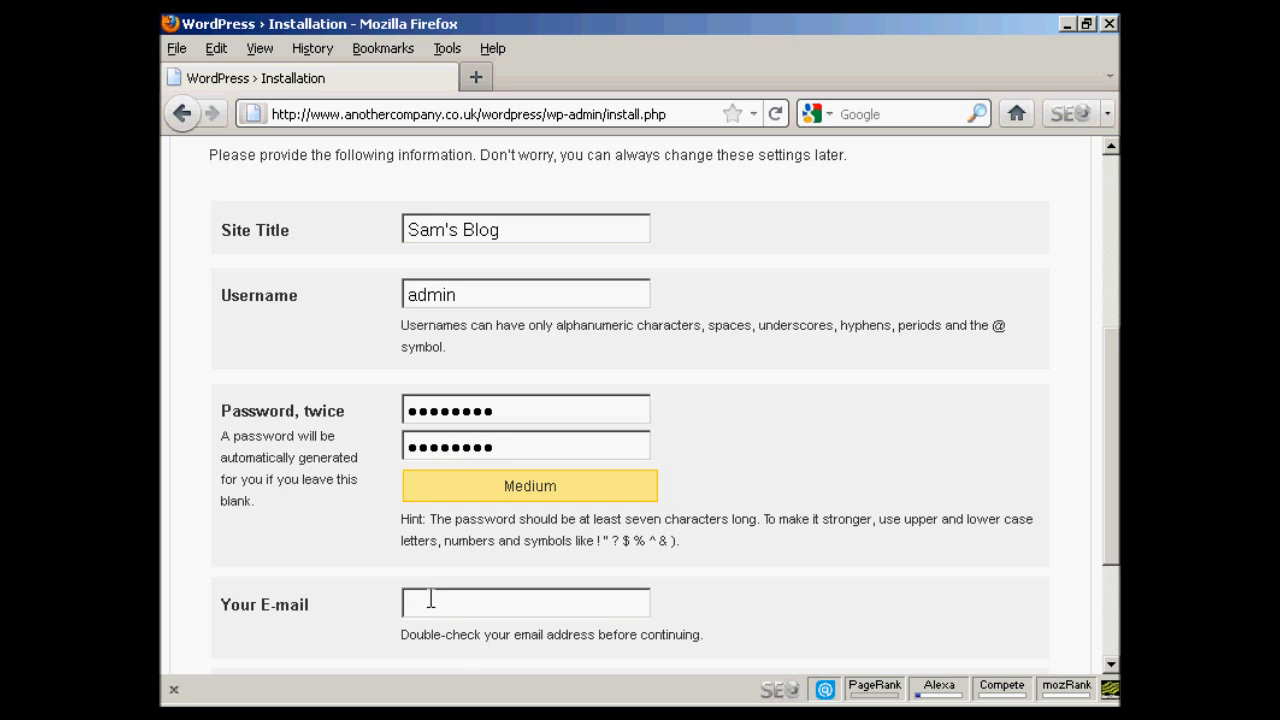
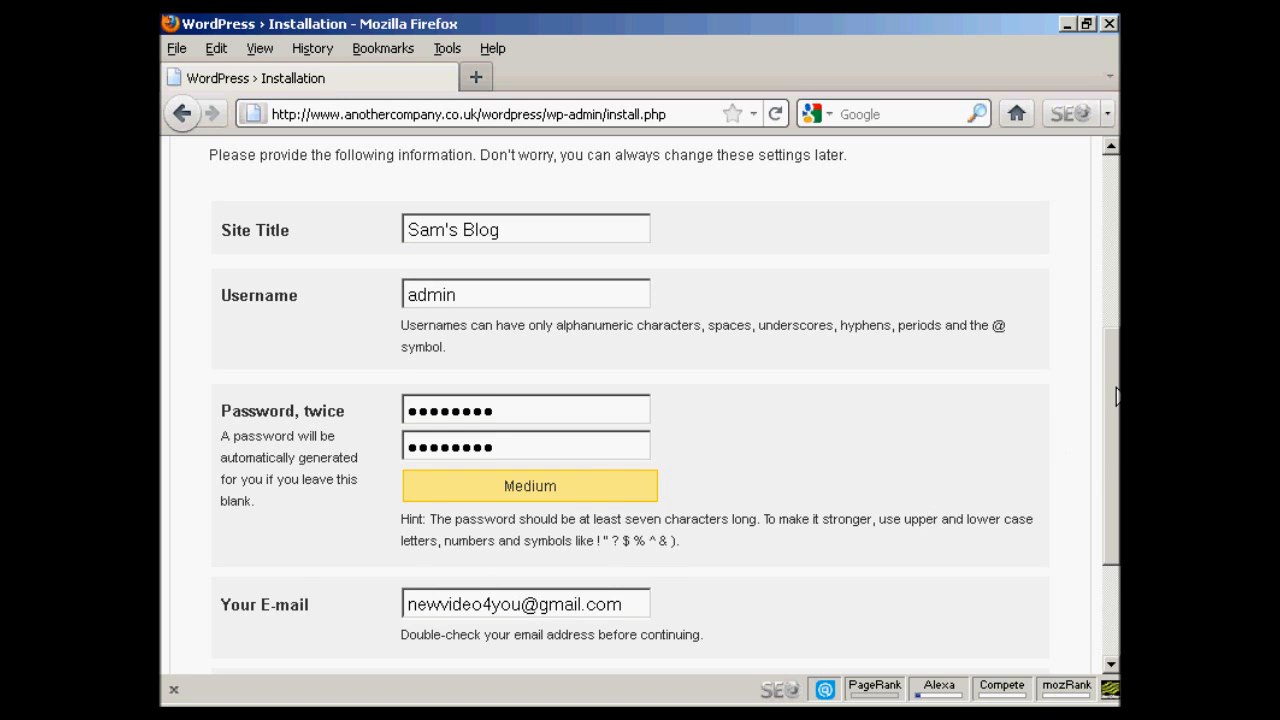
scroll(down, 3)
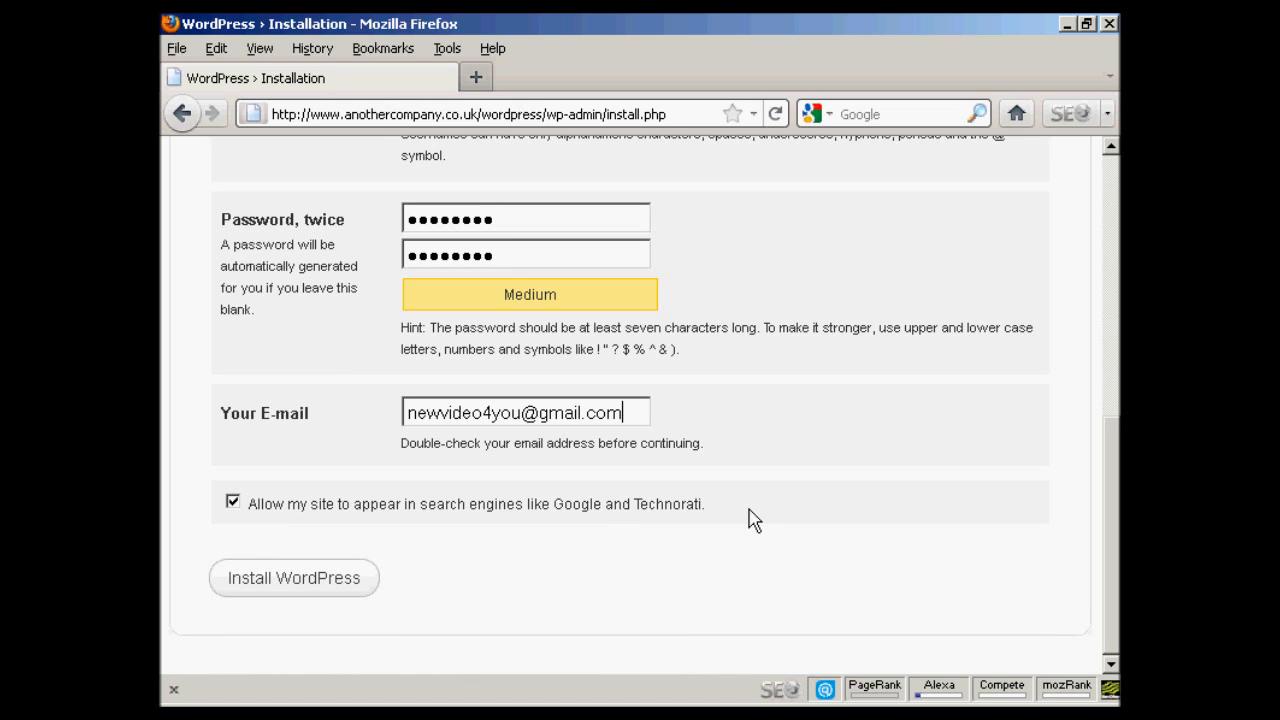
mouse_move(400, 570)
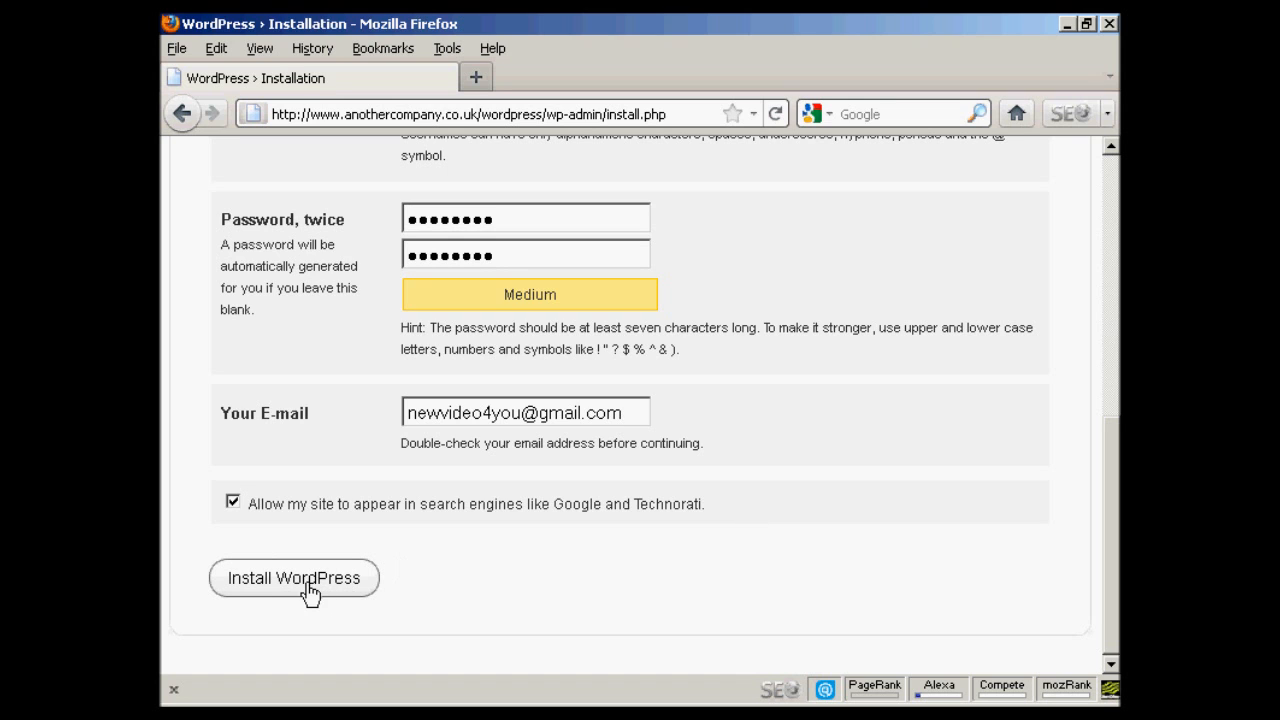
- Run Install WordPress and proceed from the Success page to the Sam's Blog login
click(294, 578)
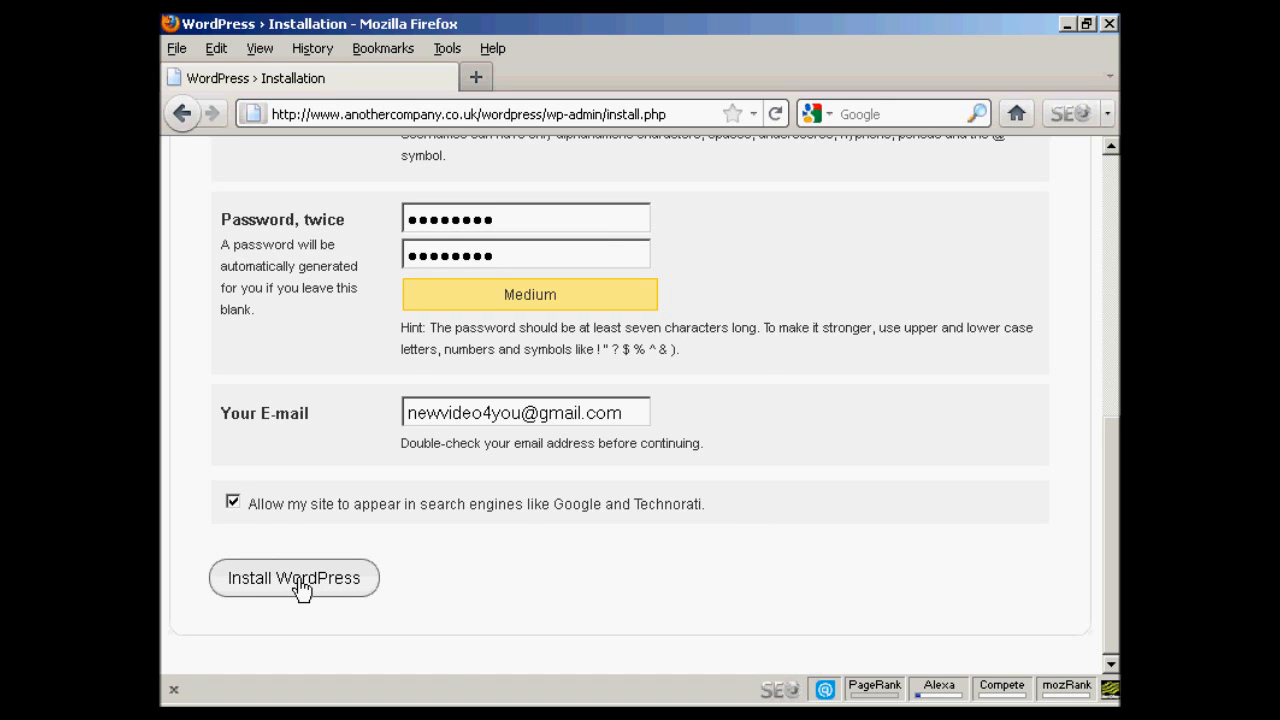
click(292, 576)
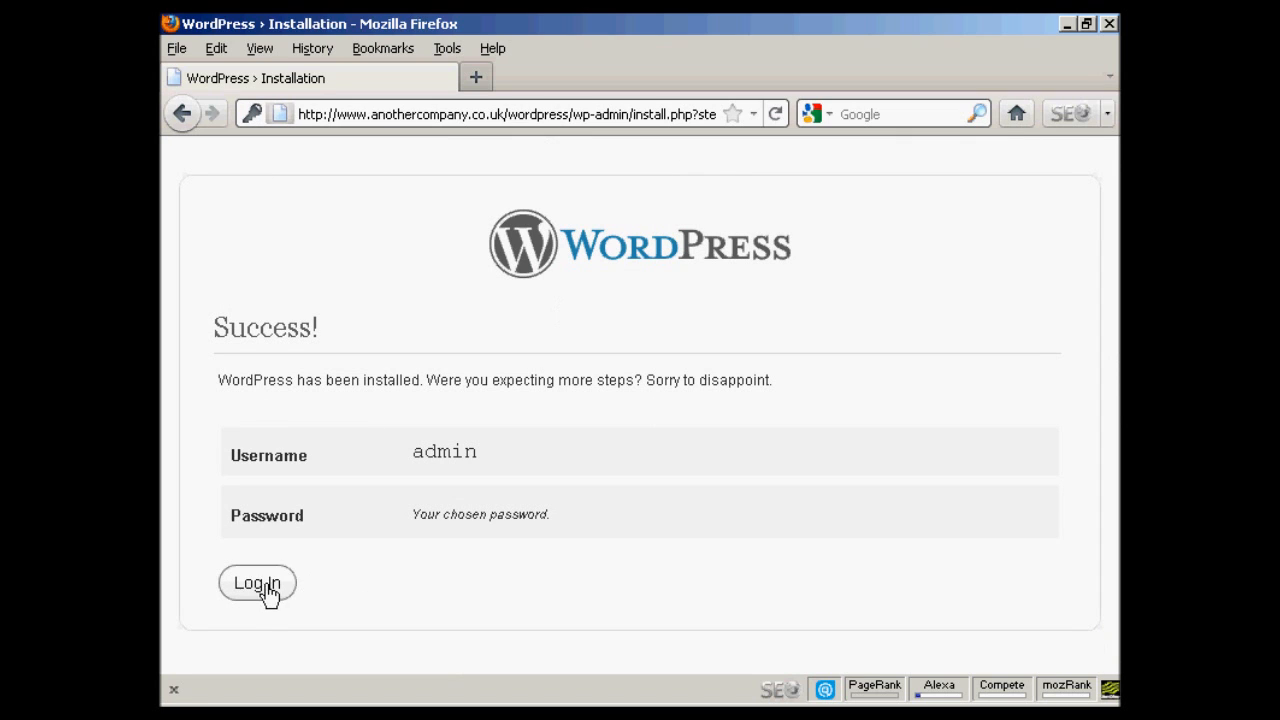
click(256, 584)
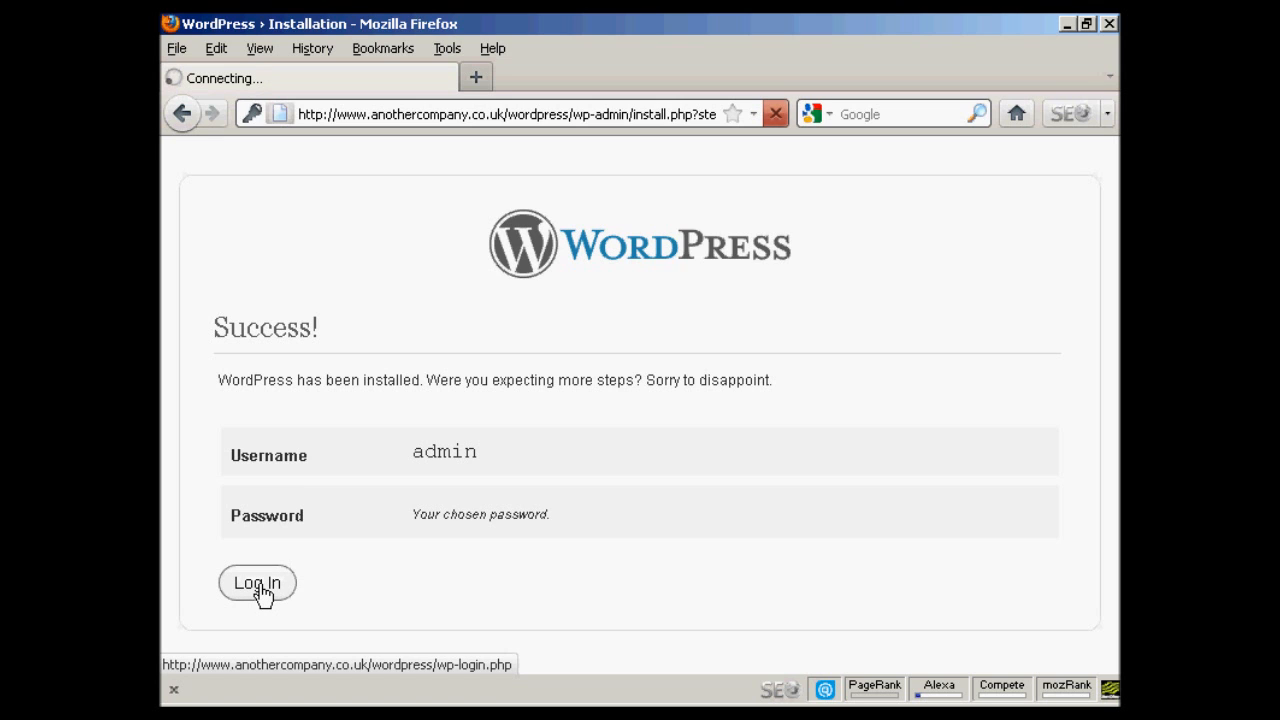
click(256, 584)
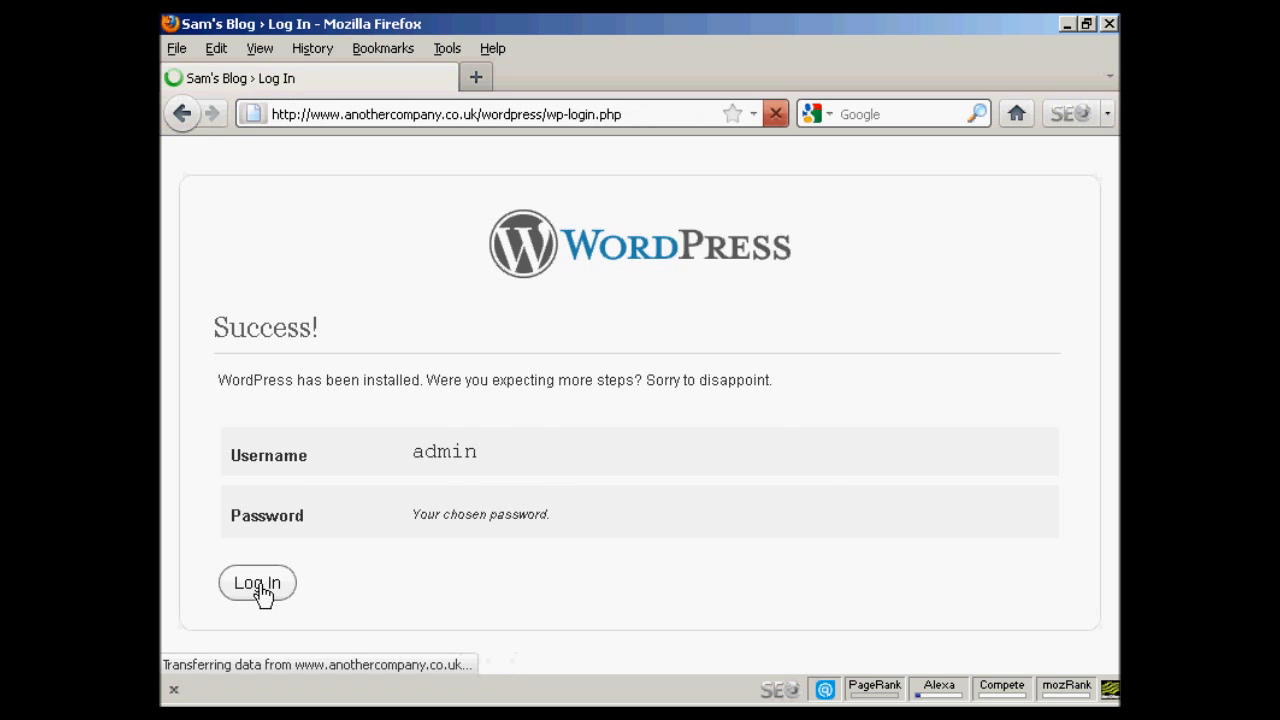
click(256, 584)
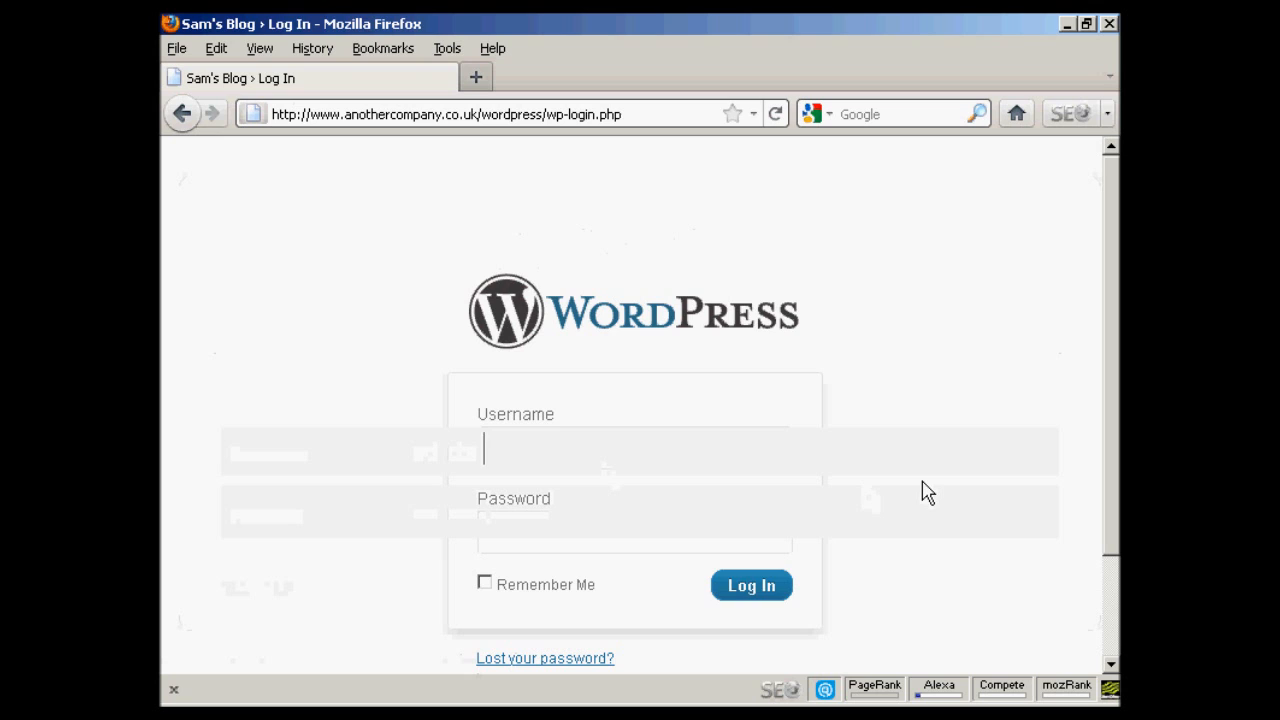
- Log in as admin to reach Sam's Blog dashboard, then log out via the Howdy, admin menu
text(a)
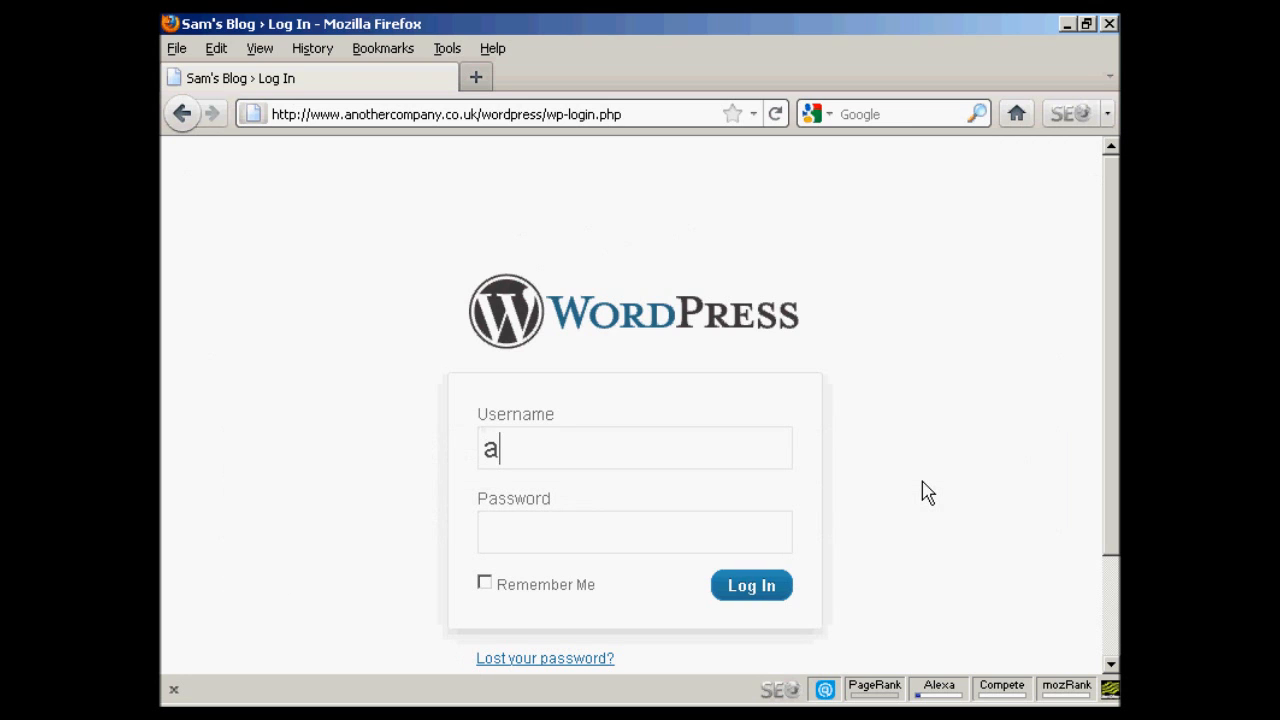
text(dmin)
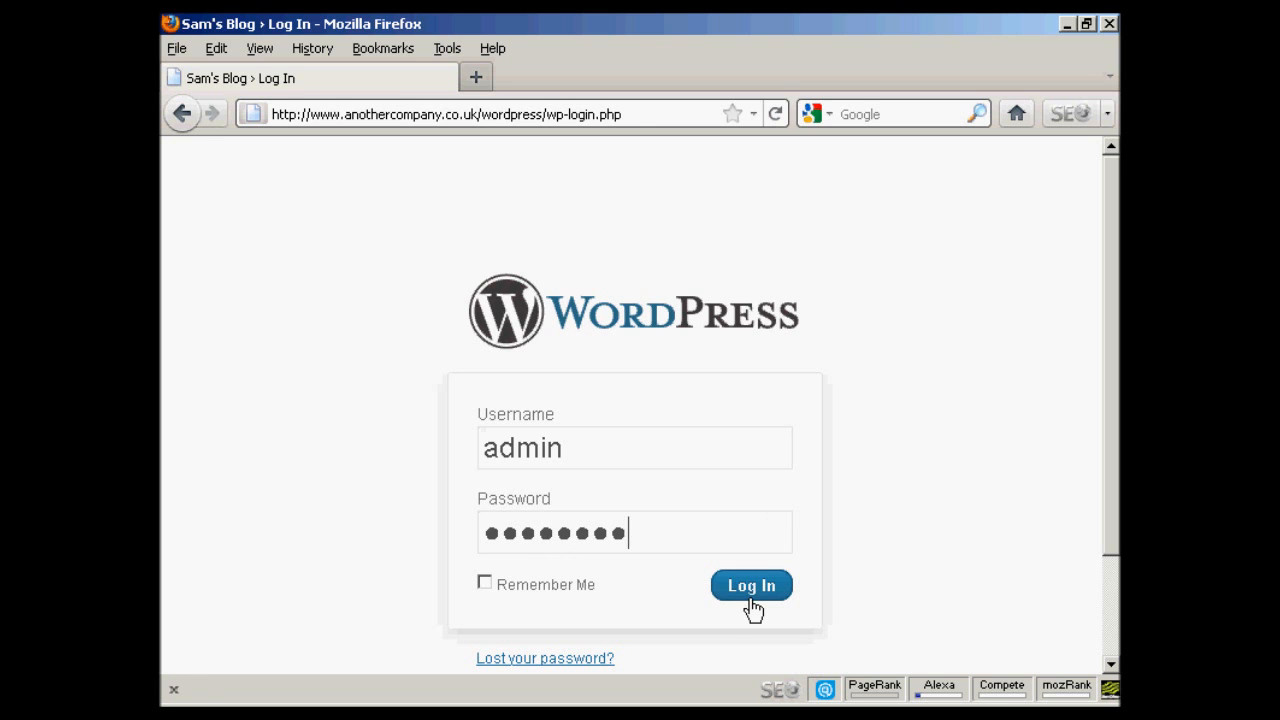
click(752, 584)
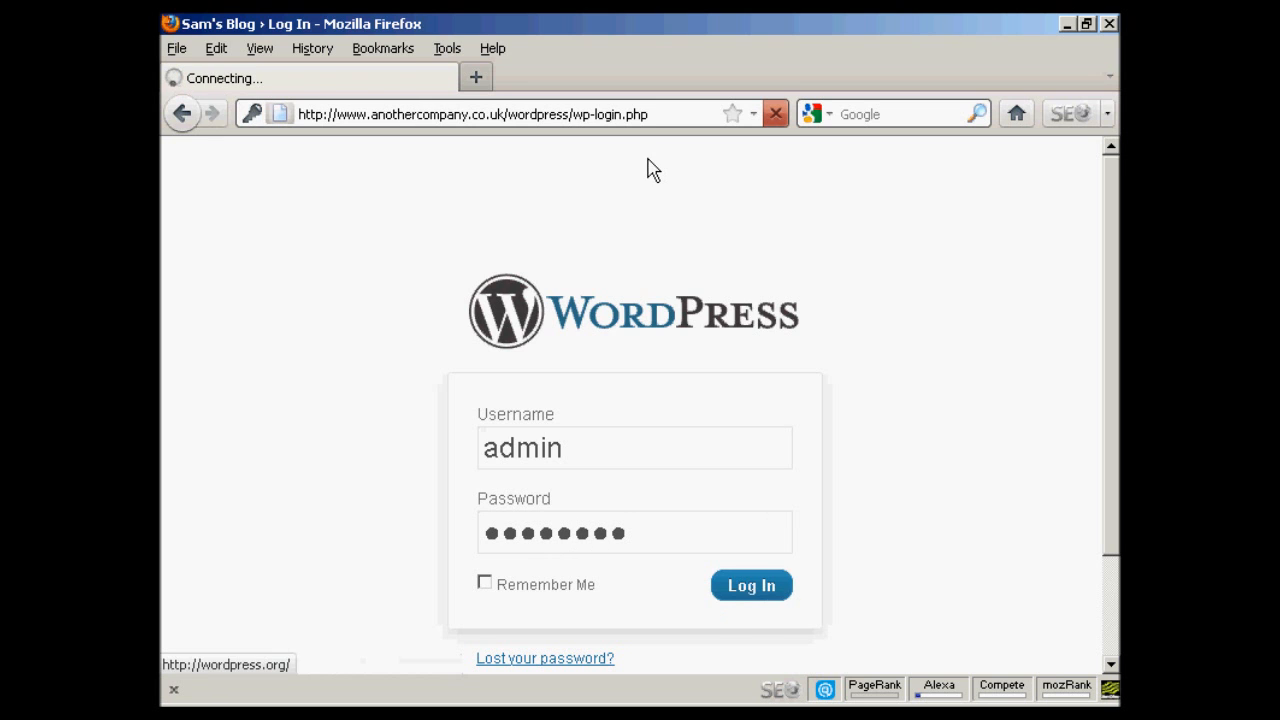
click(752, 584)
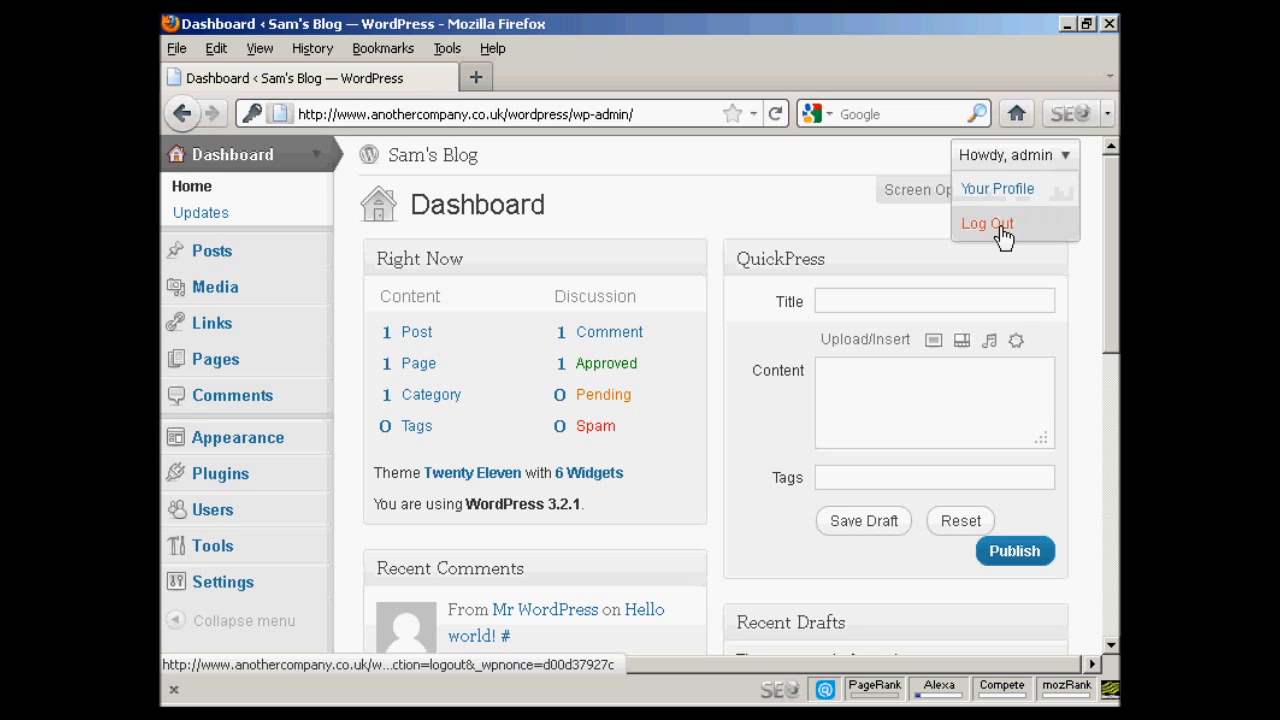
click(986, 224)
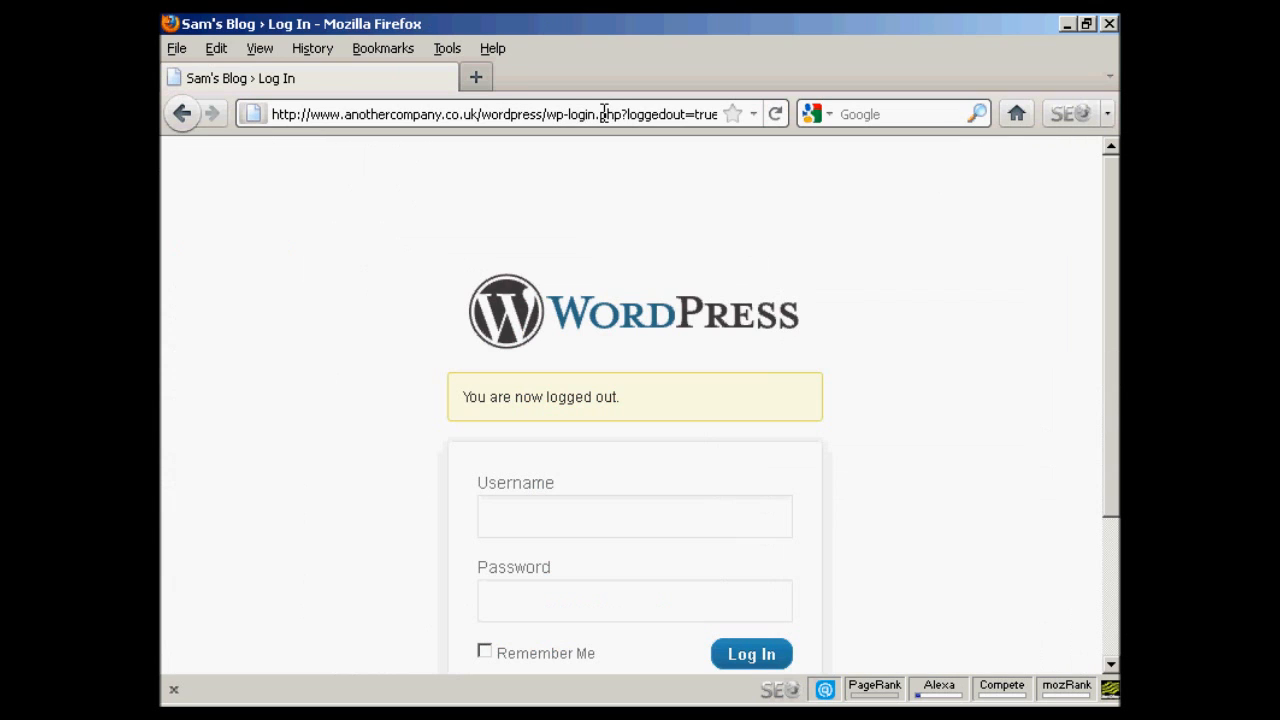